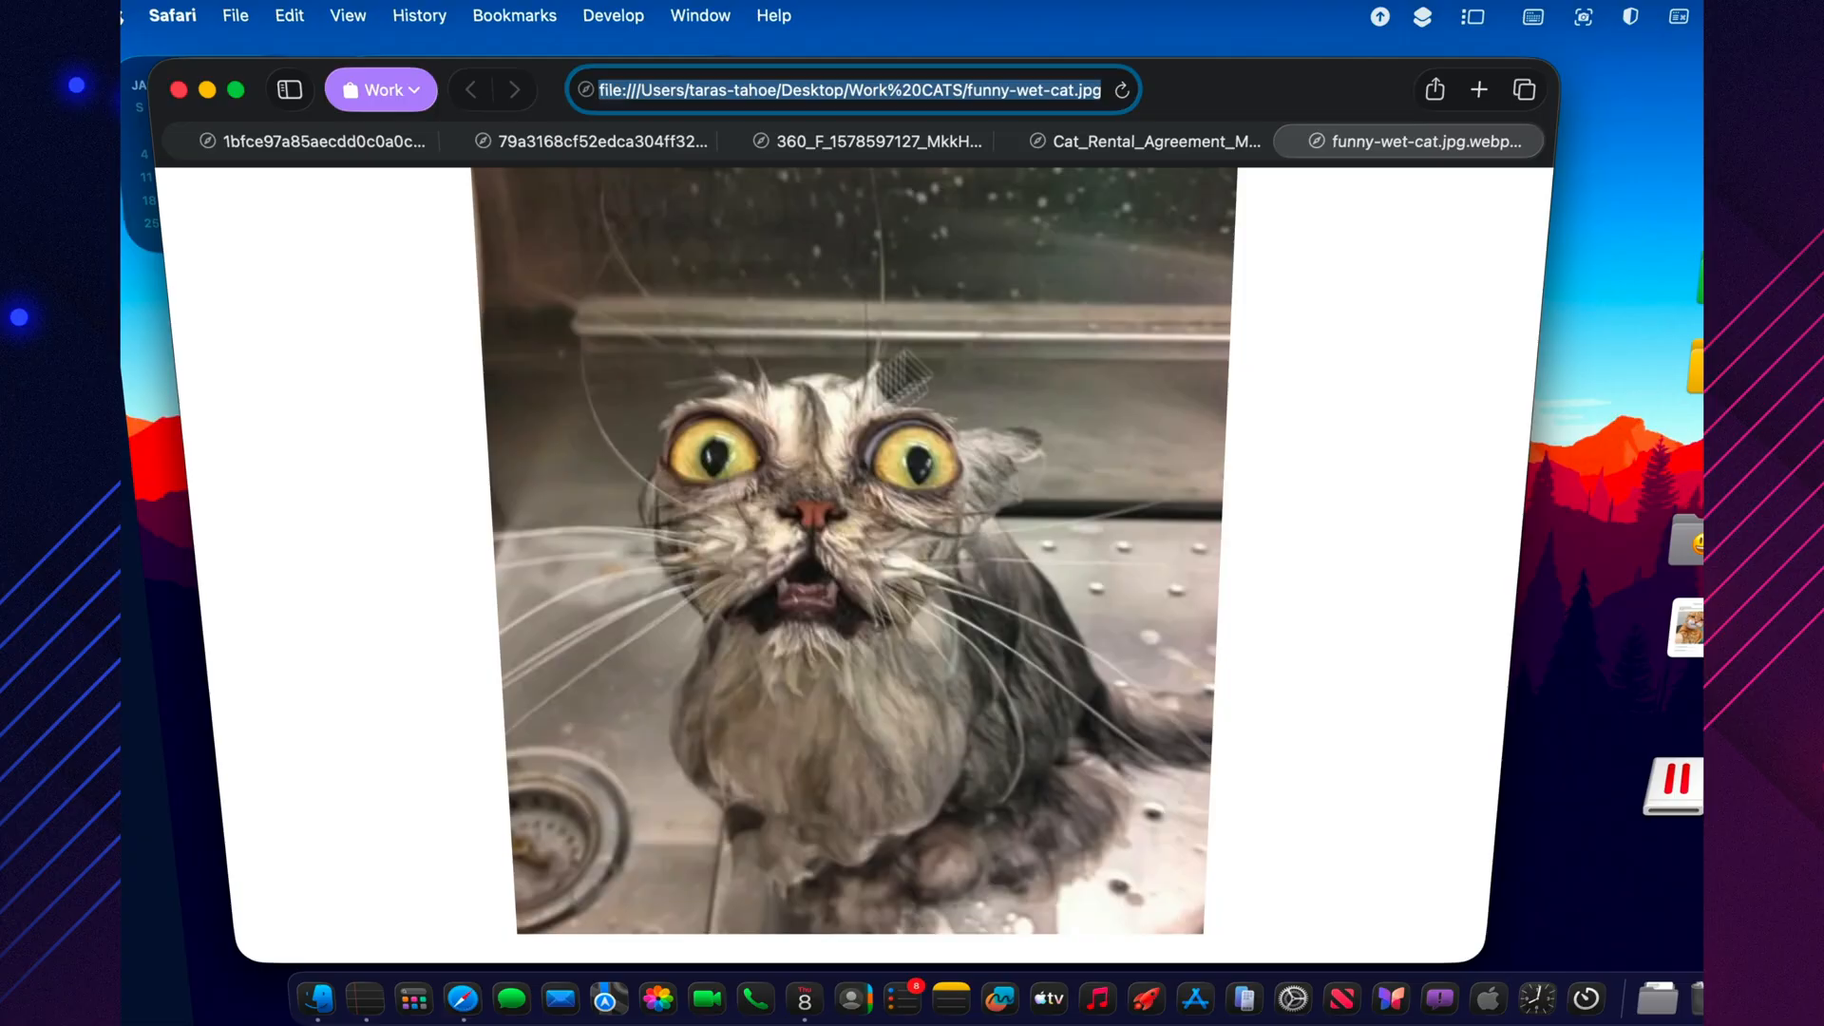
# Review the rental agreement and orange cat photo tabs in Safari, then launch Freeform from the Dock
pyautogui.click(1140, 141)
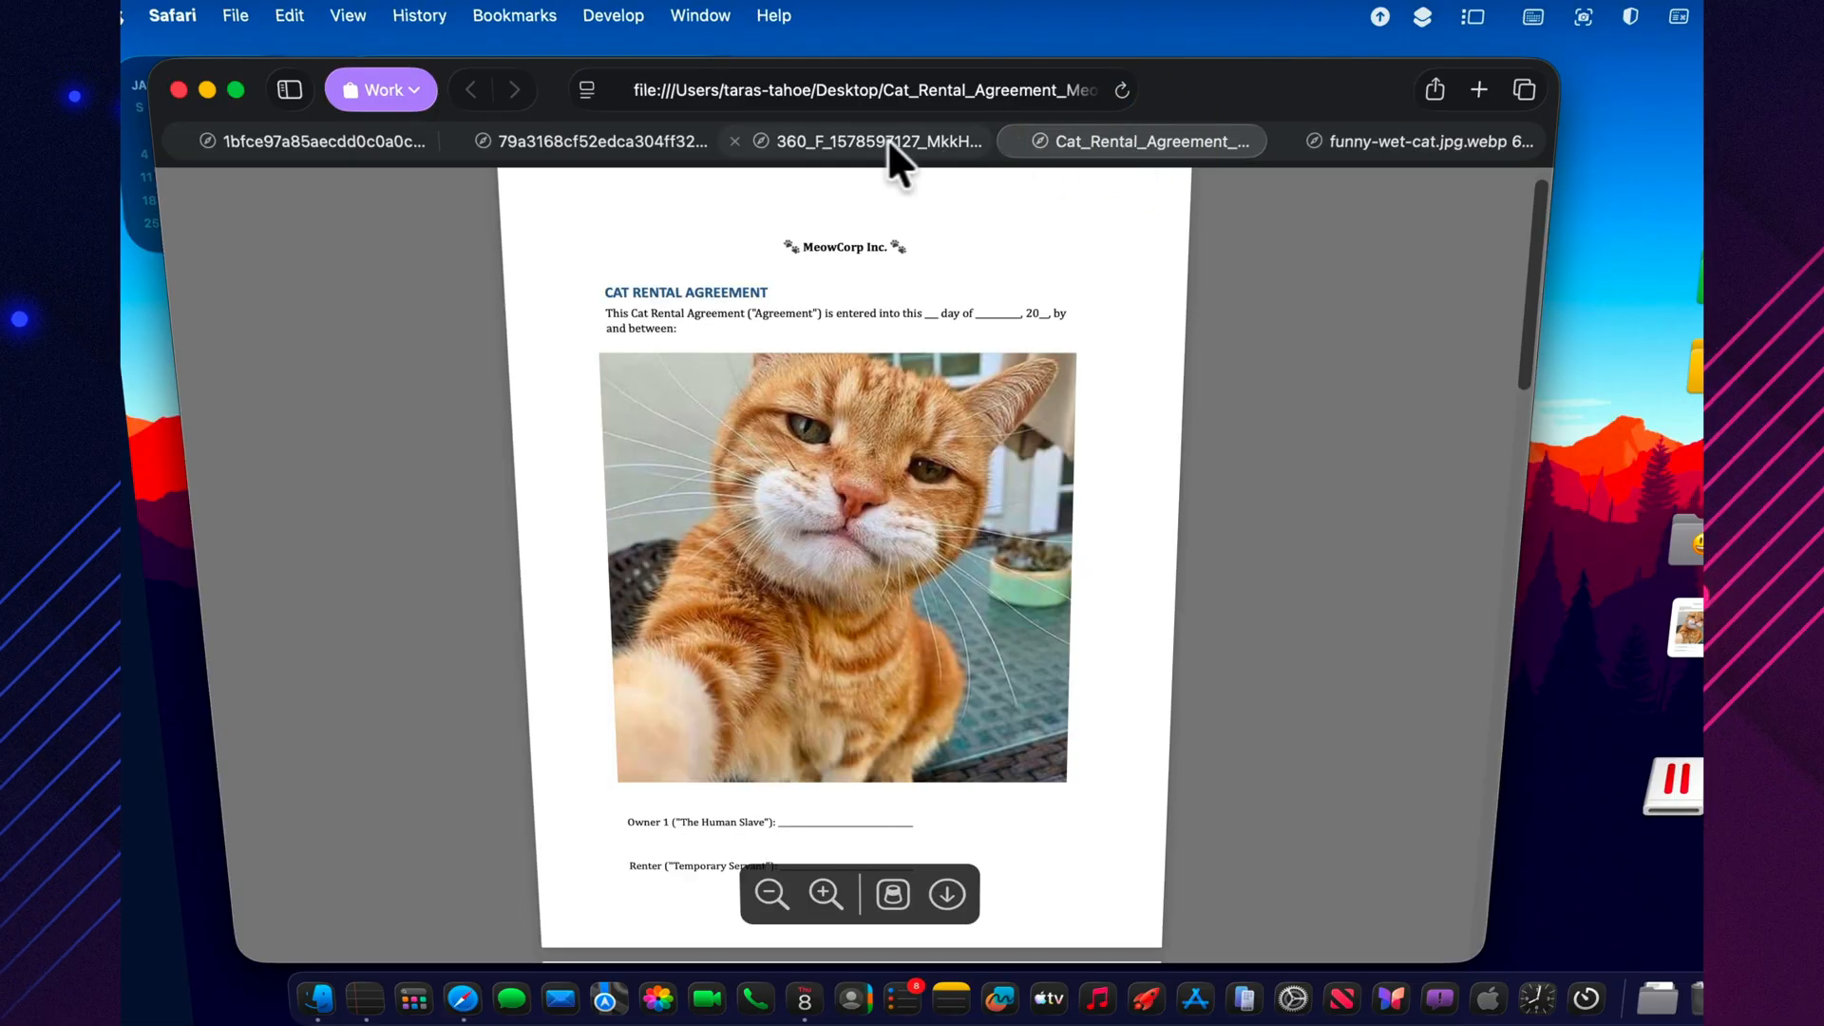
pyautogui.click(581, 141)
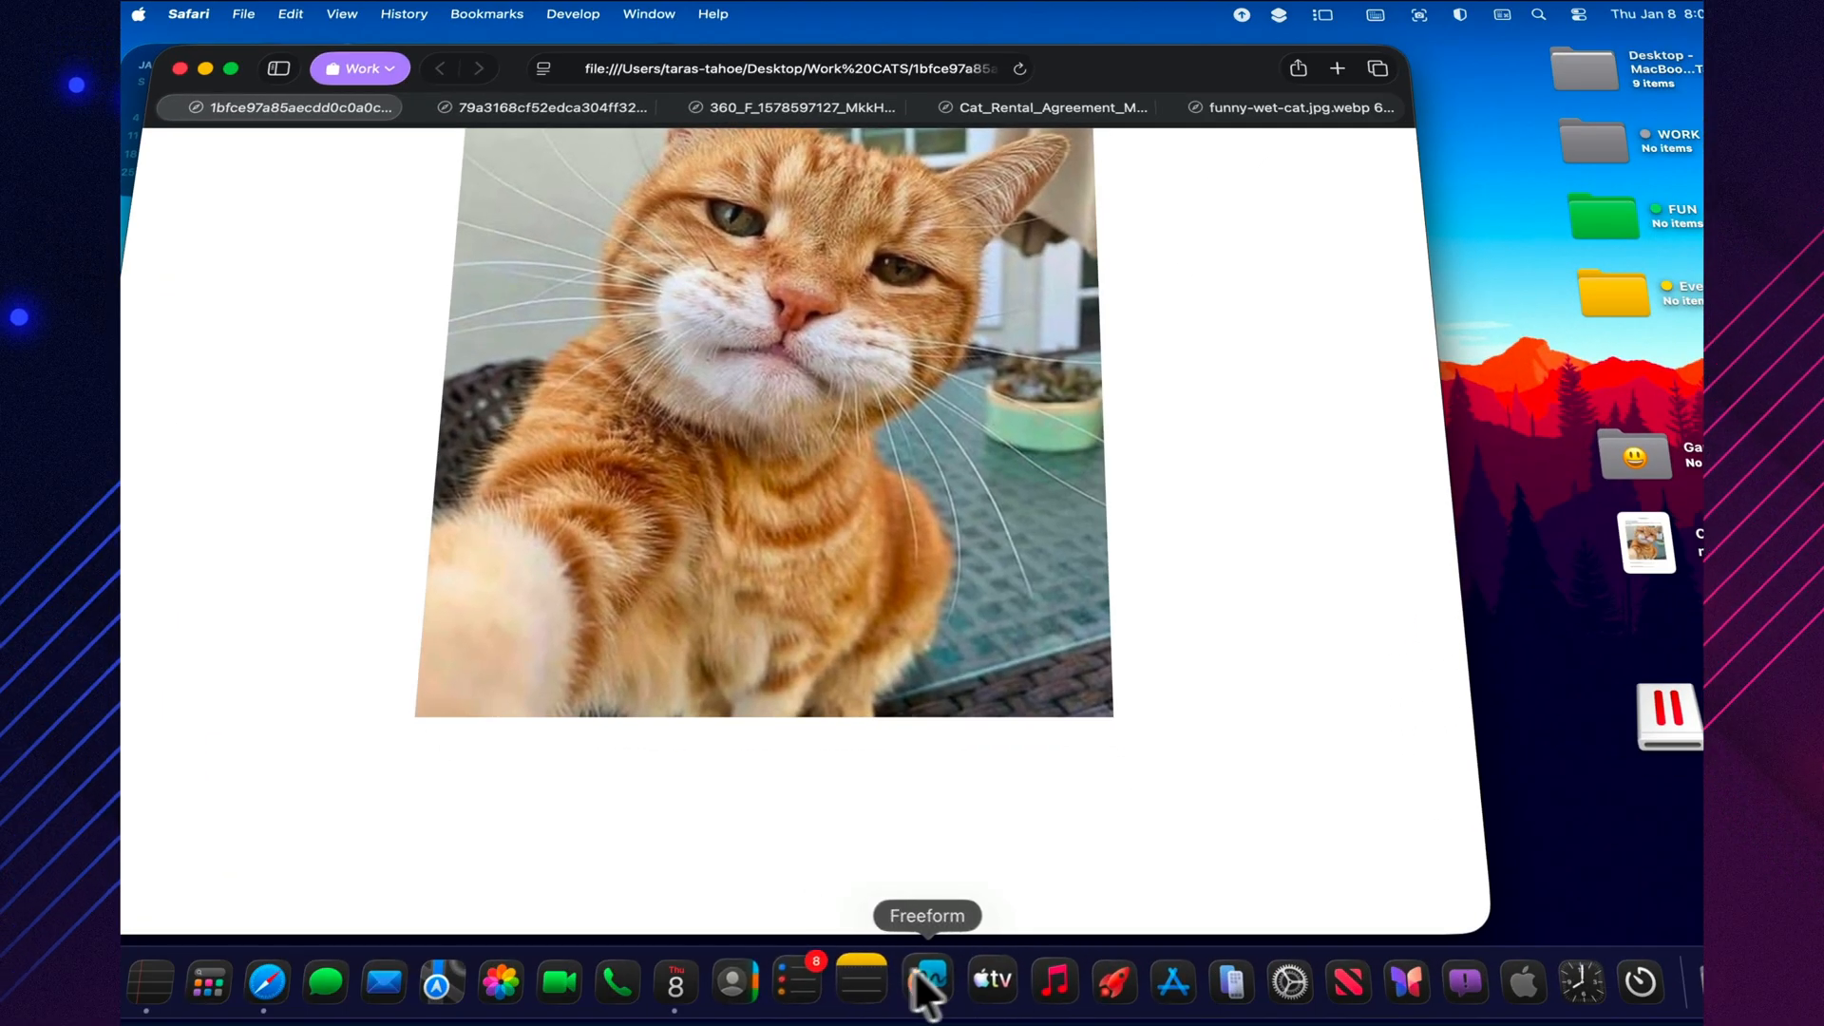
pyautogui.click(927, 980)
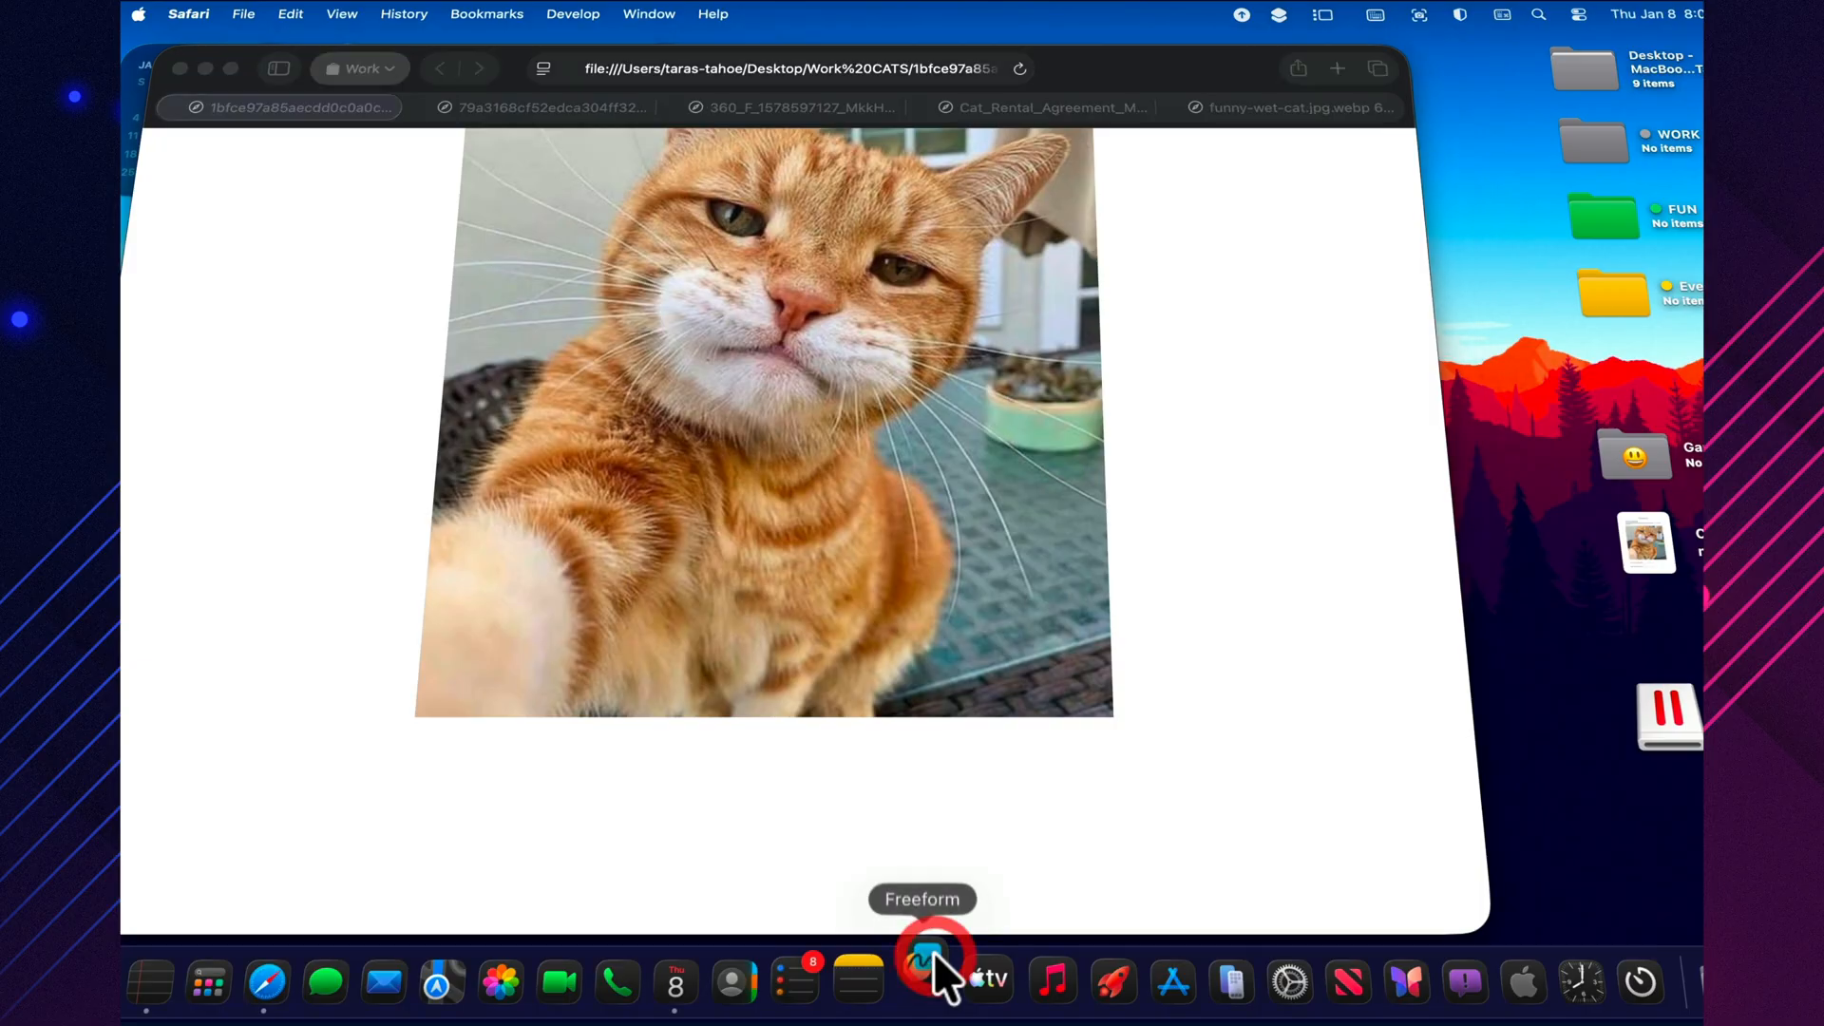
pyautogui.click(923, 958)
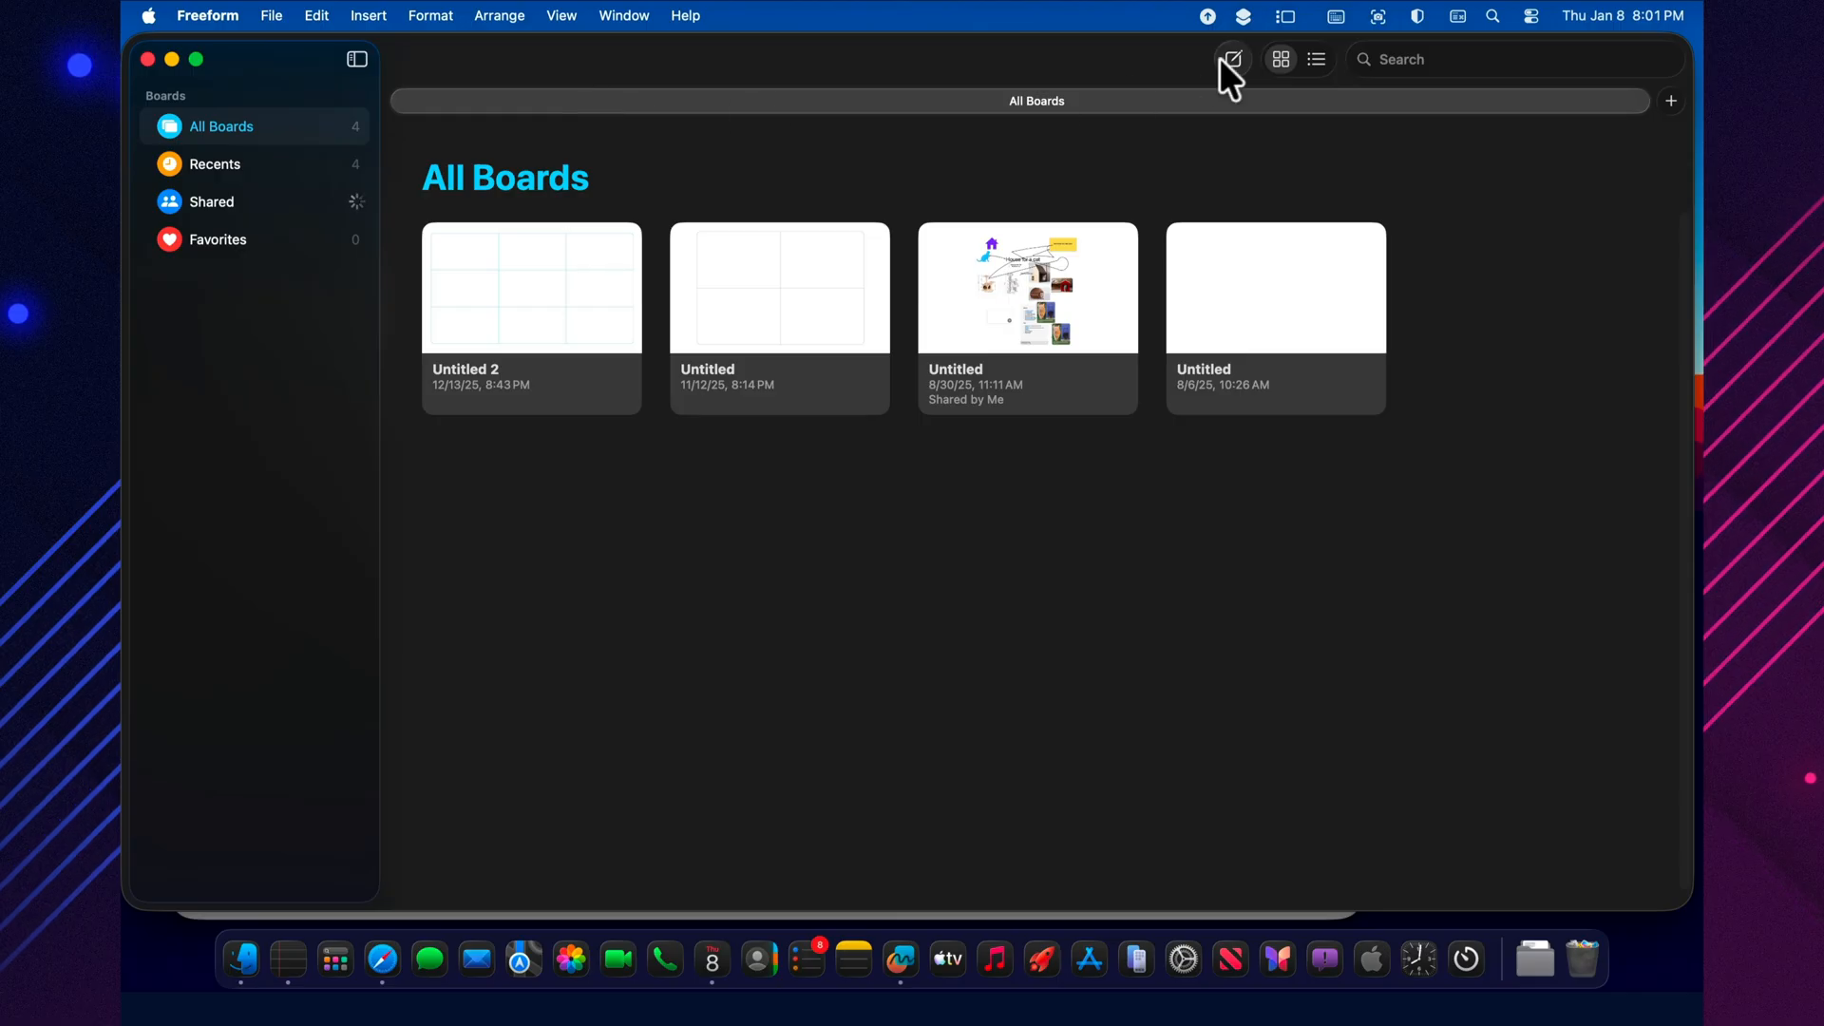
# Create the blank board Untitled 3, minimize it via the Window menu and restore it from the Dock
pyautogui.click(844, 19)
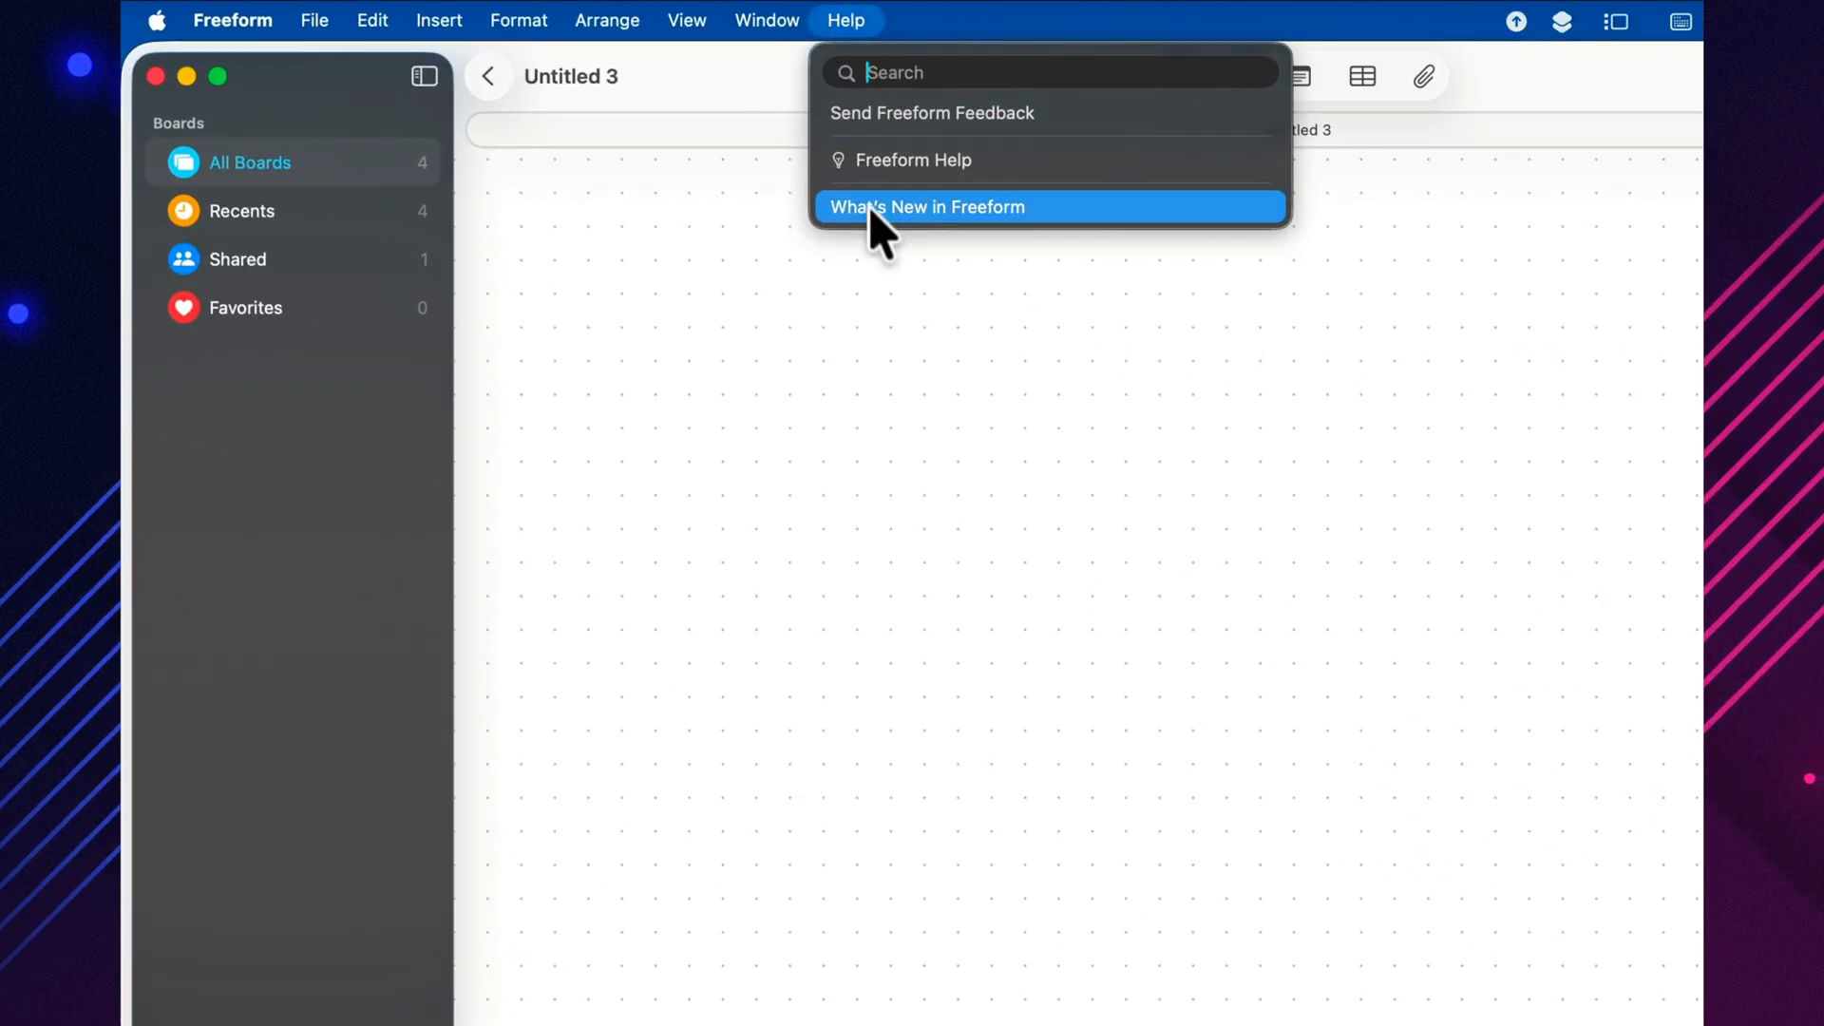
pyautogui.click(765, 19)
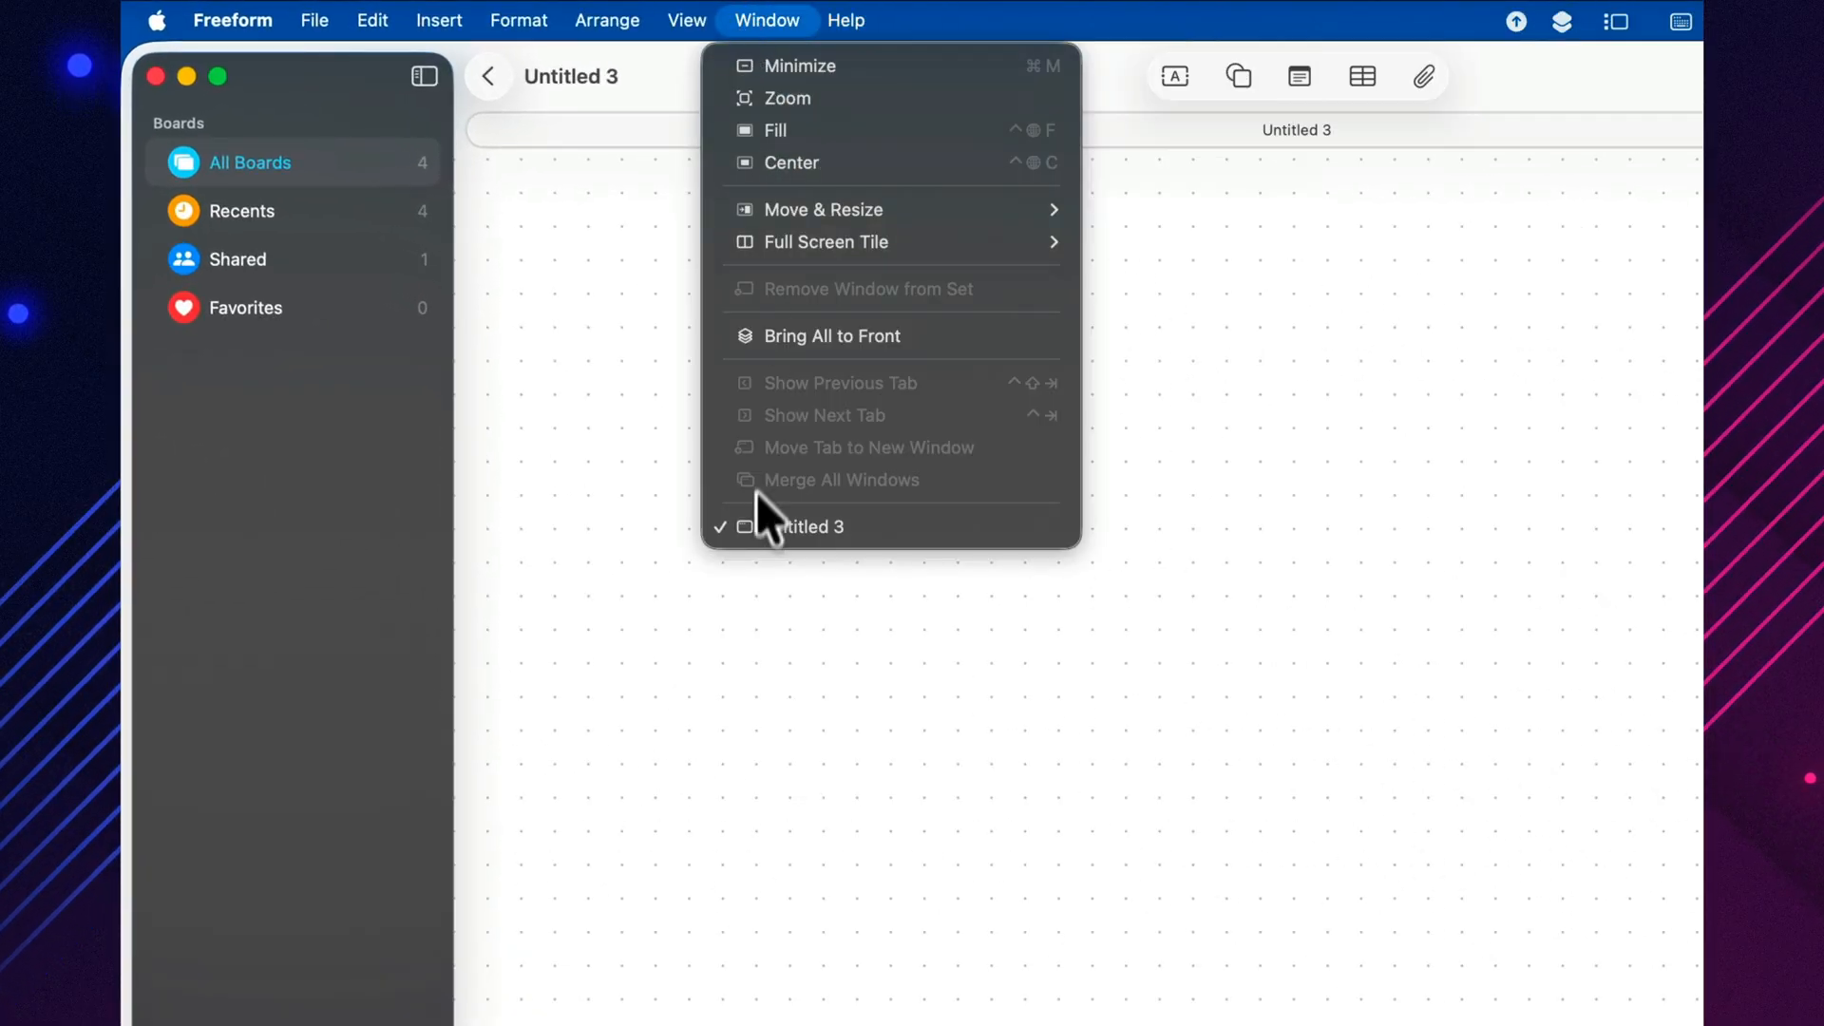
pyautogui.click(610, 17)
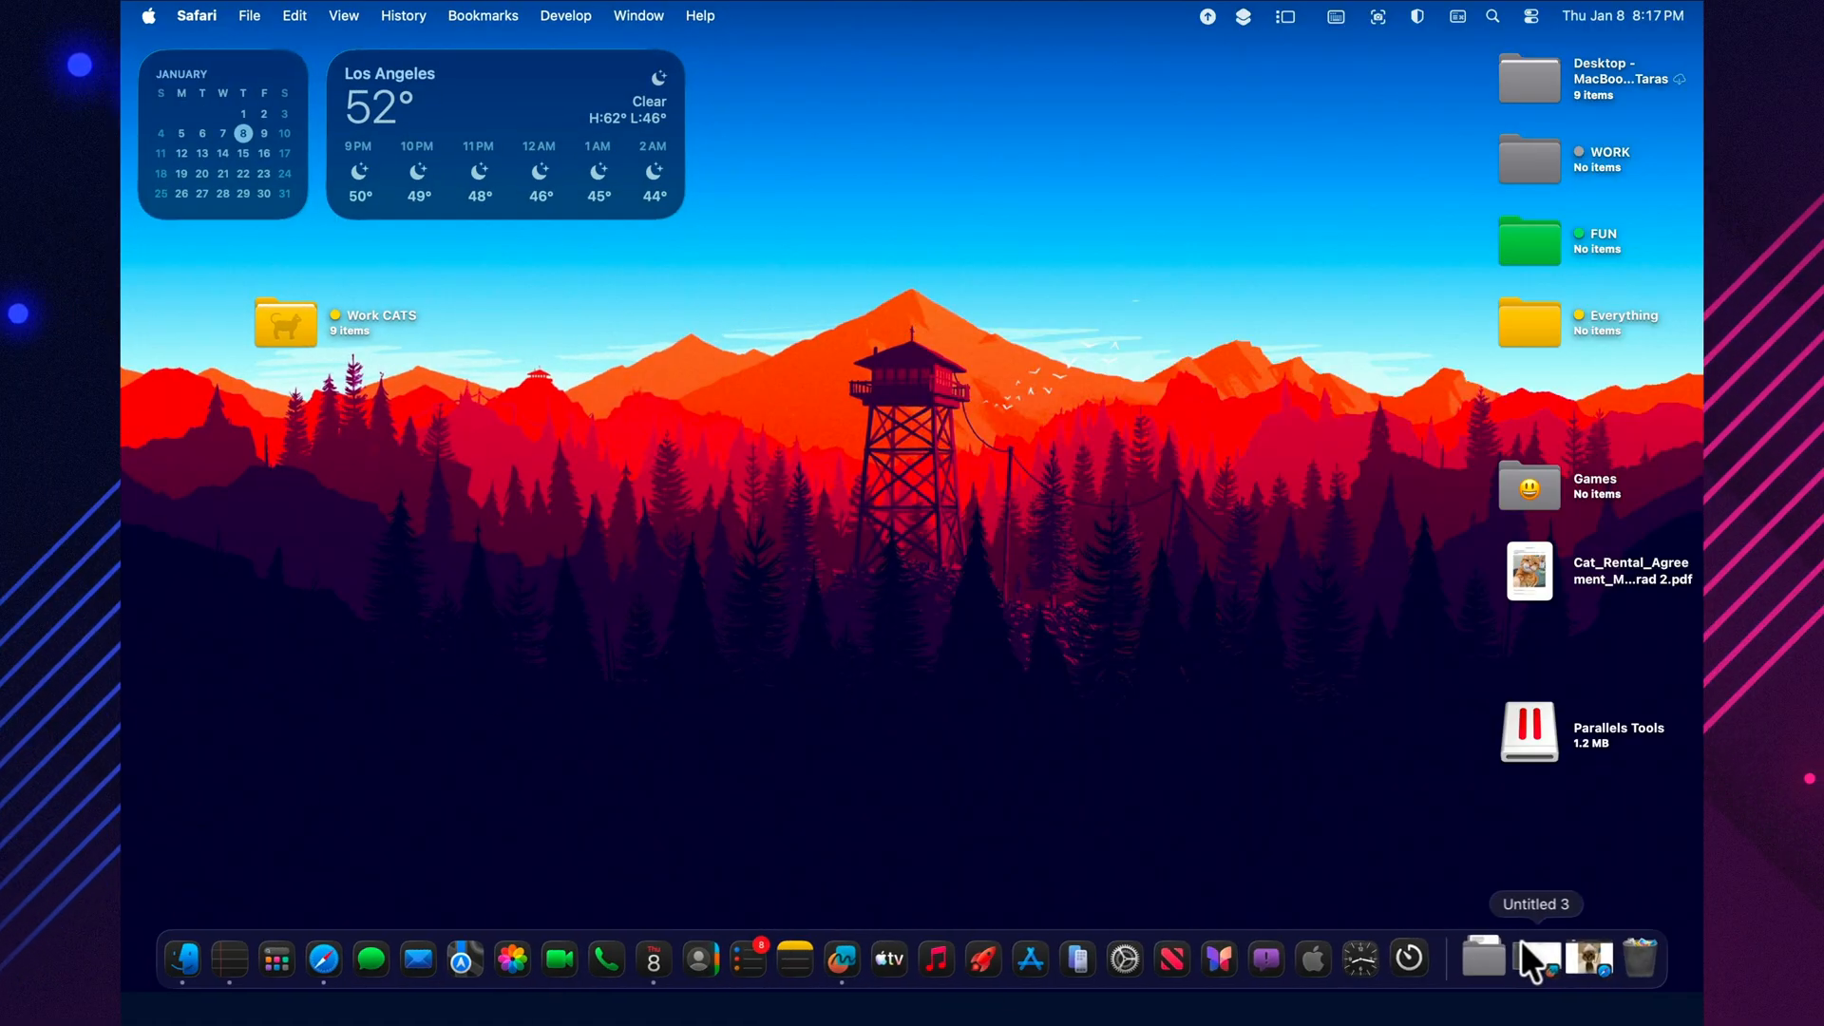
pyautogui.click(1535, 957)
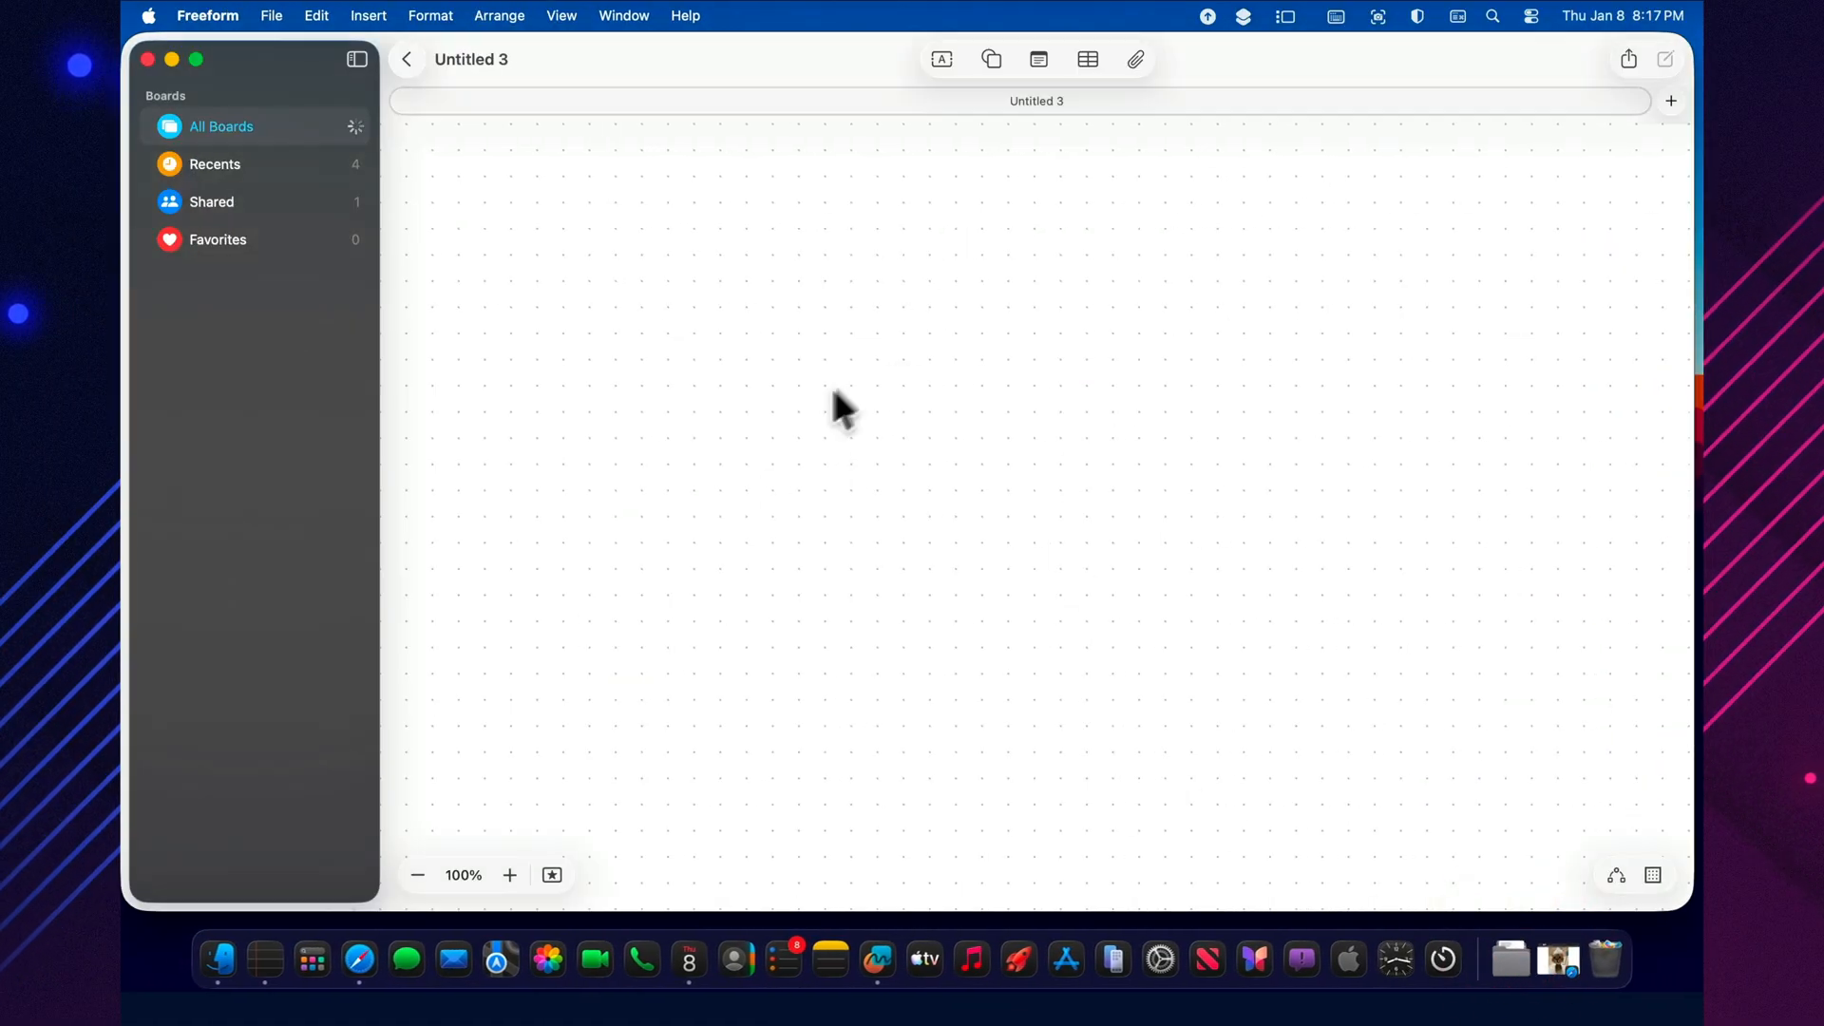
# Add a vertical divider line down the board and place the Ref label in the top-right zone
pyautogui.click(990, 59)
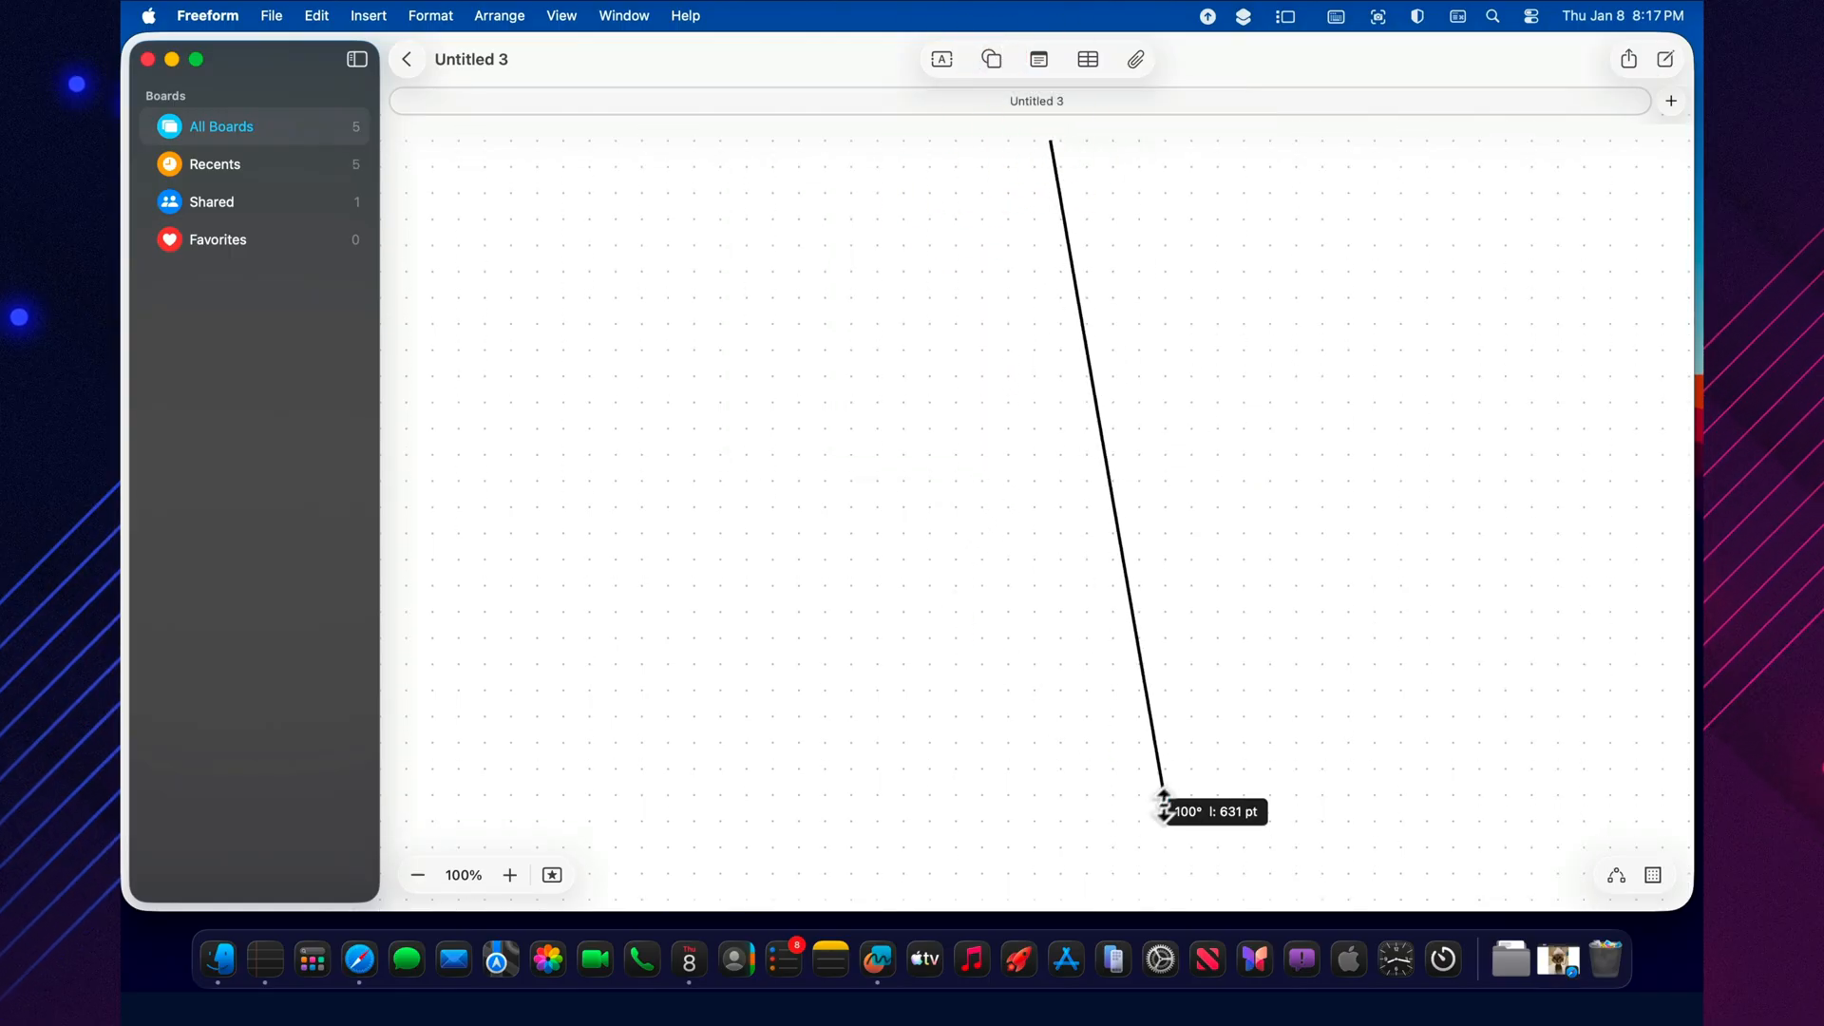
pyautogui.moveTo(1157, 796); pyautogui.dragTo(1051, 815)
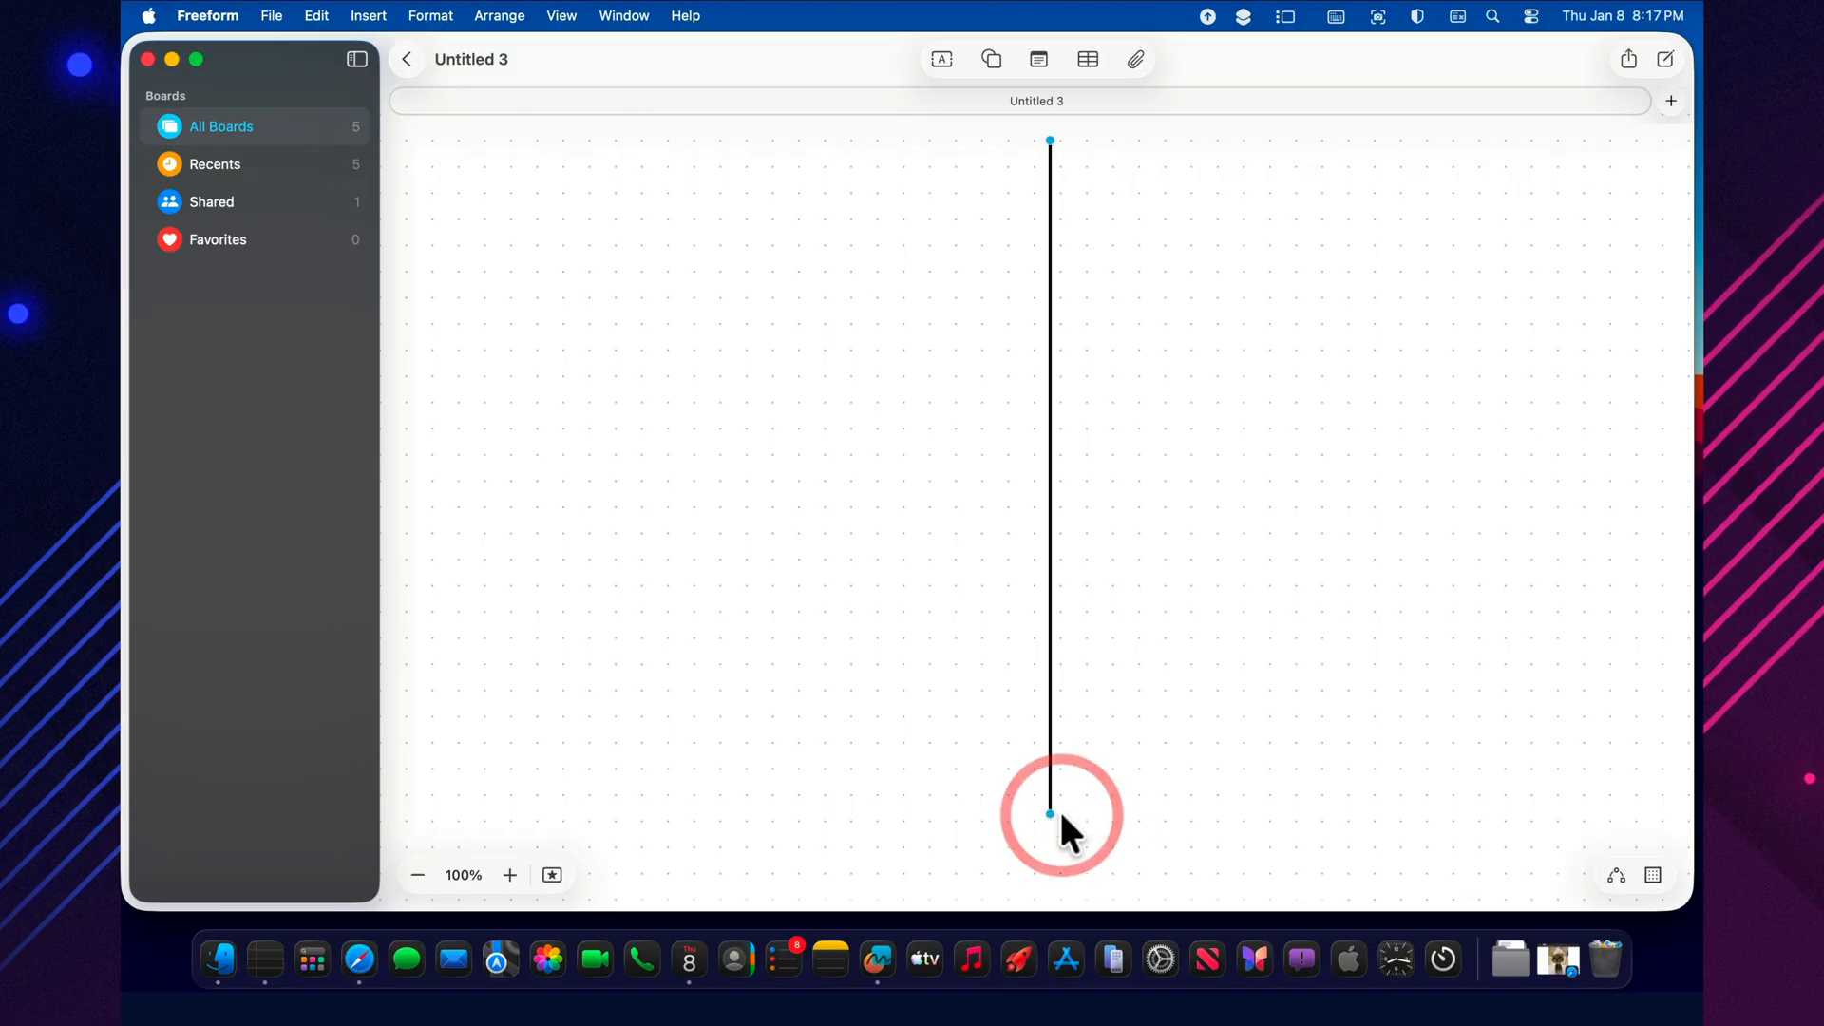
pyautogui.moveTo(1049, 813); pyautogui.dragTo(1100, 867)
pyautogui.write('Re')
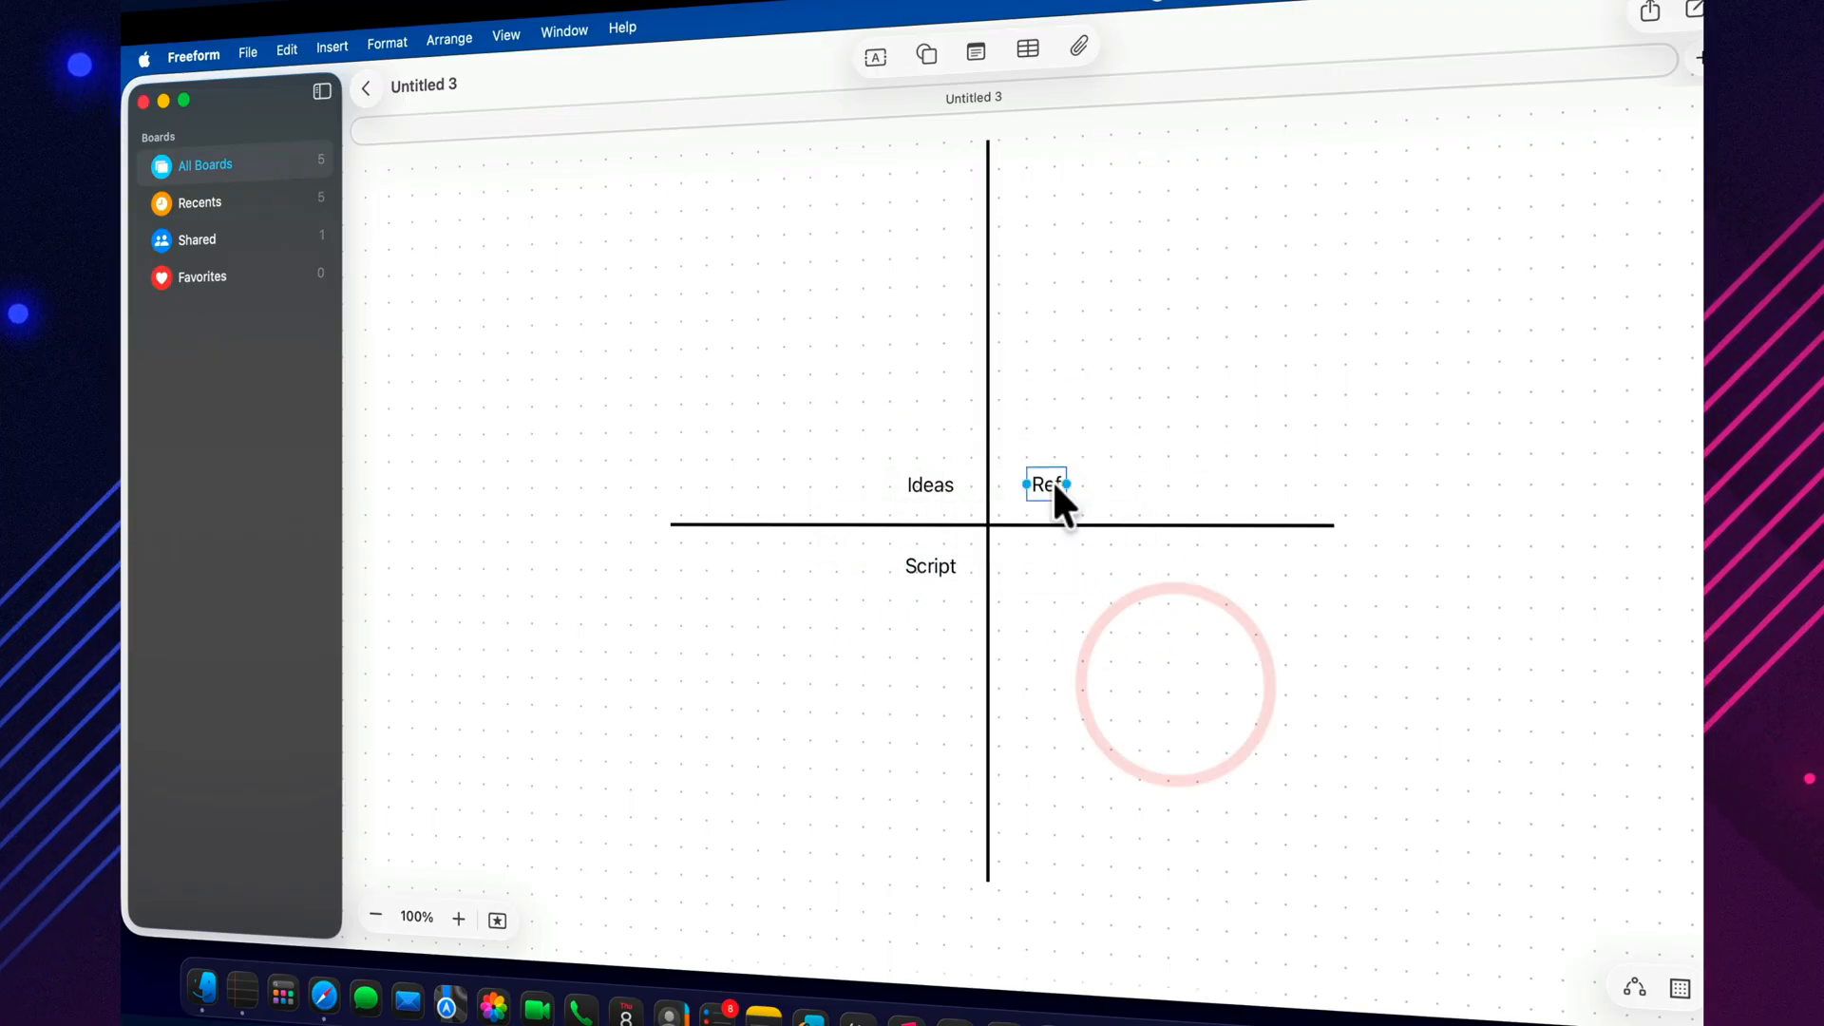
pyautogui.moveTo(1043, 484); pyautogui.dragTo(1043, 566)
pyautogui.write('Tasks')
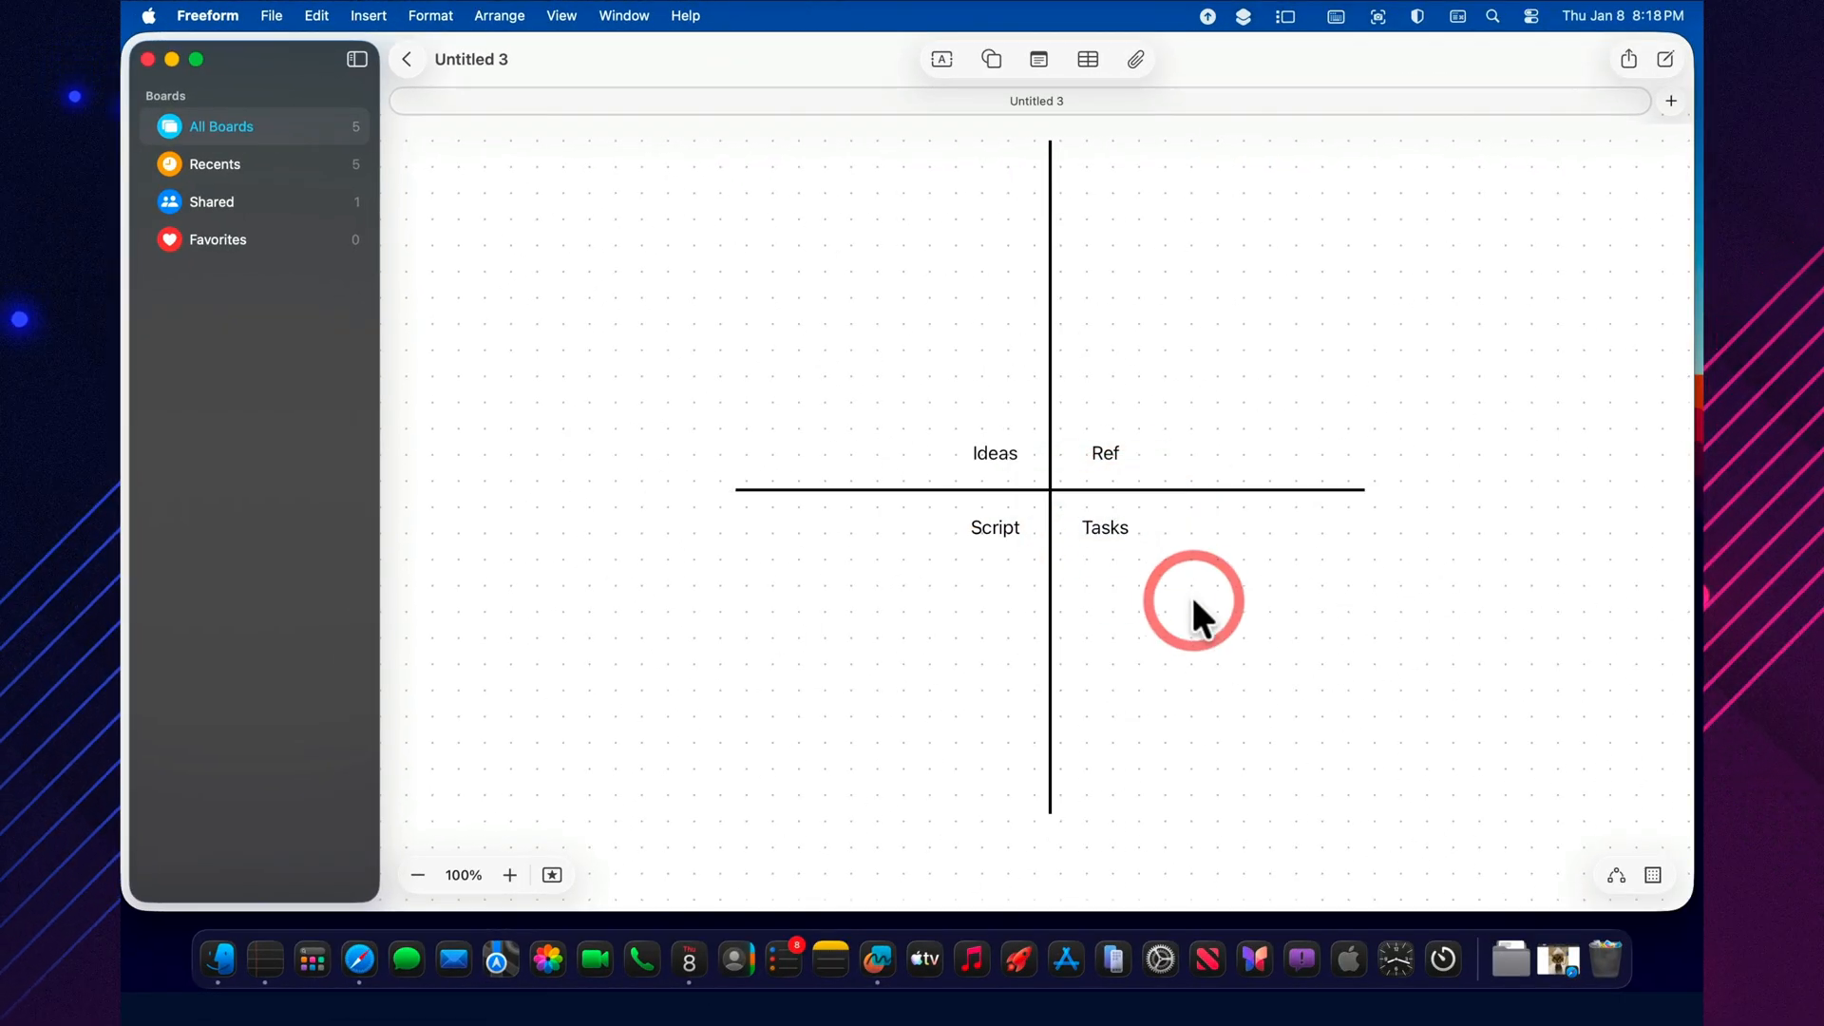
pyautogui.moveTo(1588, 547)
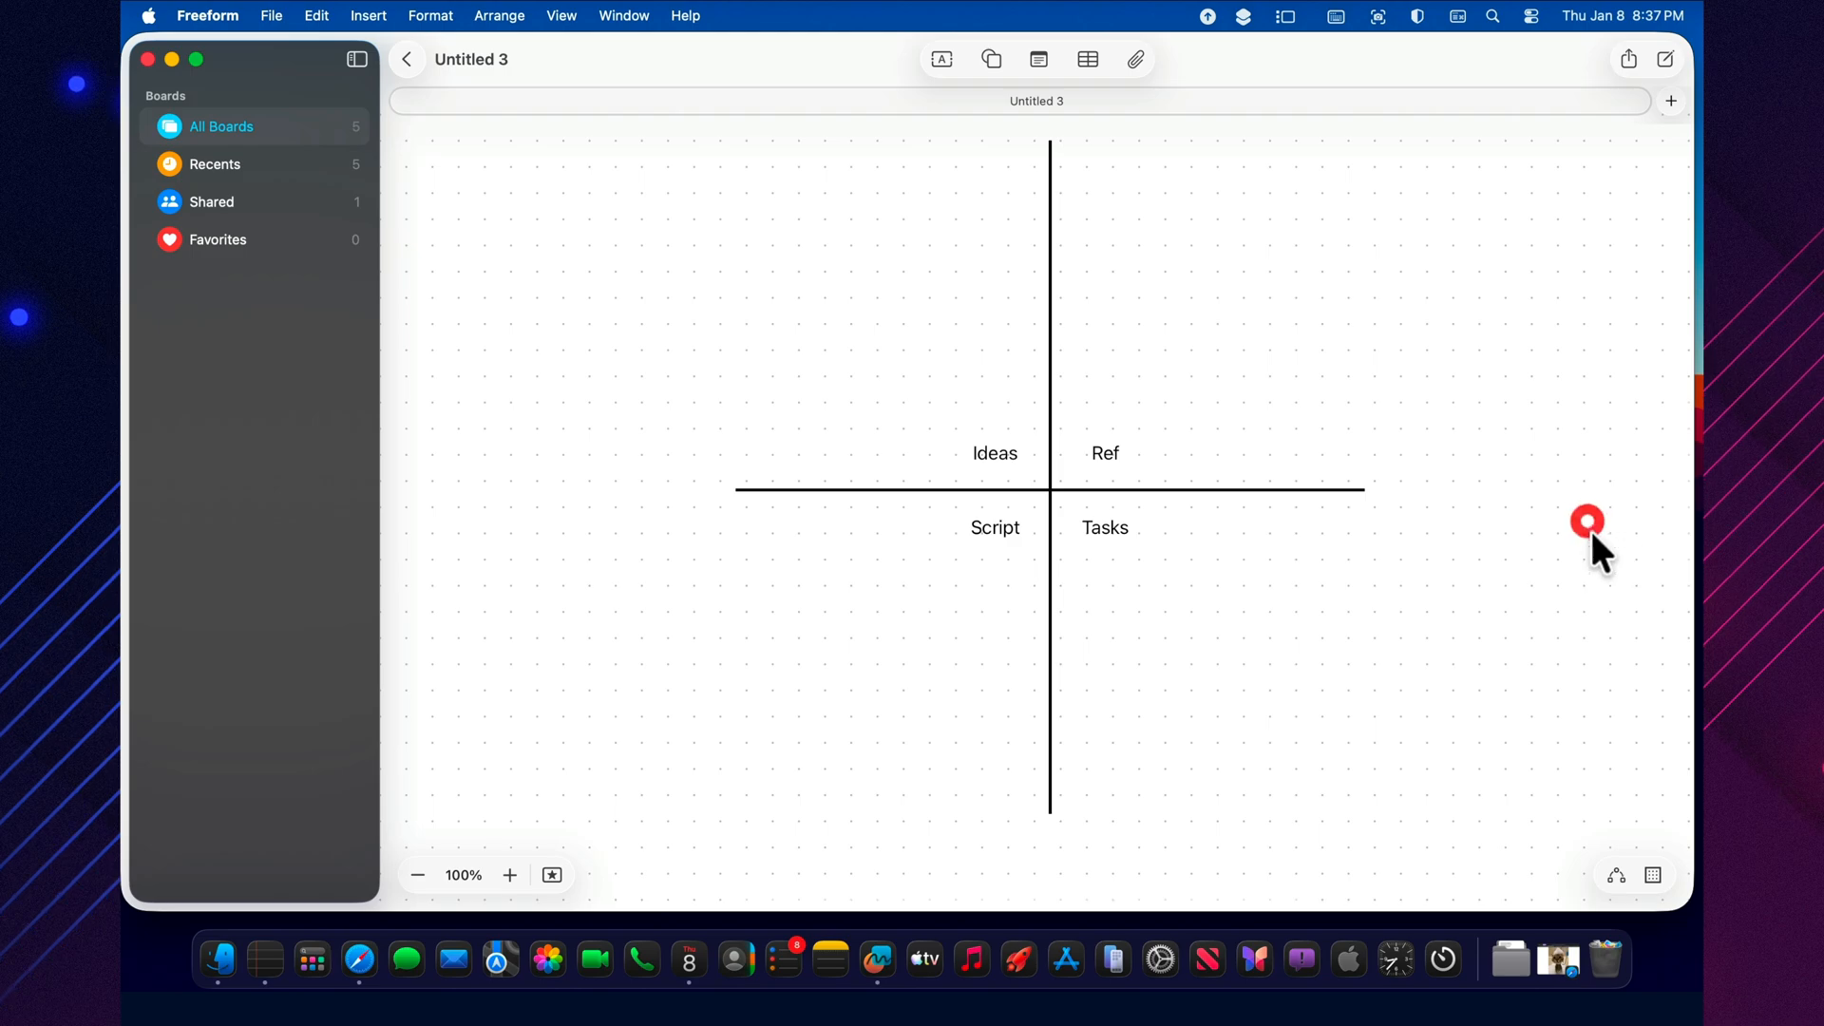
pyautogui.moveTo(1222, 616)
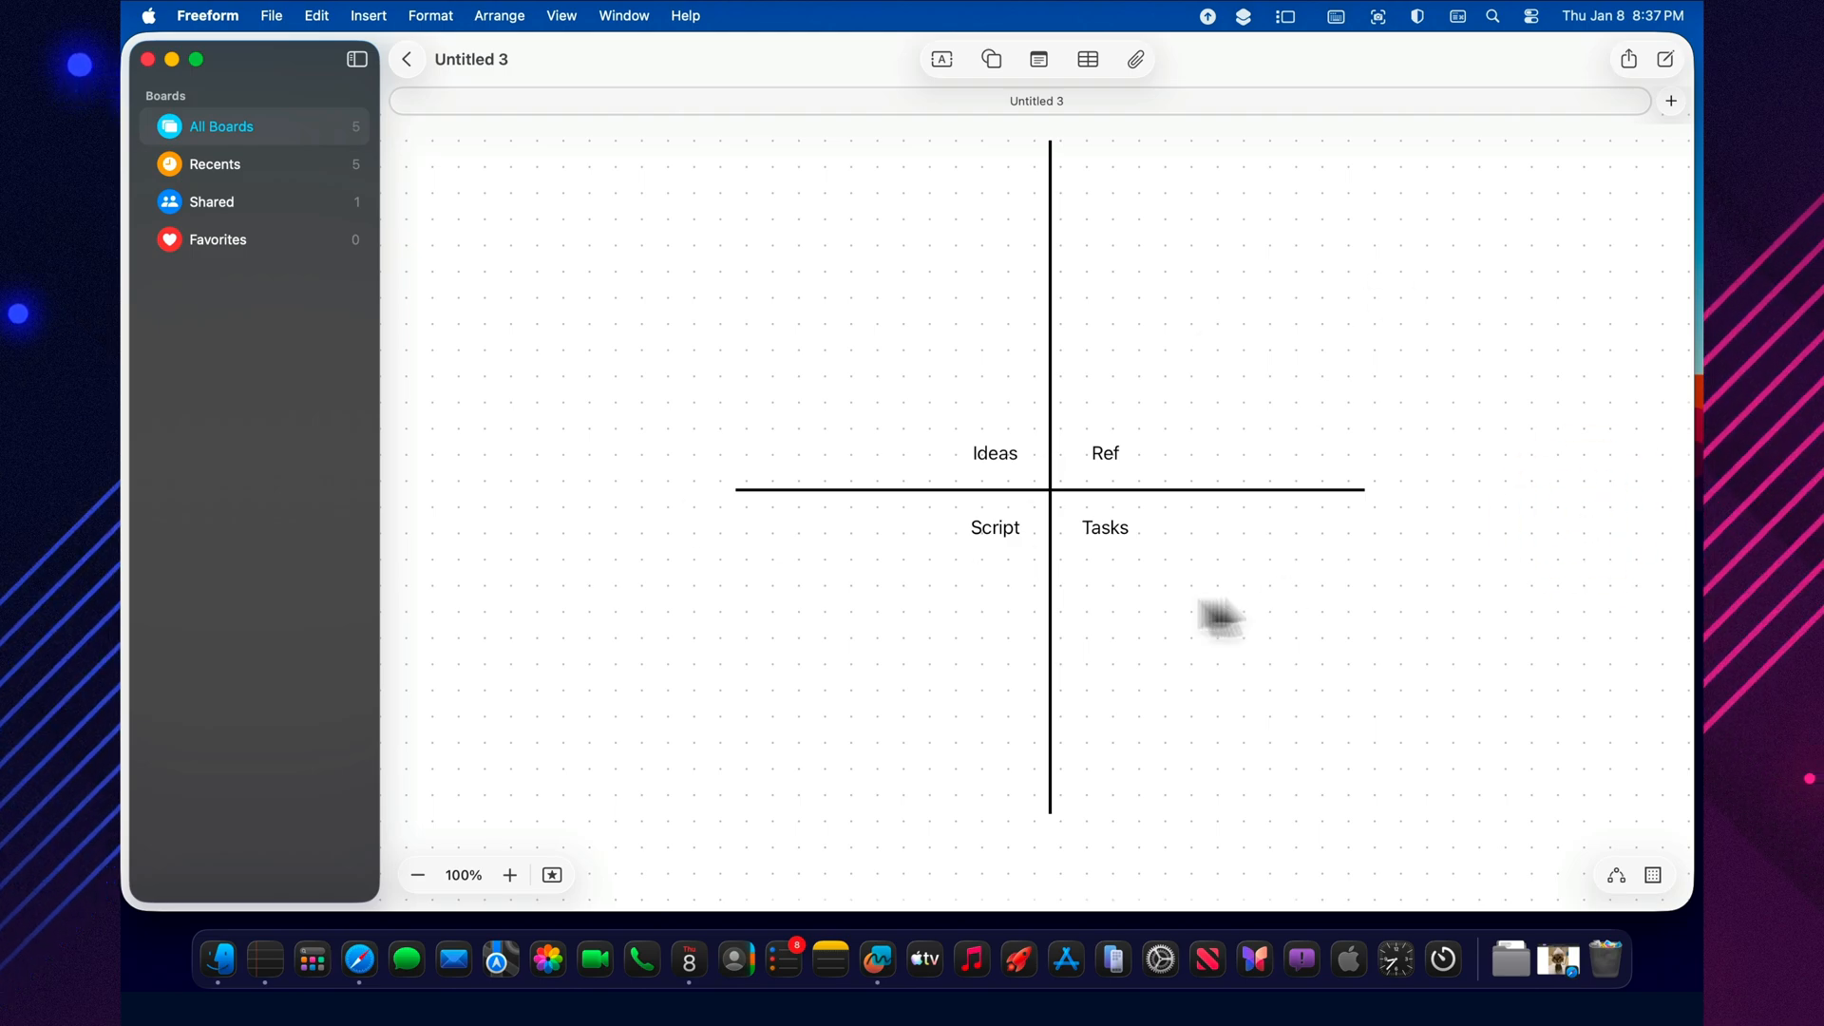
pyautogui.moveTo(991, 67)
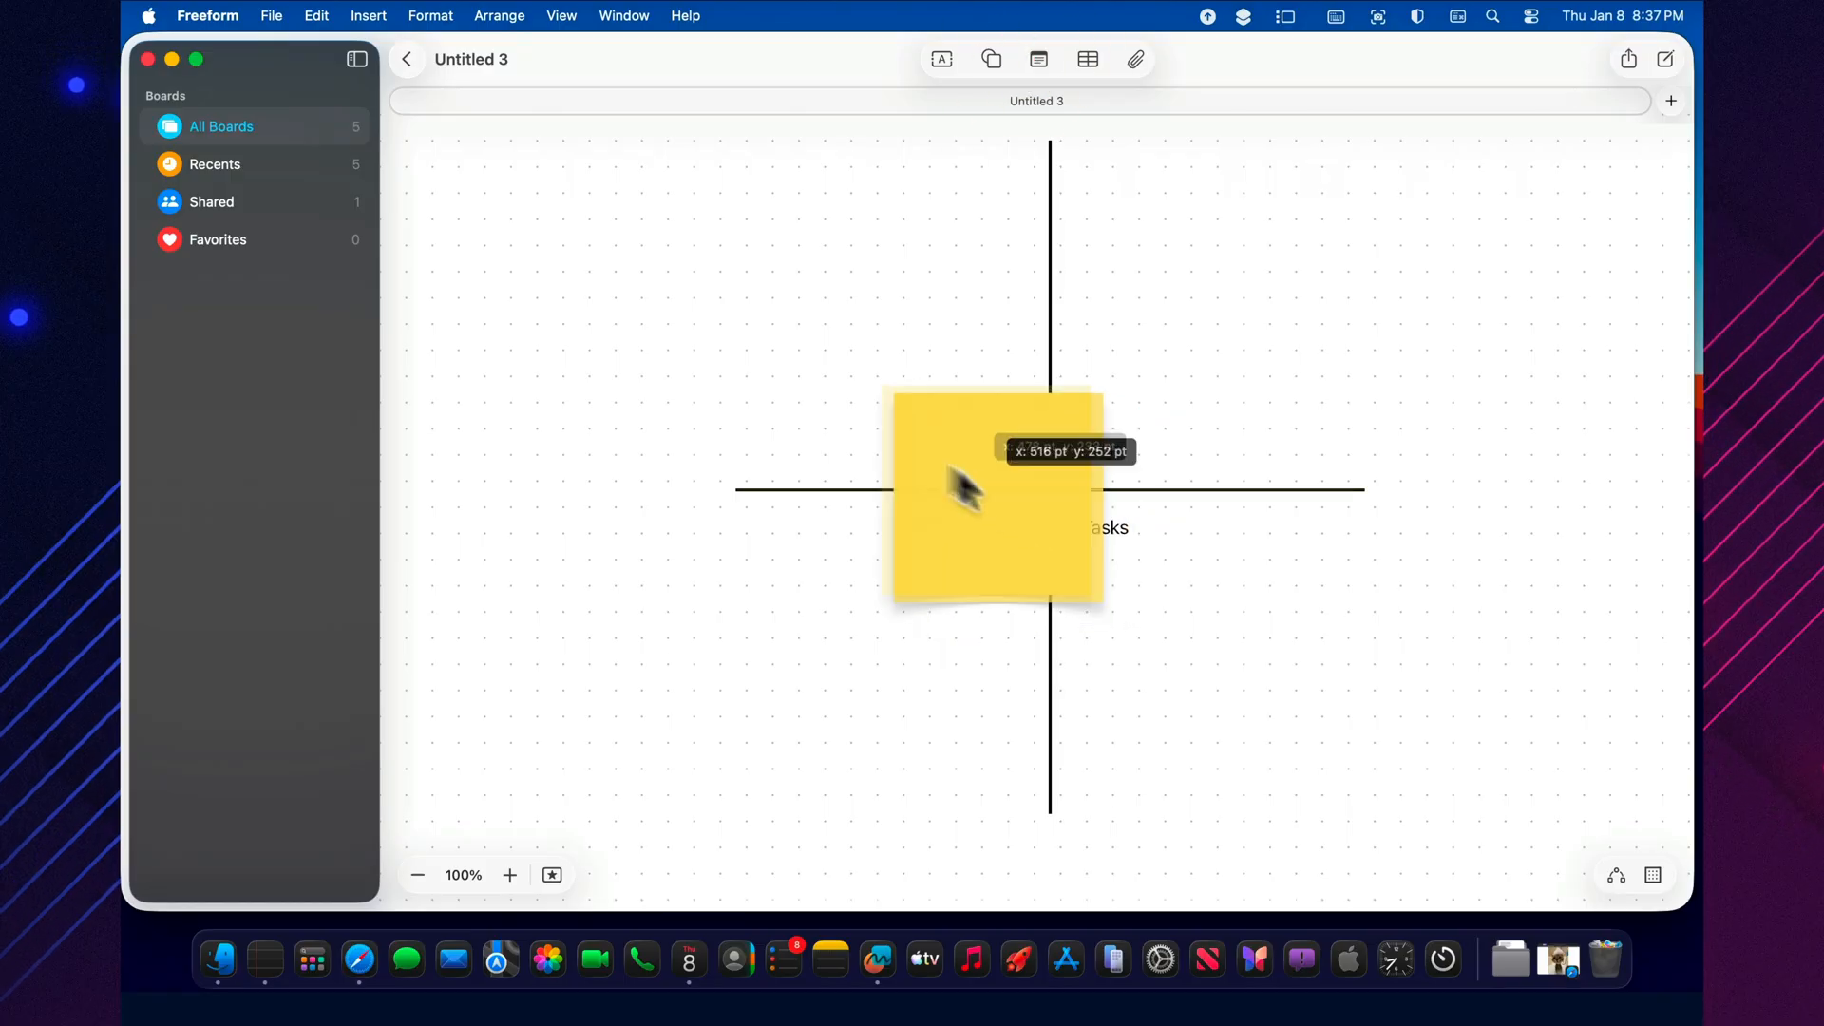
# Put a sticky note top-left reading BOARD RULES with lines 1, 2, 3 as a bulleted list
pyautogui.moveTo(994, 488); pyautogui.dragTo(574, 289)
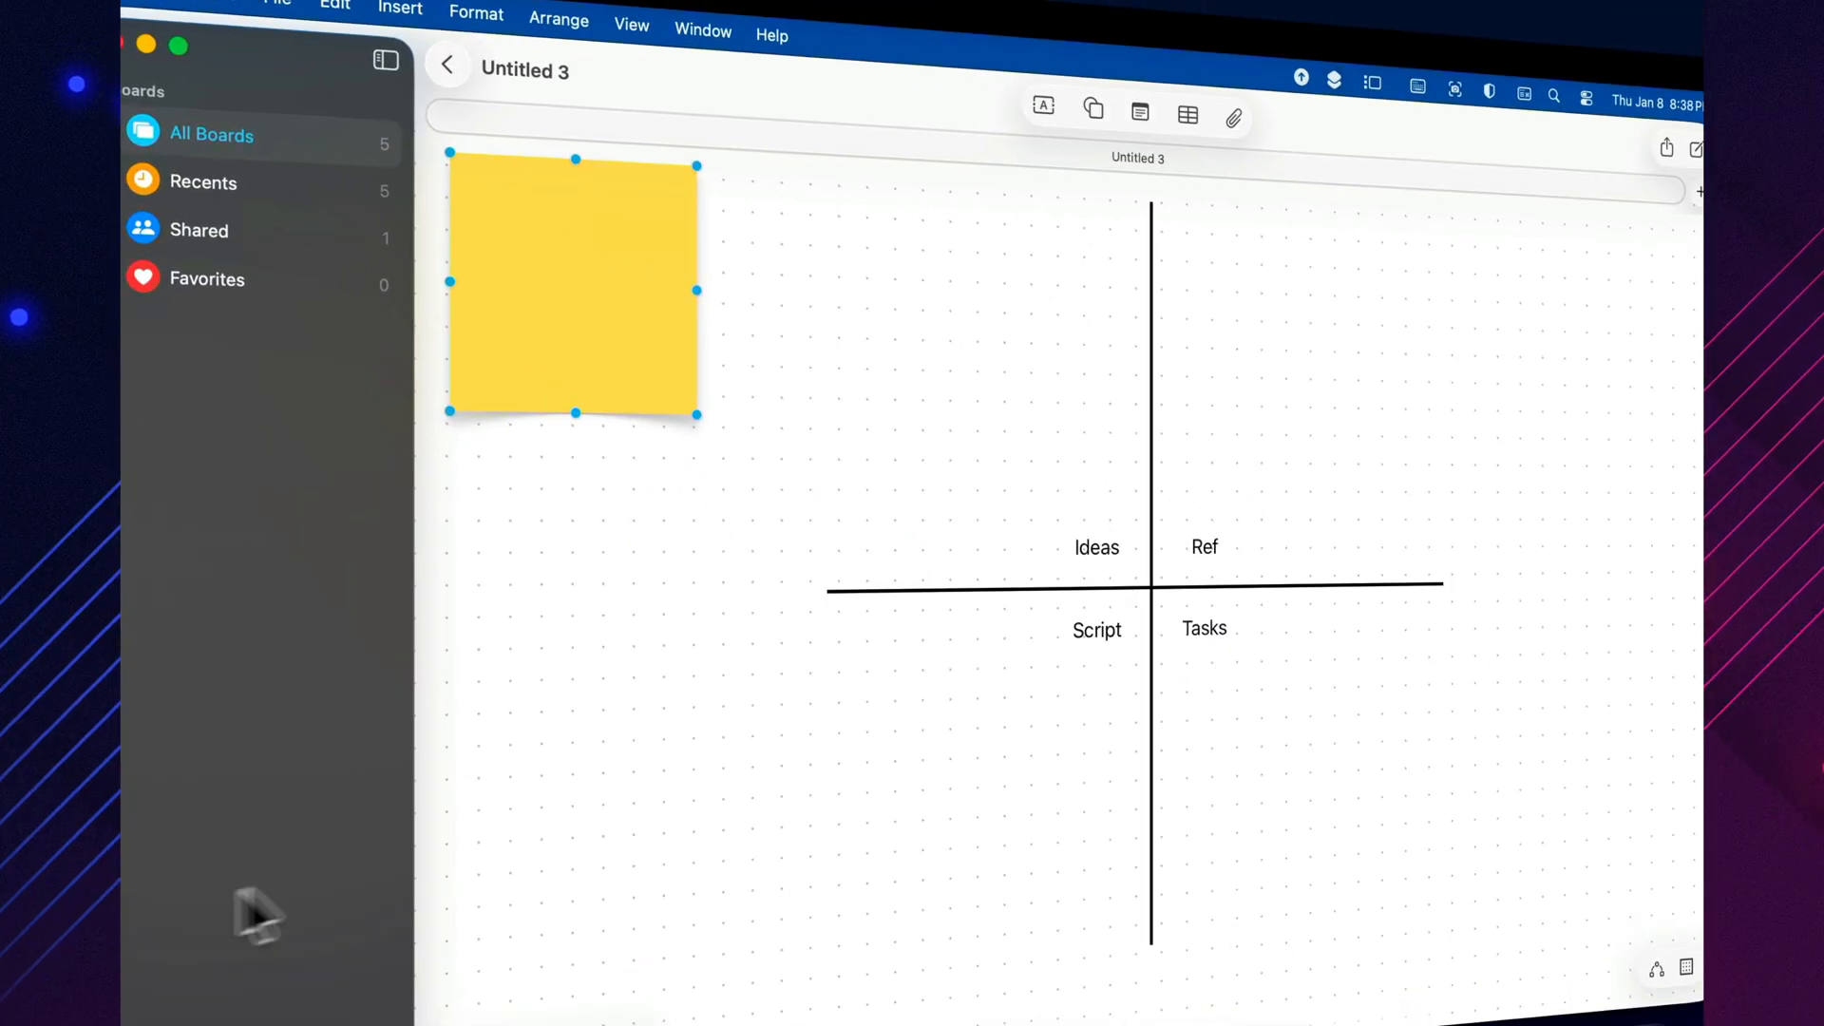
pyautogui.doubleClick(574, 287)
pyautogui.write('B')
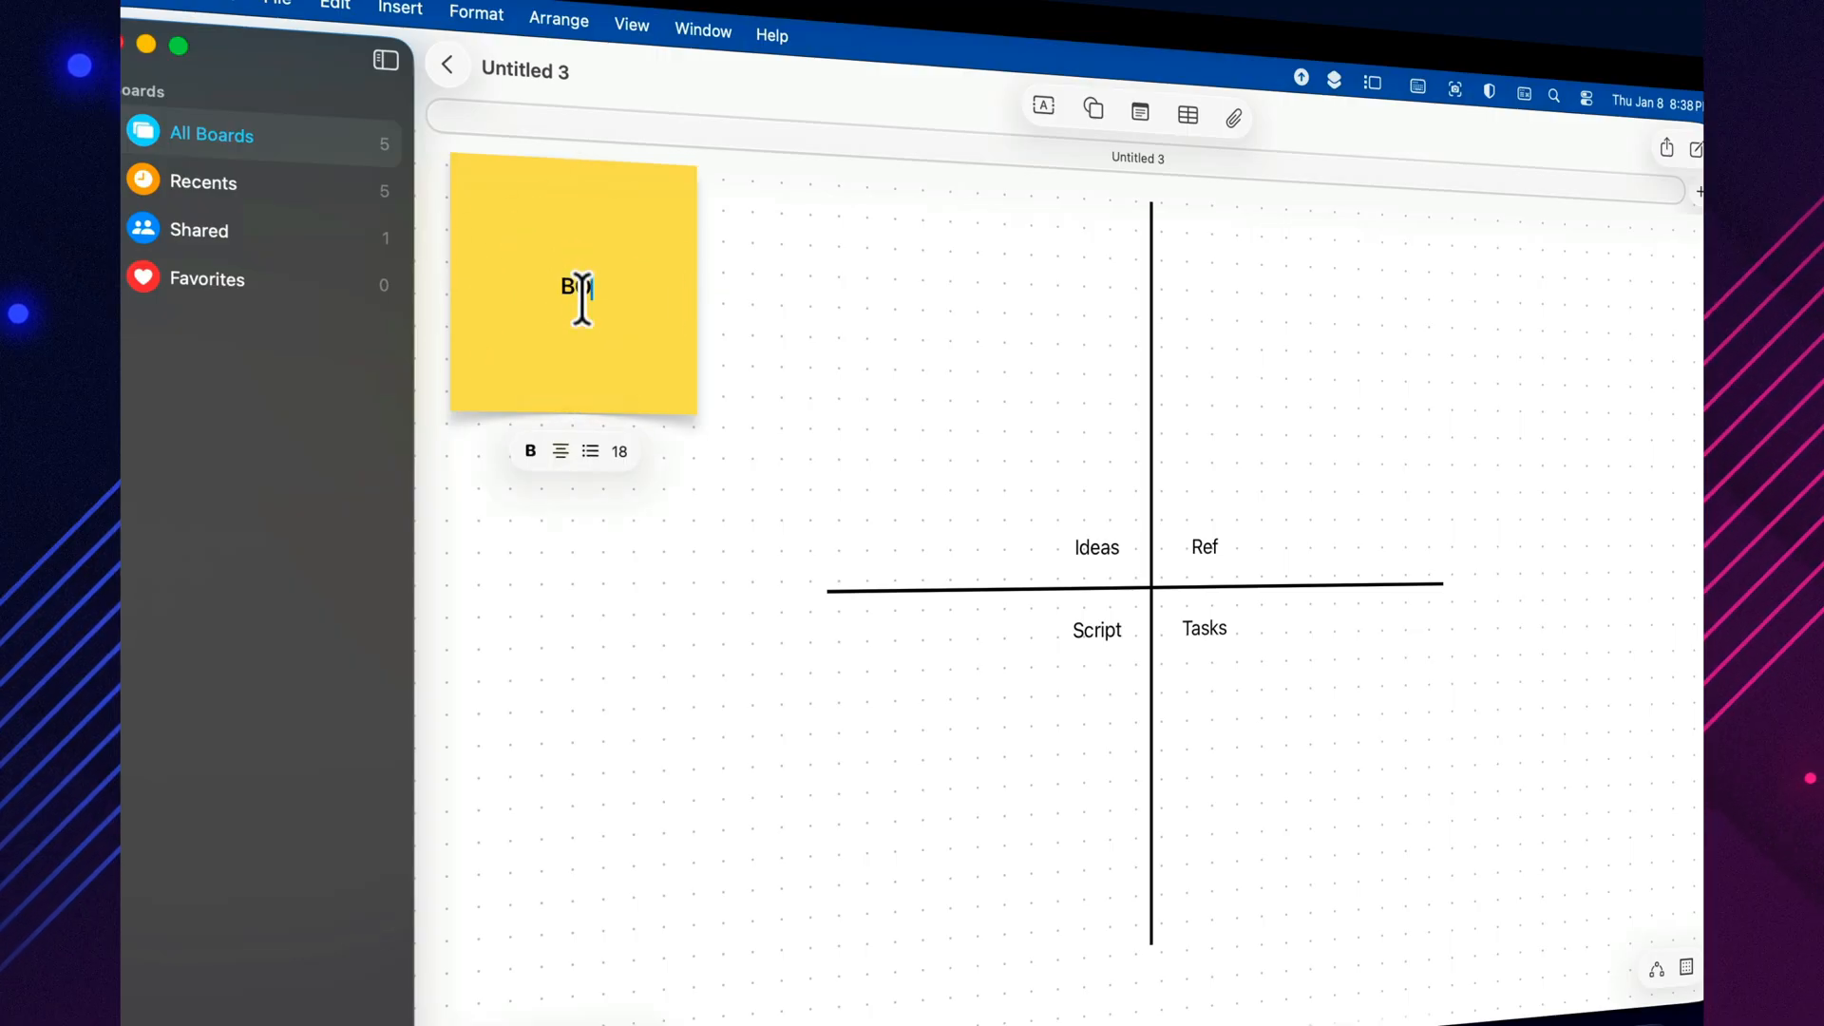
pyautogui.write('OARD')
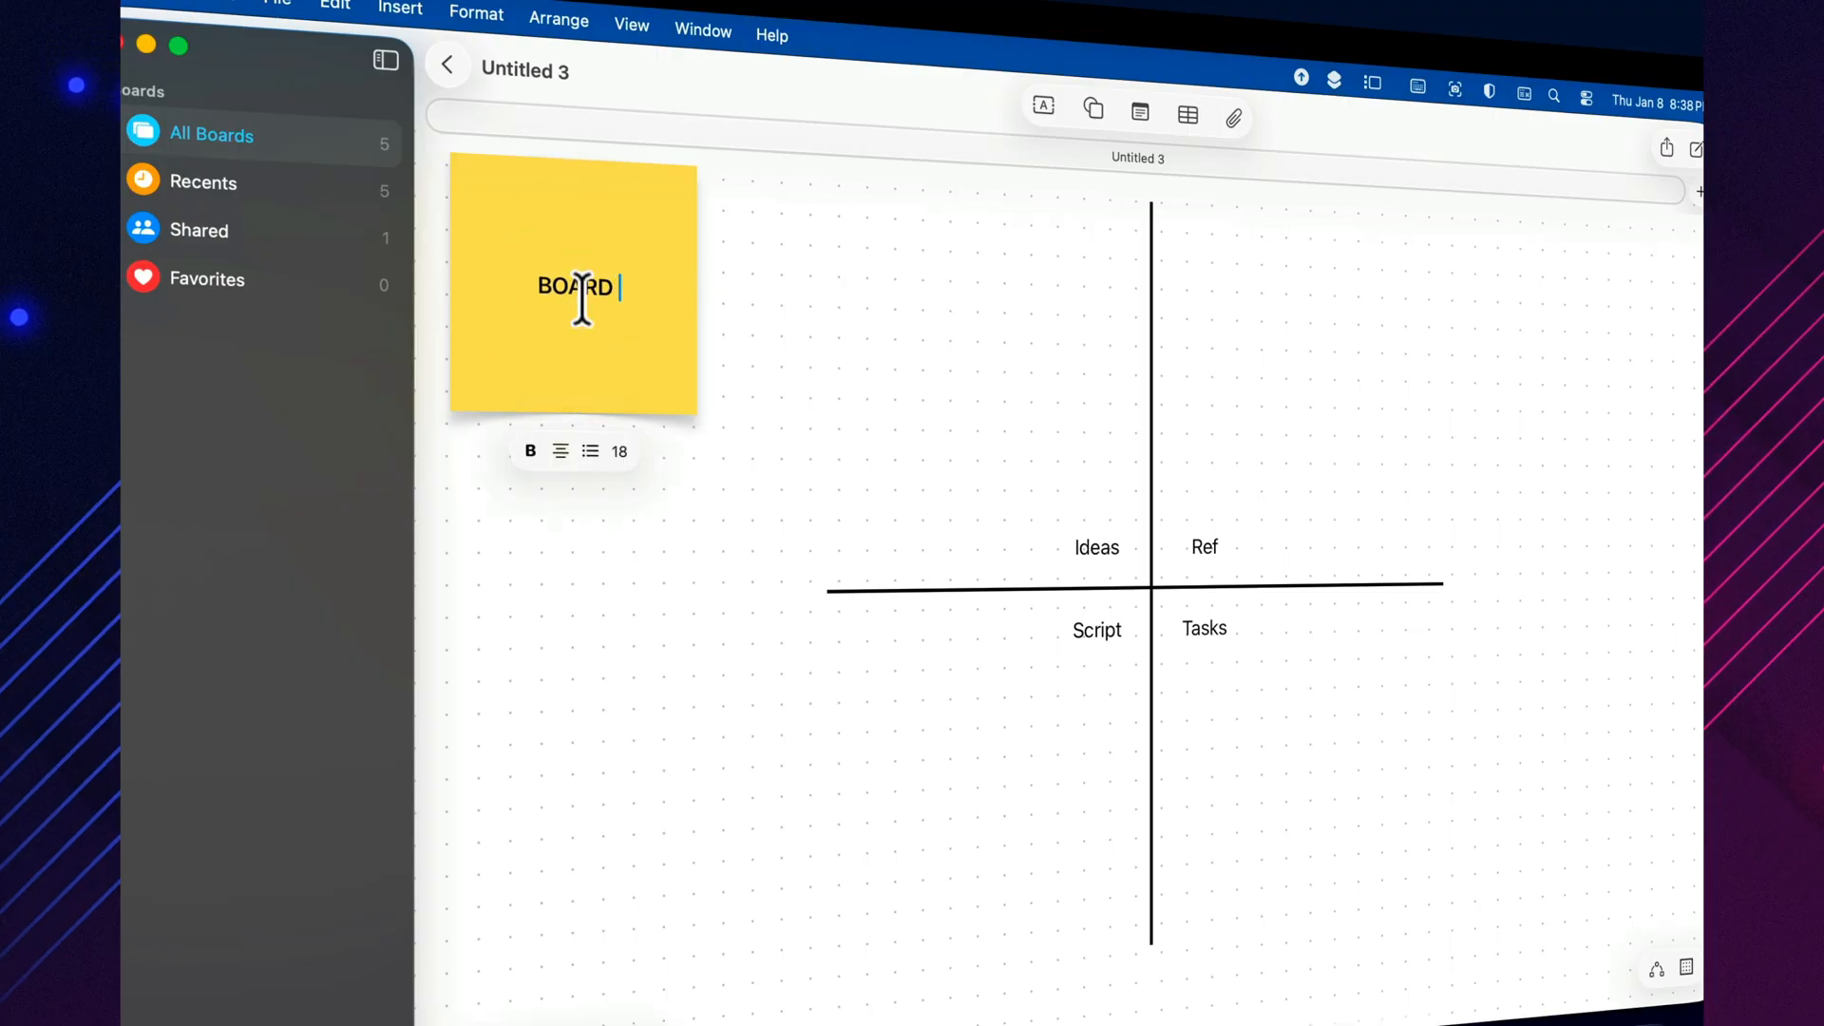
pyautogui.write('RULES')
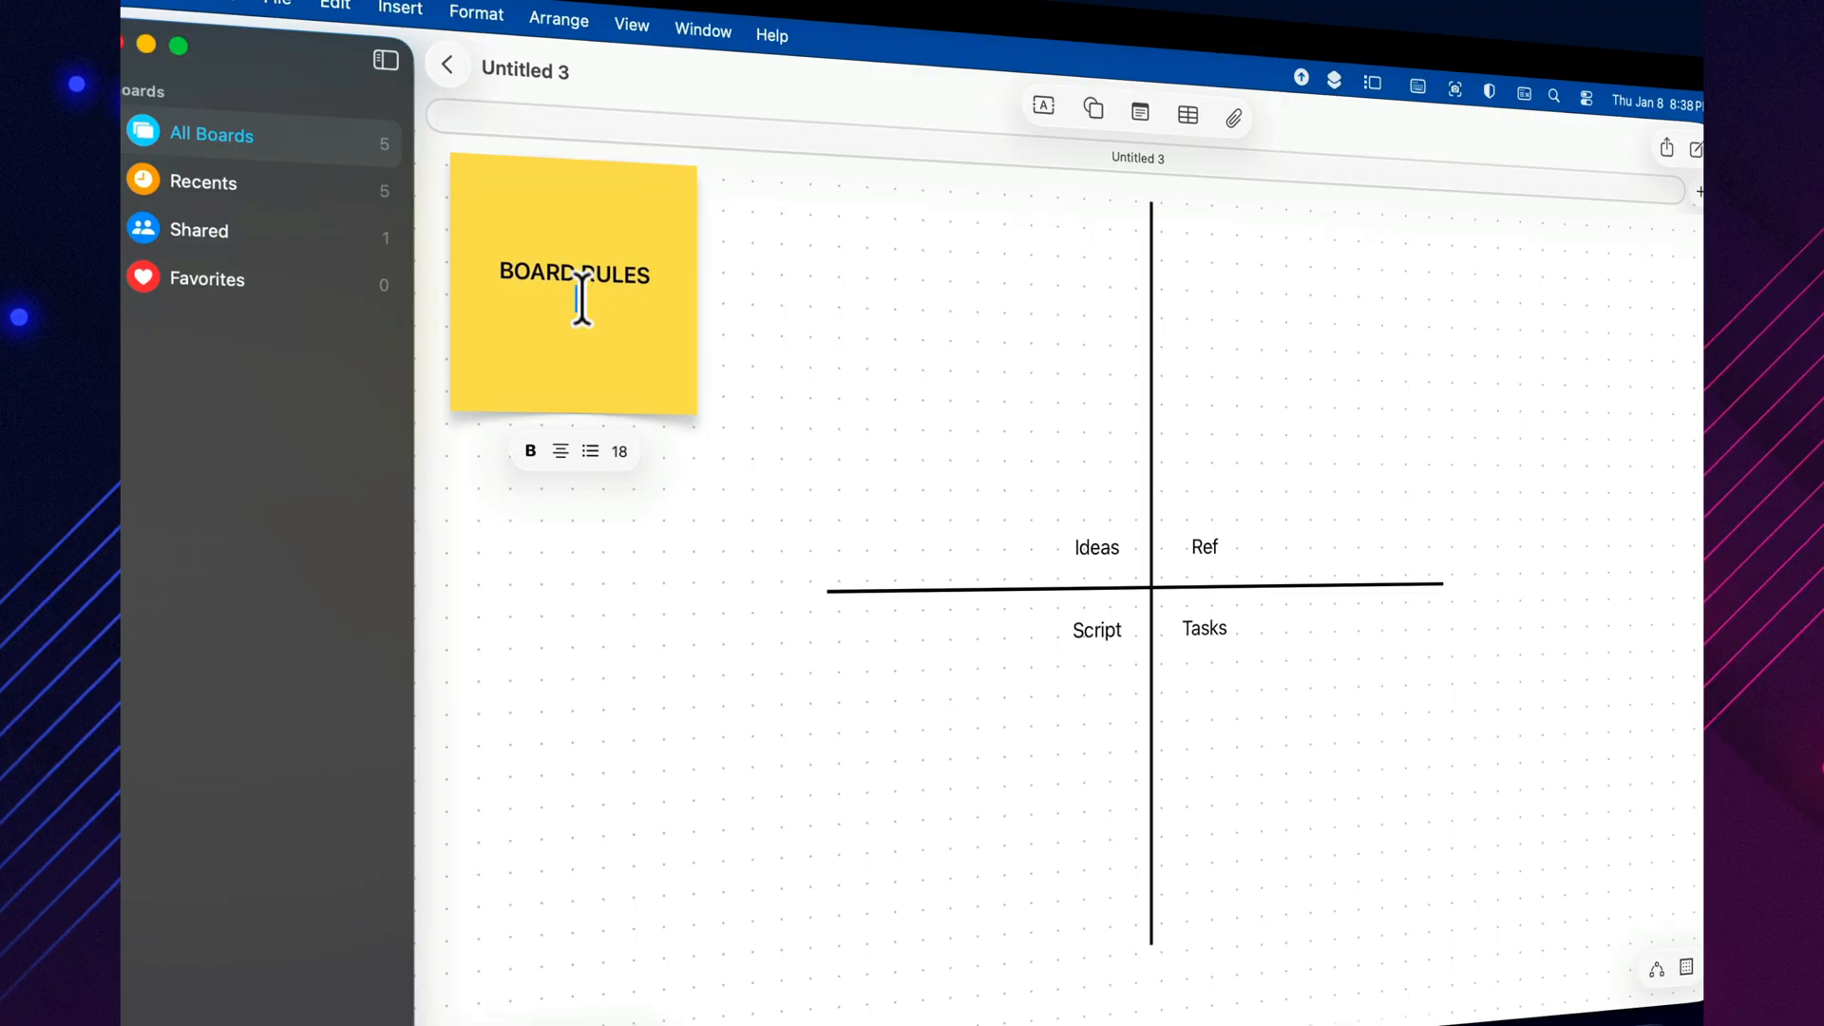
pyautogui.write('1')
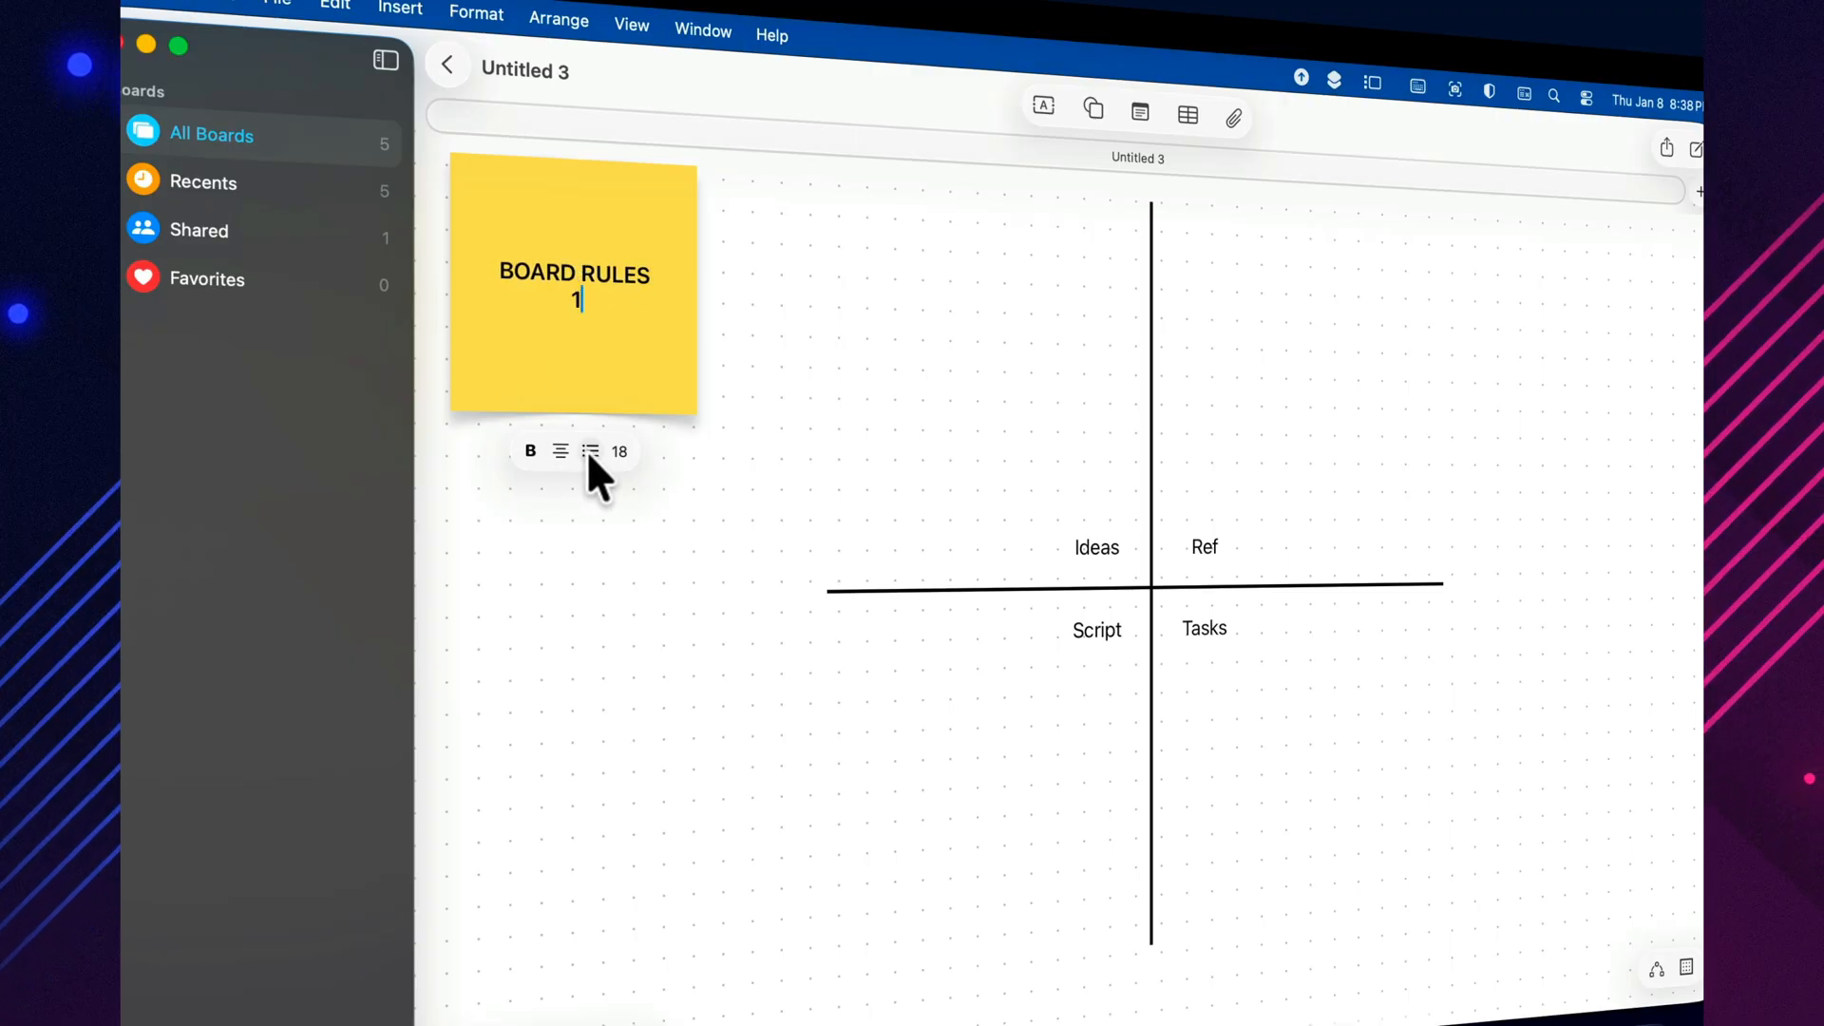
pyautogui.click(589, 452)
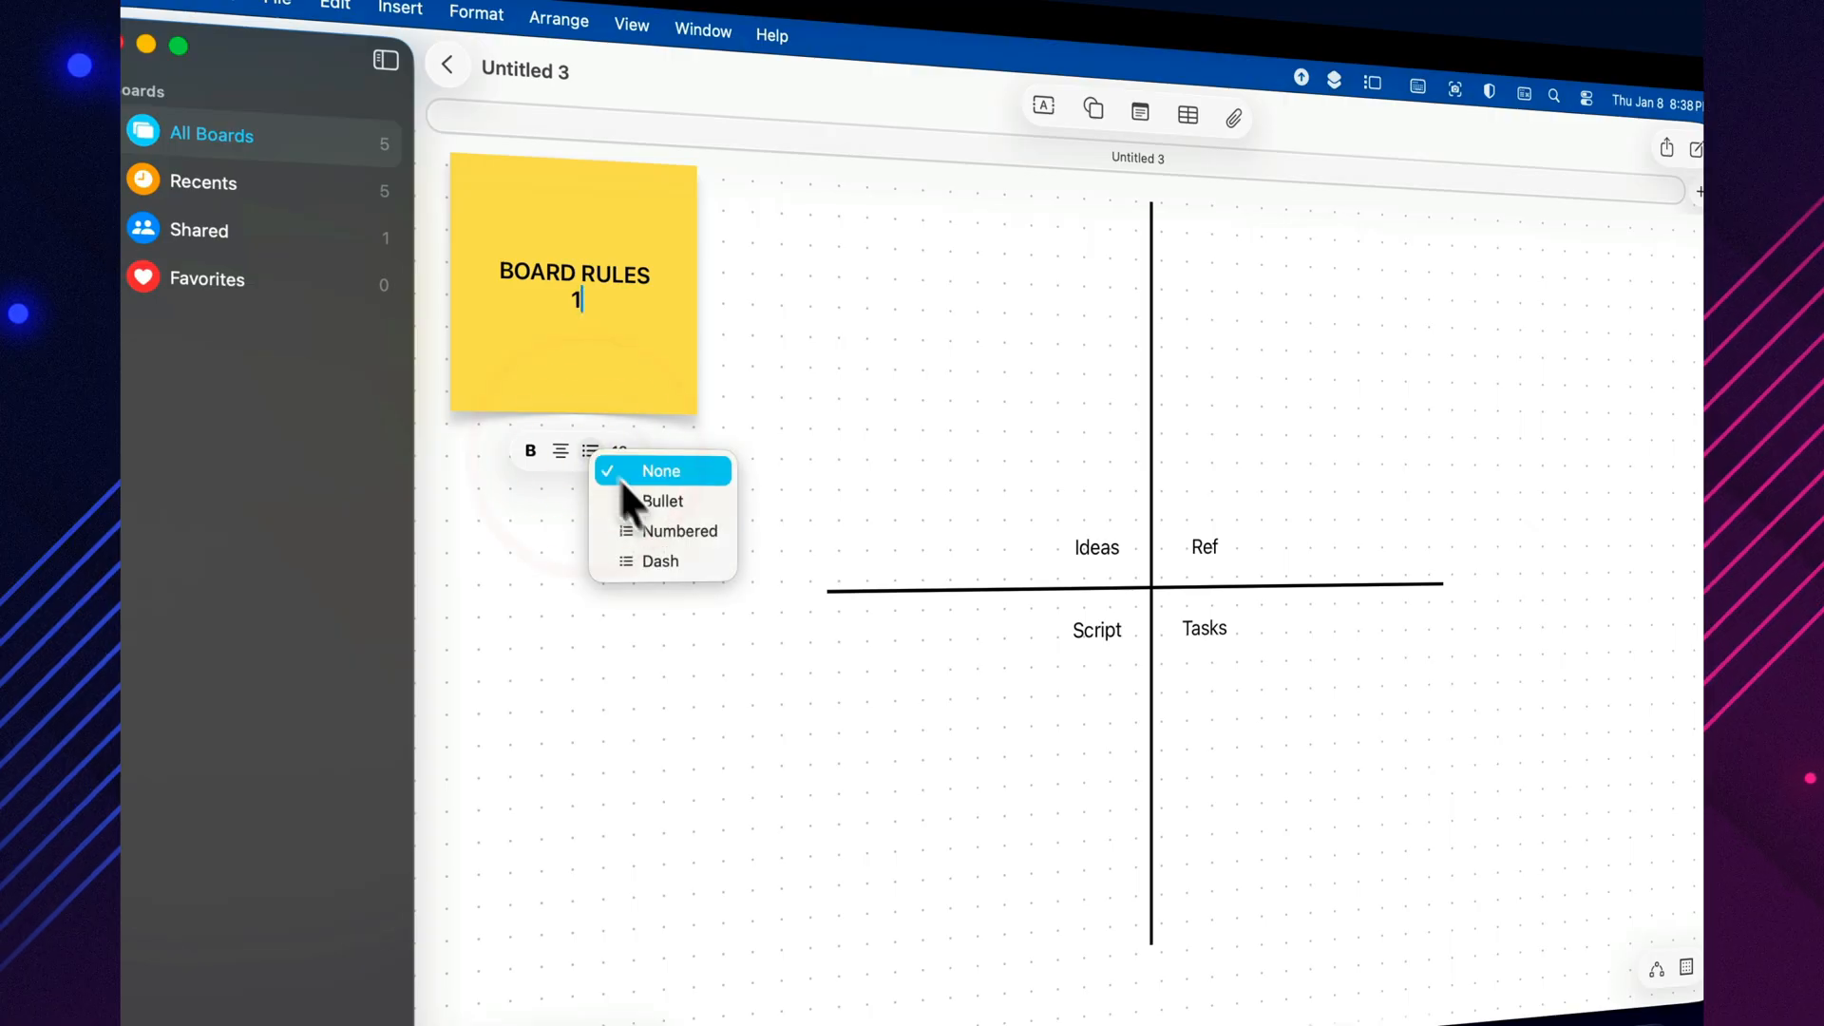
pyautogui.click(663, 499)
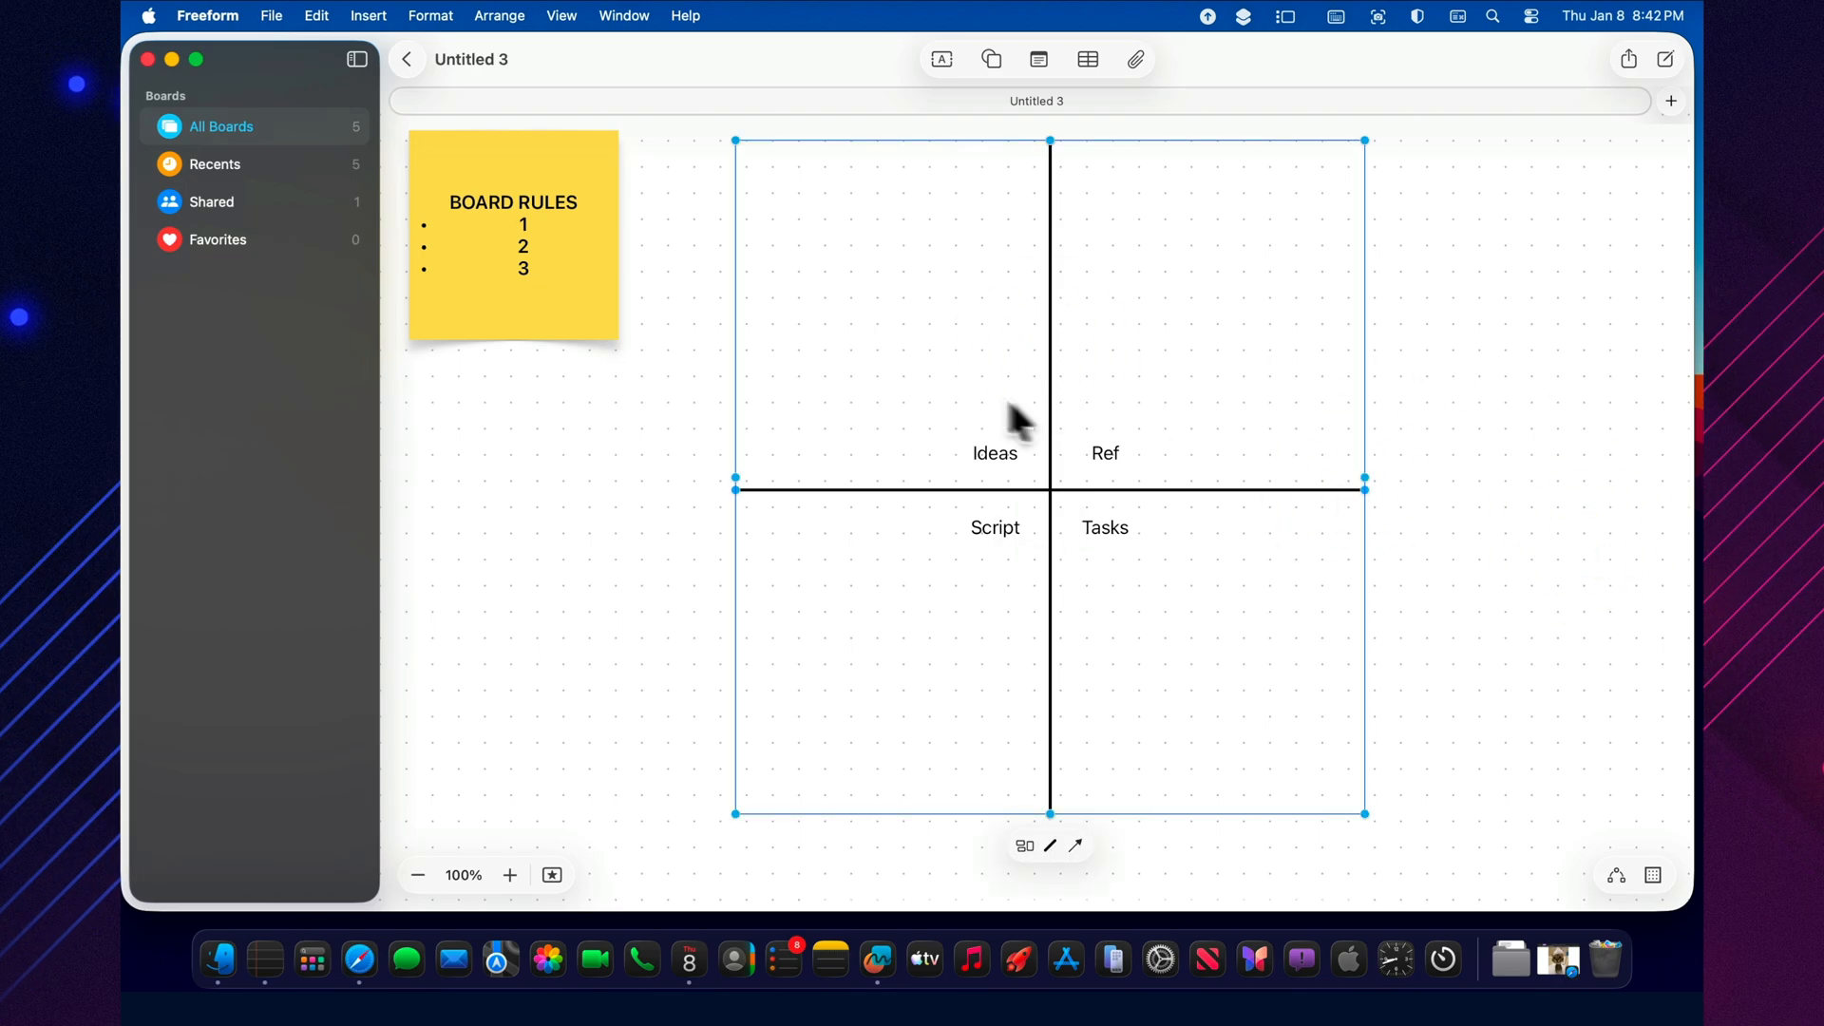
# Lock the dividing lines, group the four zone labels, and bring up actions for the rules note
pyautogui.rightClick(1007, 418)
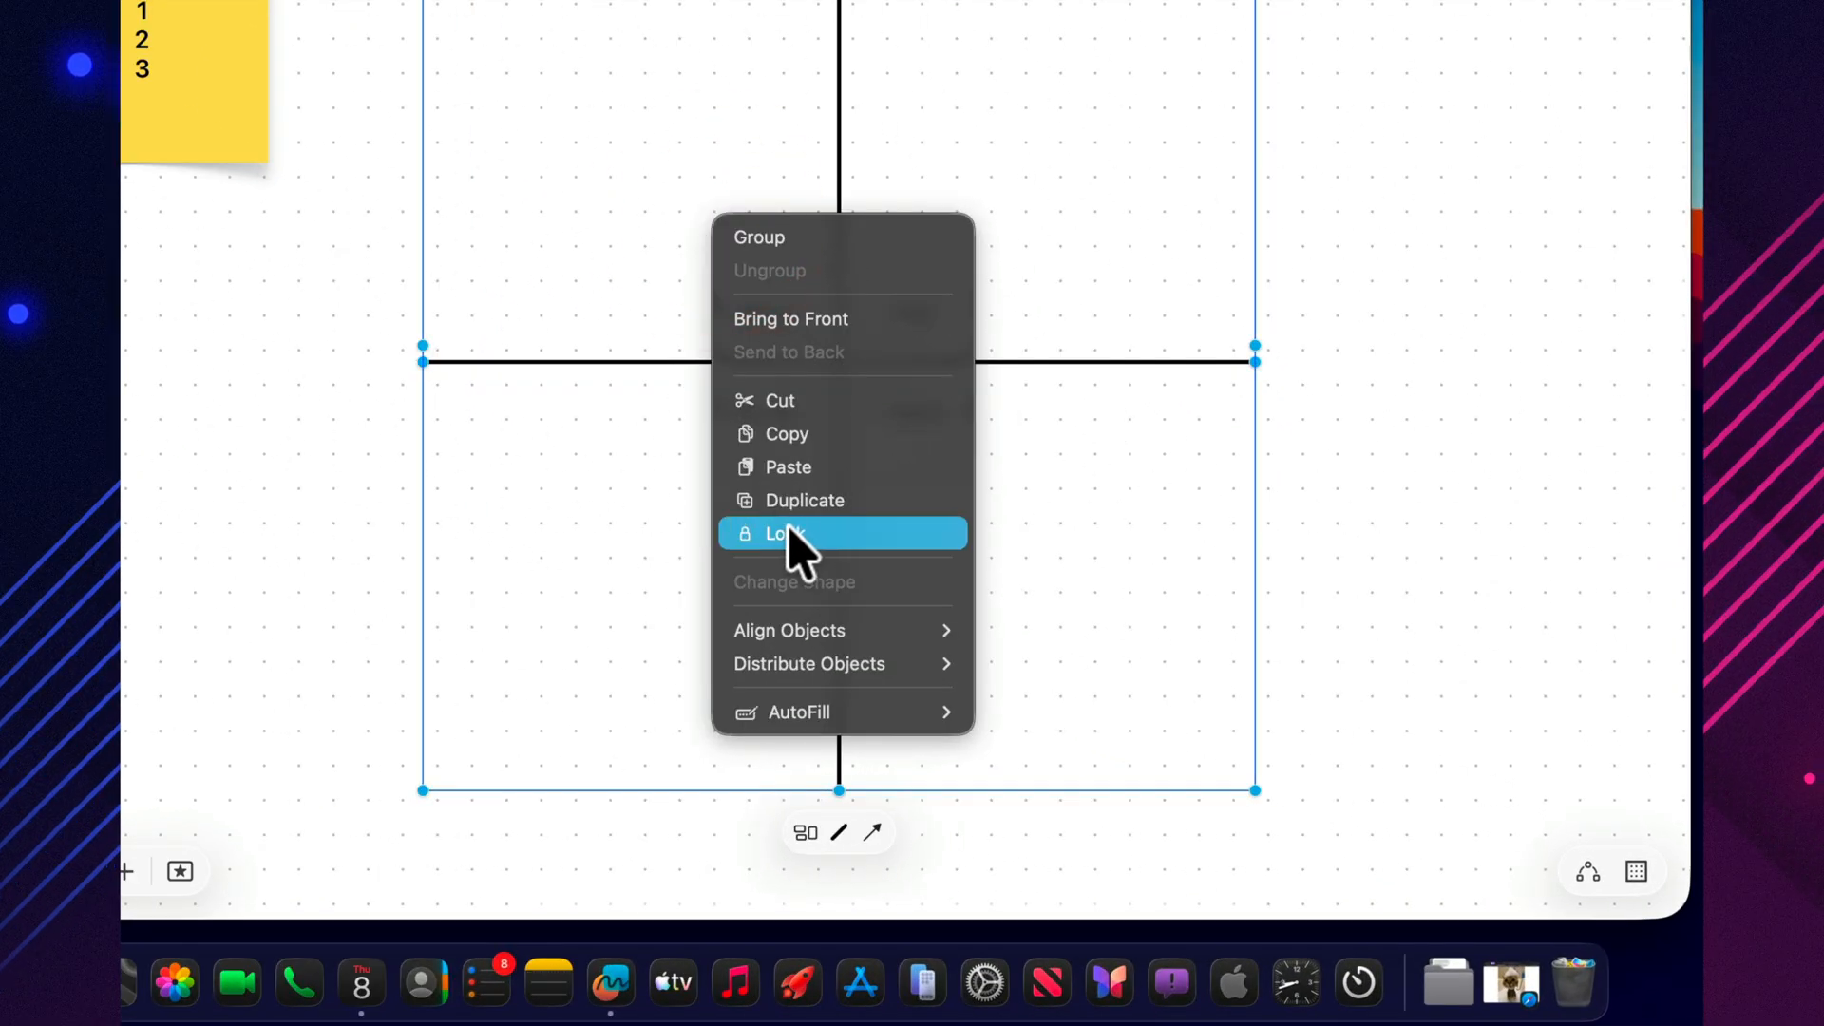
pyautogui.click(783, 531)
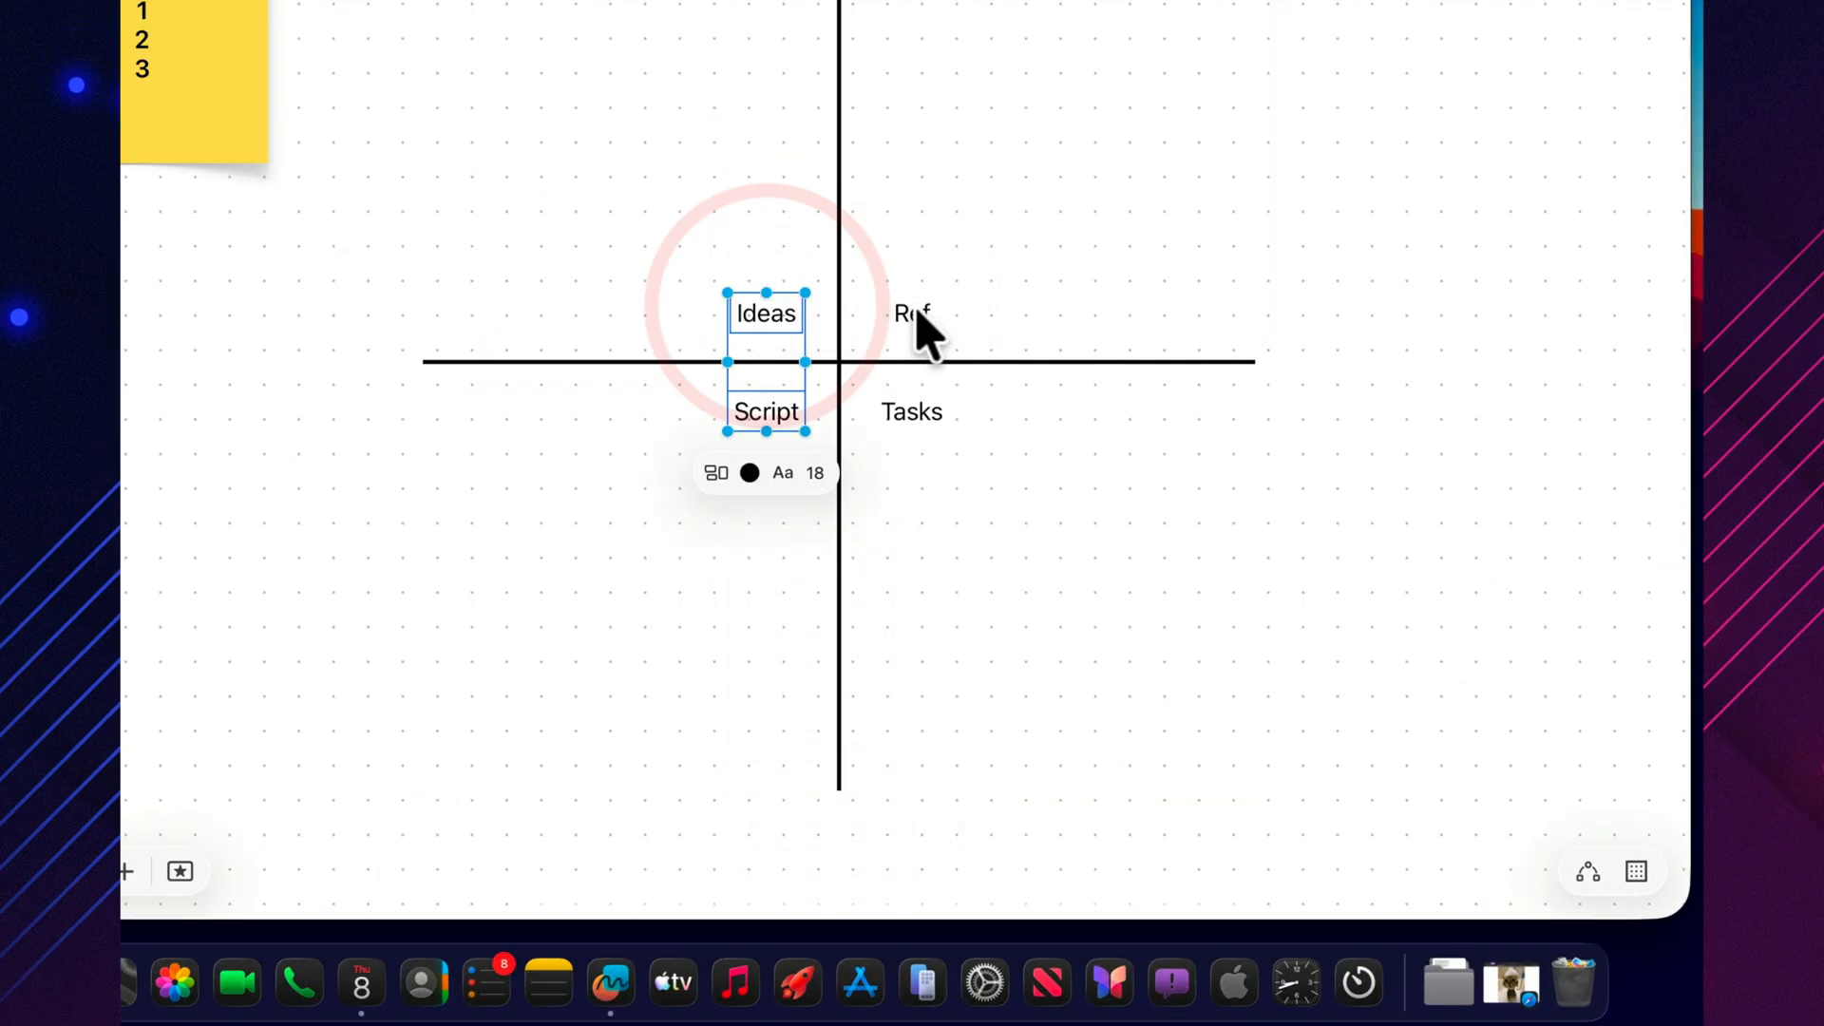
pyautogui.rightClick(910, 410)
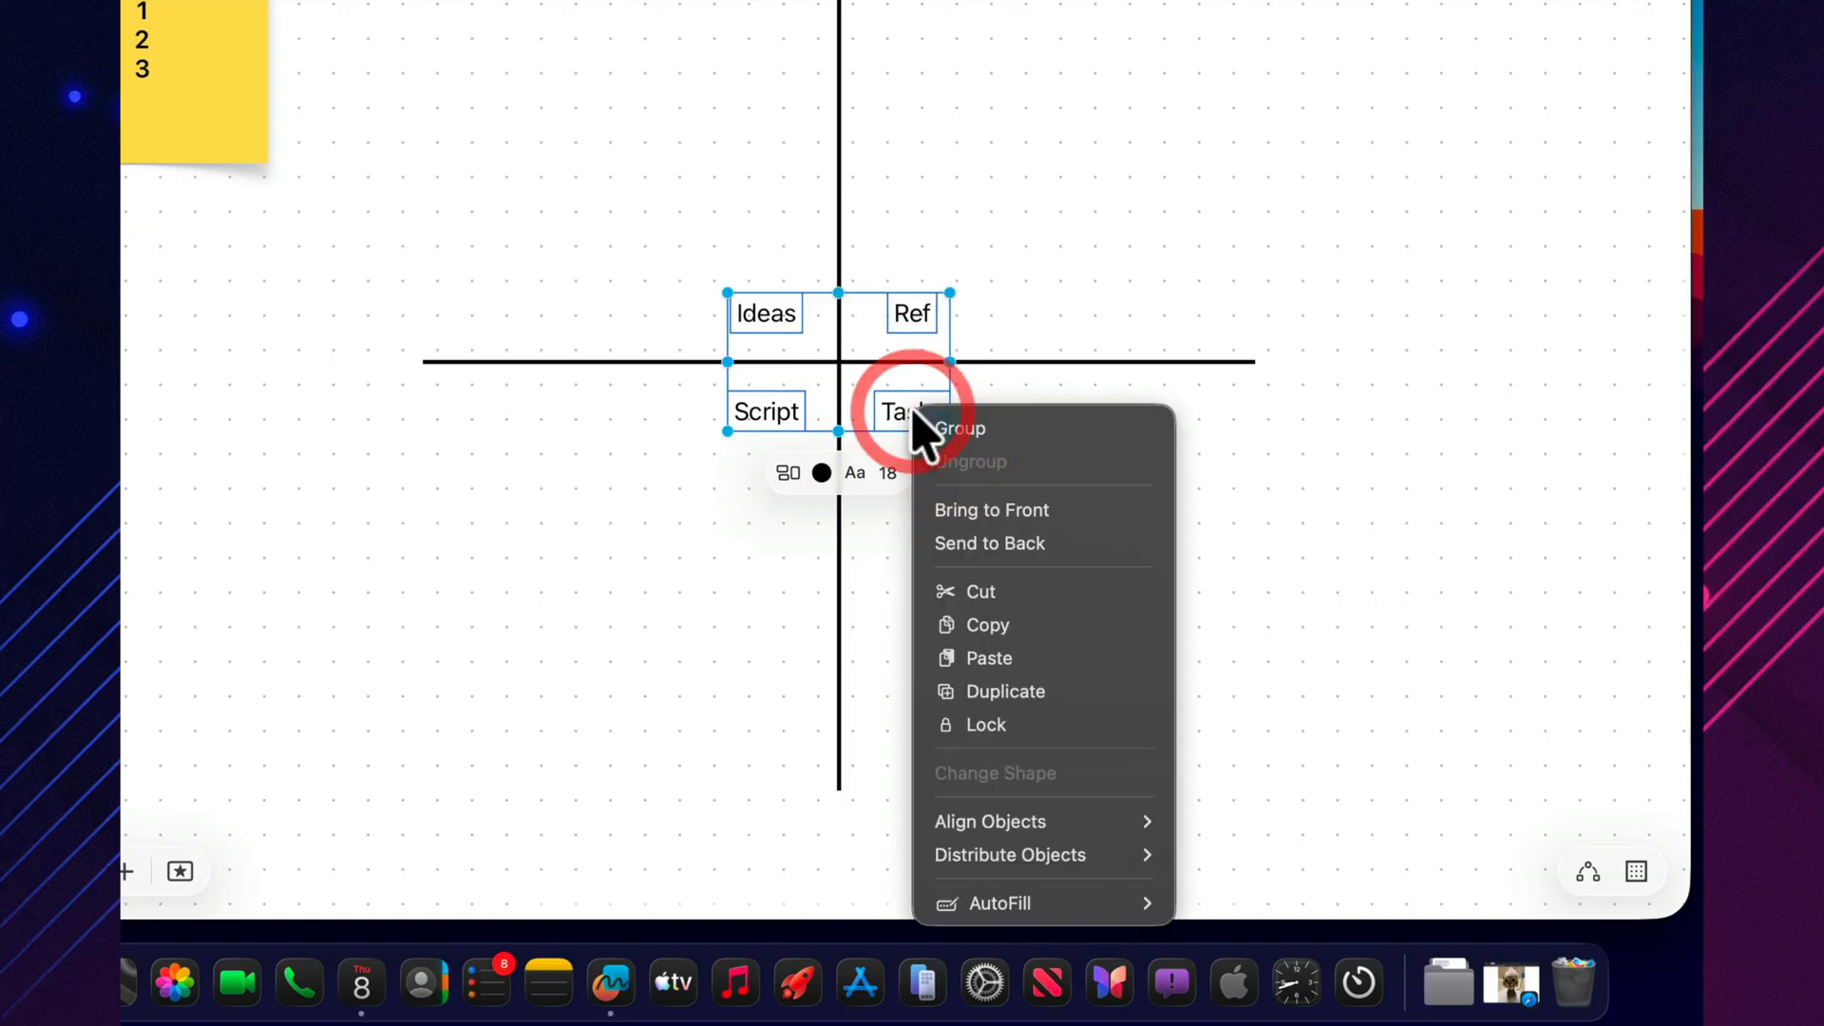
pyautogui.click(984, 724)
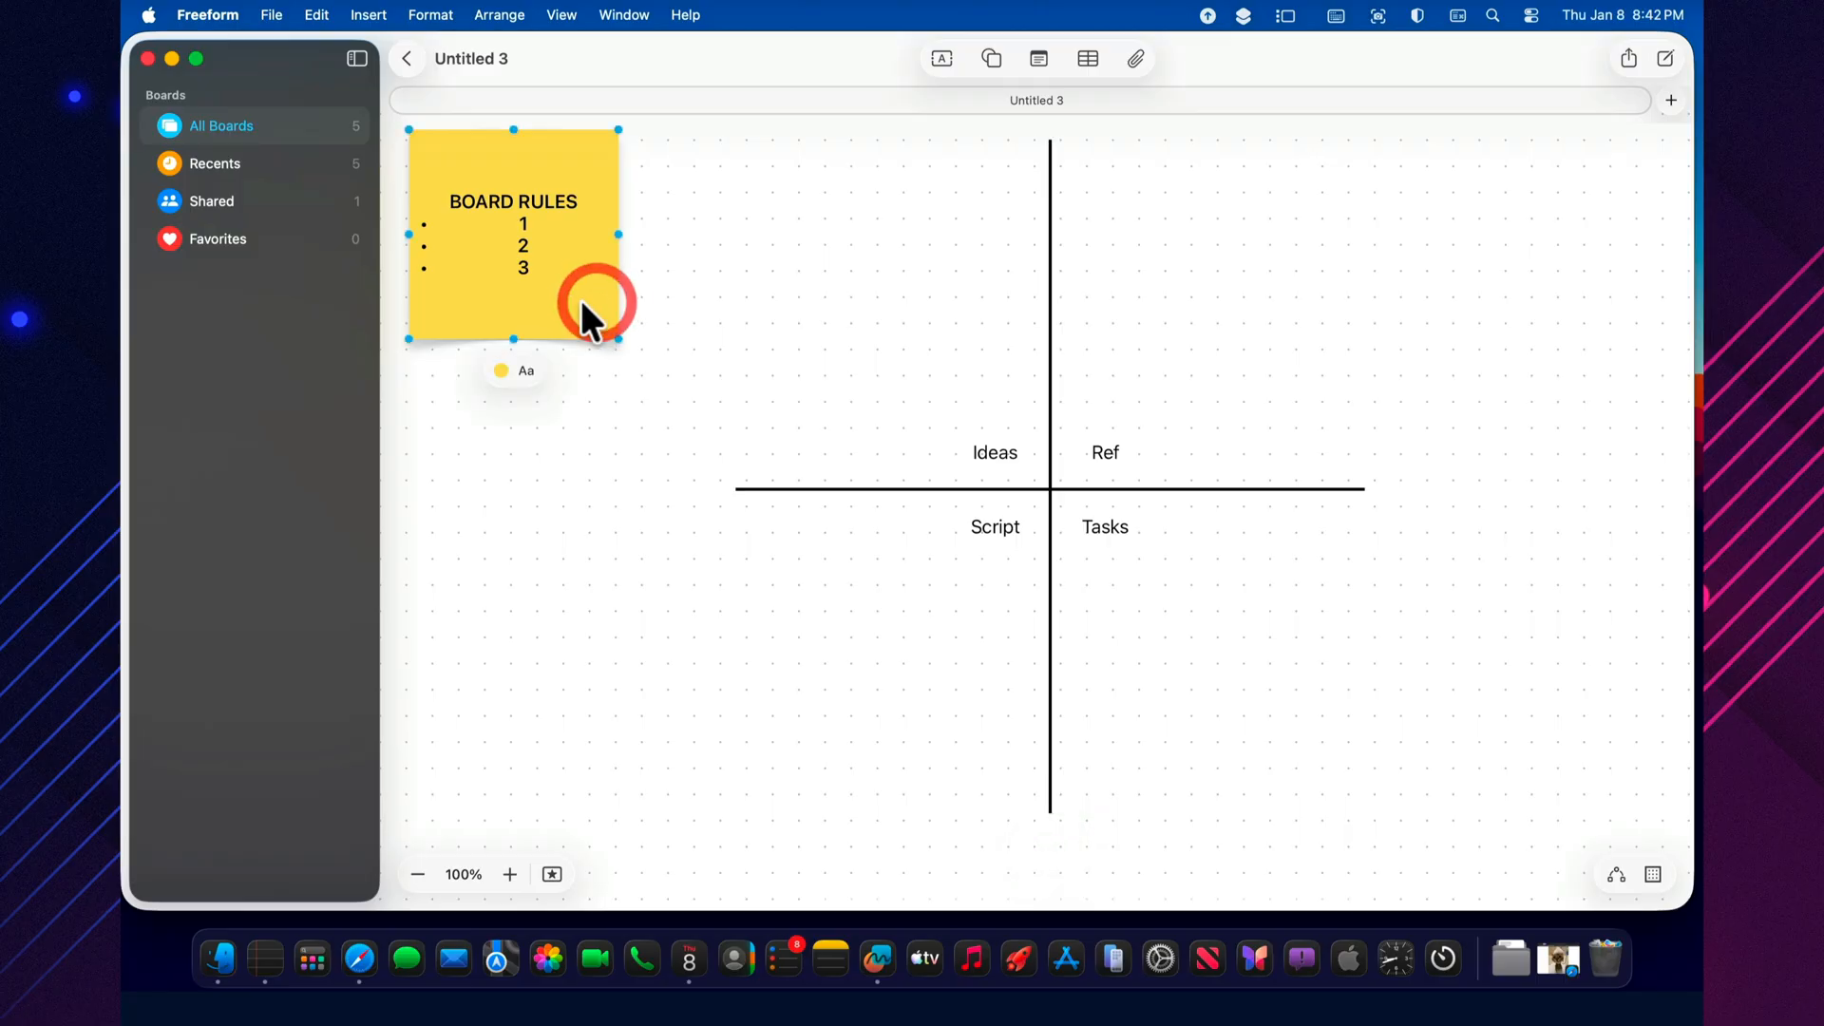
pyautogui.rightClick(593, 314)
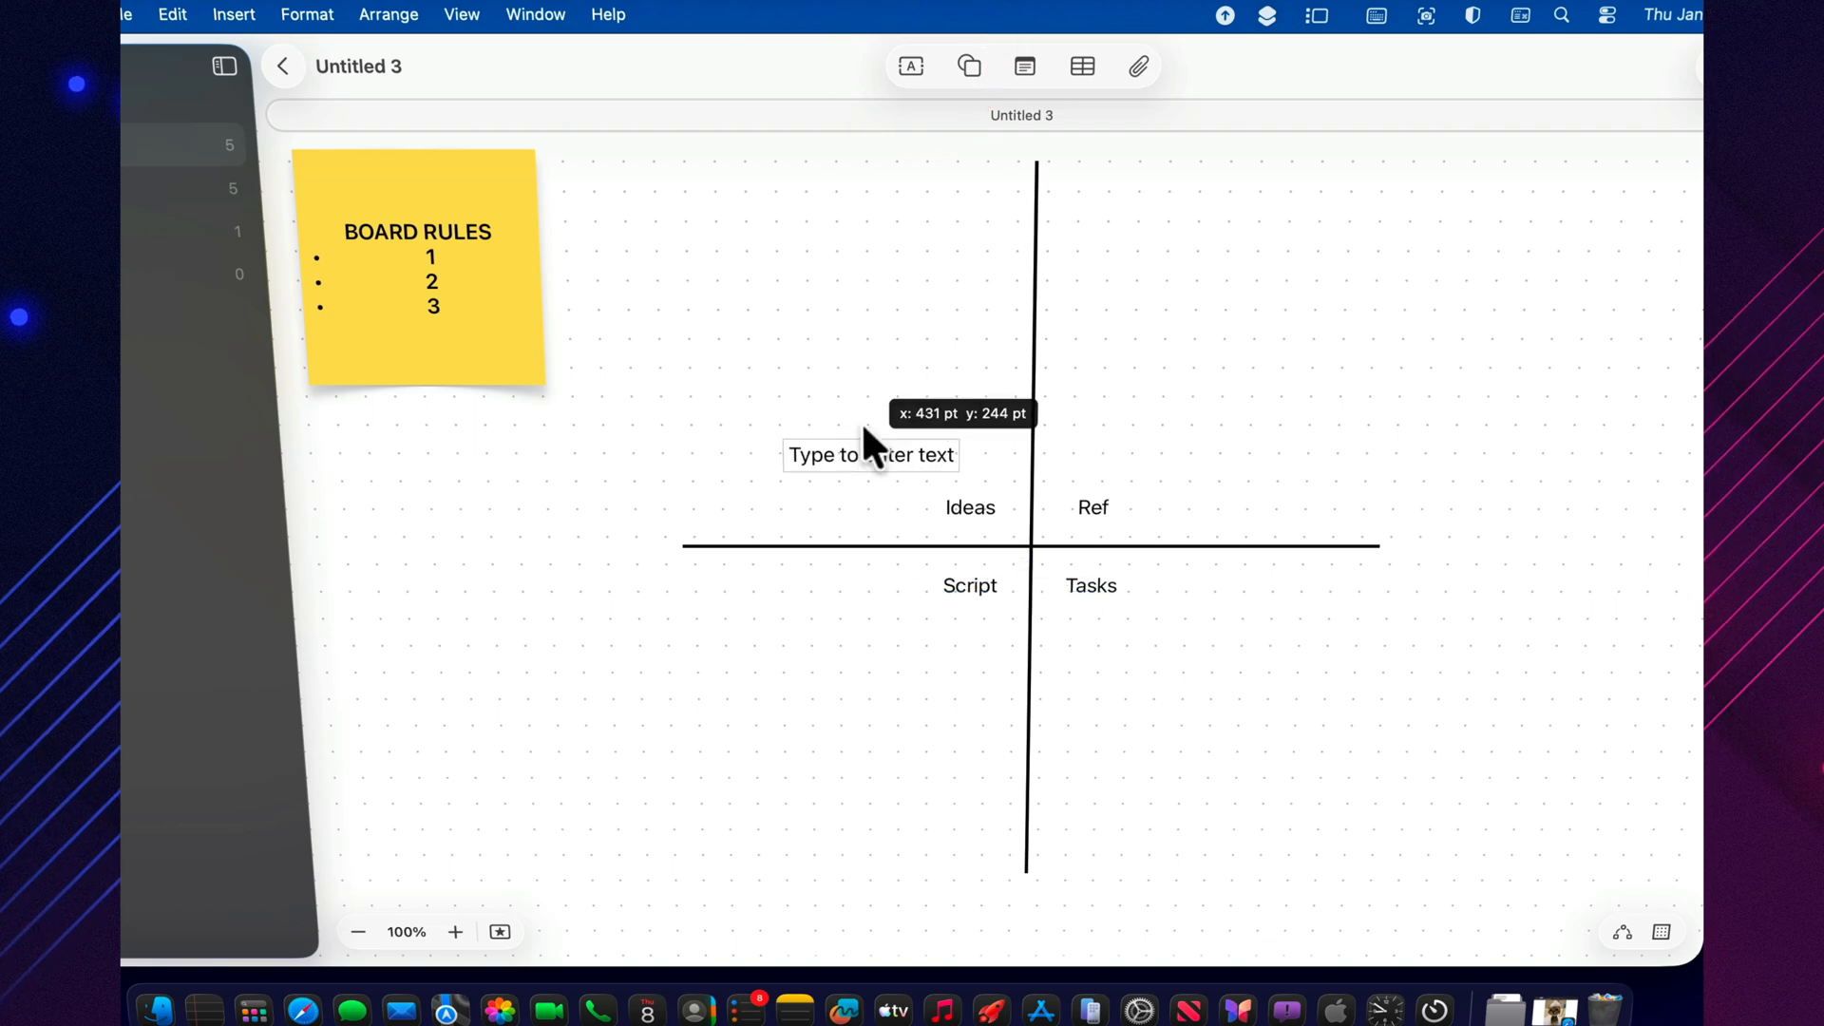
# Add text boxes Idea 1, Buy cat and Cats in the Ideas area
pyautogui.click(870, 454)
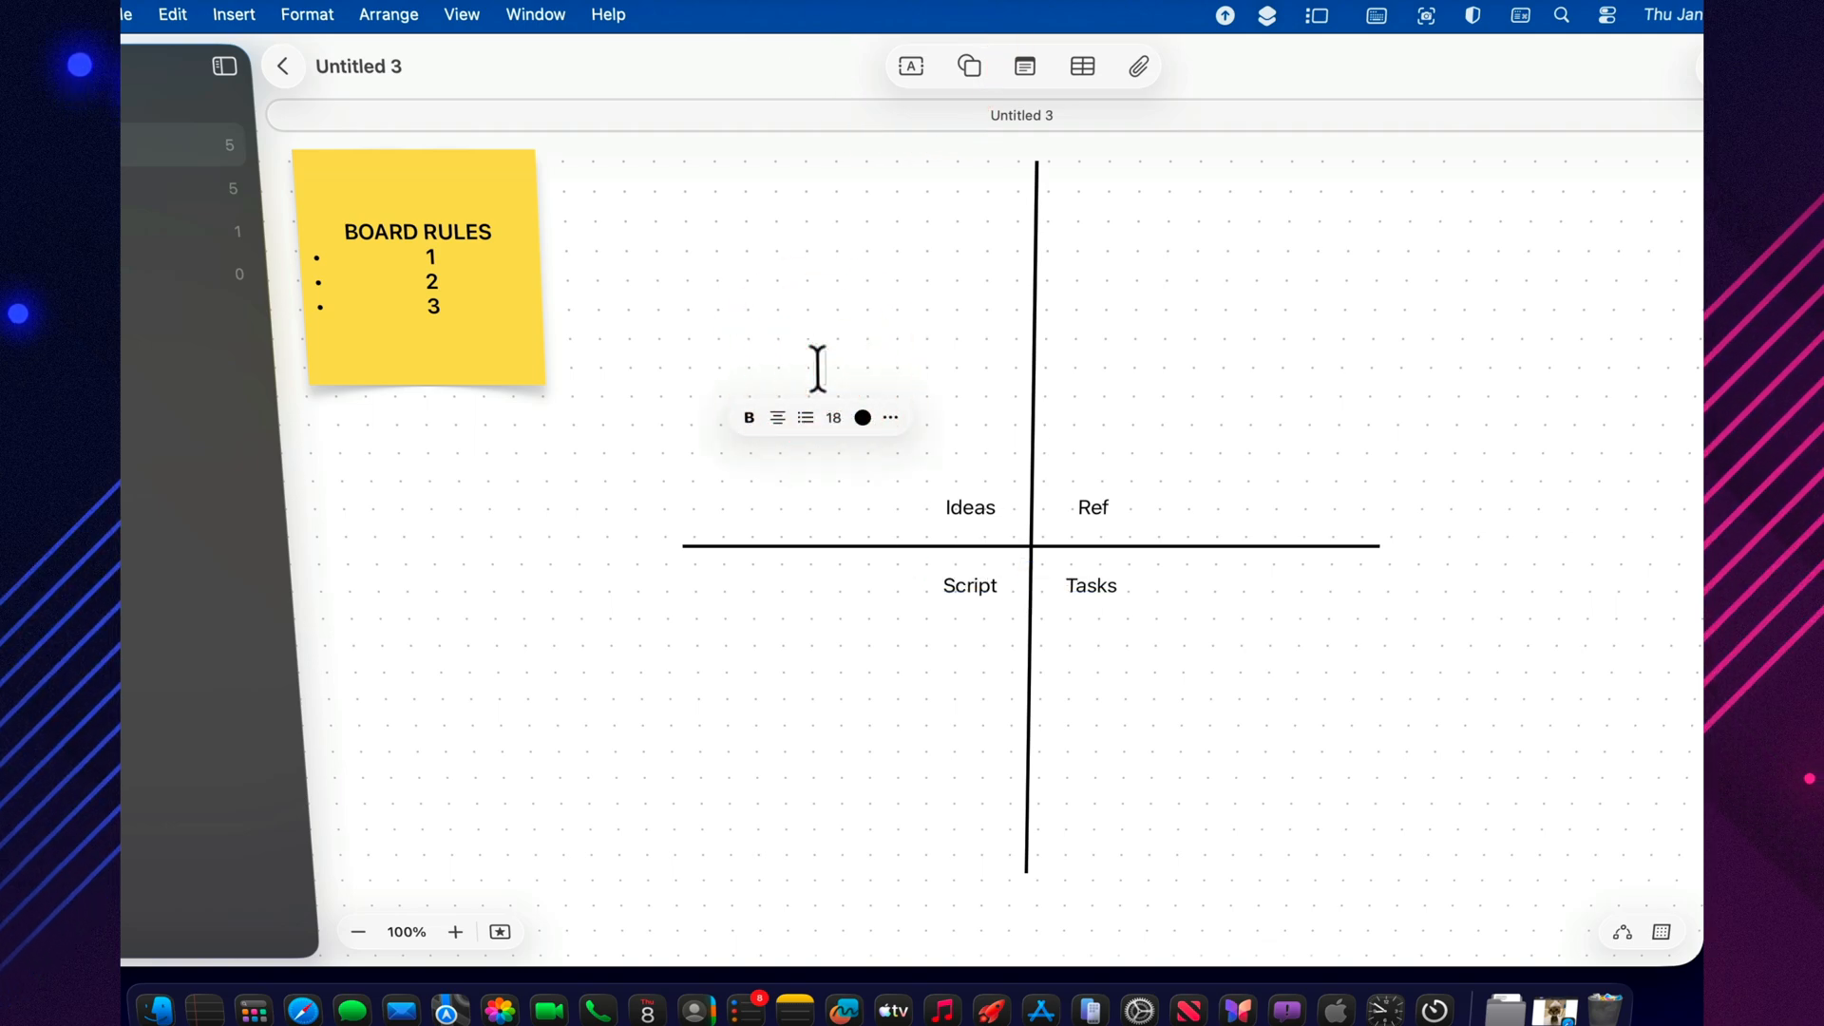
pyautogui.write('Idea 1')
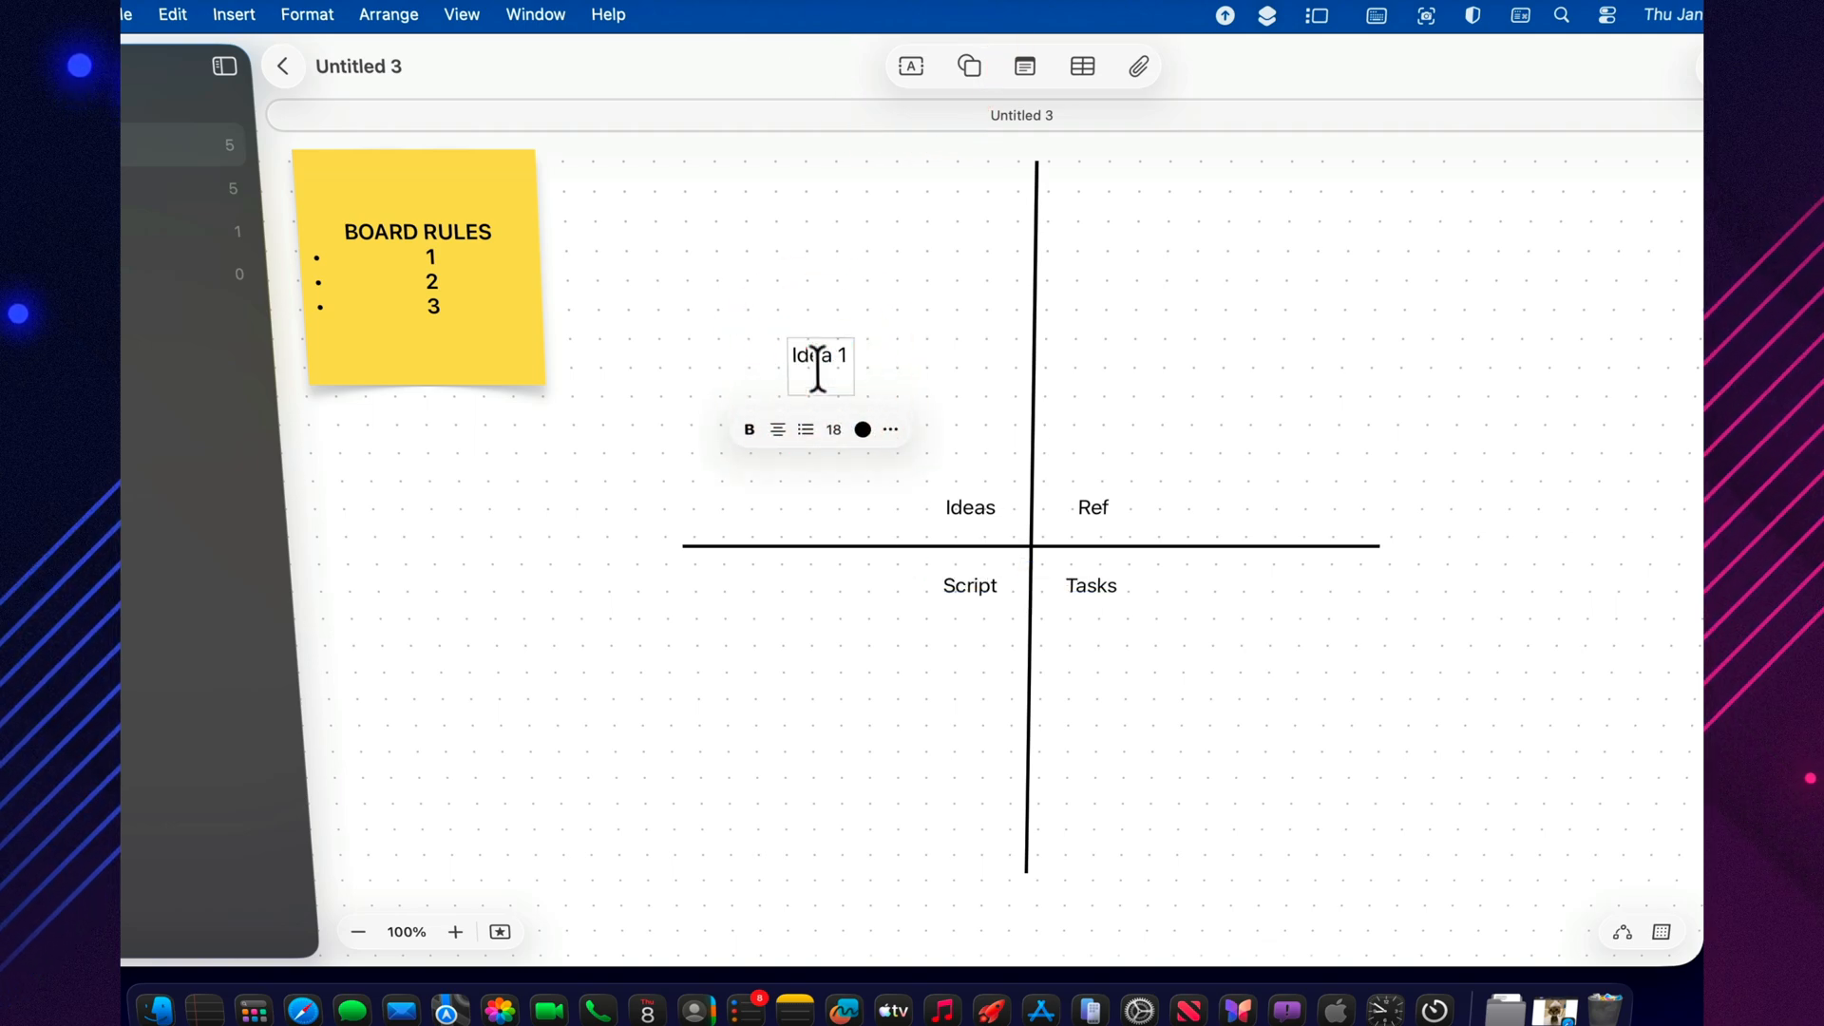
pyautogui.click(910, 65)
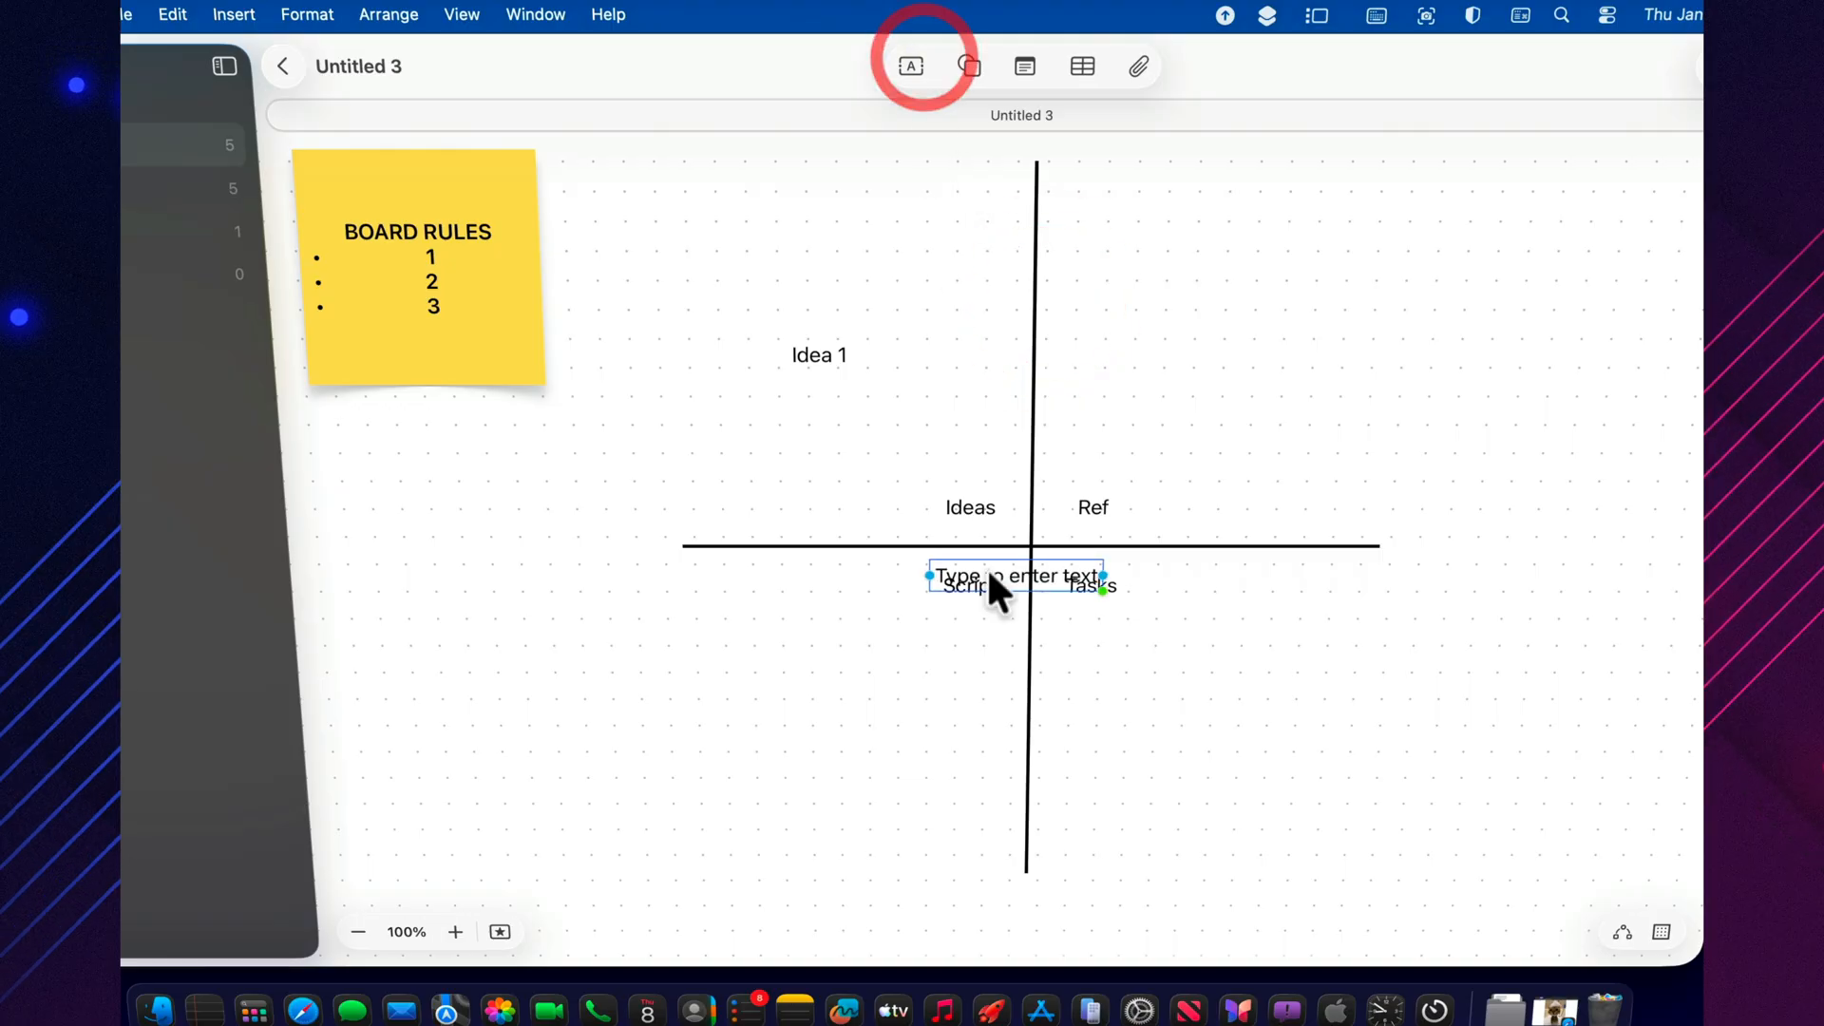
pyautogui.click(849, 418)
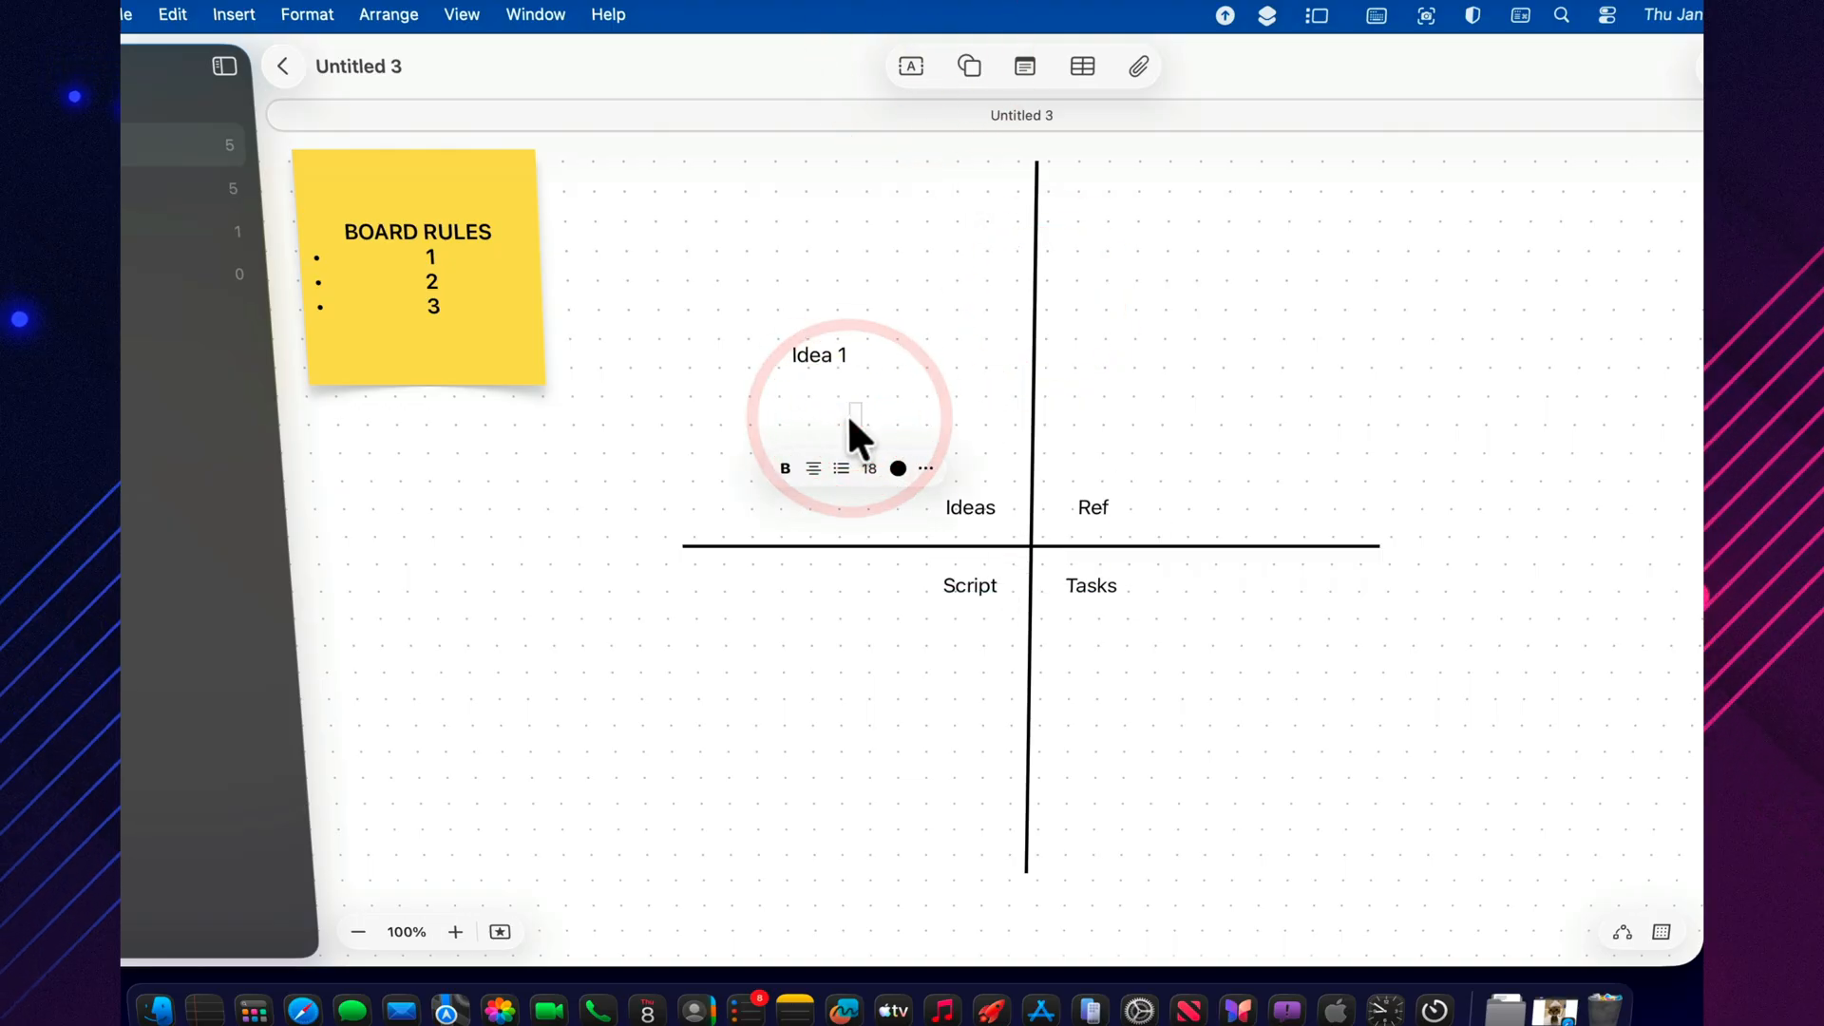
pyautogui.write('Buy cst')
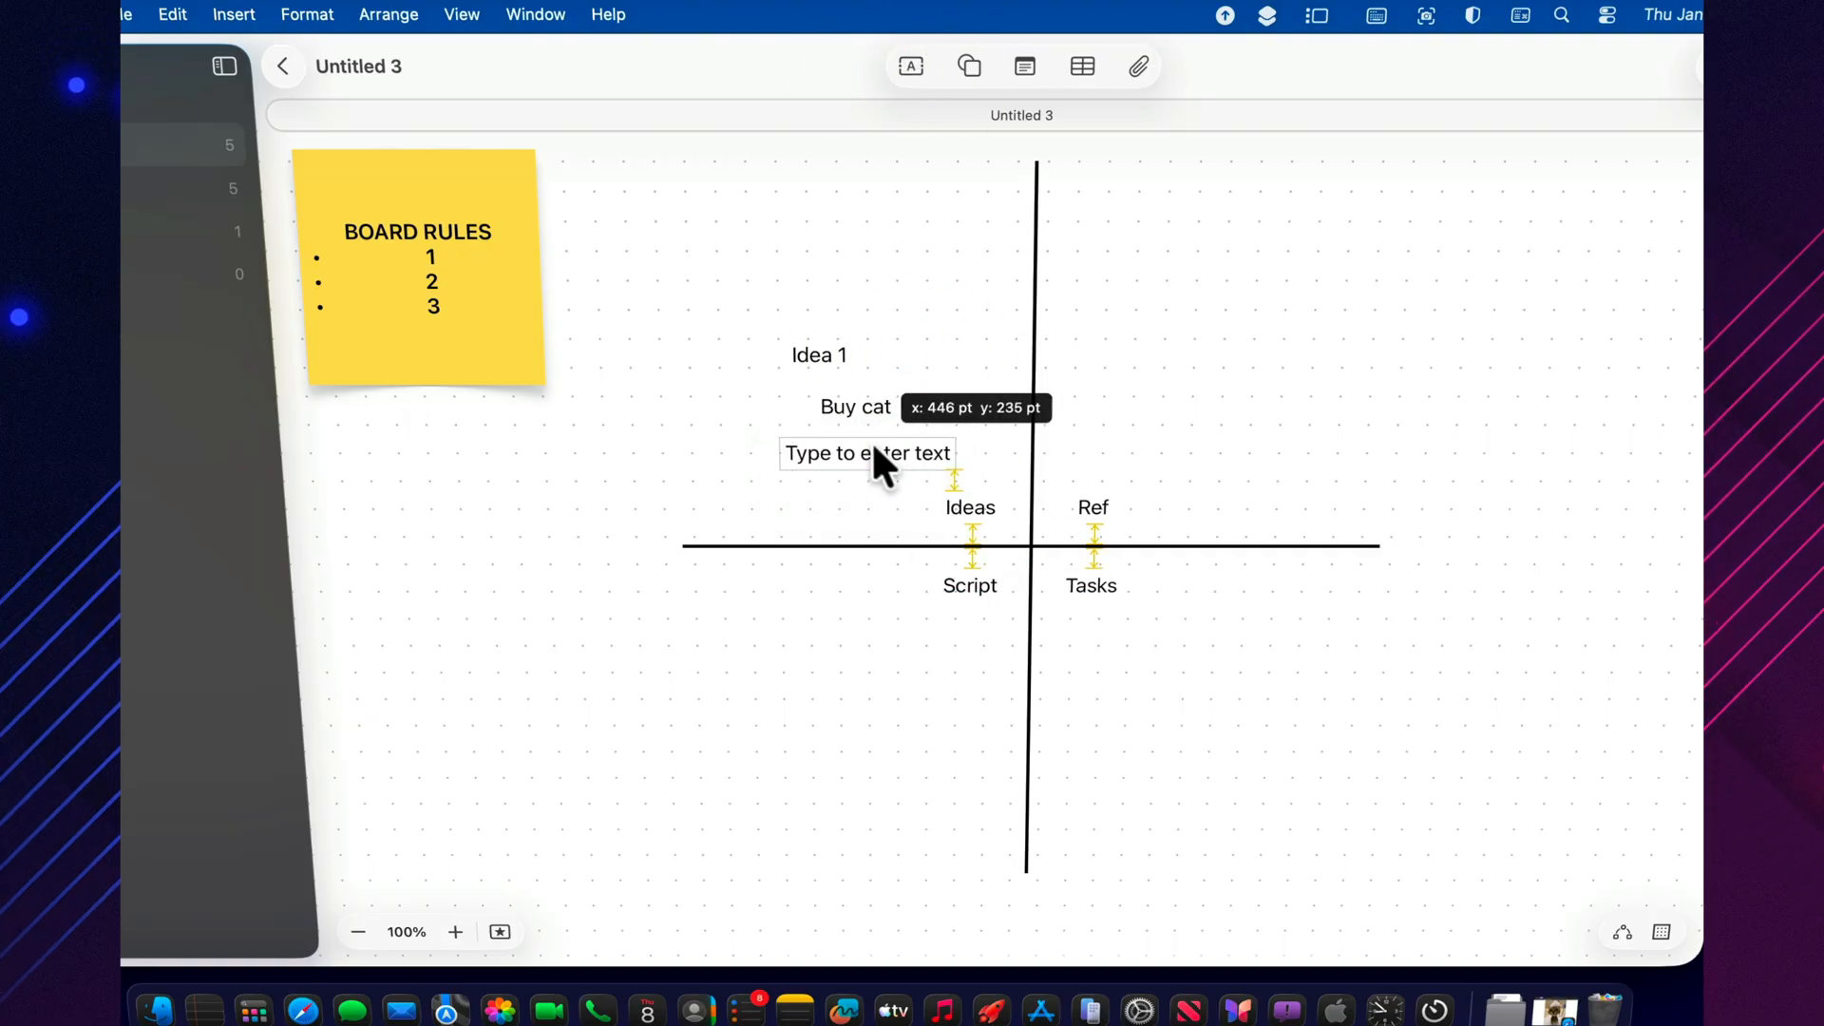
pyautogui.write('Cats')
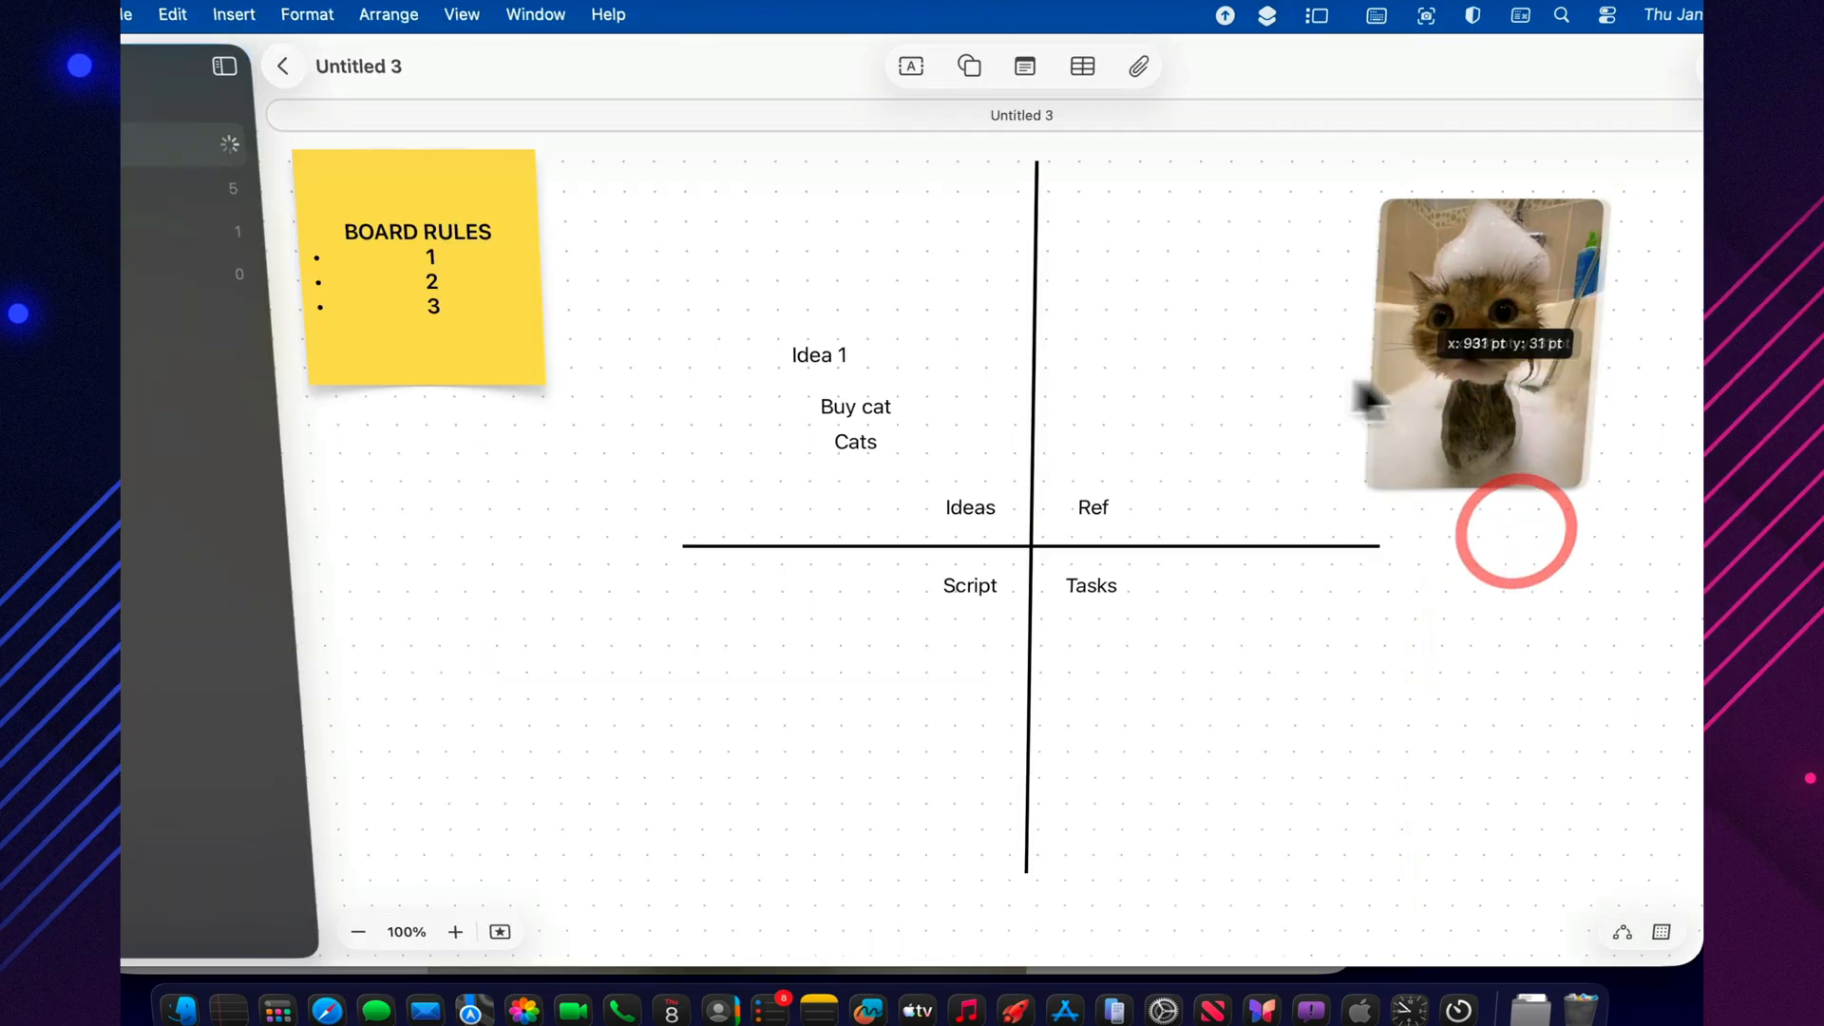
# Move the bathing-cat photo into Ref and the Buy cat label under Tasks
pyautogui.moveTo(1489, 344); pyautogui.dragTo(1199, 344)
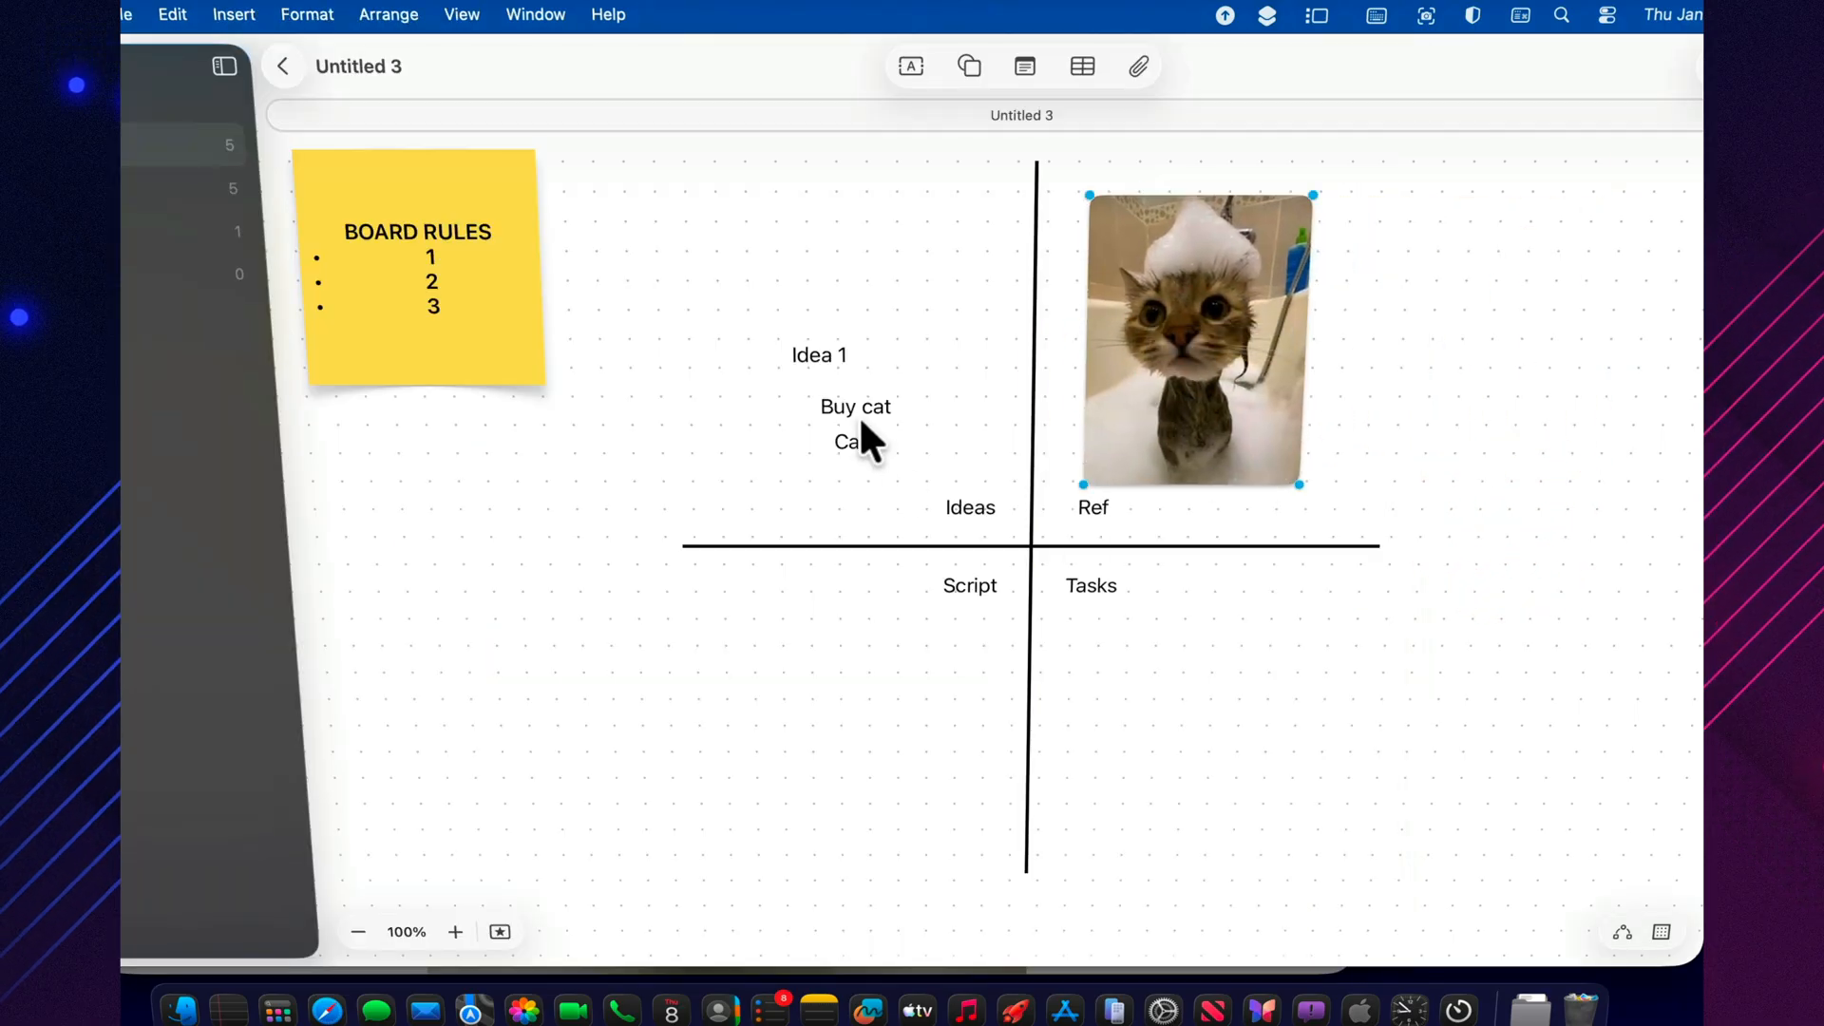
pyautogui.moveTo(855, 407); pyautogui.dragTo(1032, 511)
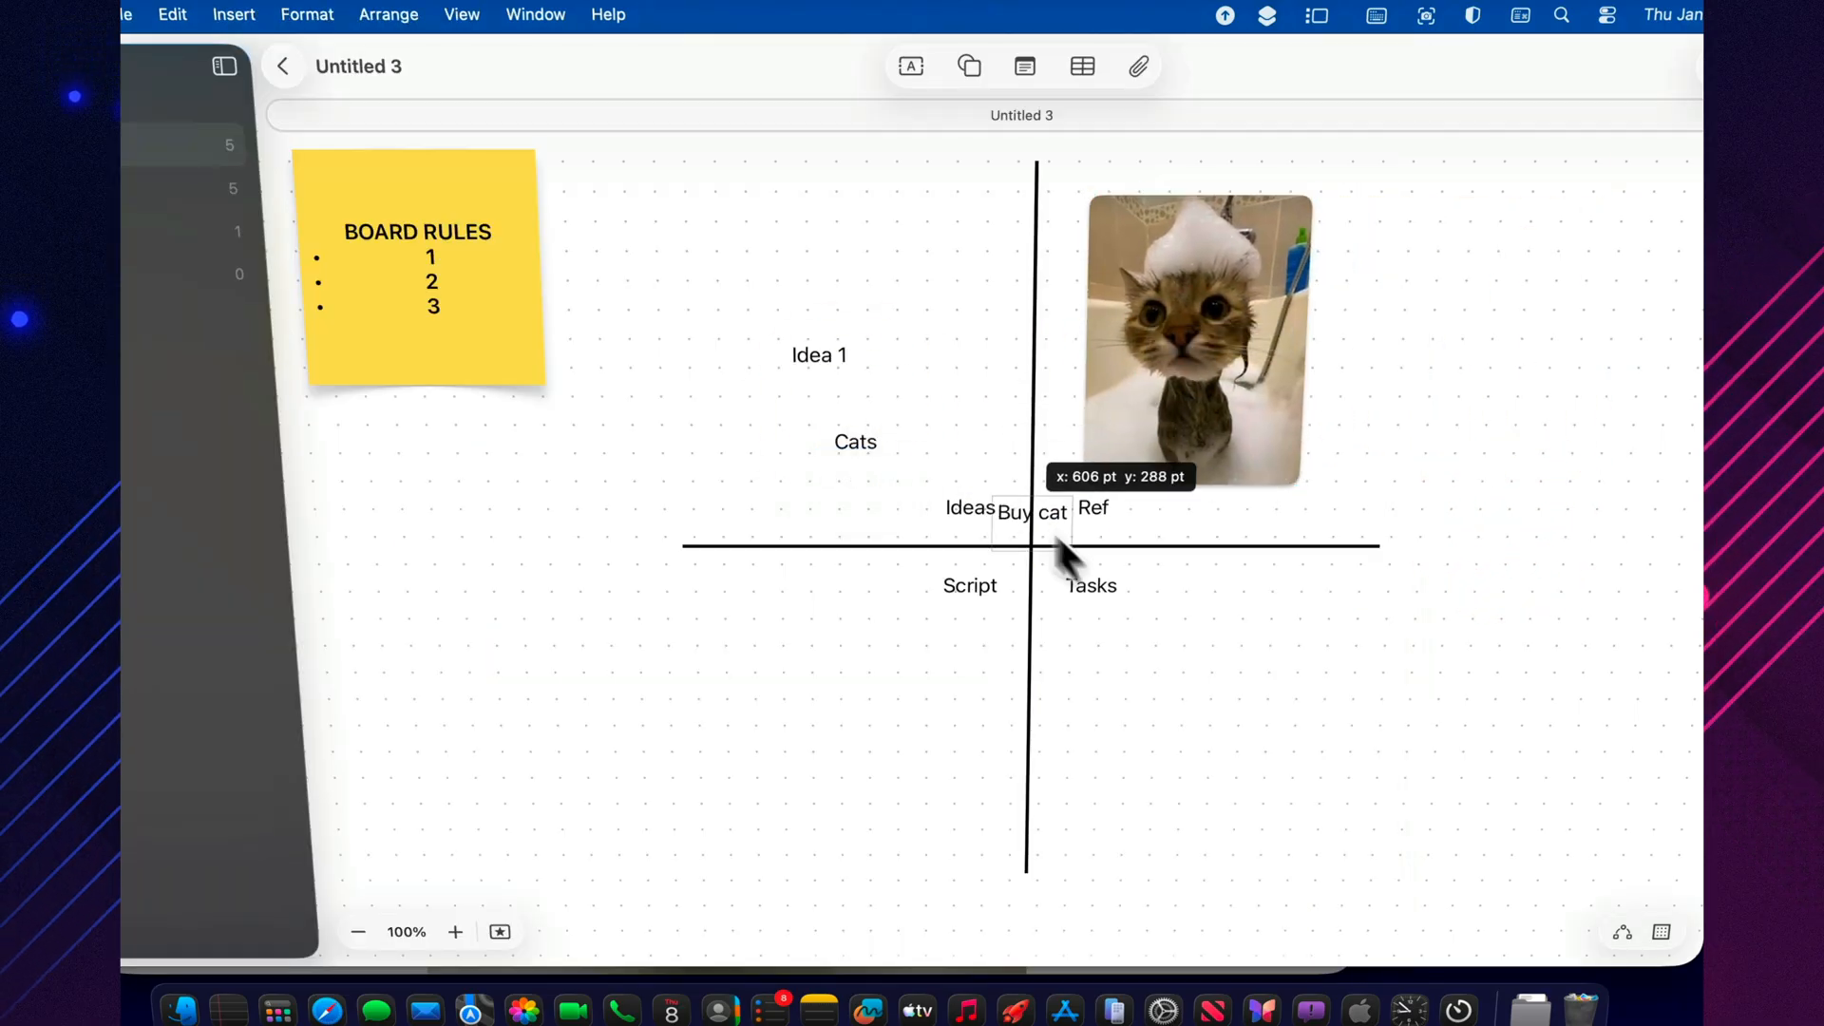
pyautogui.moveTo(1028, 511); pyautogui.dragTo(1107, 638)
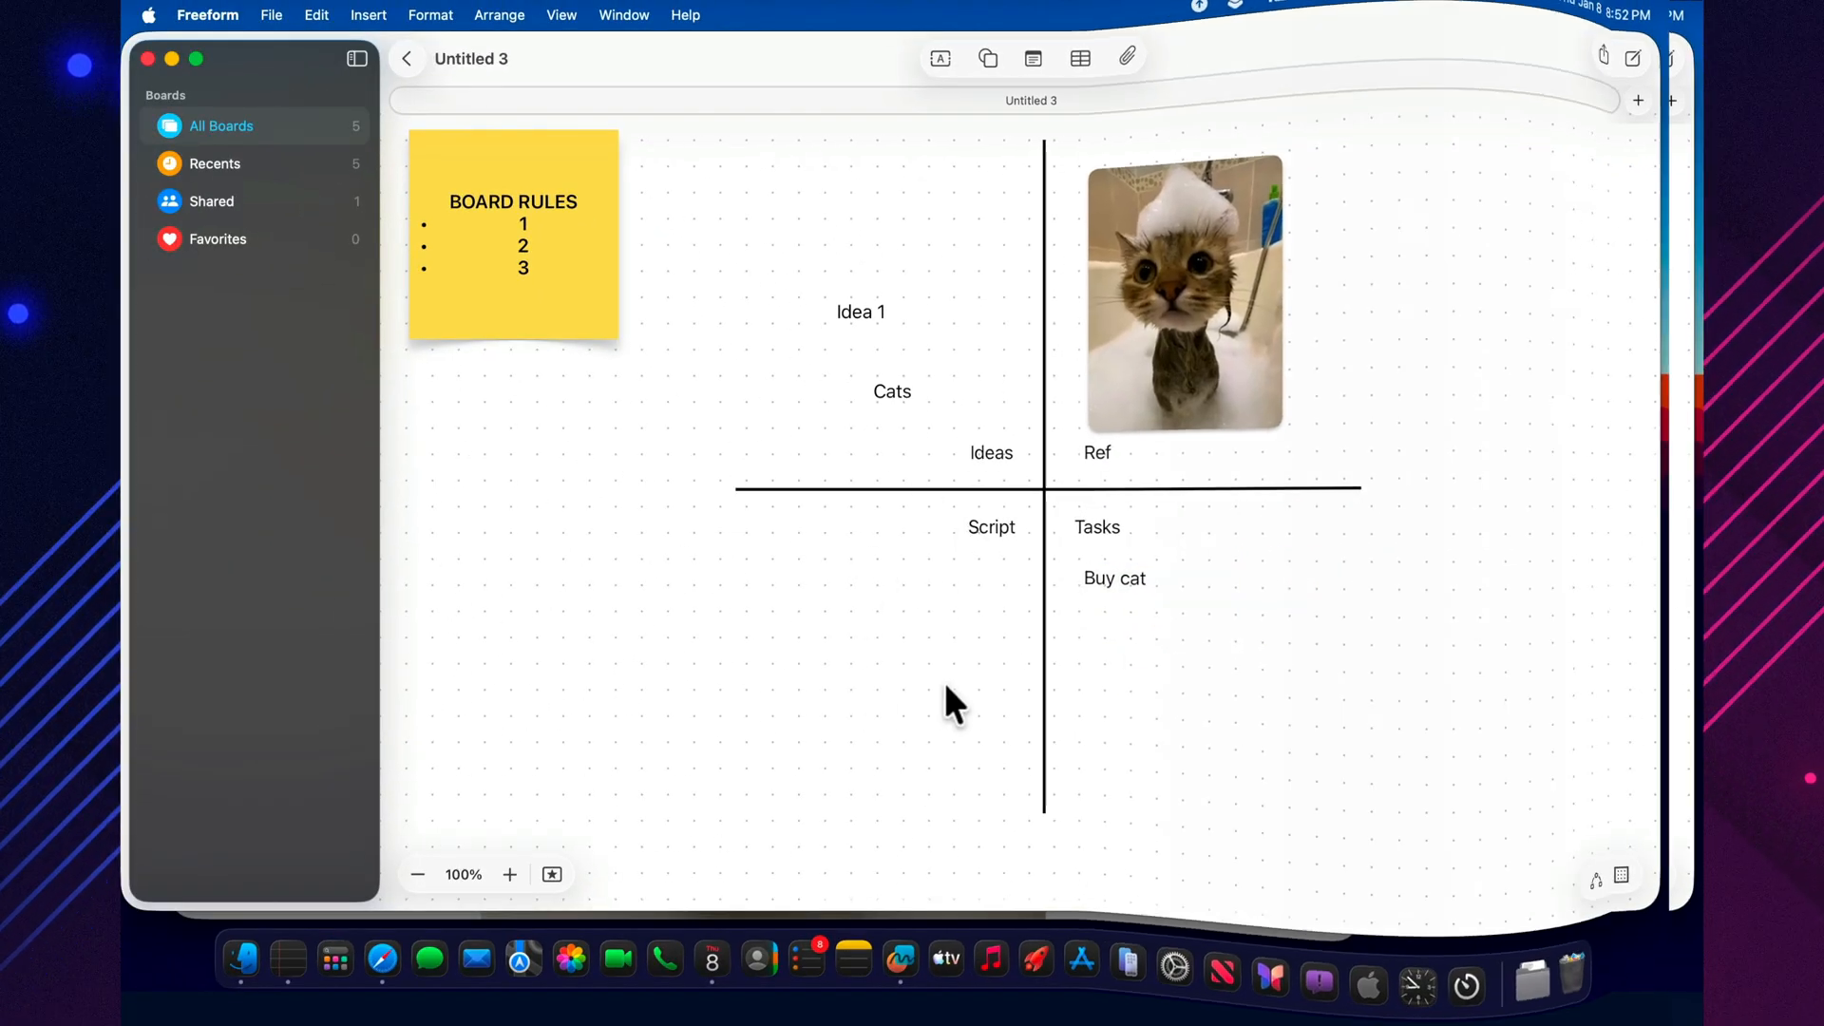
pyautogui.click(1184, 292)
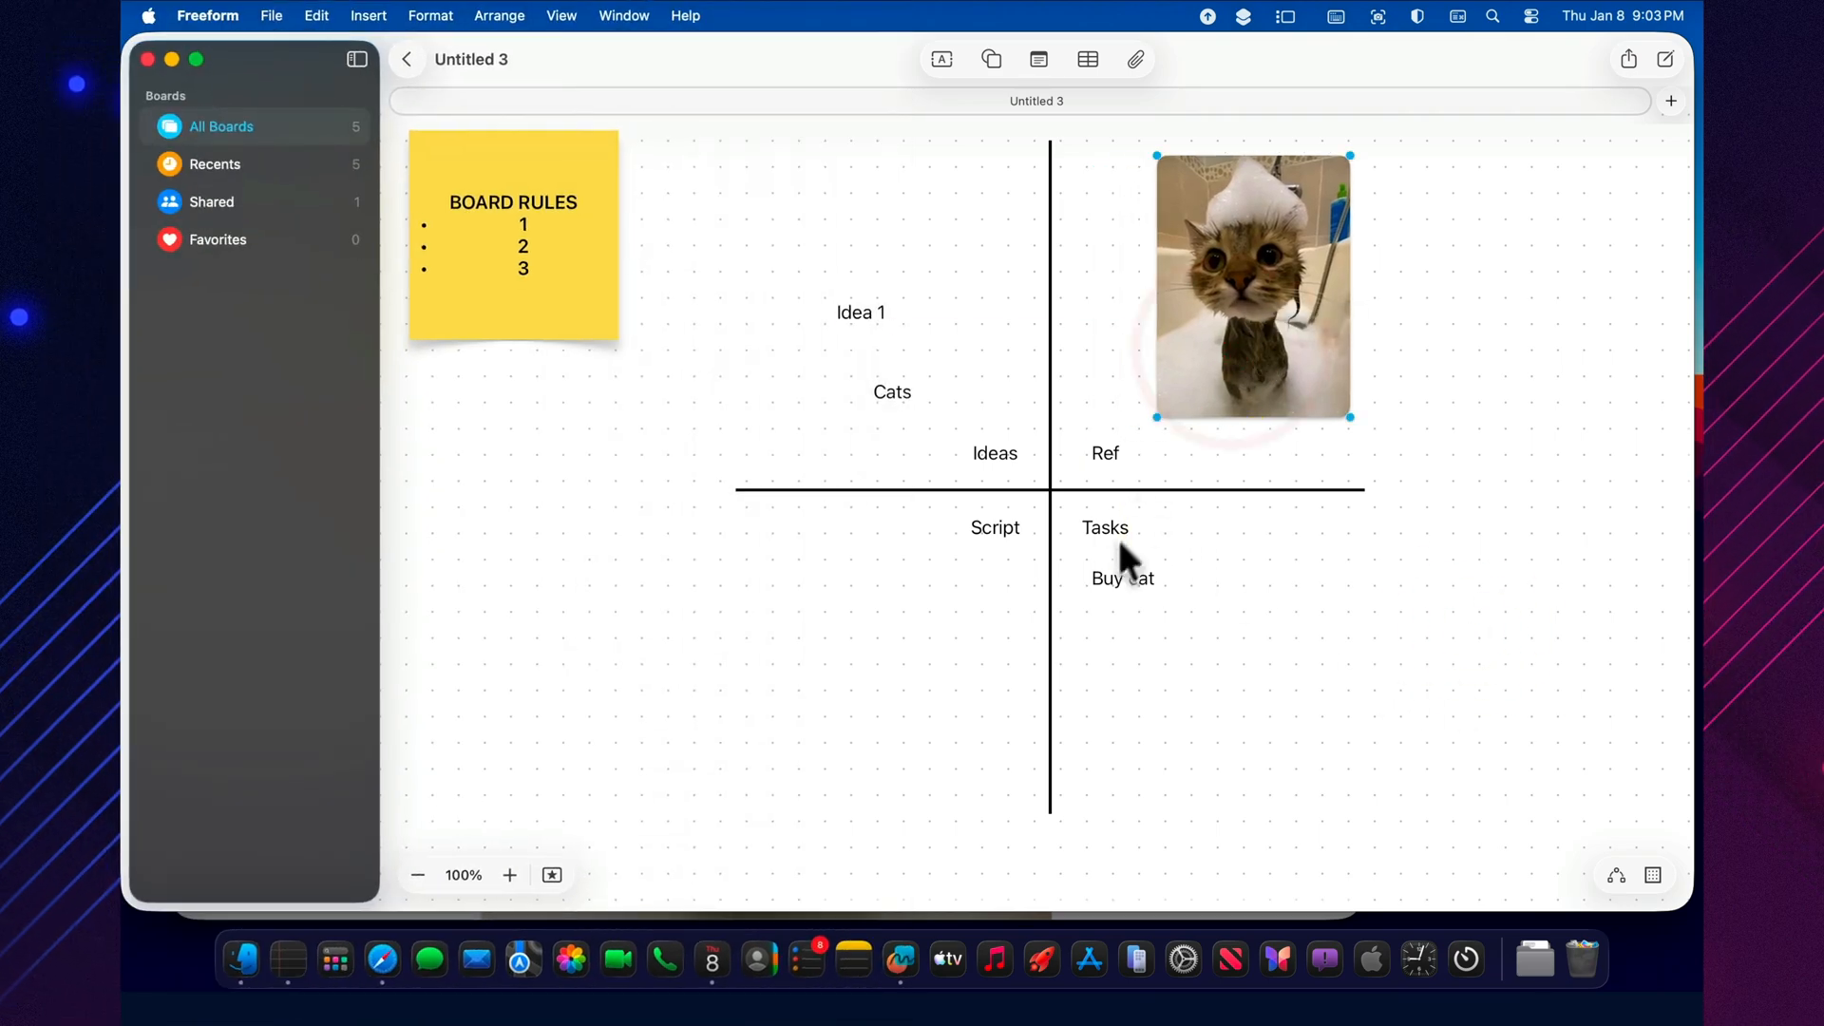
# Place the bathing-cat photo beside the Buy cat label and bring up actions for the pair
pyautogui.moveTo(1250, 287); pyautogui.dragTo(883, 659)
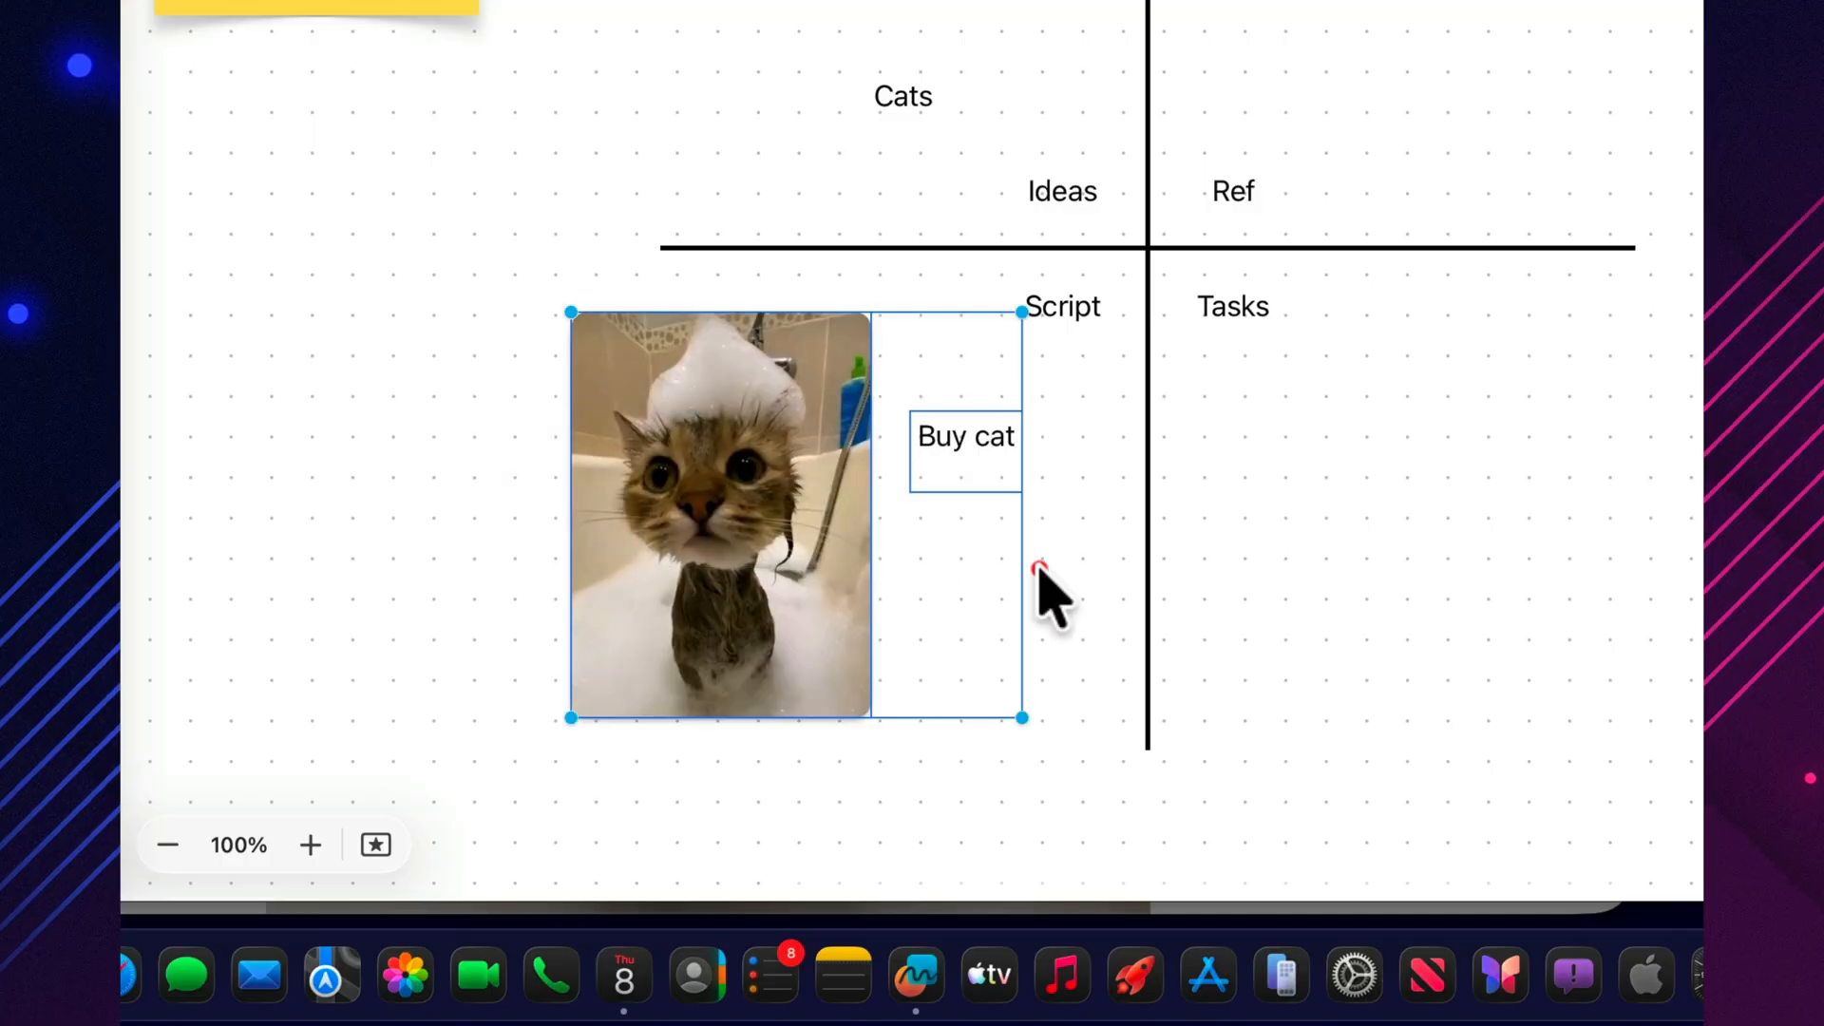
pyautogui.rightClick(1035, 581)
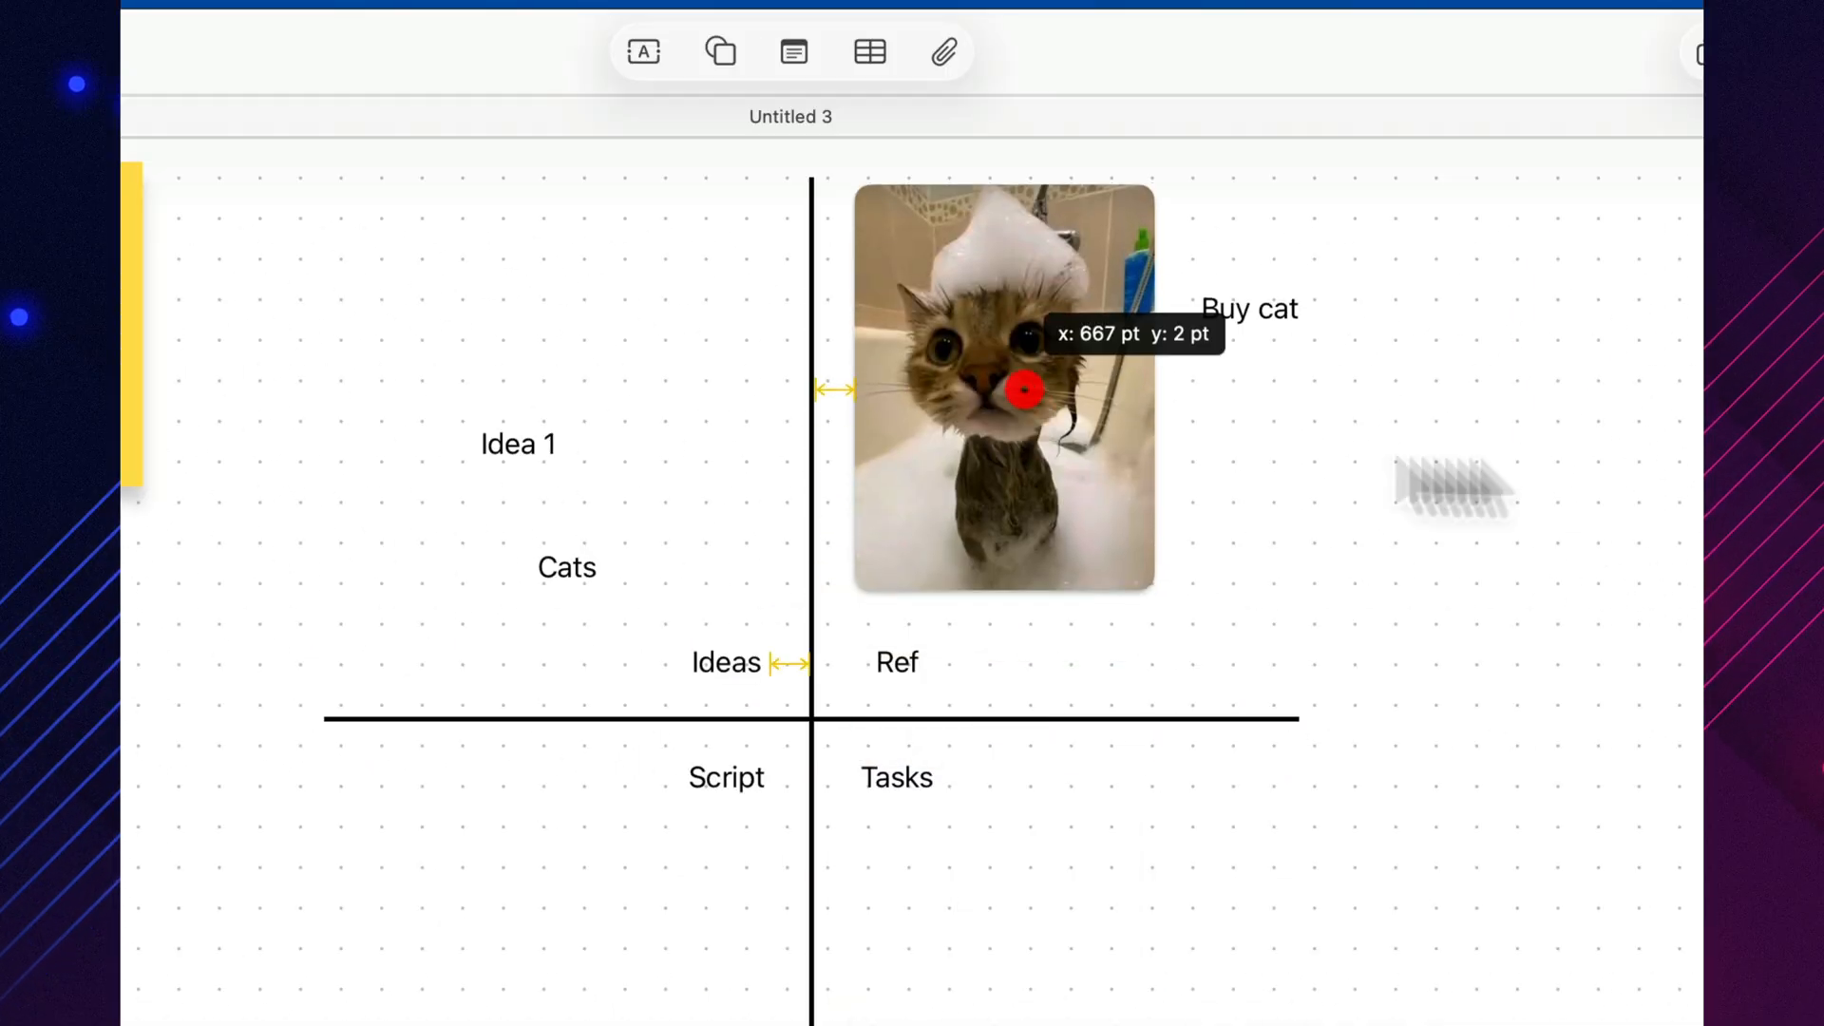
# Move the photo with Buy cat under Tasks, then center- and left-align the three text boxes via Arrange
pyautogui.moveTo(1003, 390); pyautogui.dragTo(925, 708)
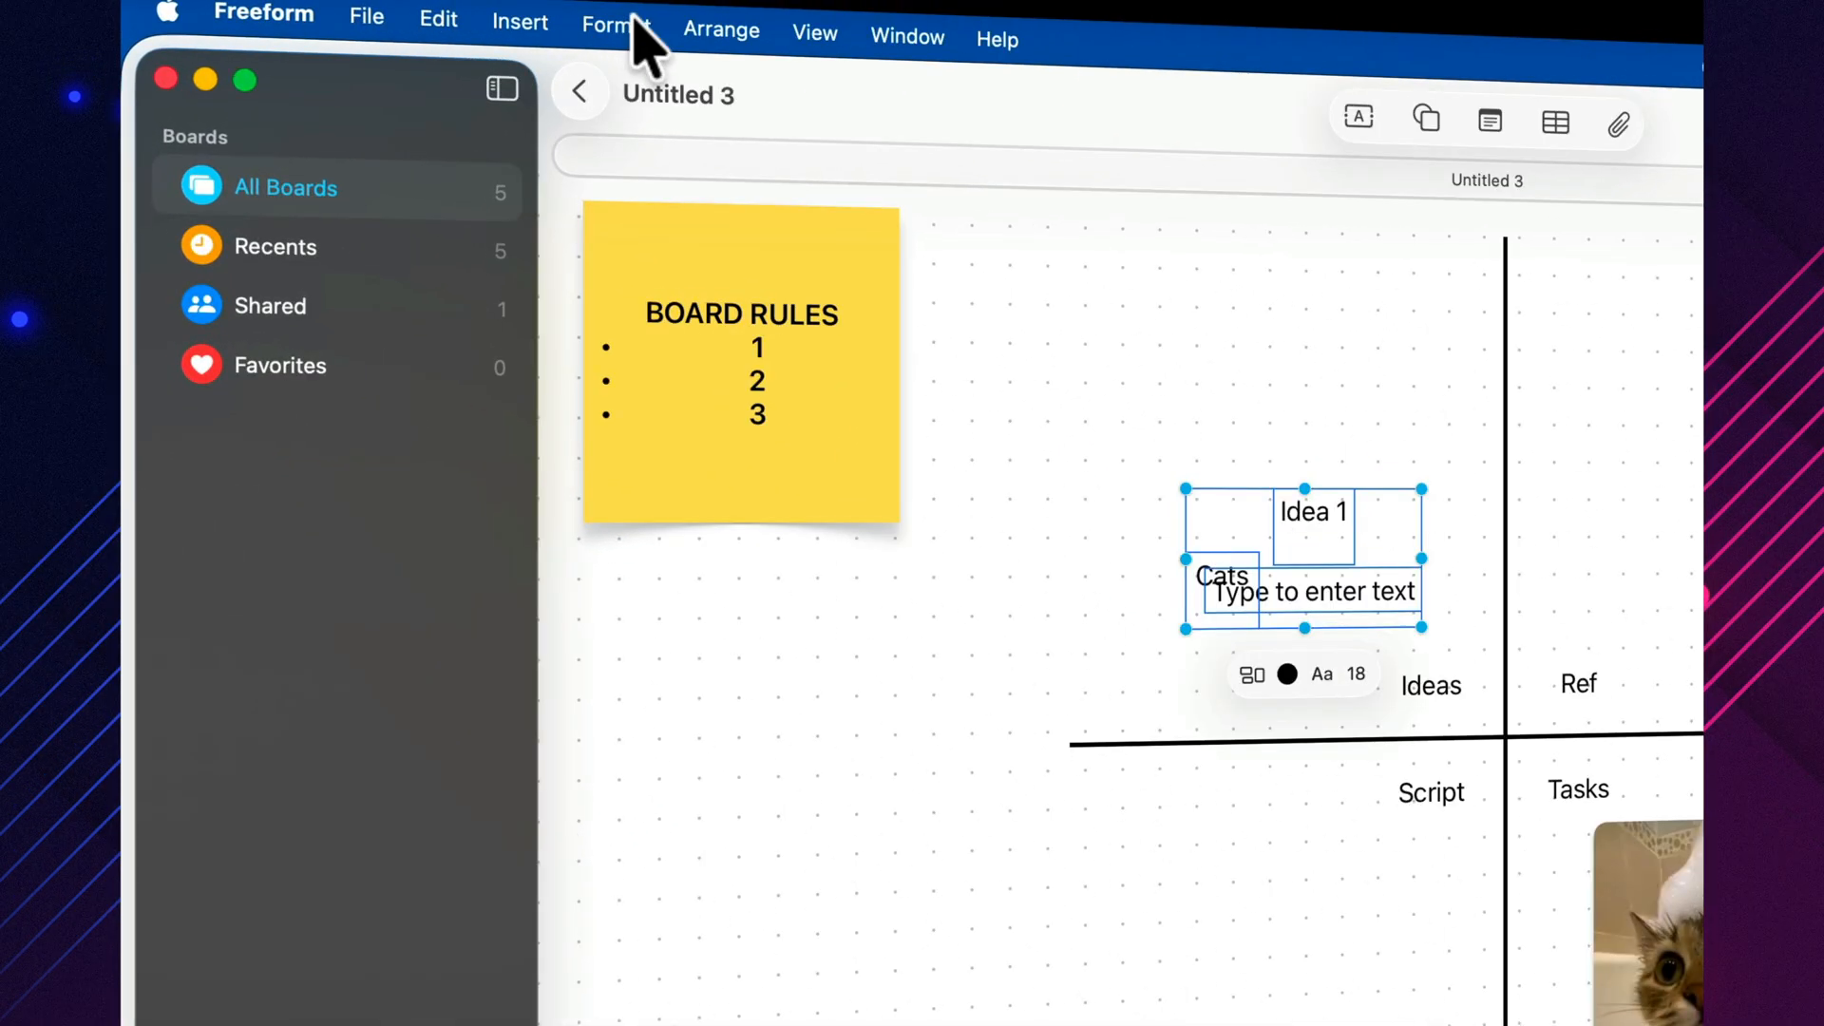
pyautogui.click(616, 25)
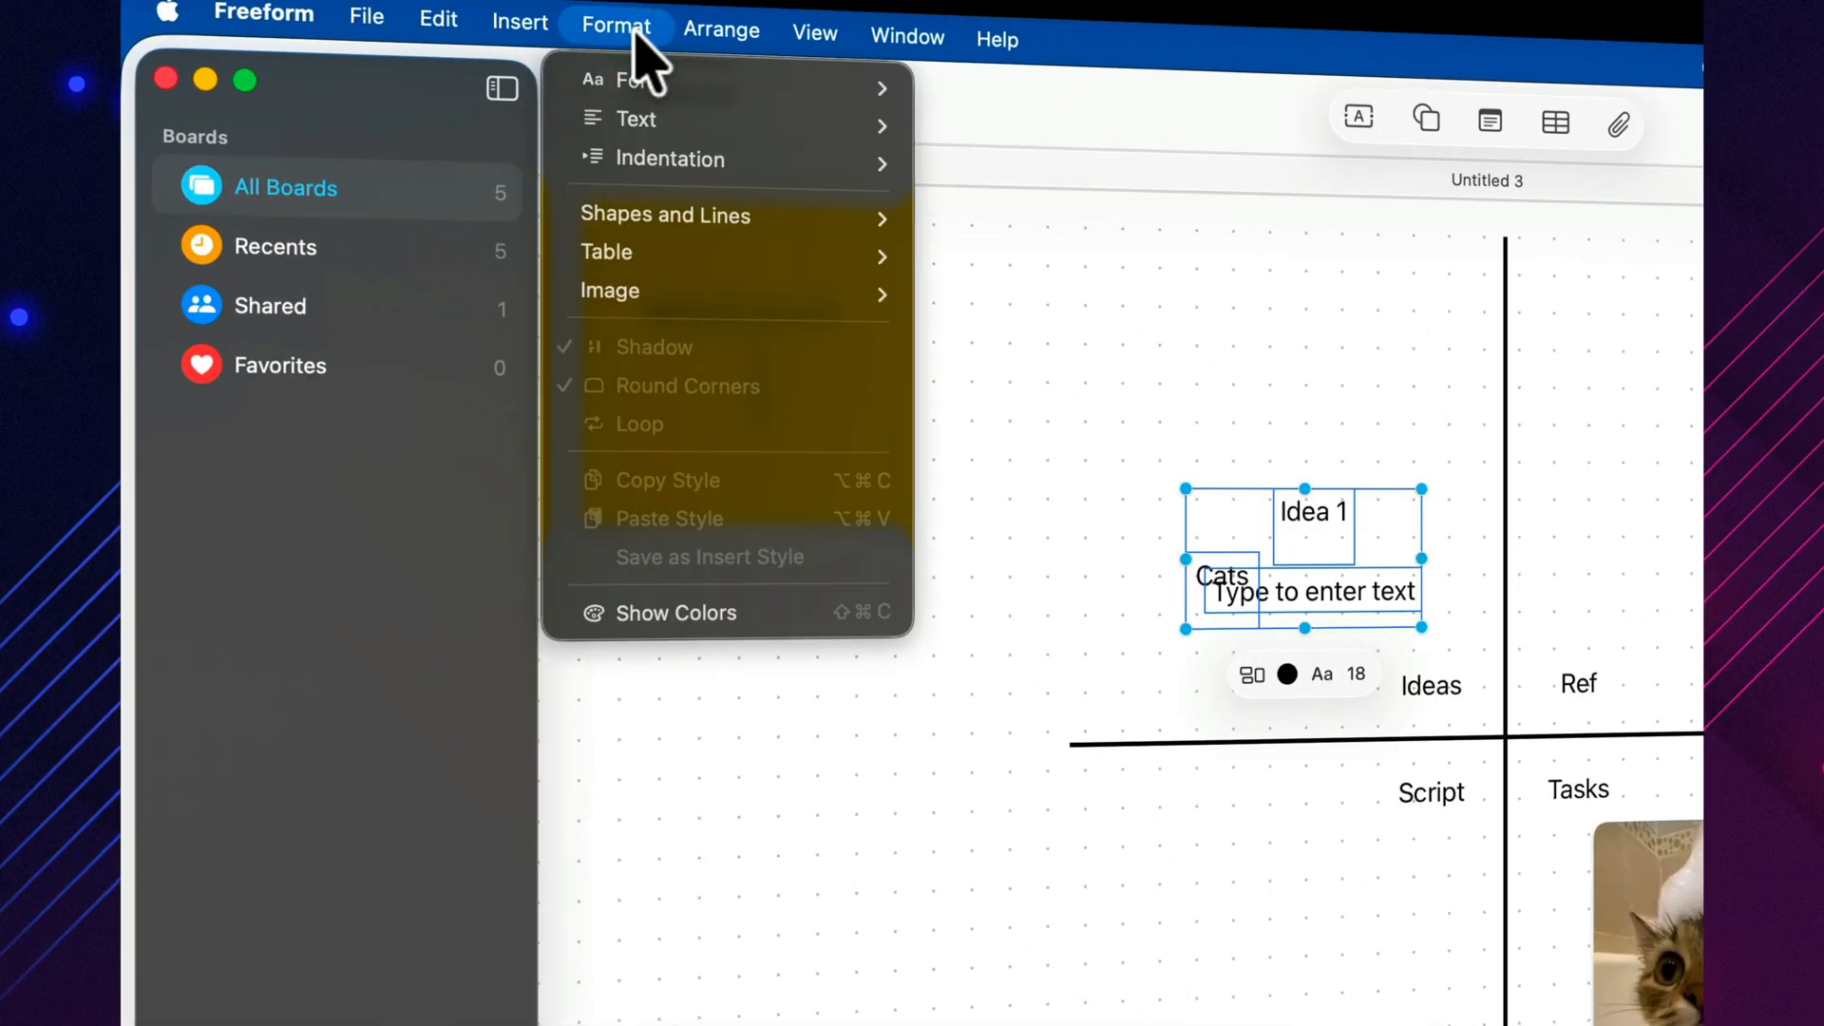
pyautogui.click(720, 29)
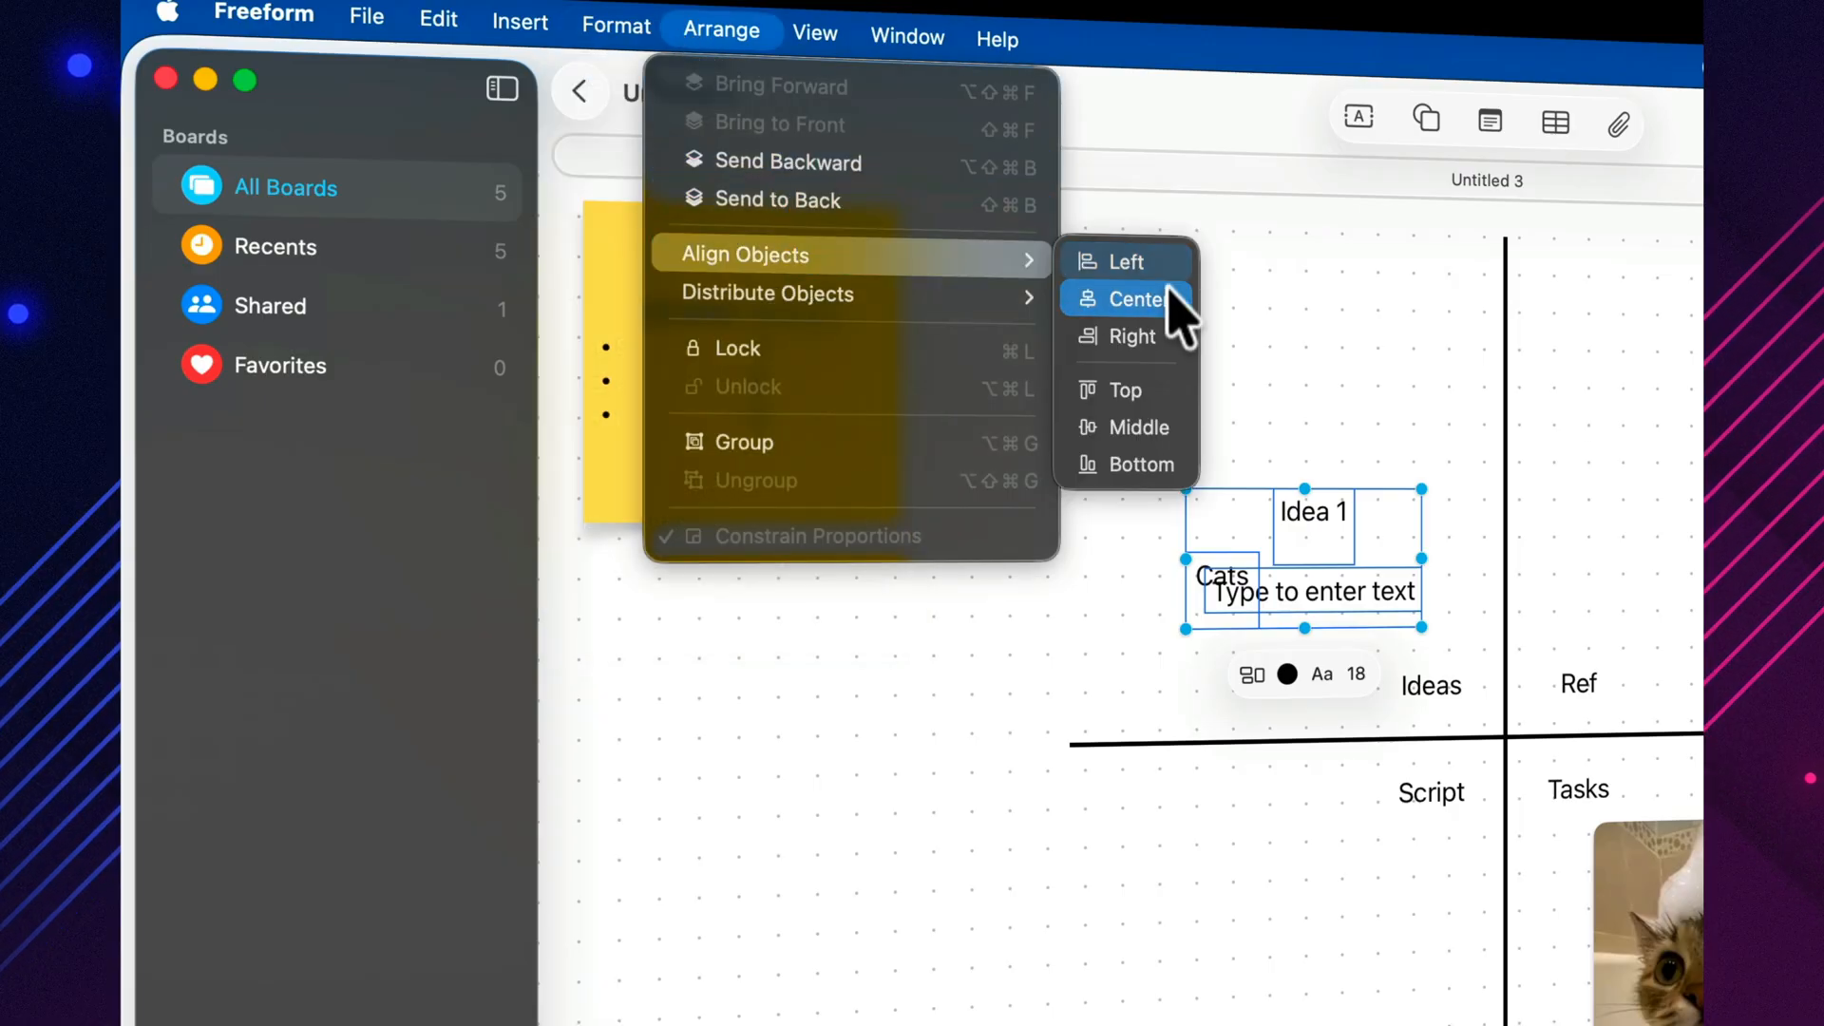
pyautogui.click(1132, 298)
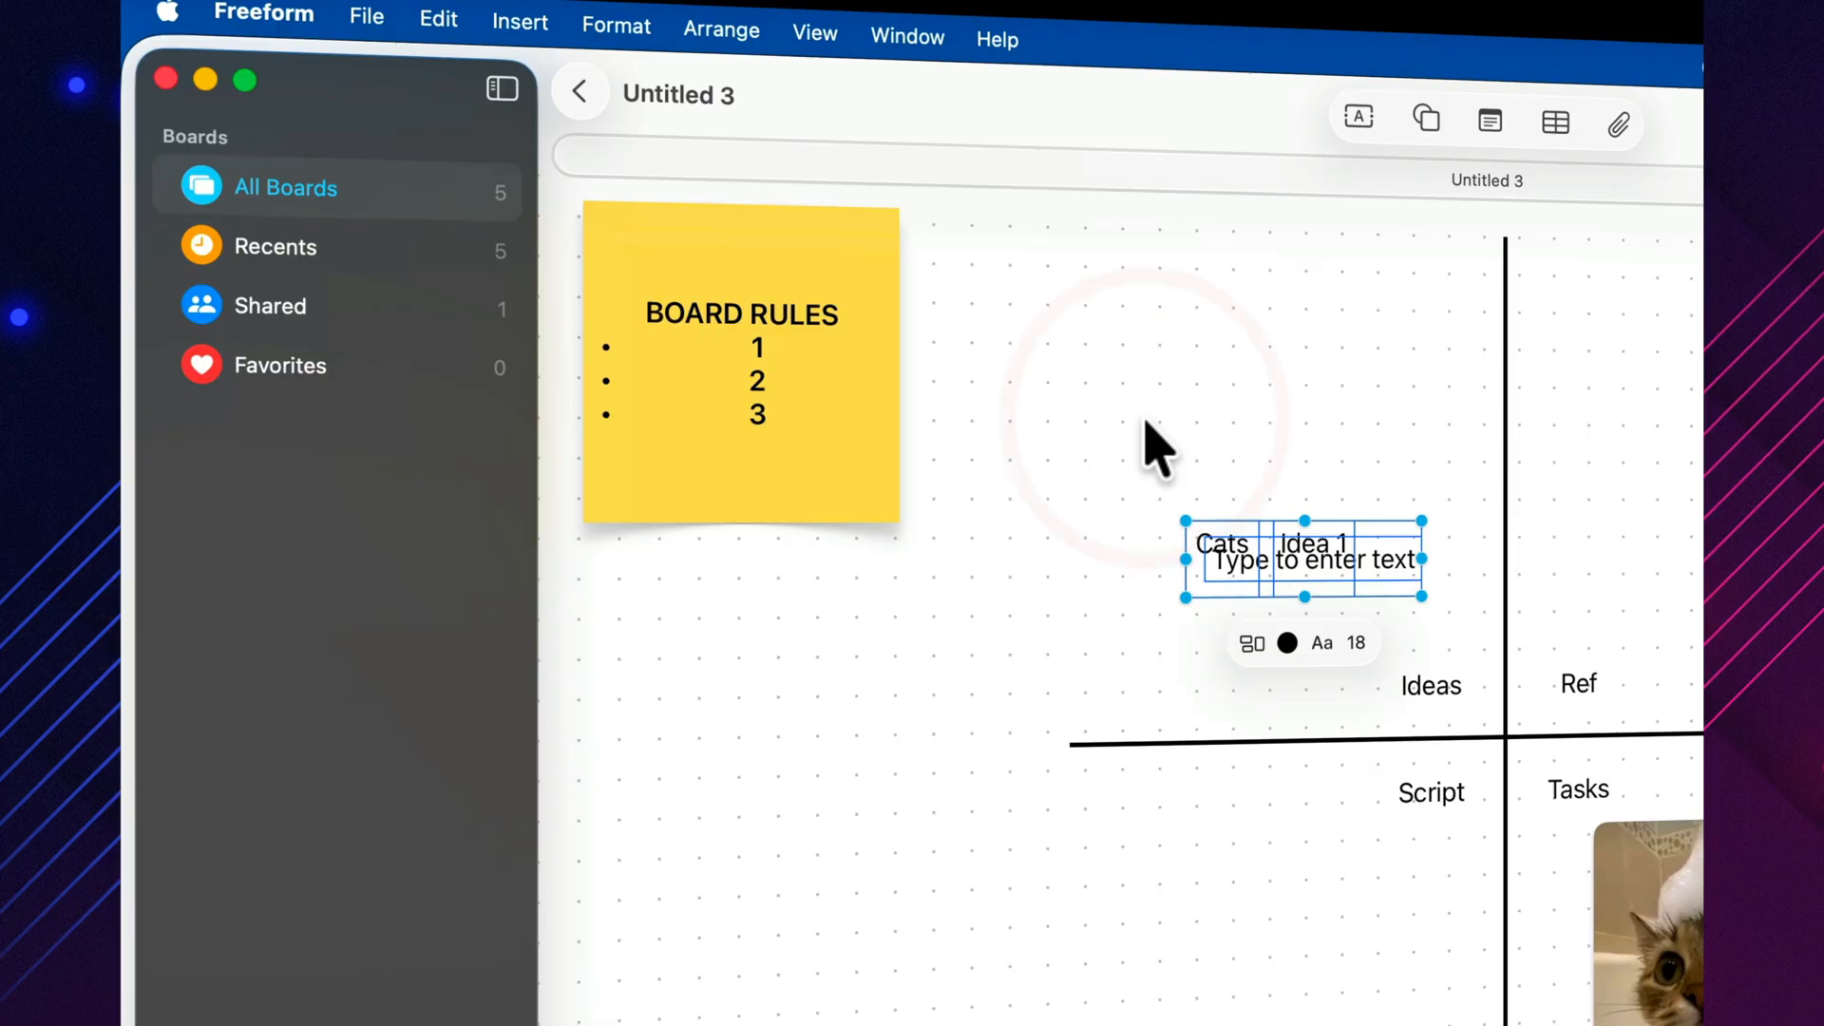
pyautogui.click(720, 28)
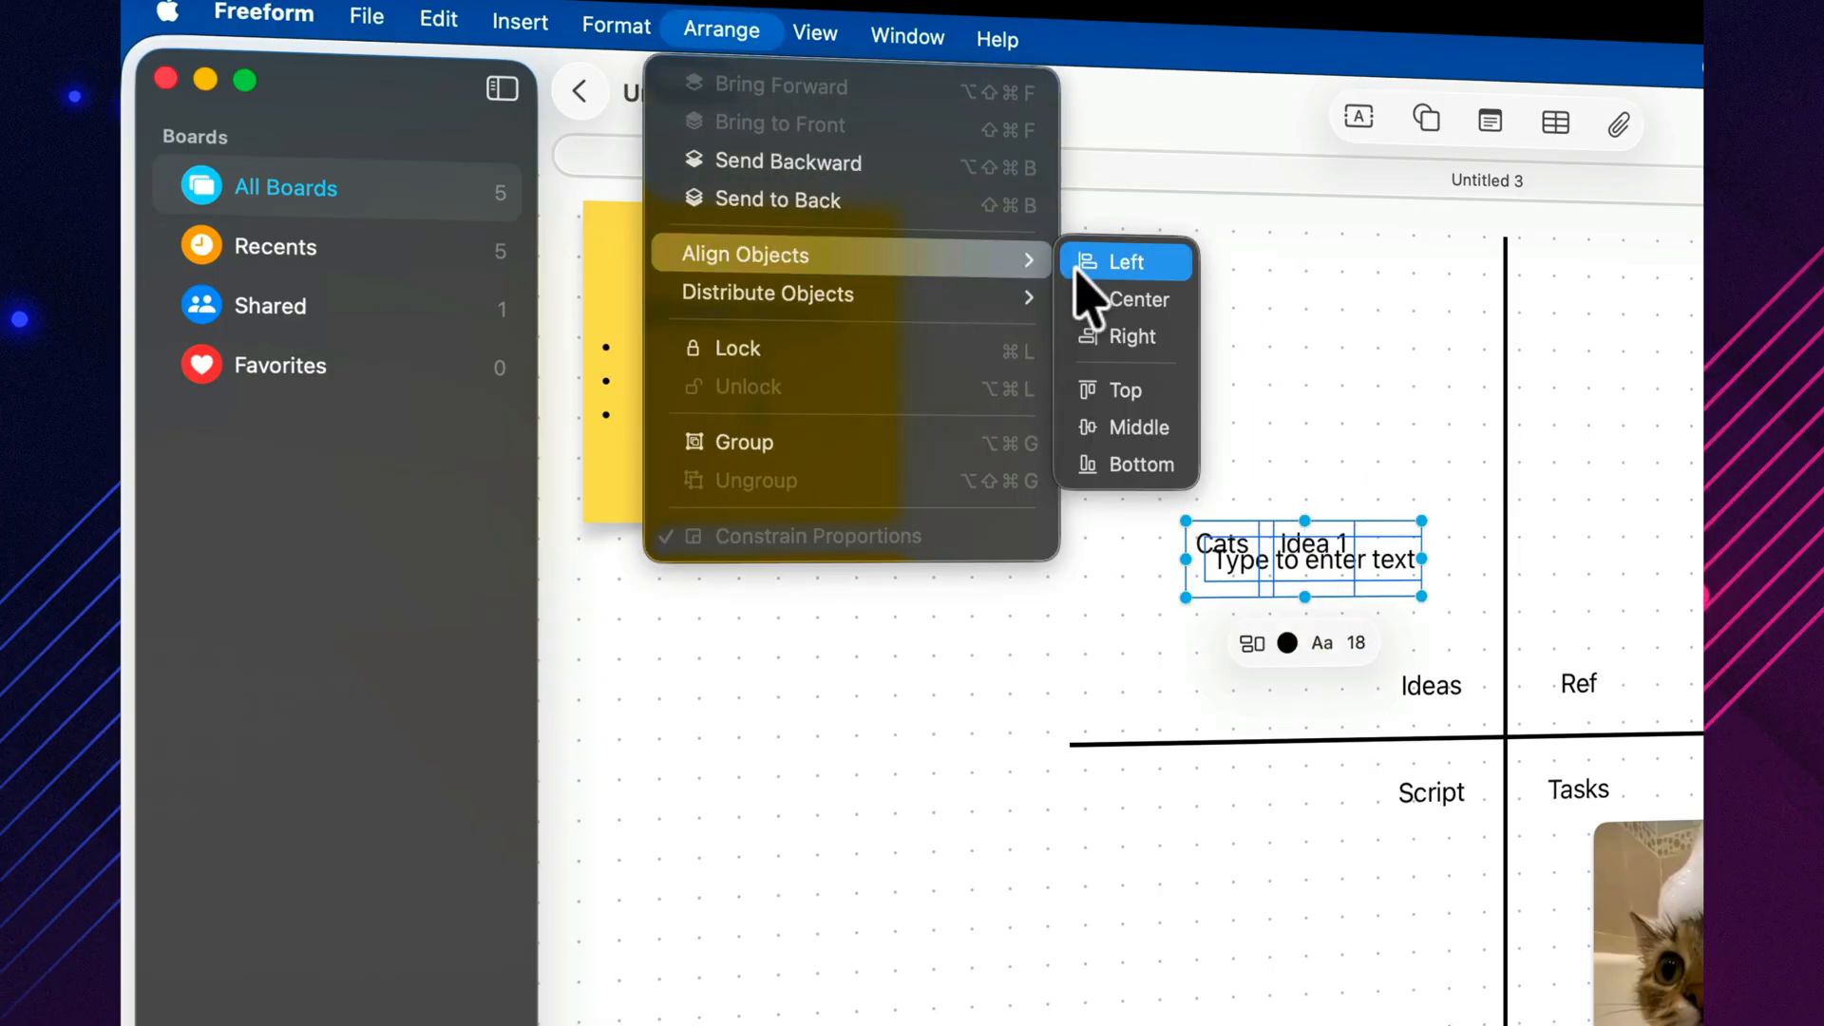
pyautogui.click(1122, 260)
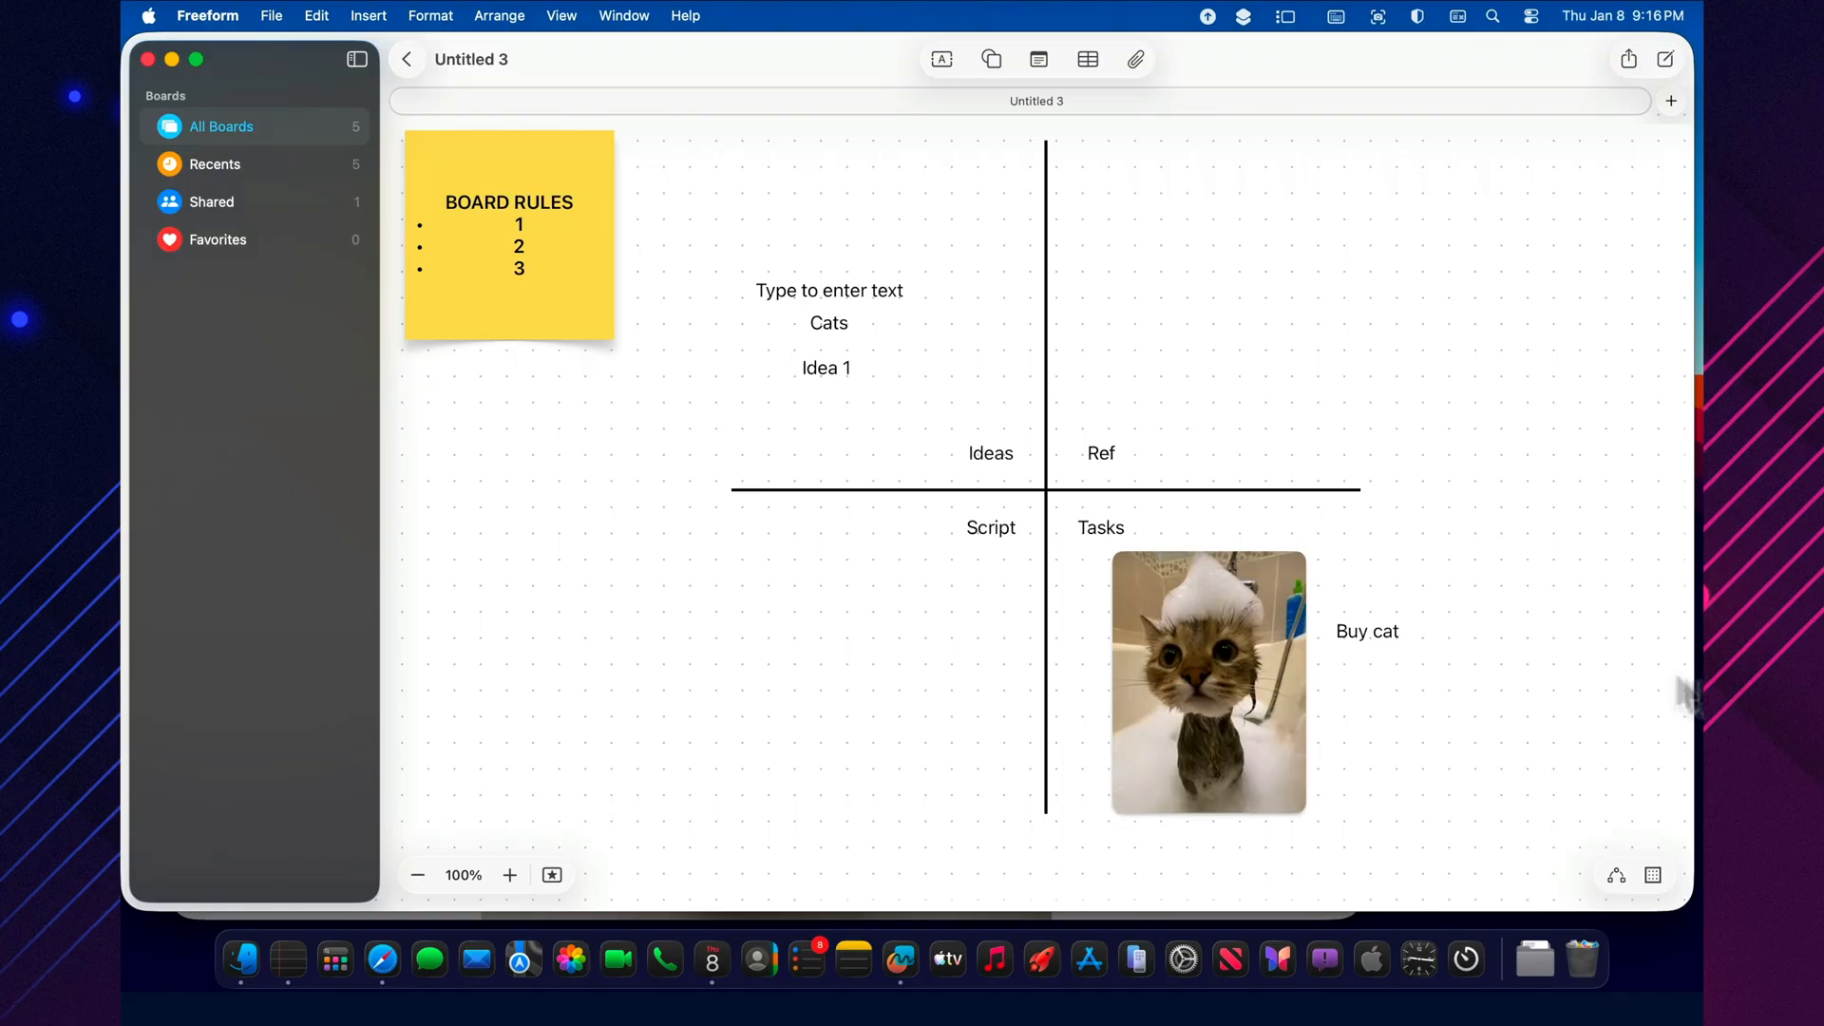
# Join the bathing cat to the jester-hat, bread-hat and sink cat photos with curved connection lines
pyautogui.click(1535, 958)
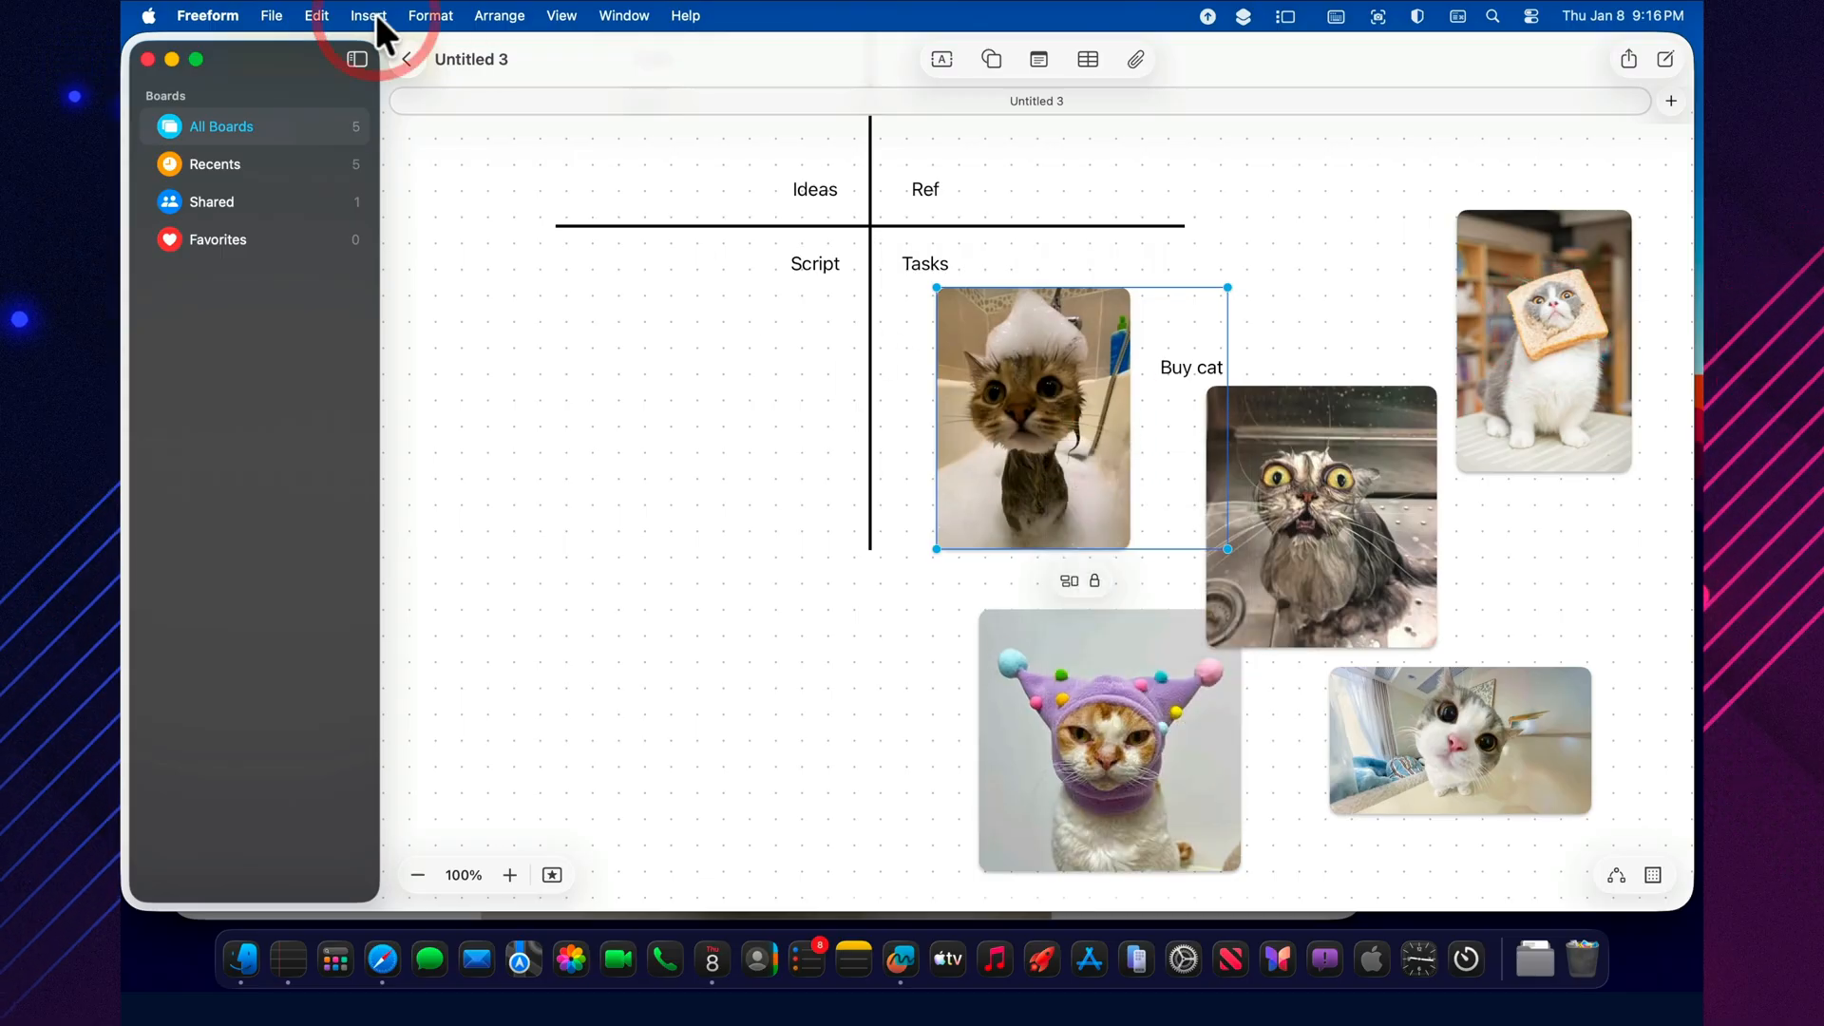
pyautogui.click(367, 15)
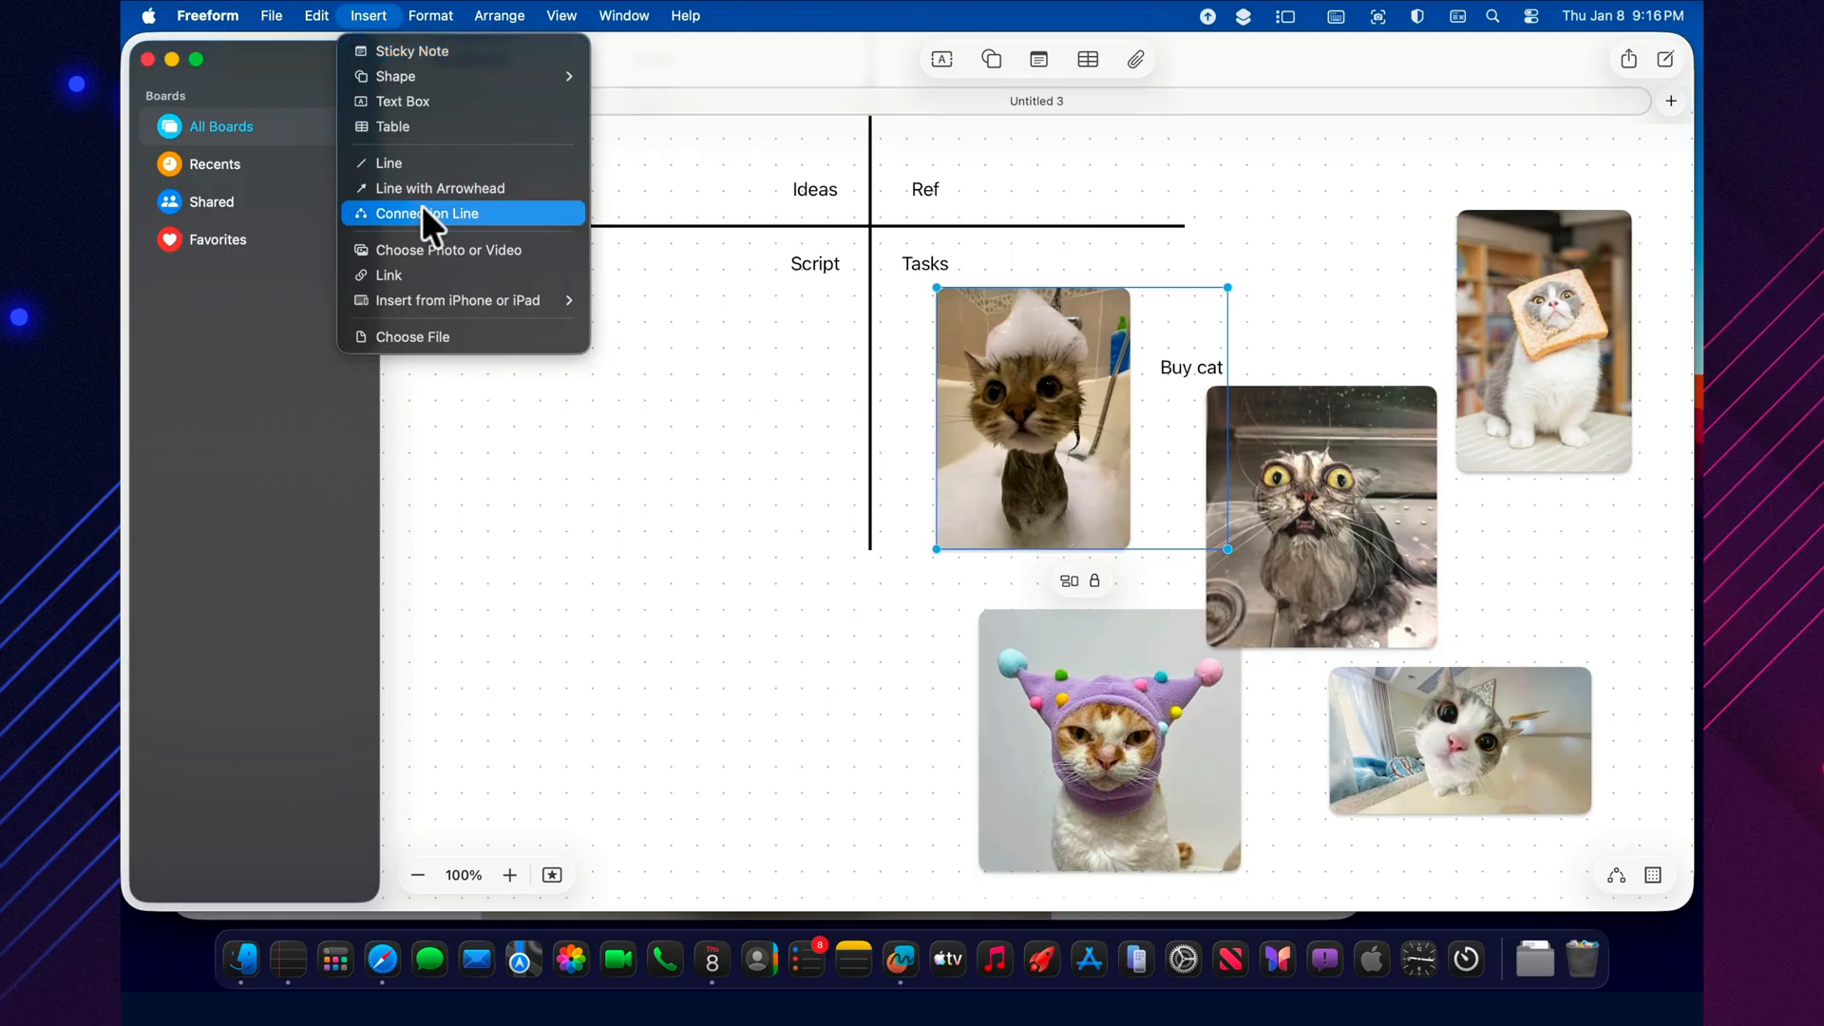
pyautogui.click(427, 213)
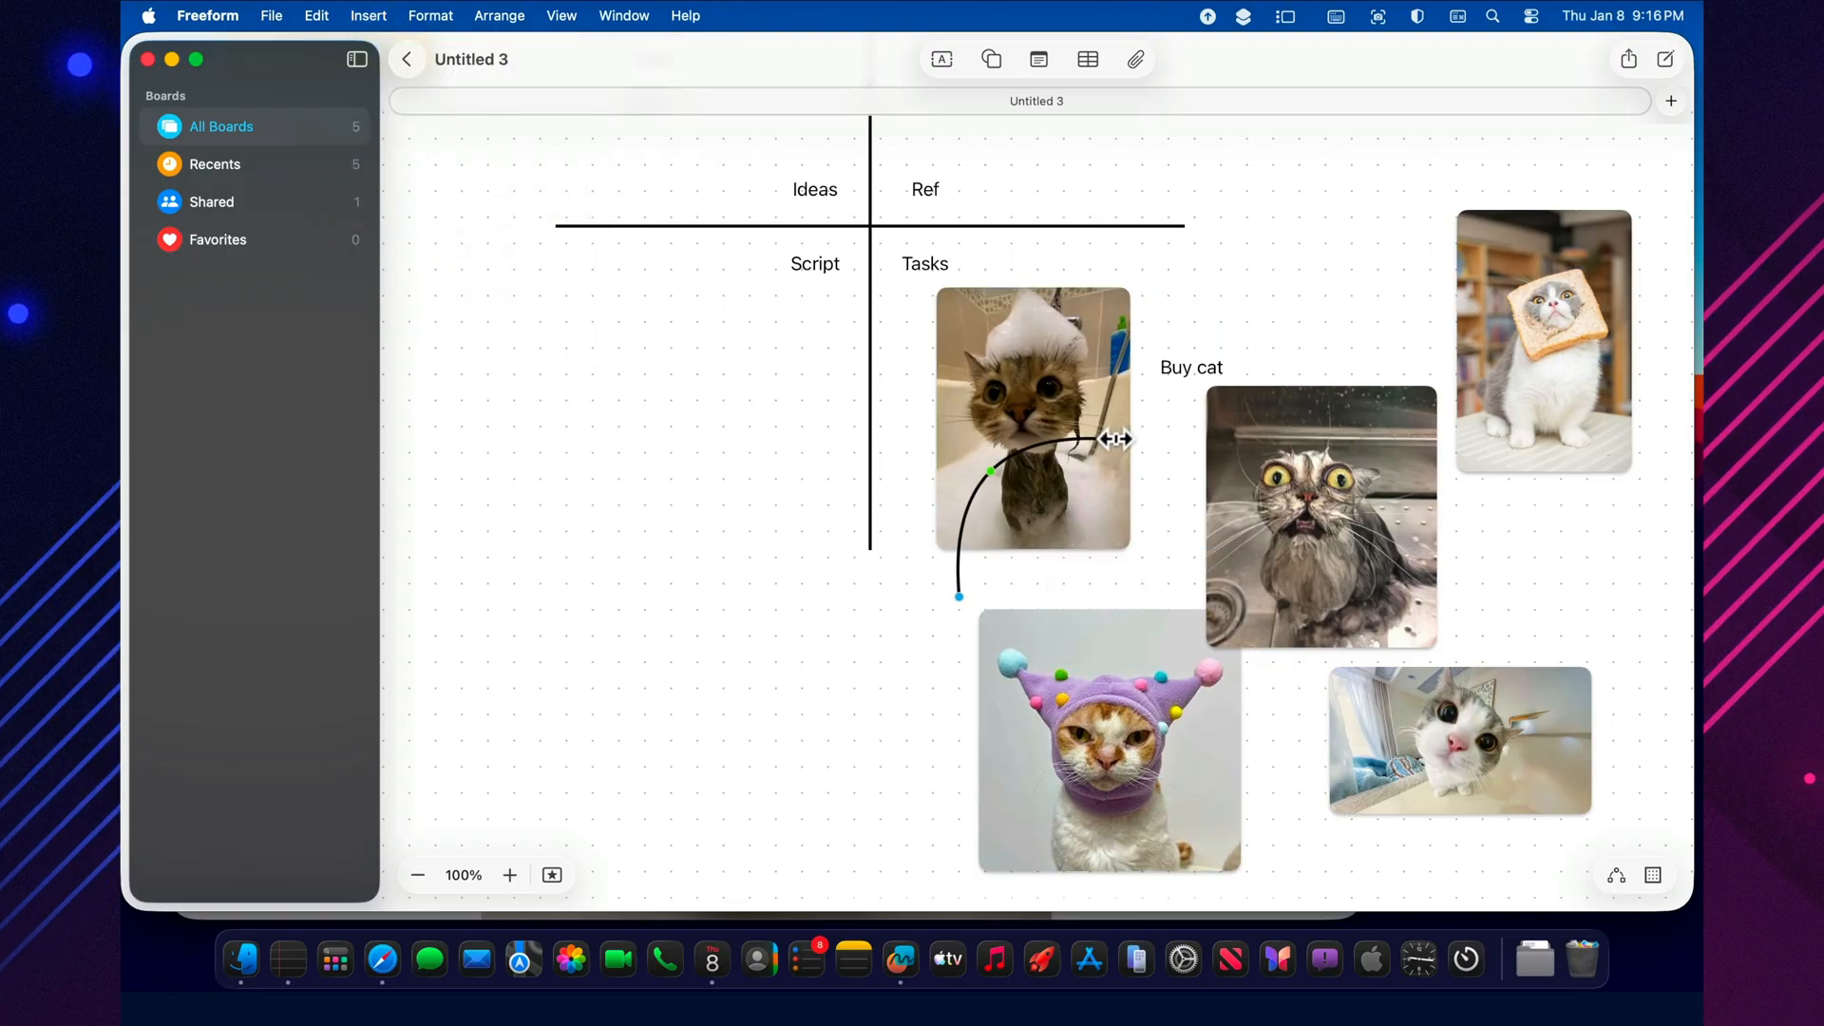
pyautogui.moveTo(958, 595); pyautogui.dragTo(1292, 476)
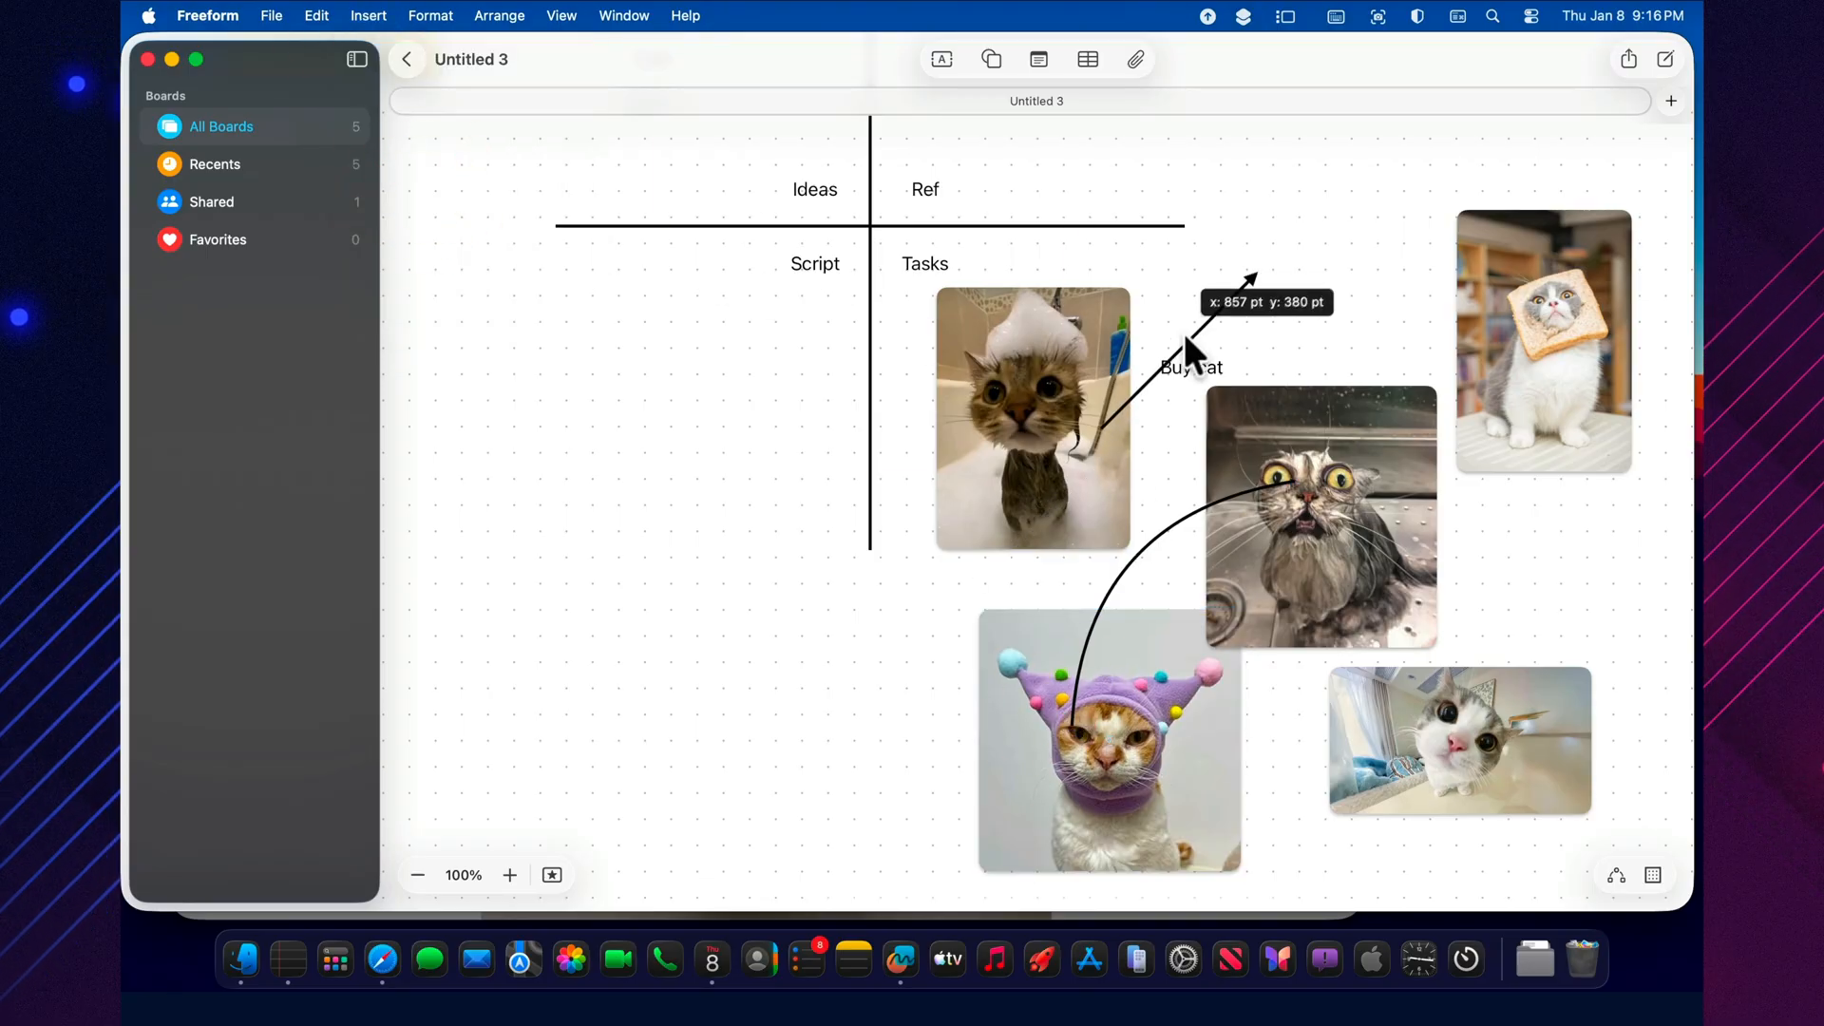
pyautogui.moveTo(1199, 367); pyautogui.dragTo(1495, 280)
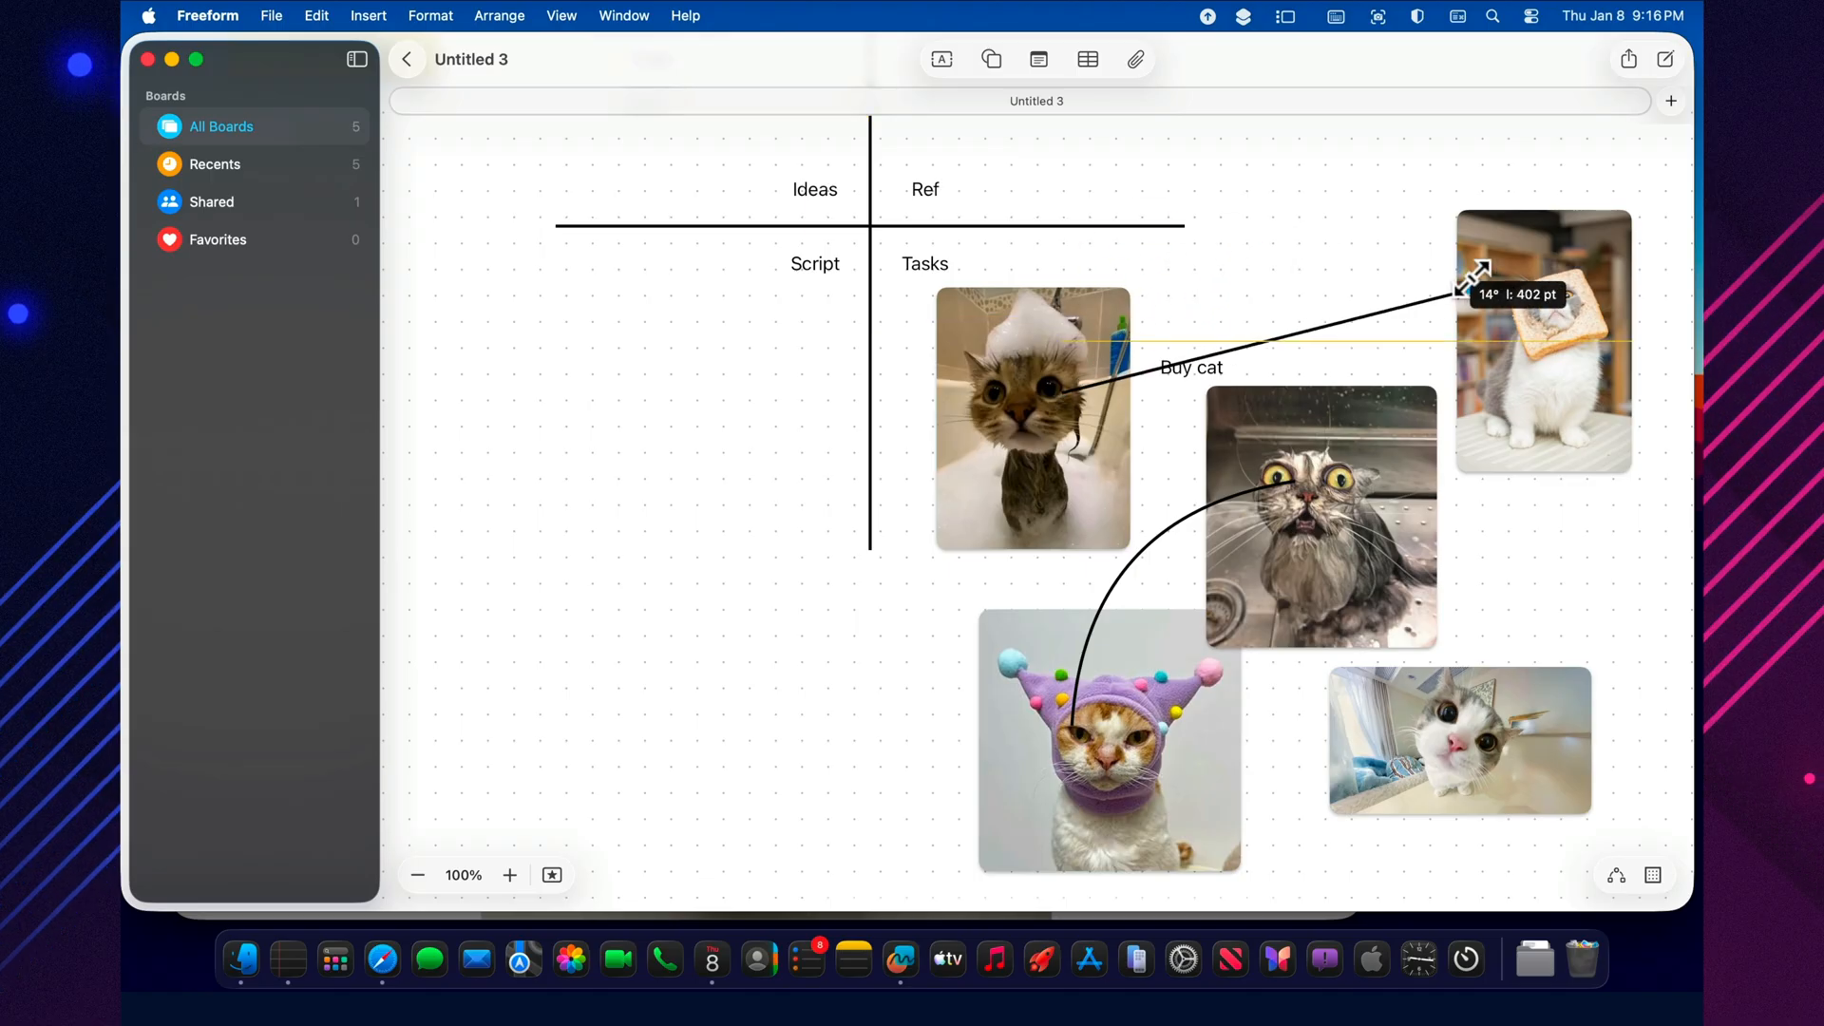
pyautogui.click(1459, 740)
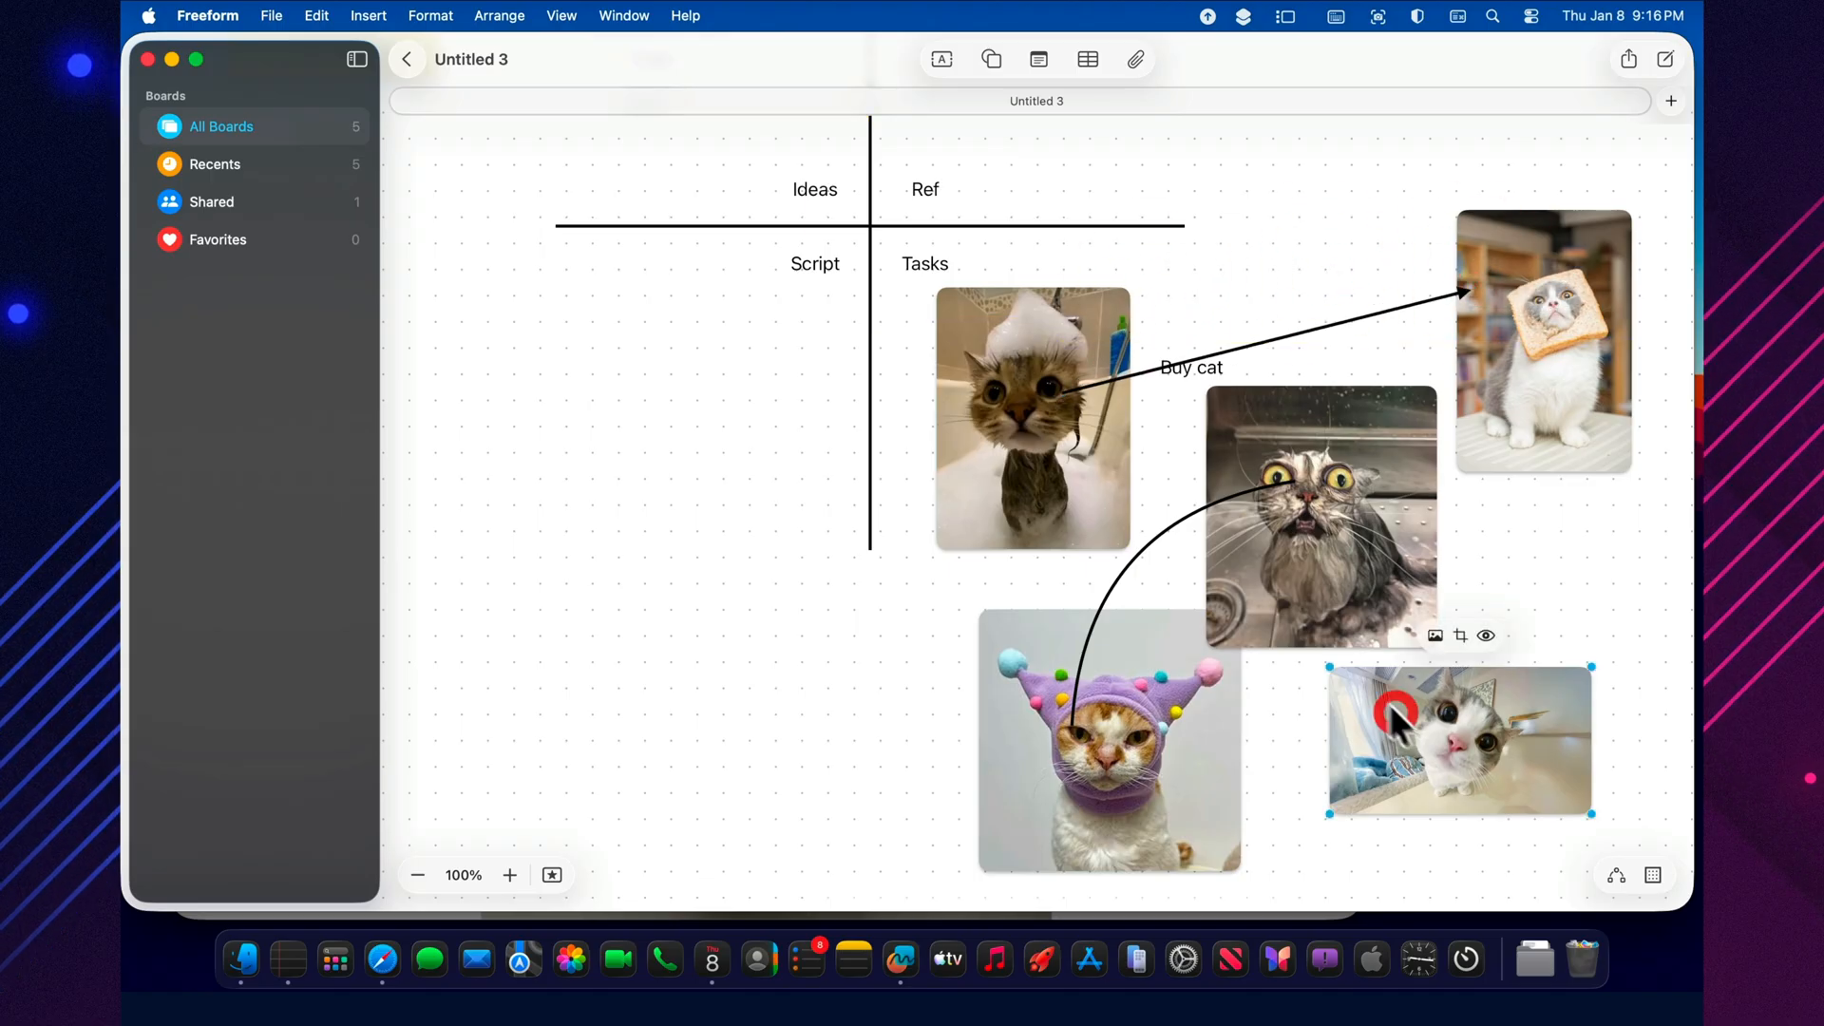
pyautogui.click(366, 15)
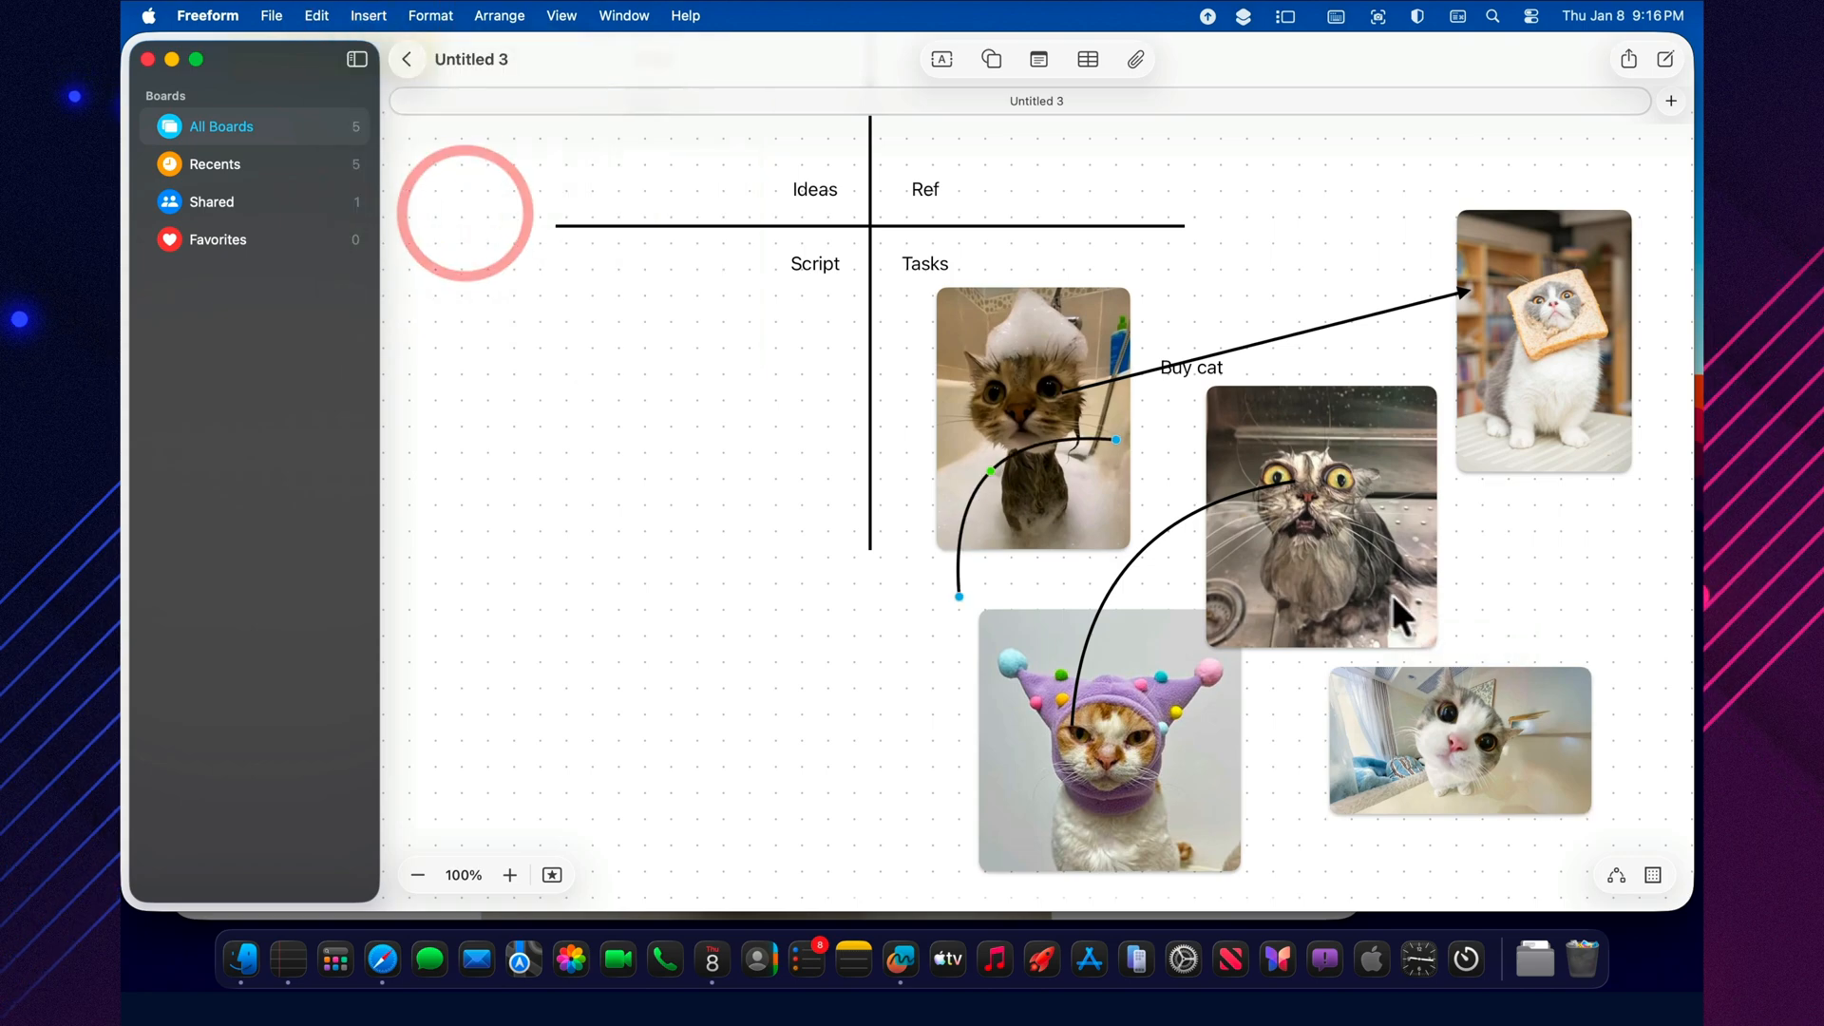
pyautogui.click(1459, 741)
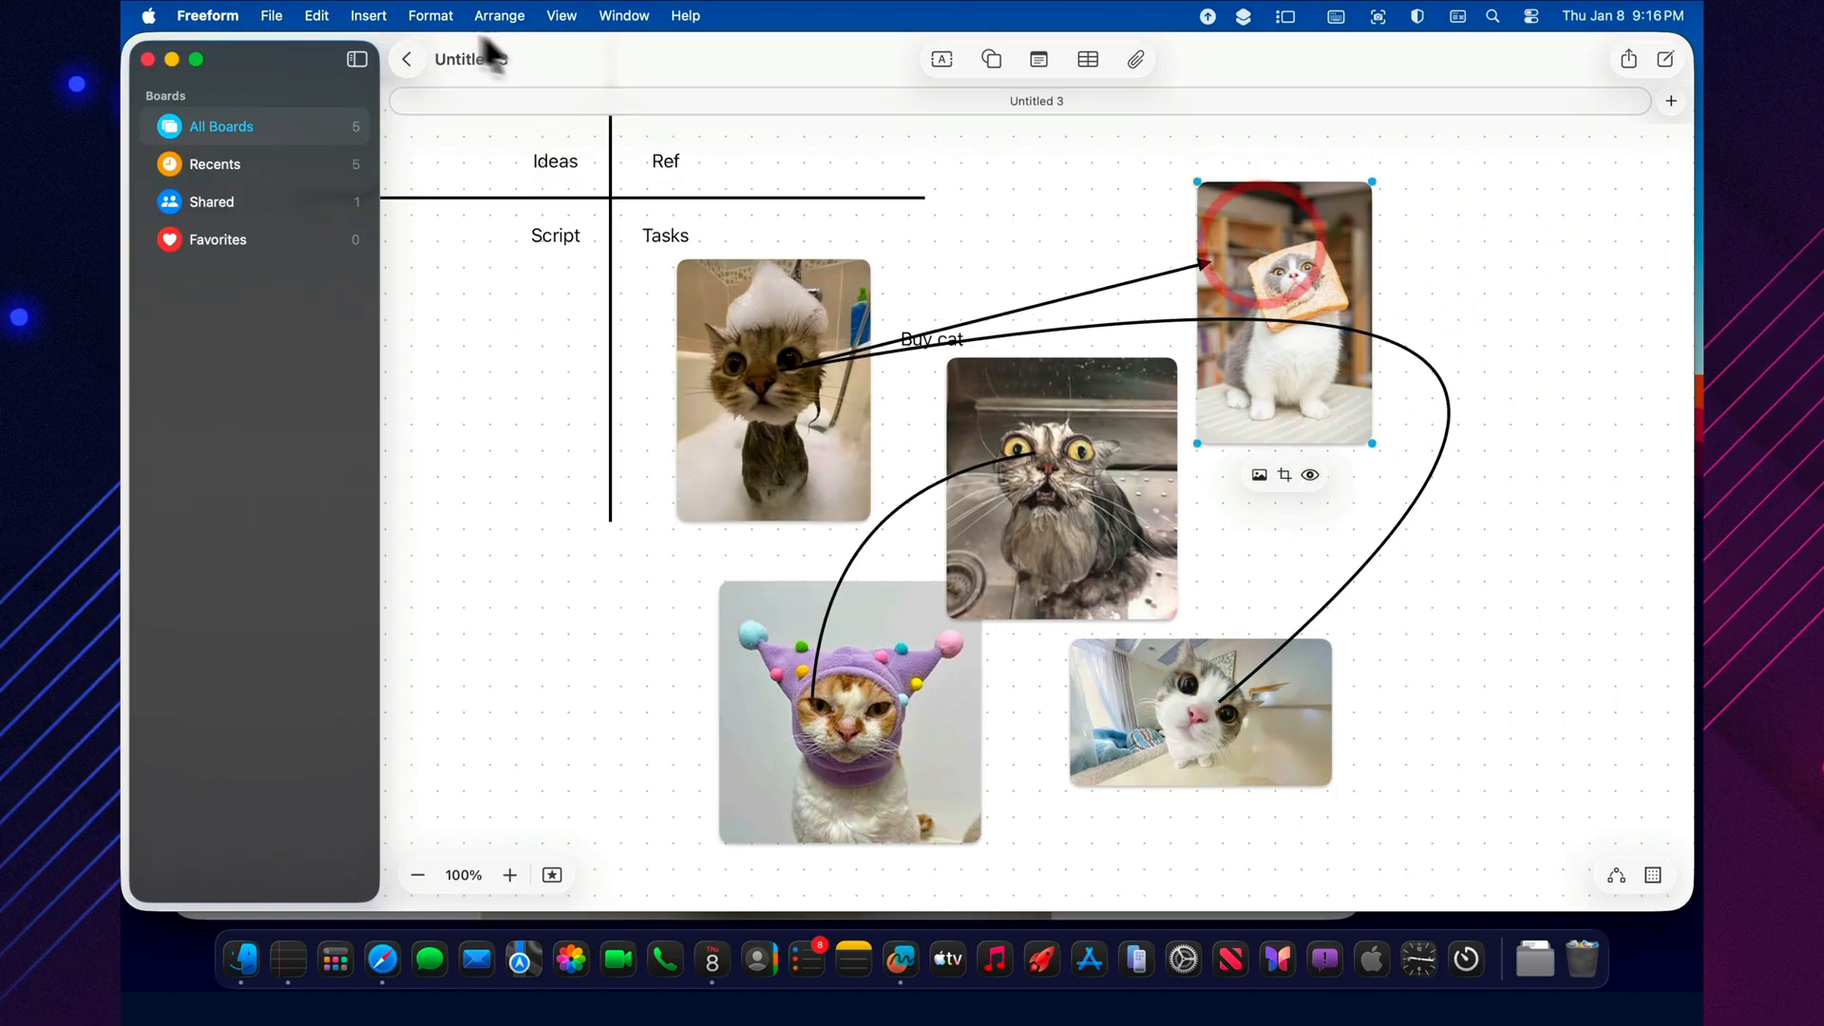
# Insert a cats.com link card and move it below the bread-hat cat image
pyautogui.click(367, 15)
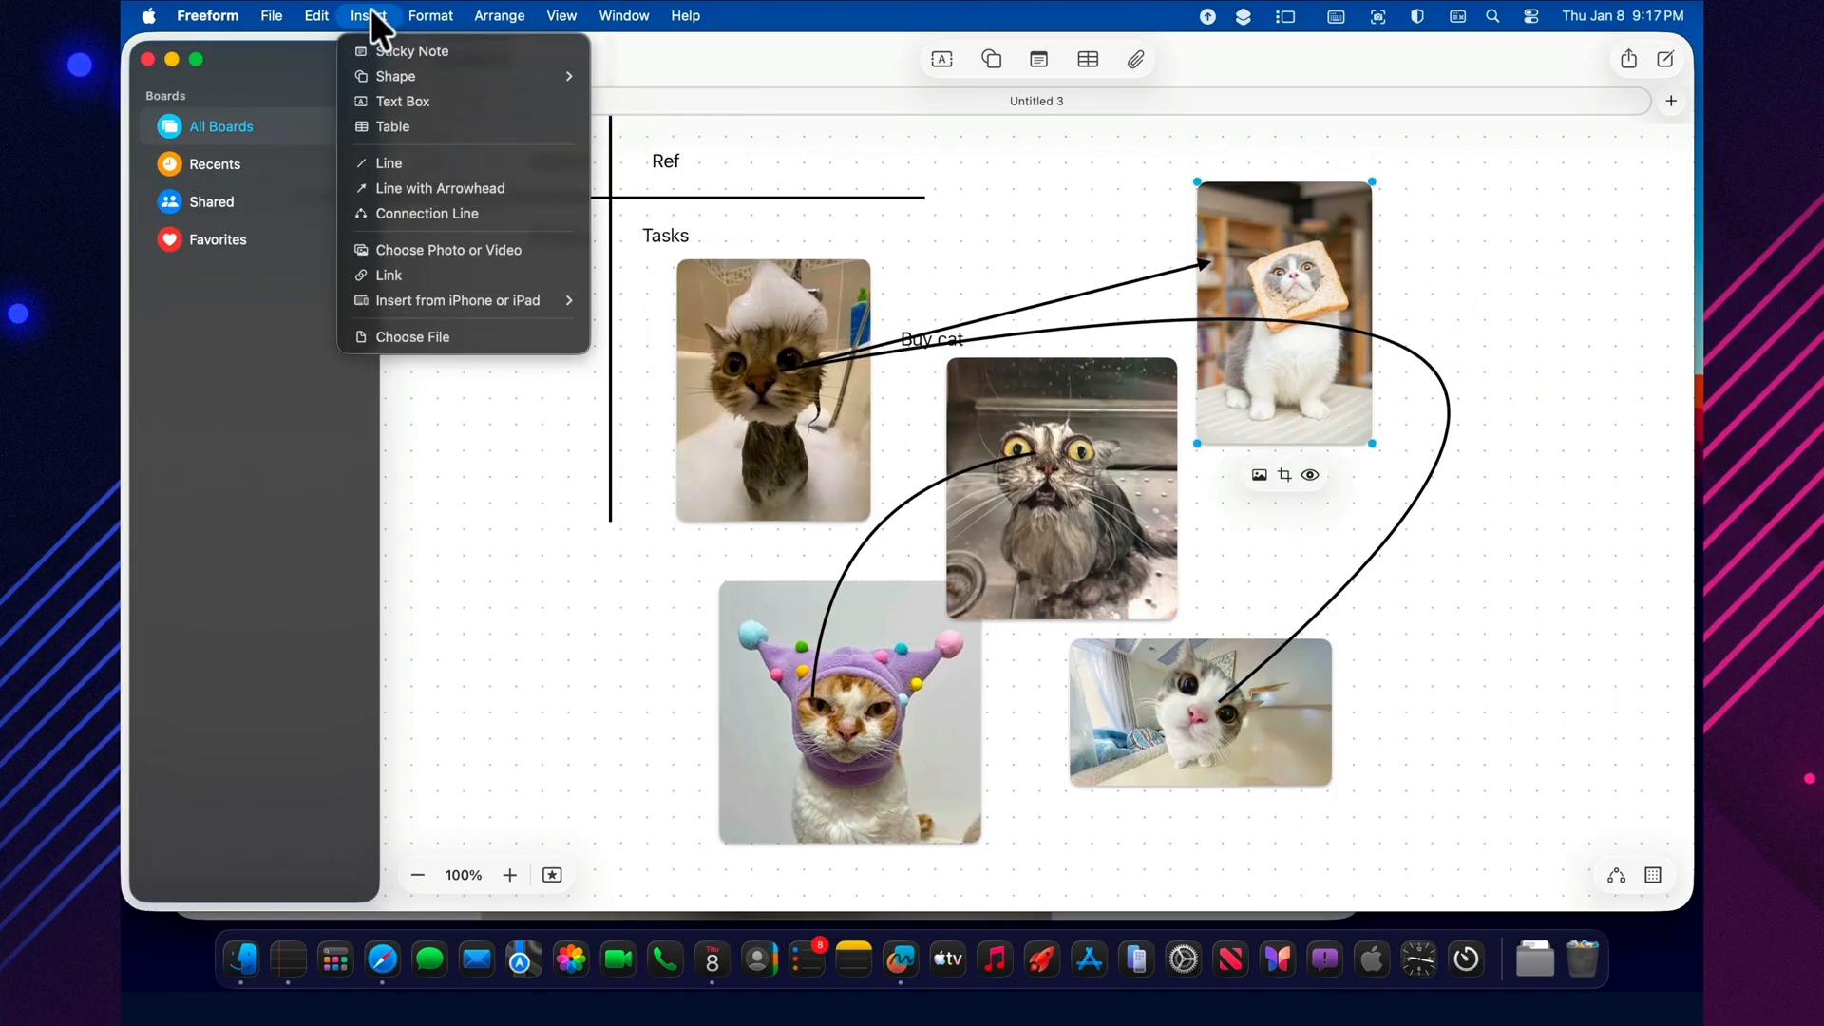
pyautogui.moveTo(424, 283)
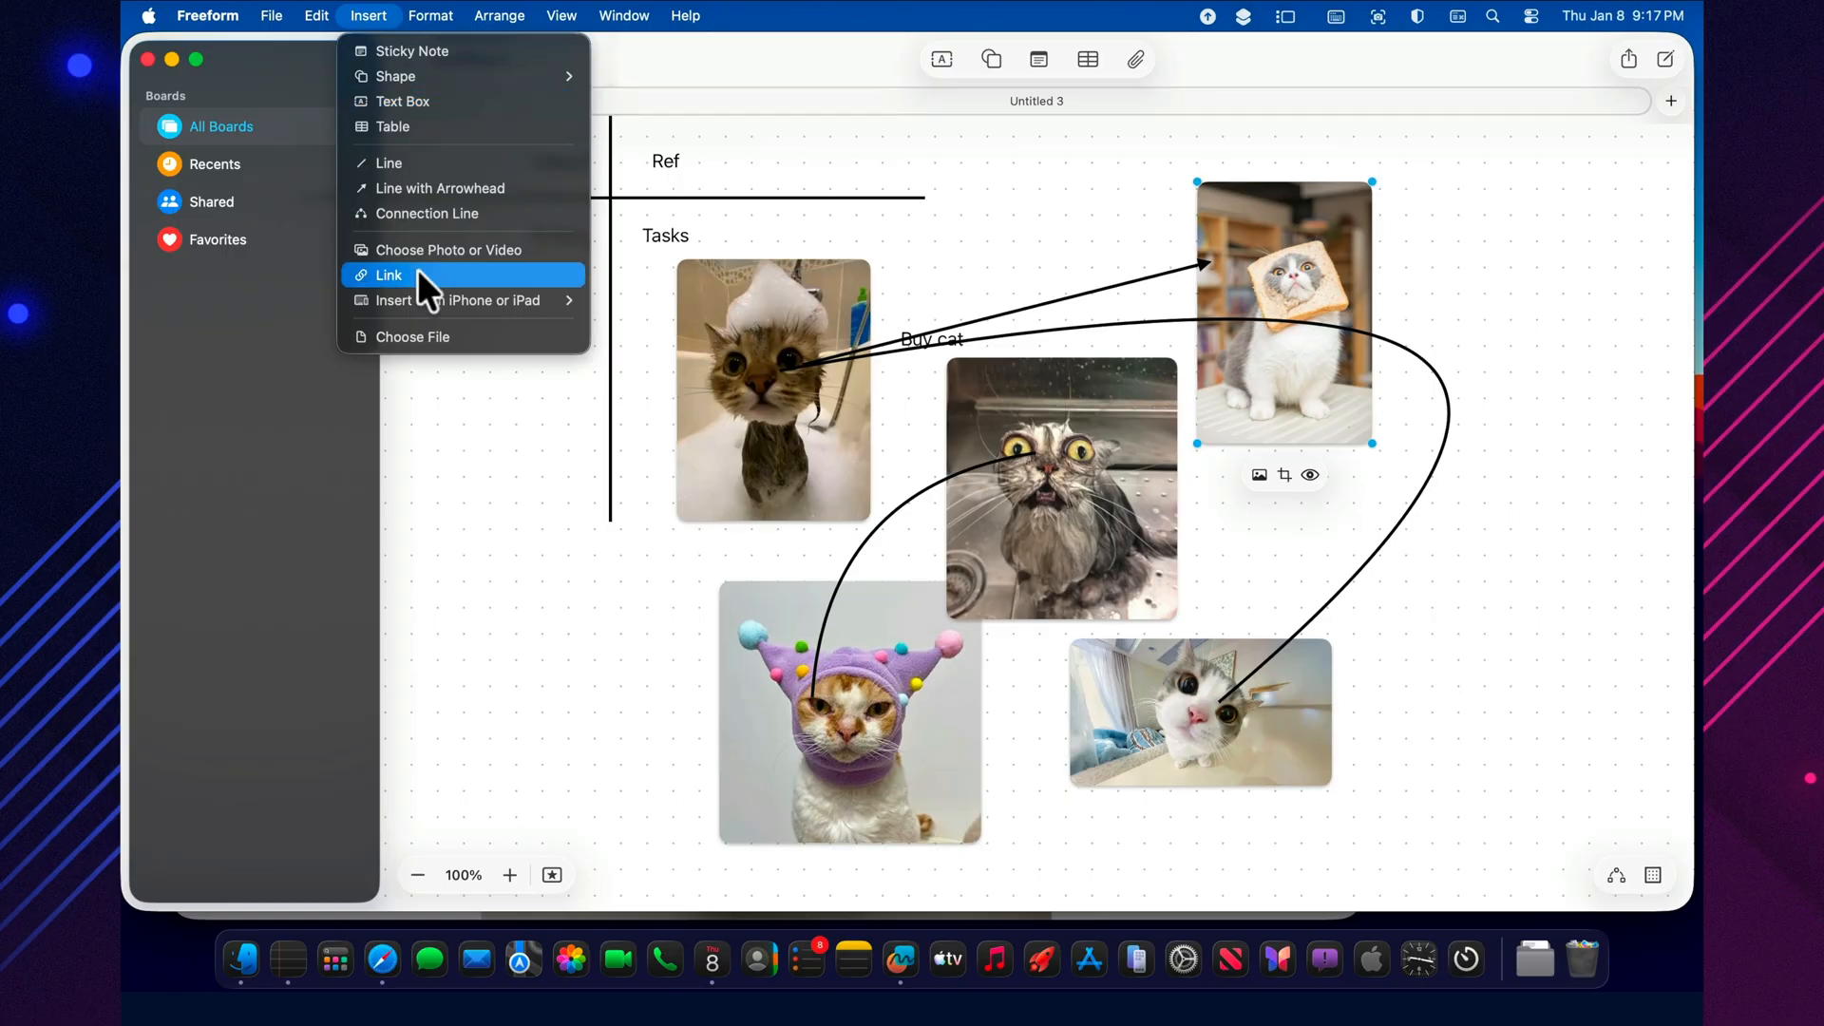
pyautogui.click(389, 276)
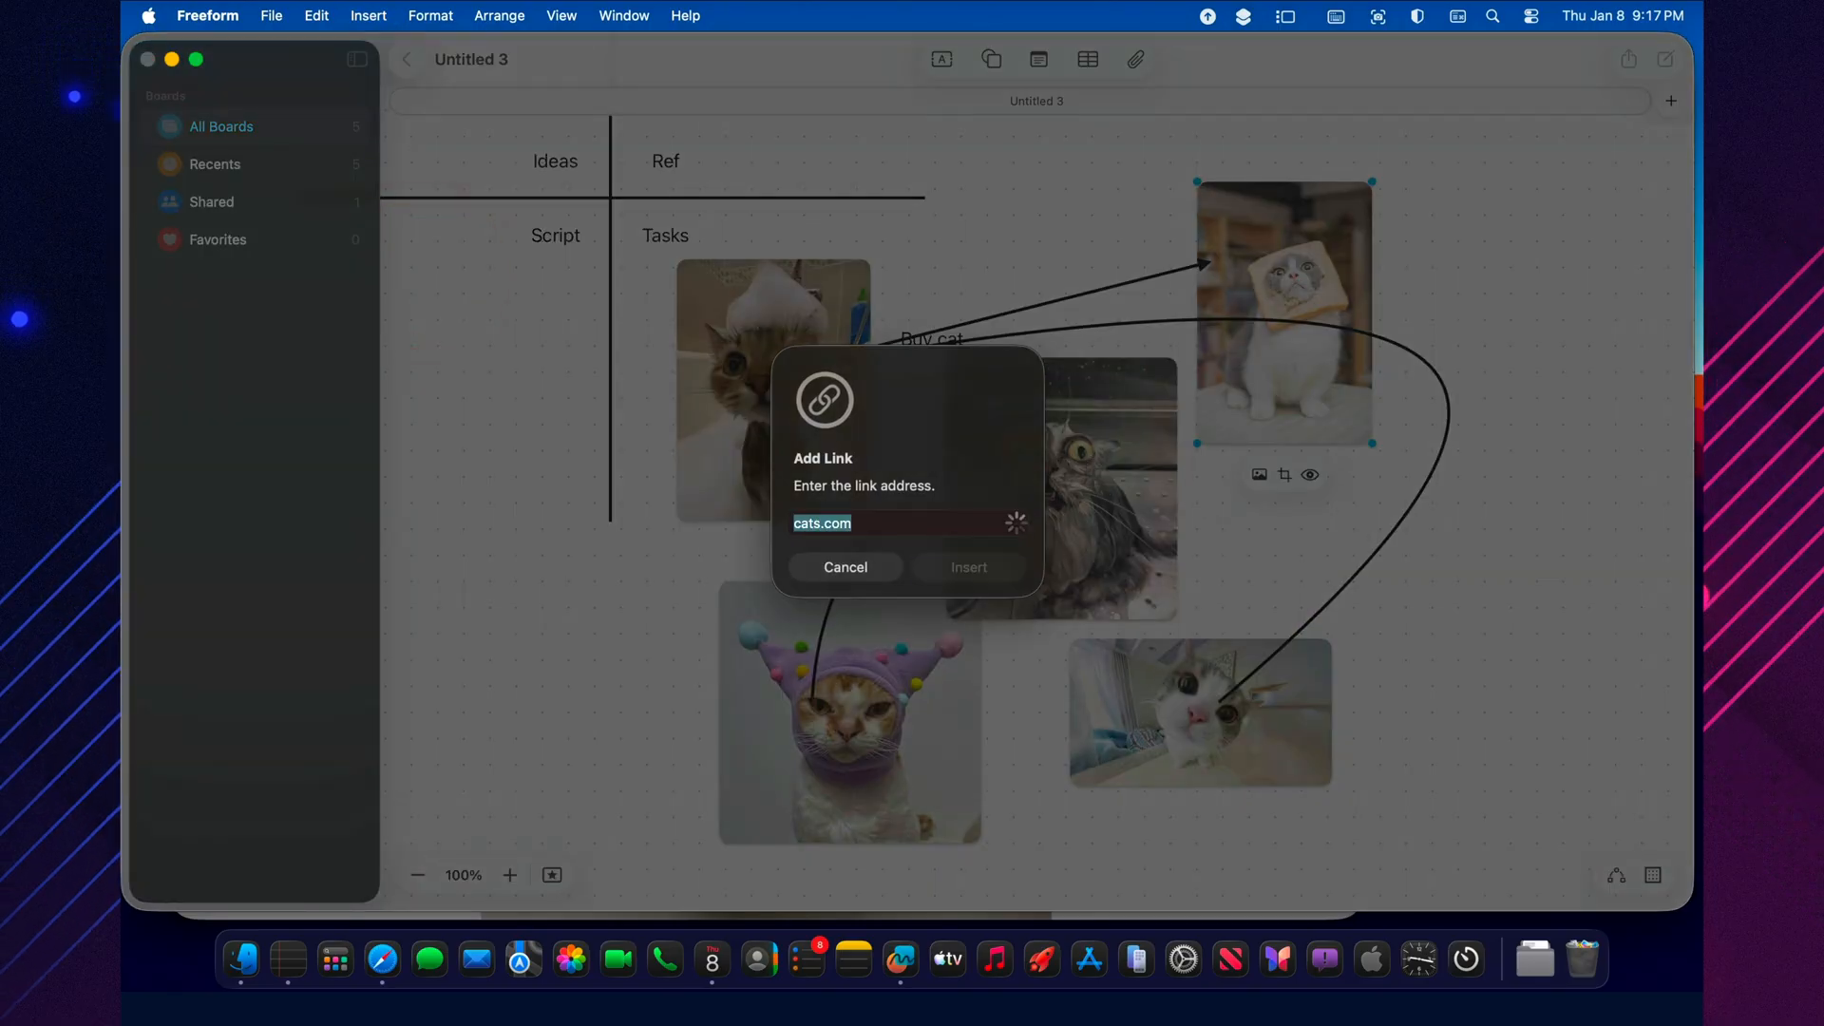
pyautogui.click(967, 568)
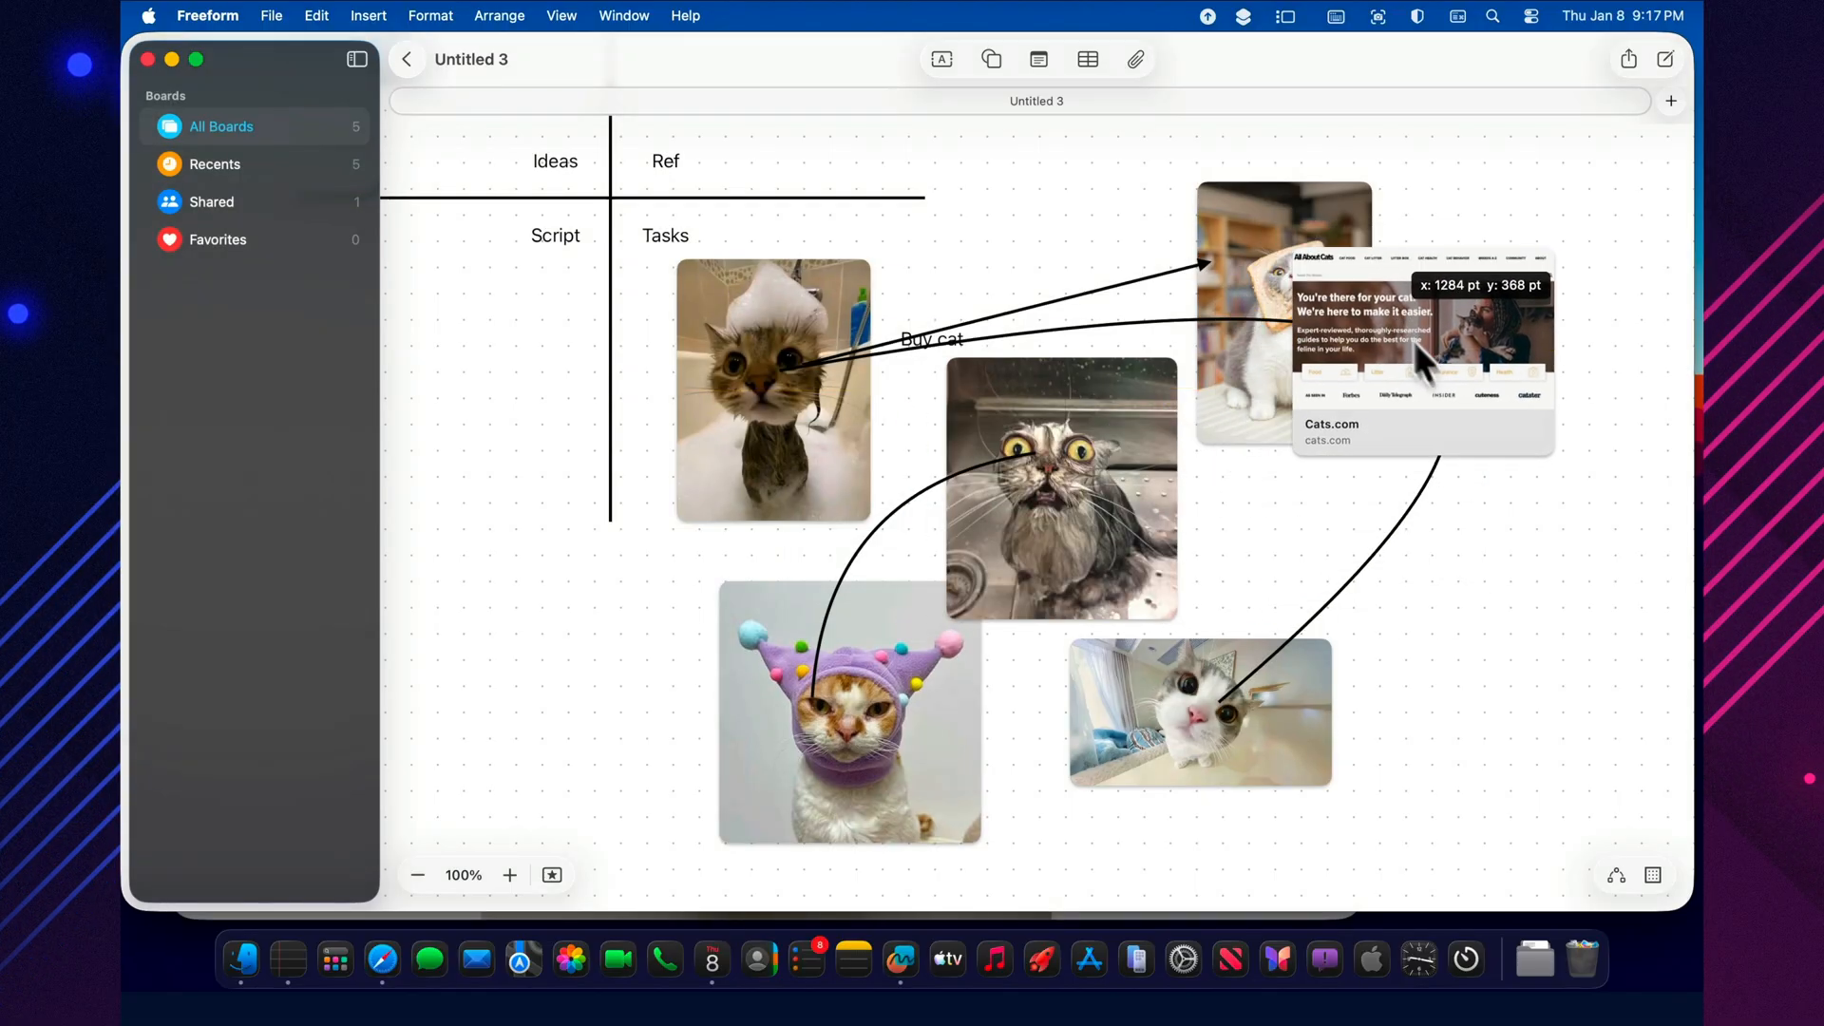
pyautogui.moveTo(1425, 350); pyautogui.dragTo(1424, 569)
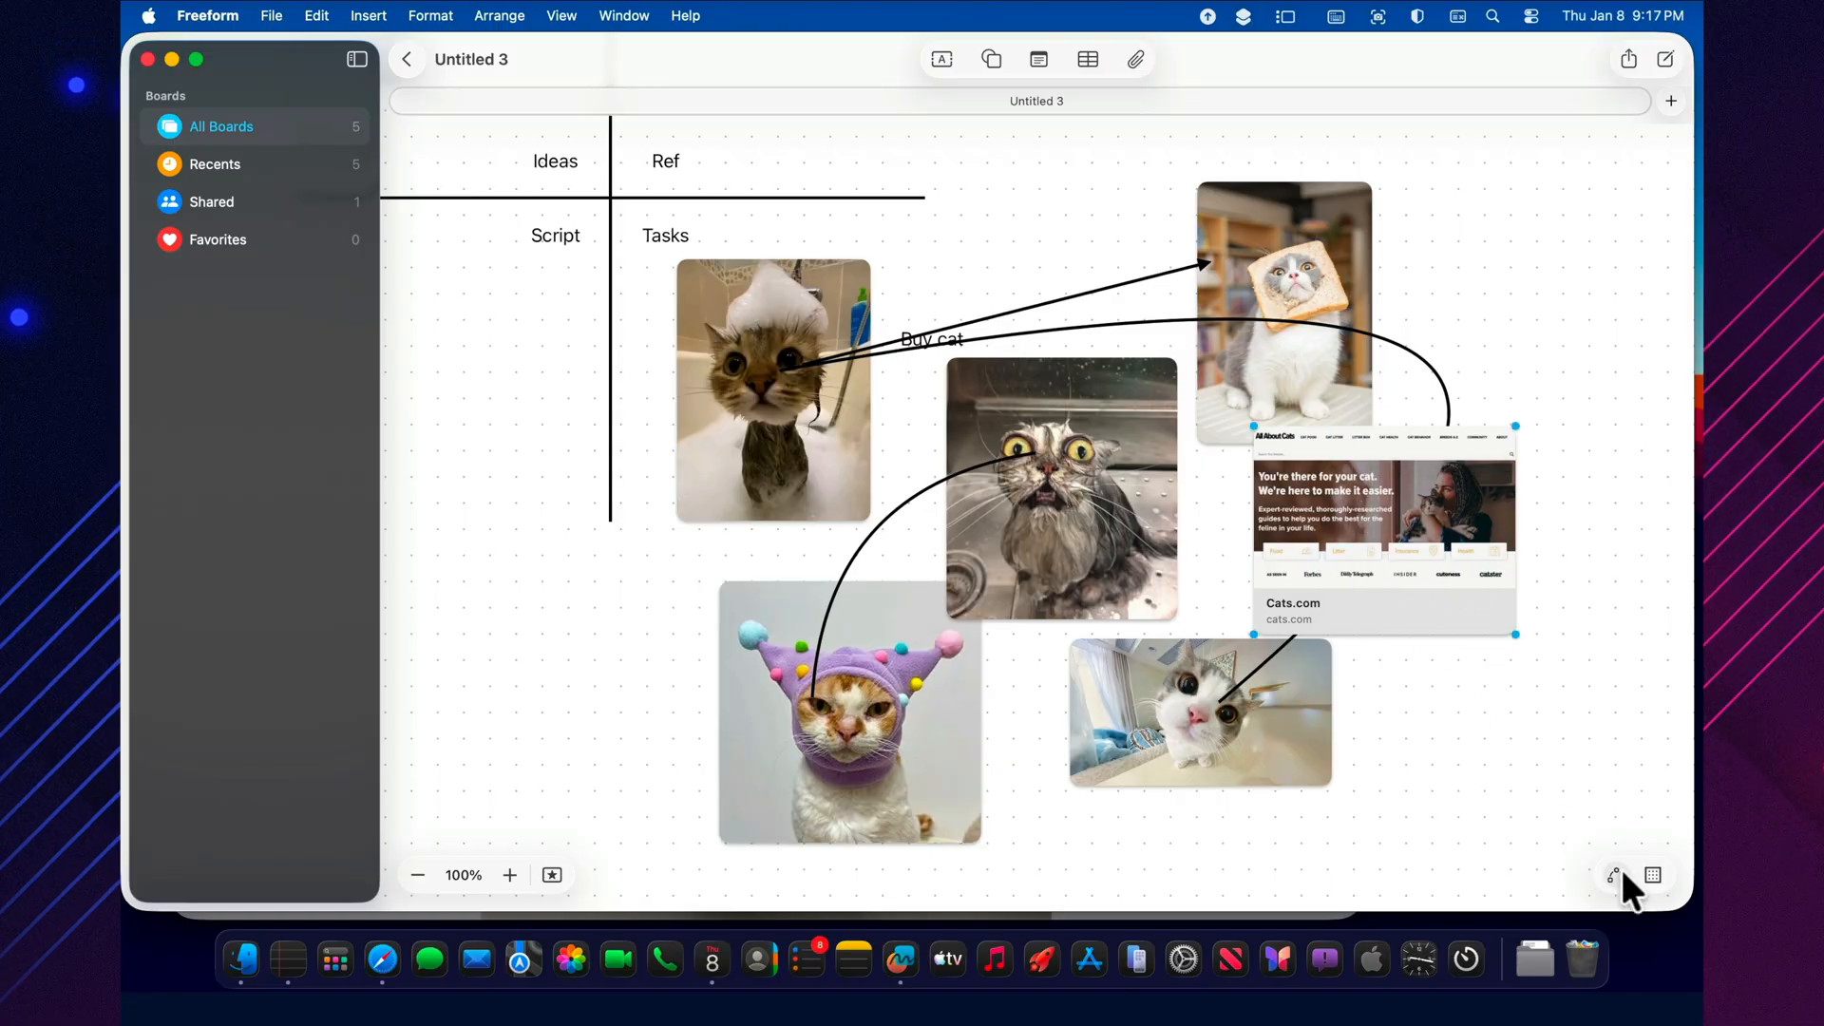
pyautogui.moveTo(1234, 555)
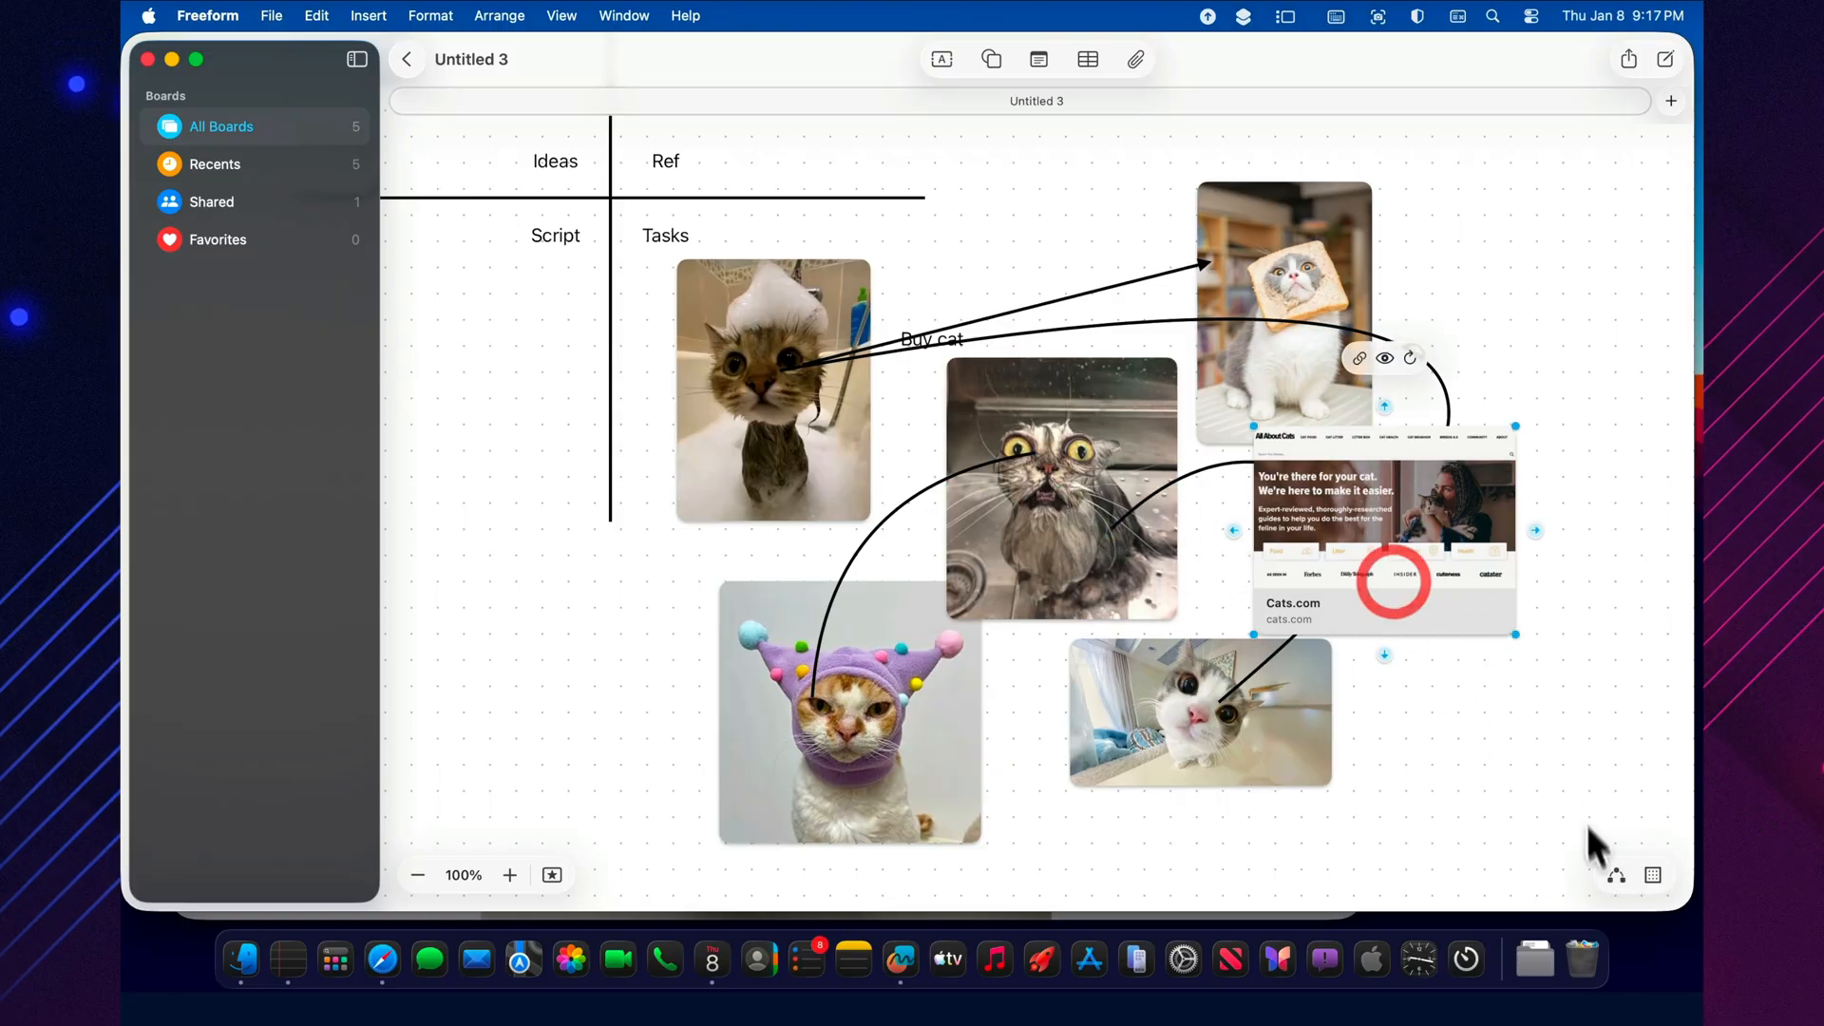
pyautogui.click(773, 389)
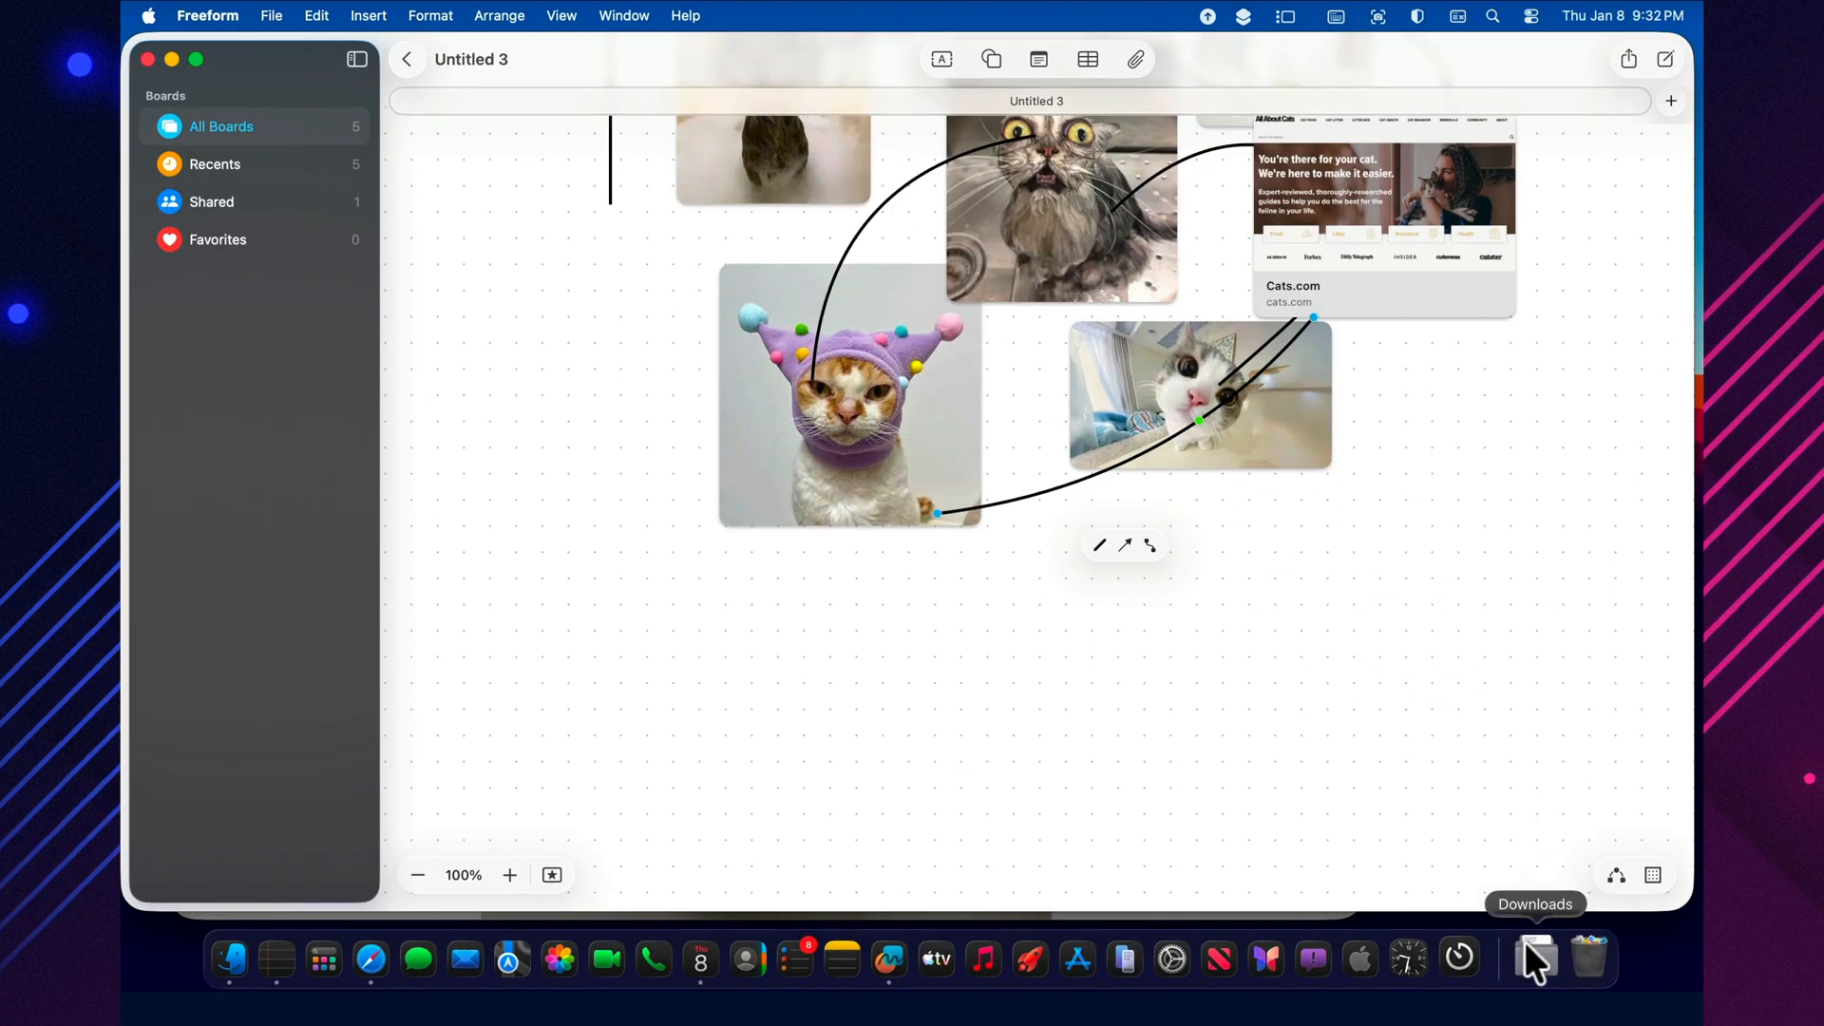
# Add a stack of three cat photos from Downloads, save the view as a scene, and jump to Scene 2
pyautogui.click(1533, 958)
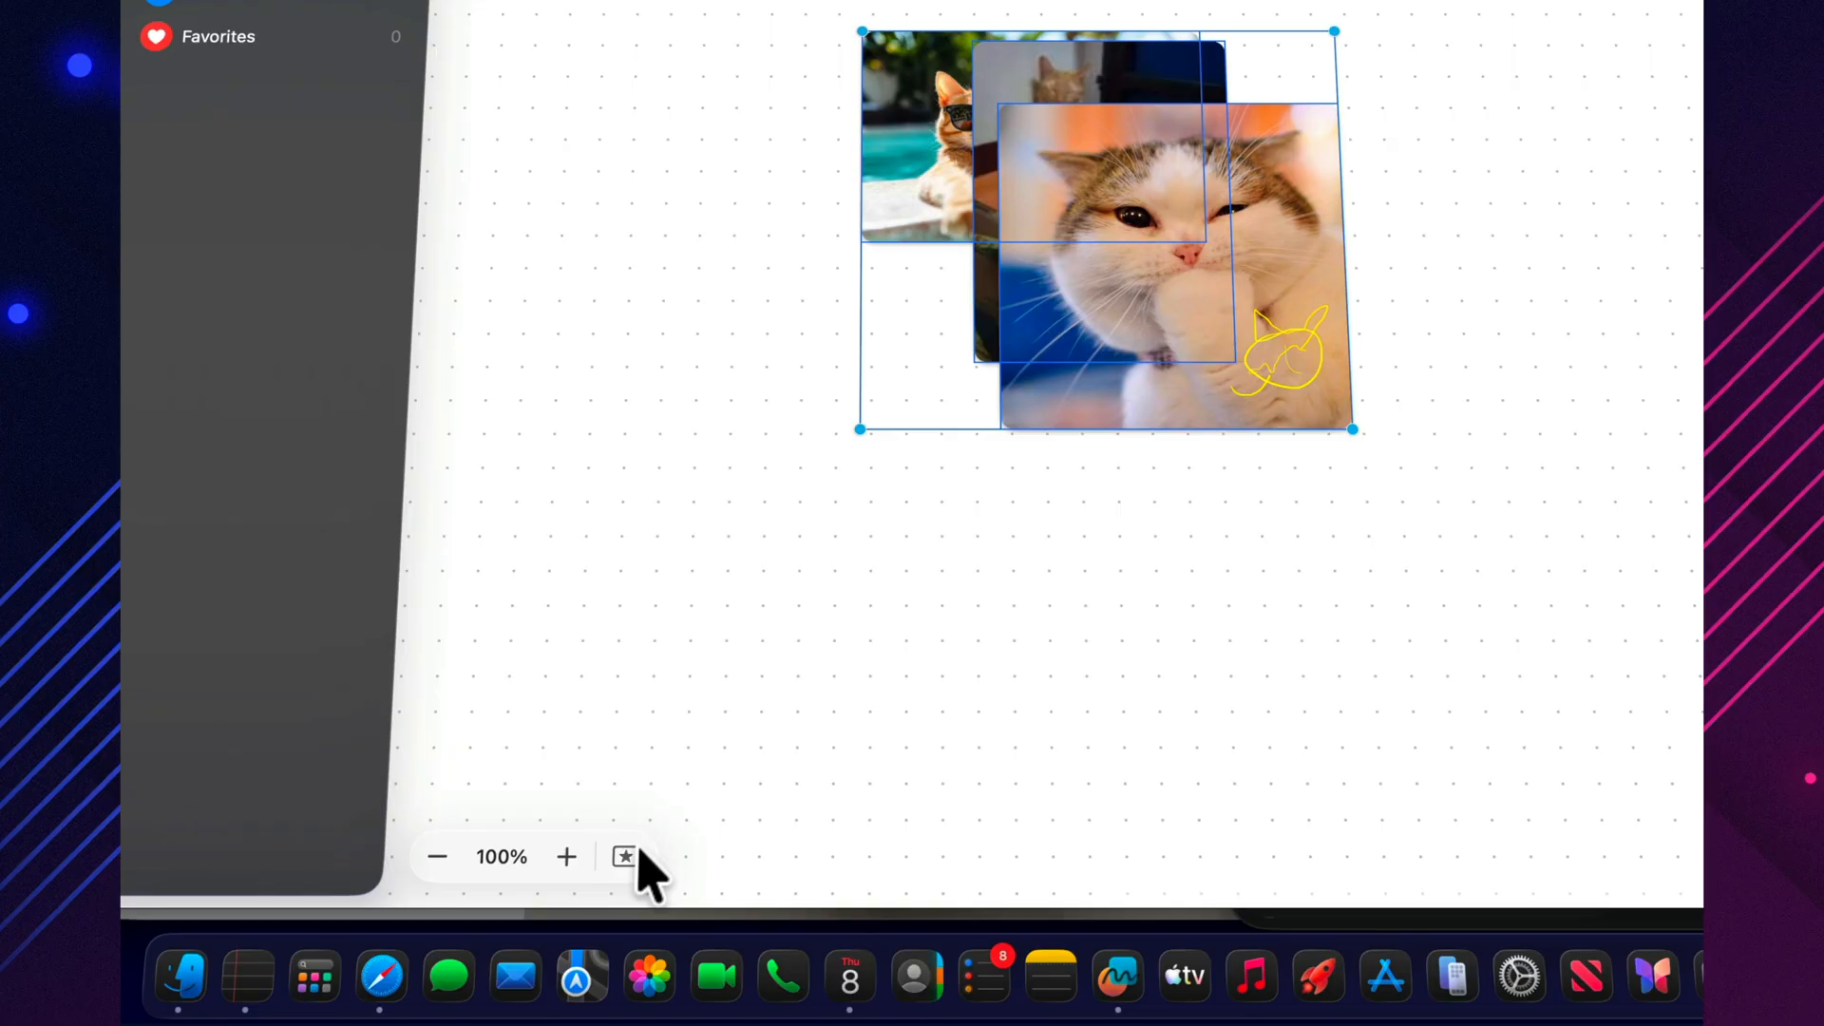
pyautogui.click(625, 857)
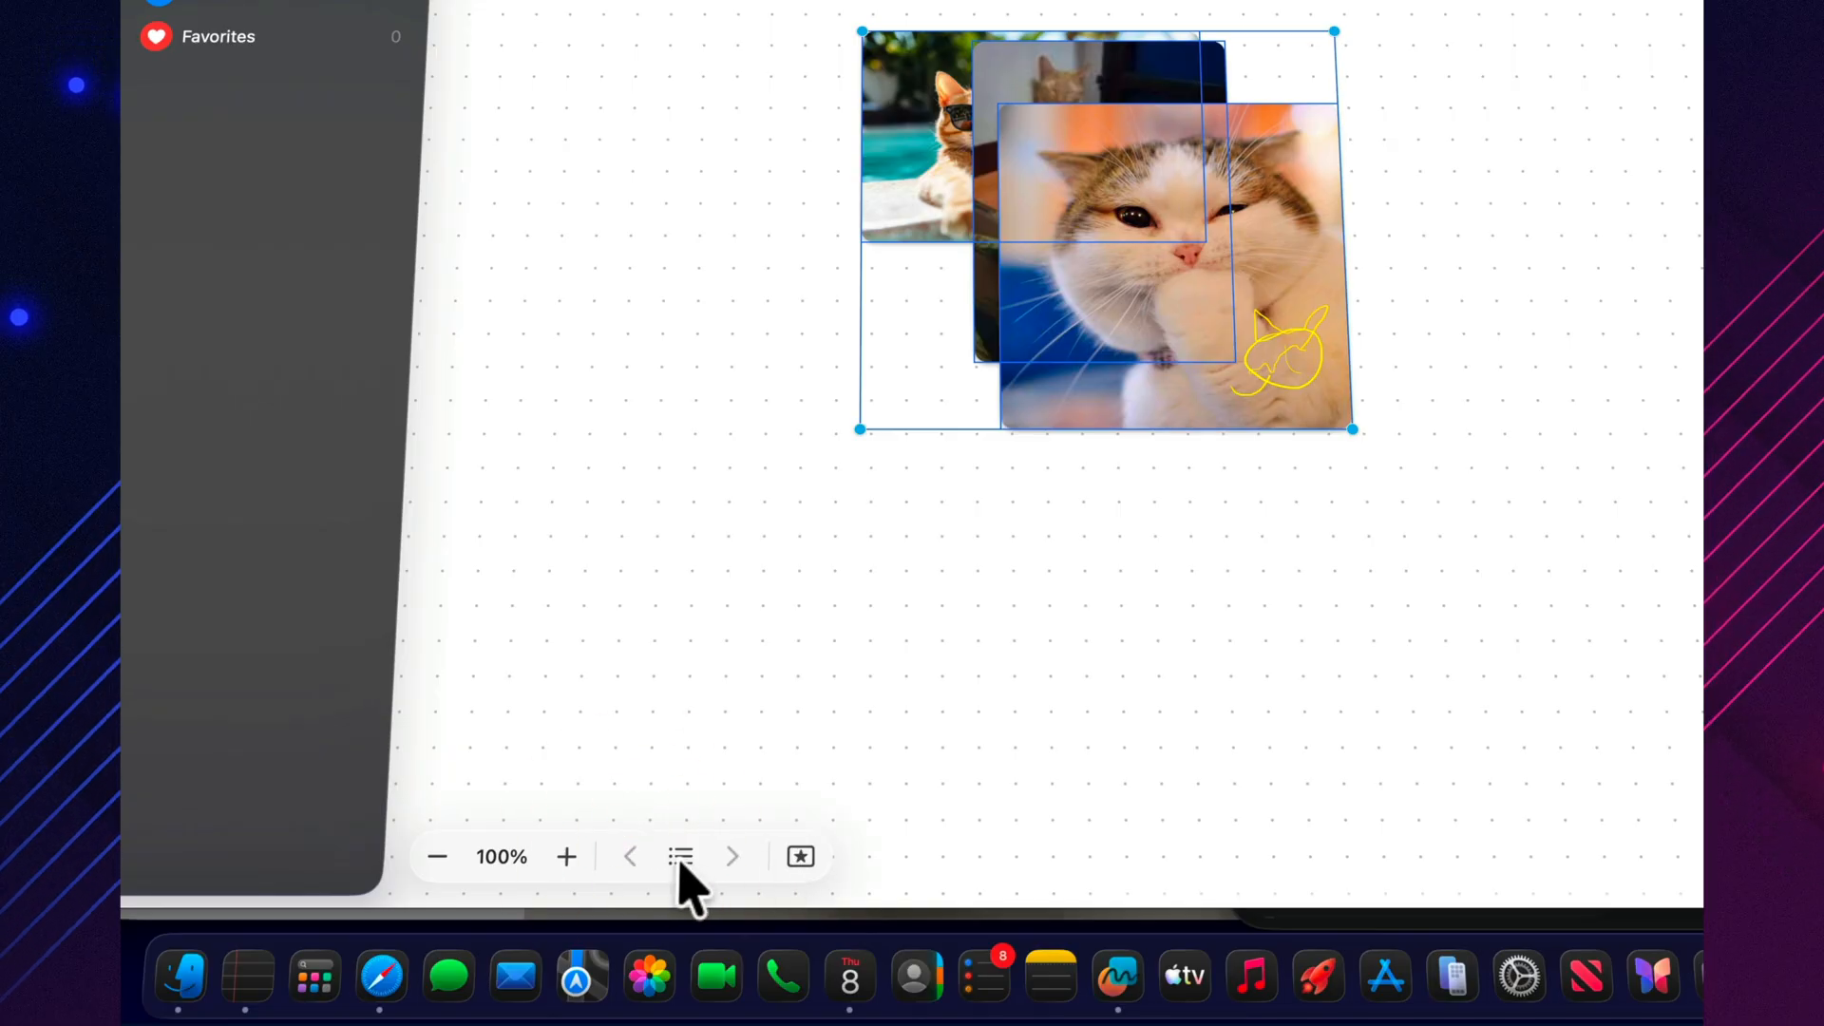
pyautogui.click(681, 857)
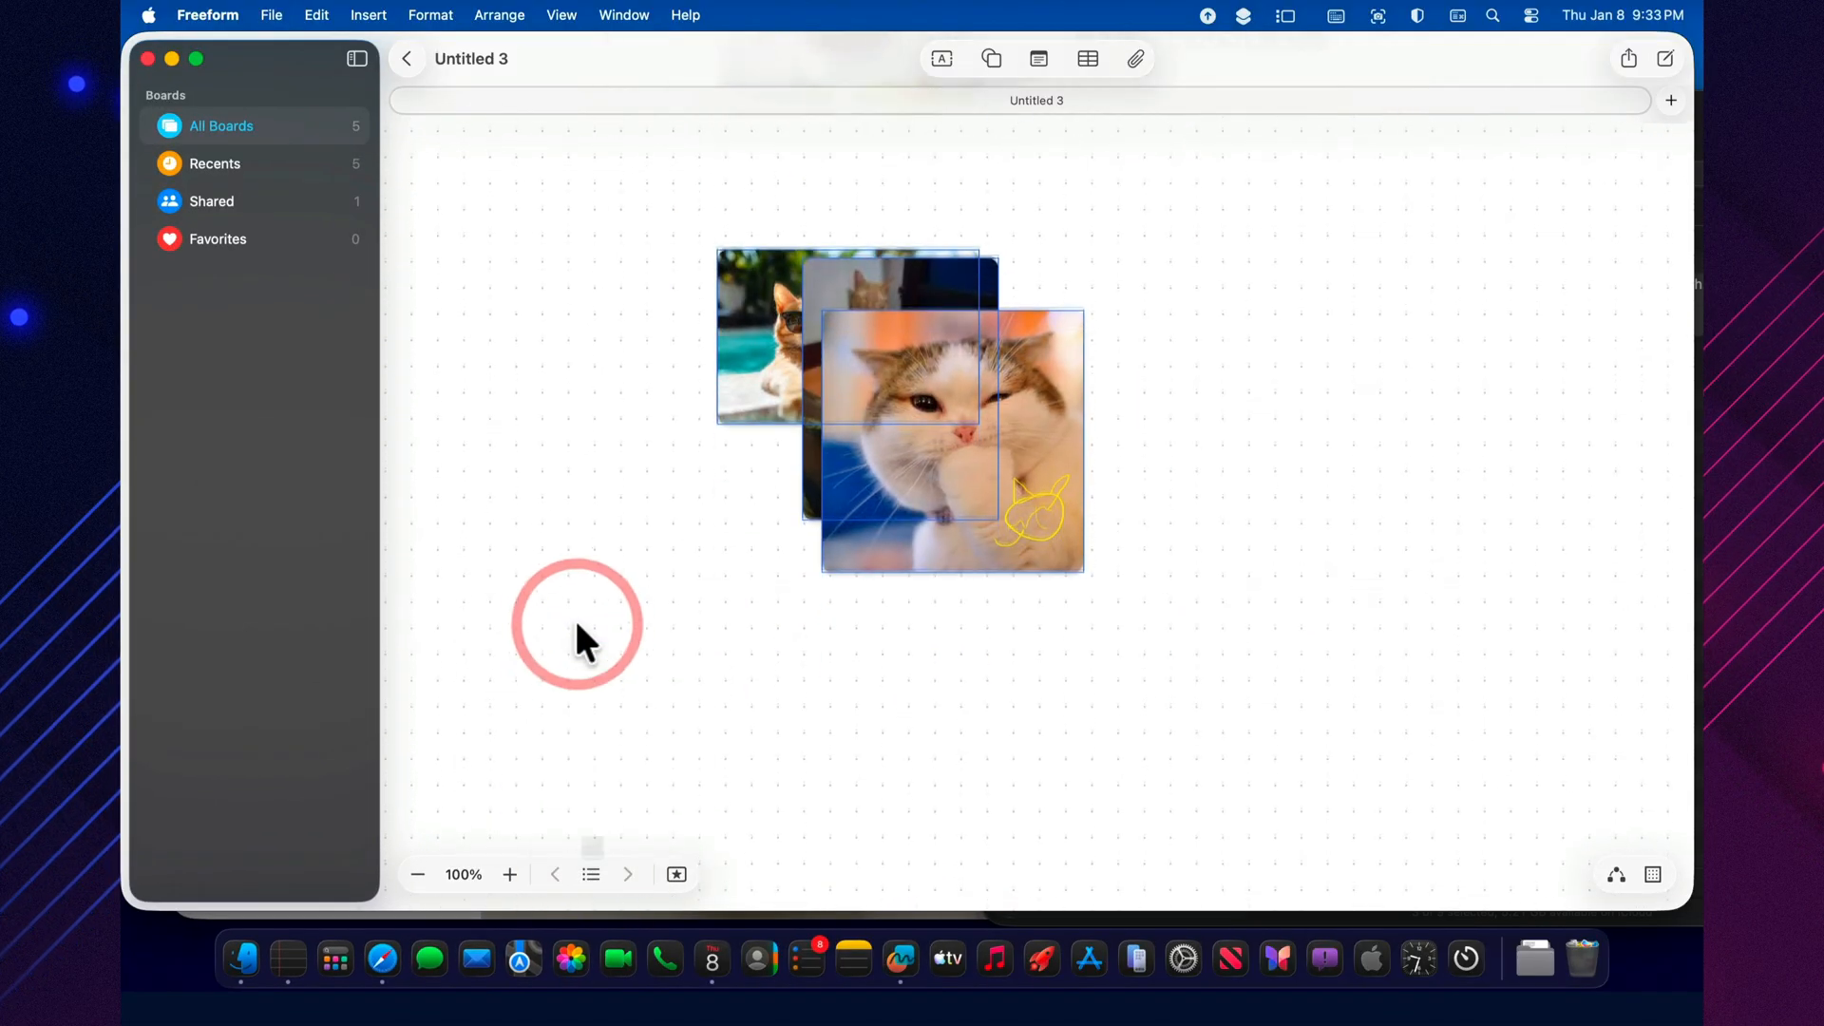
pyautogui.click(589, 874)
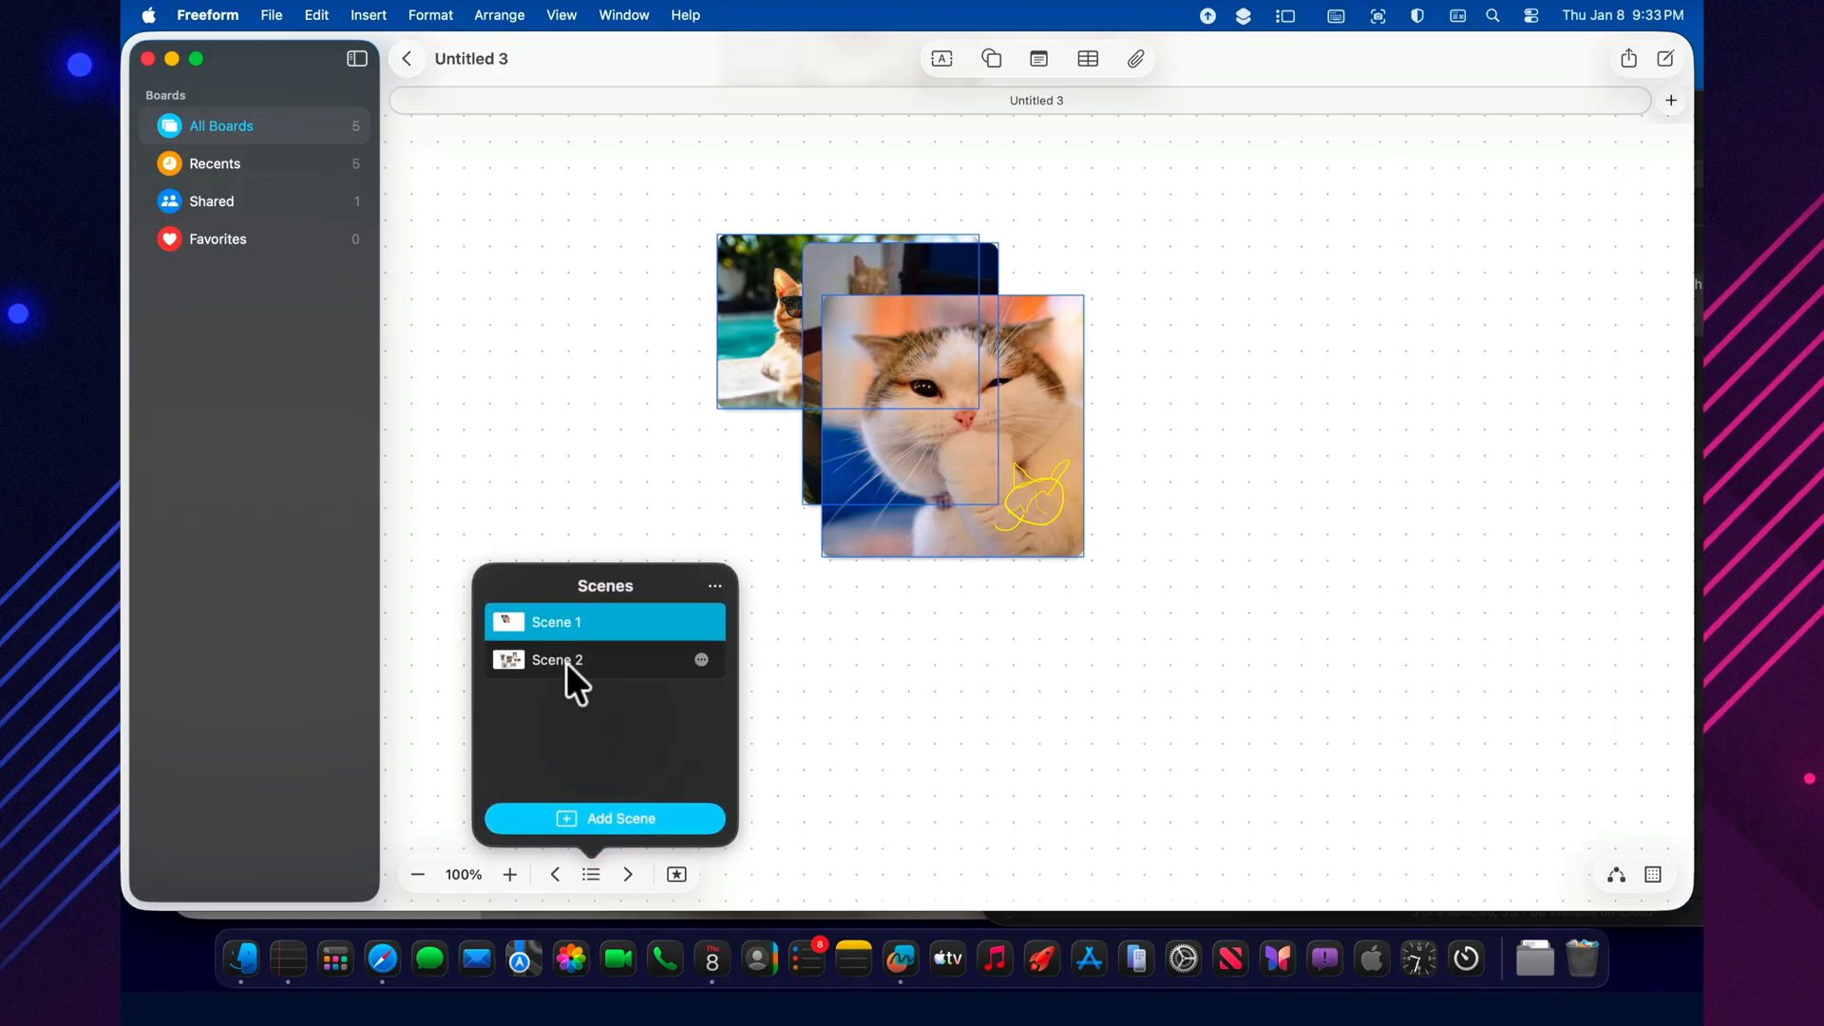
pyautogui.click(557, 659)
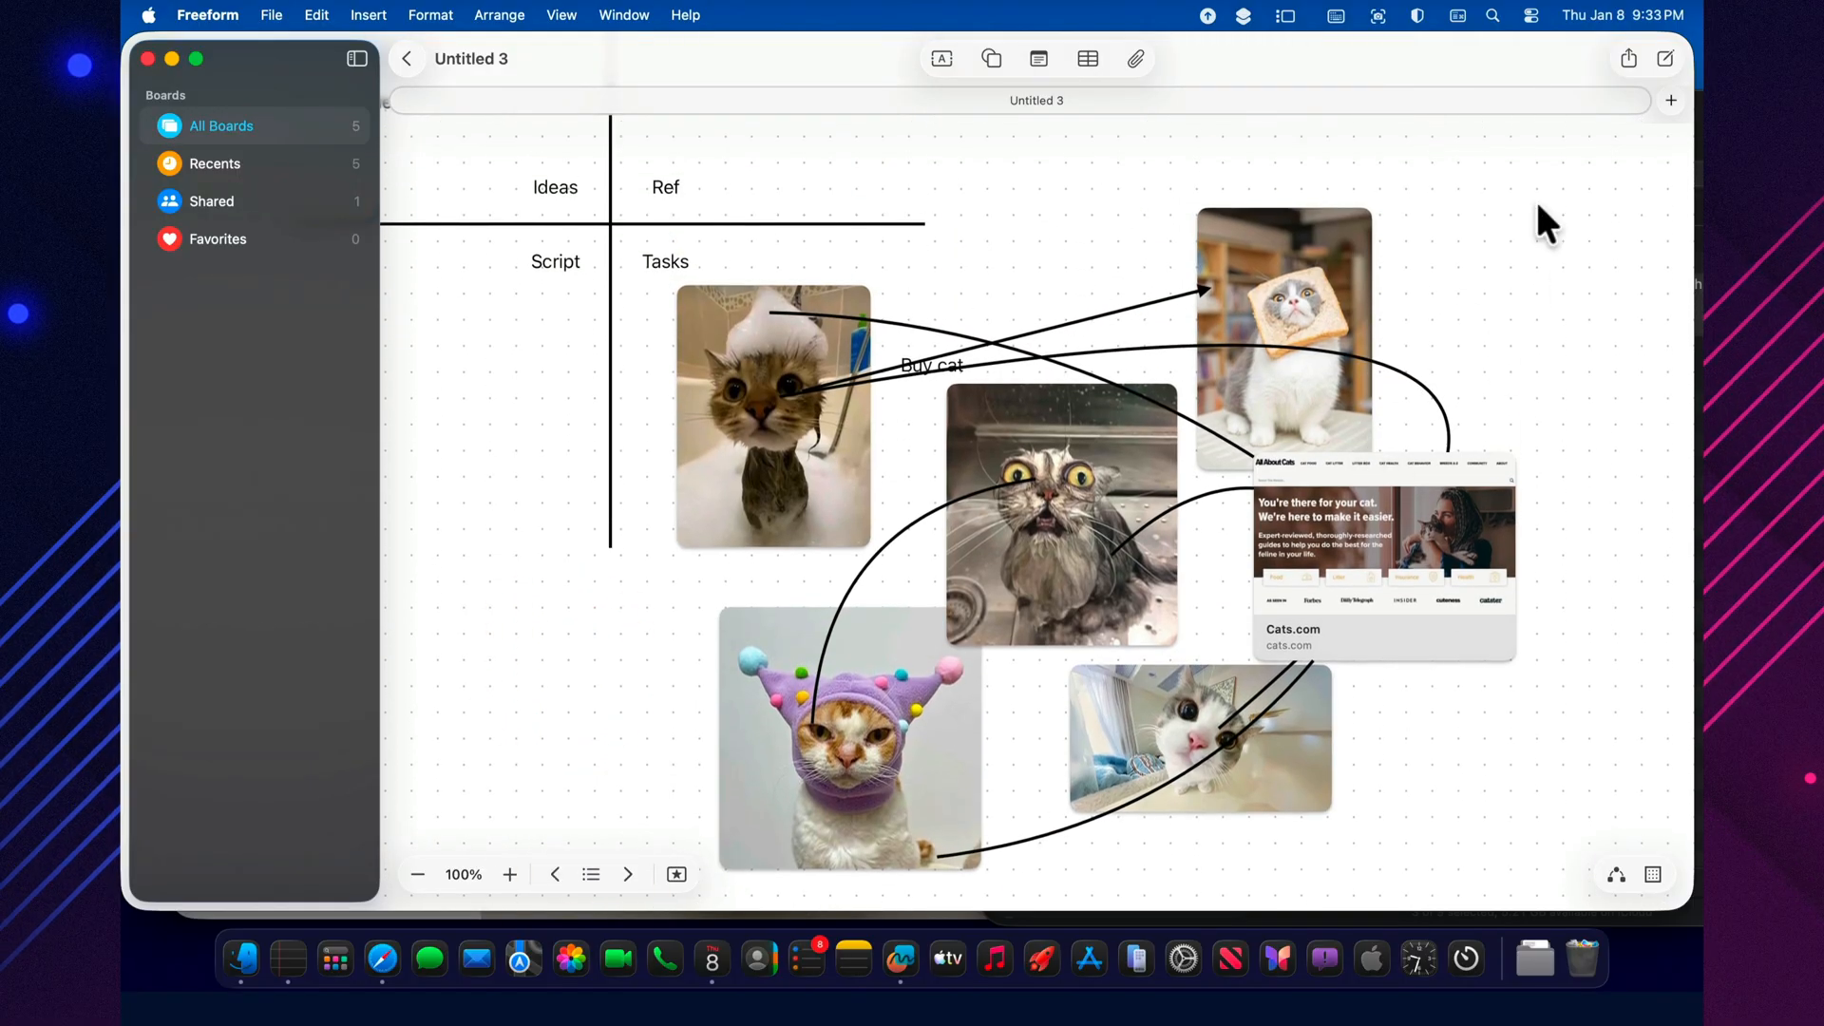
pyautogui.moveTo(1630, 72)
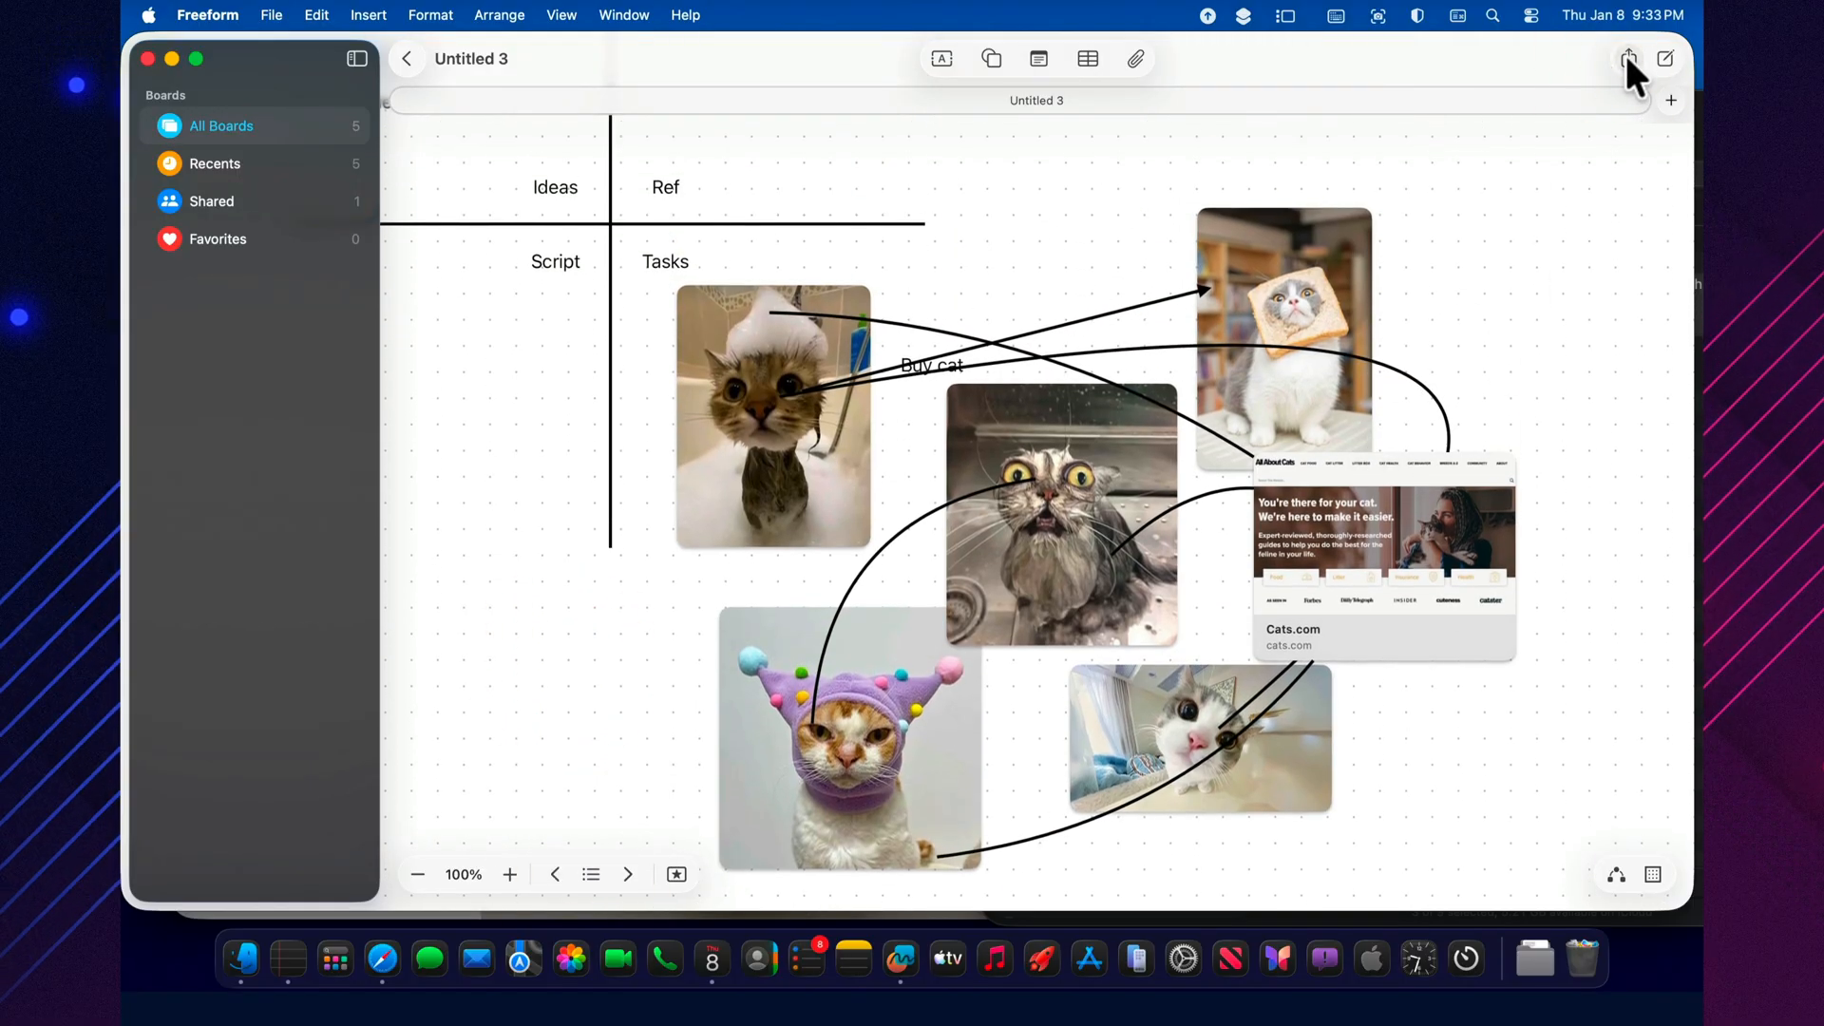
pyautogui.click(1628, 59)
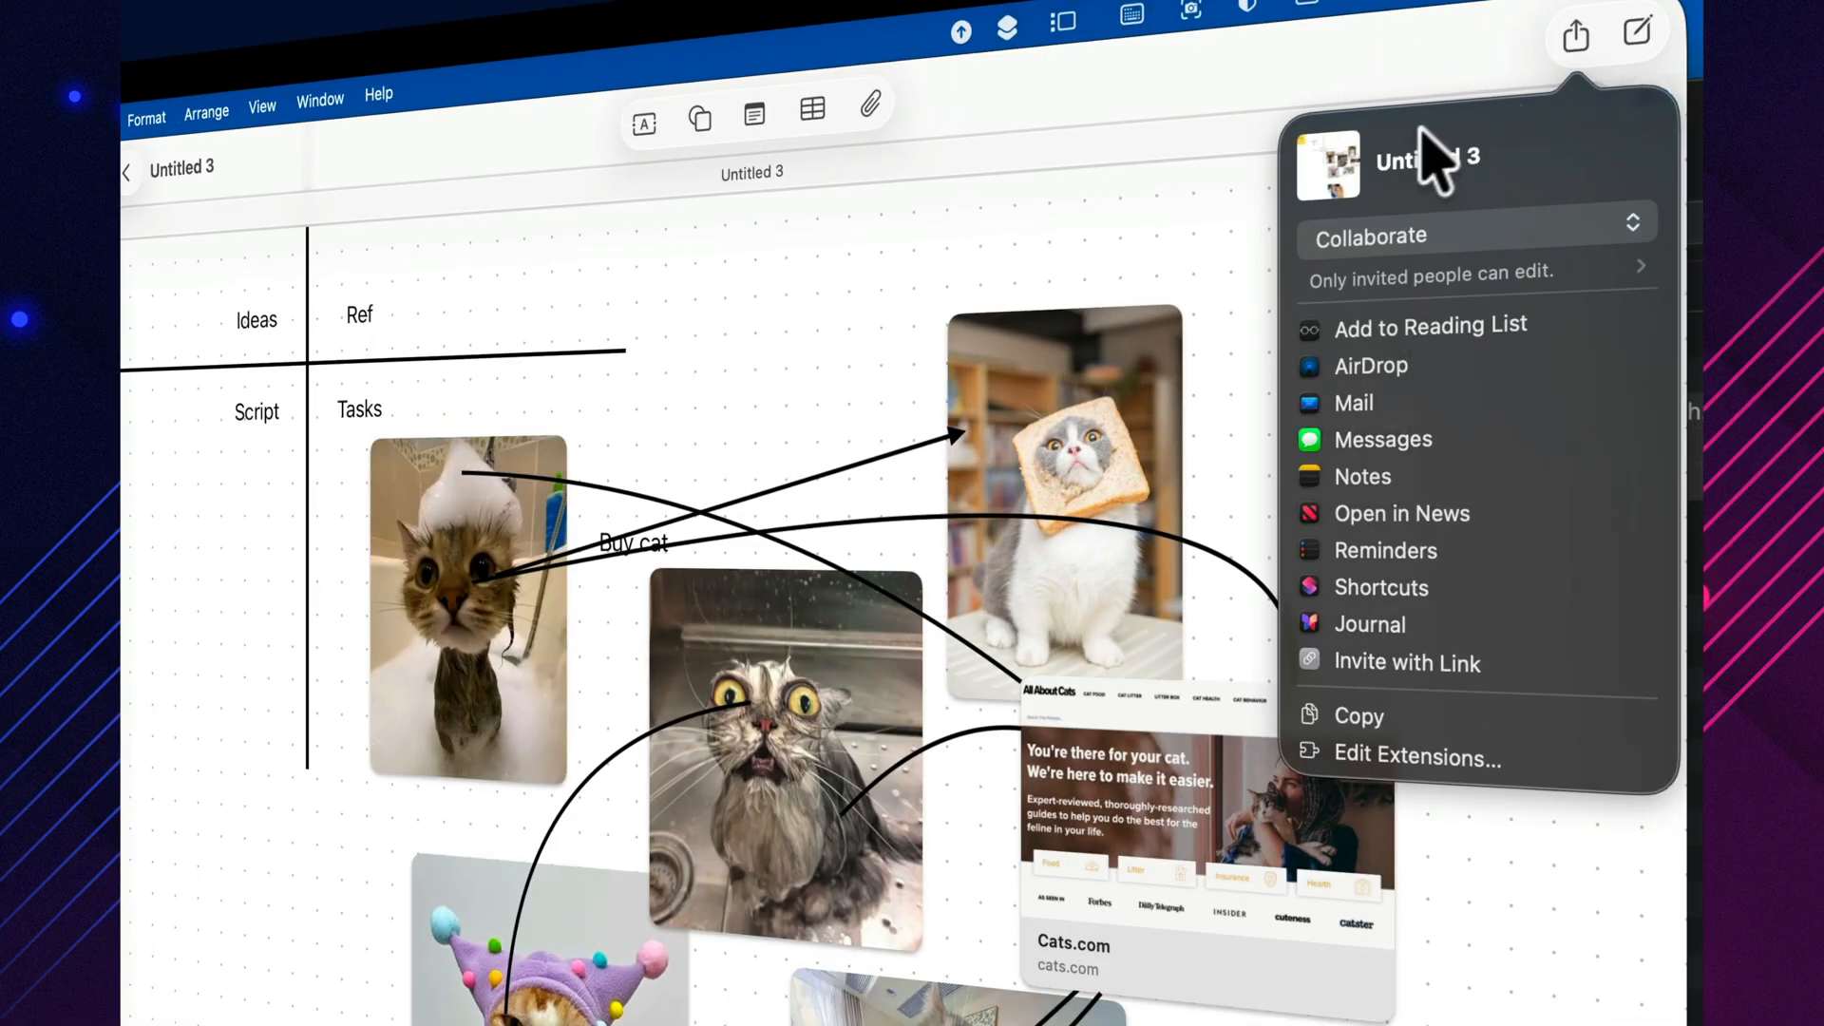
pyautogui.moveTo(1414, 716)
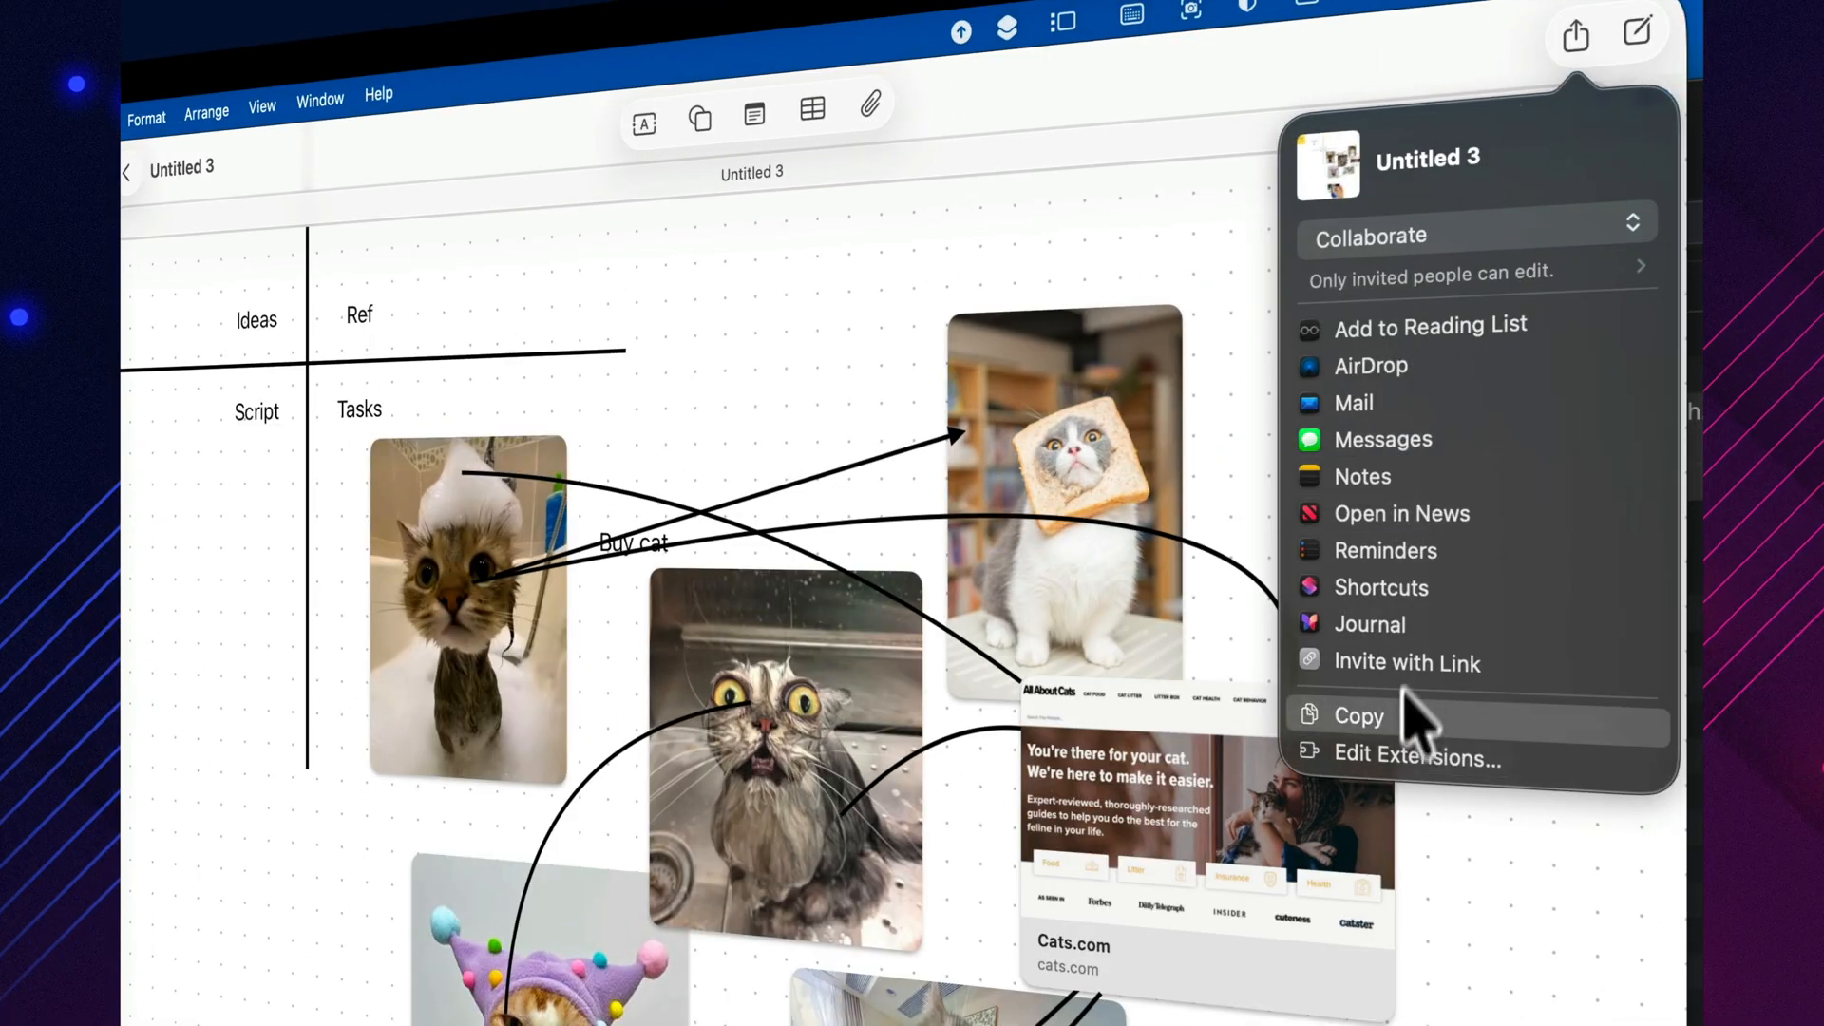
pyautogui.moveTo(1540, 307)
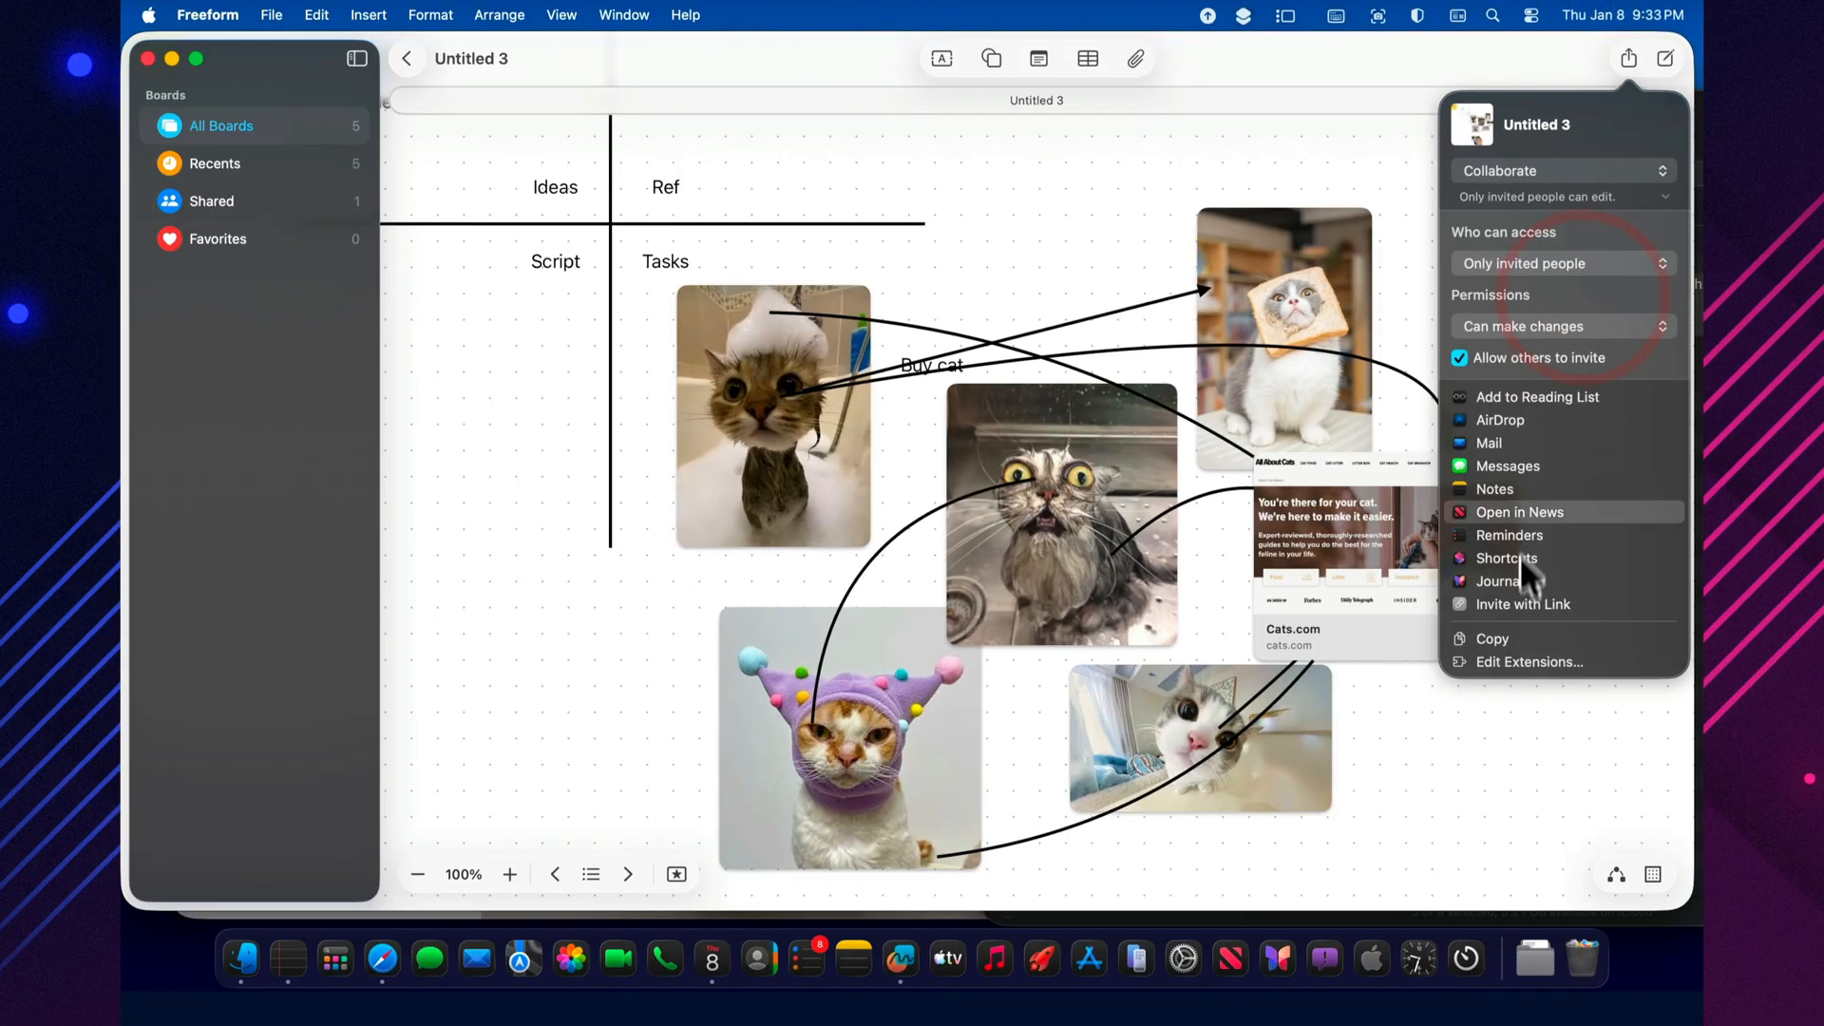
pyautogui.moveTo(1525, 635)
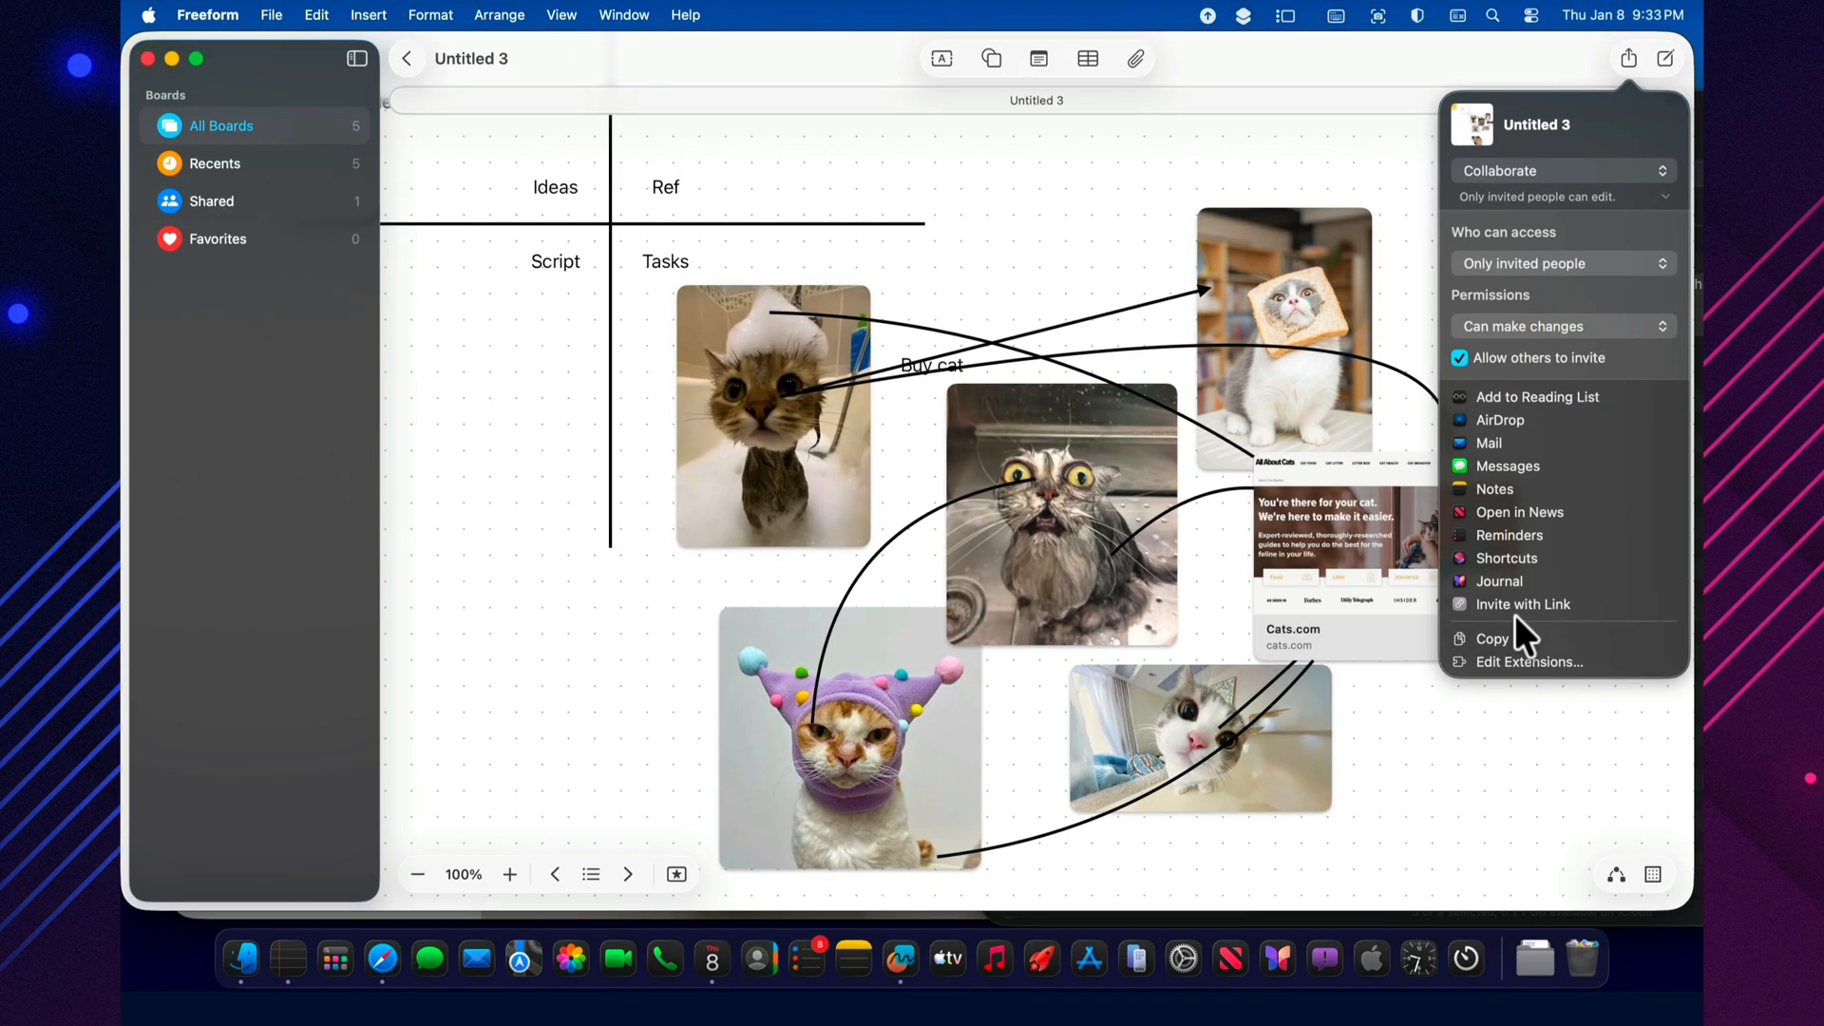
pyautogui.click(1555, 773)
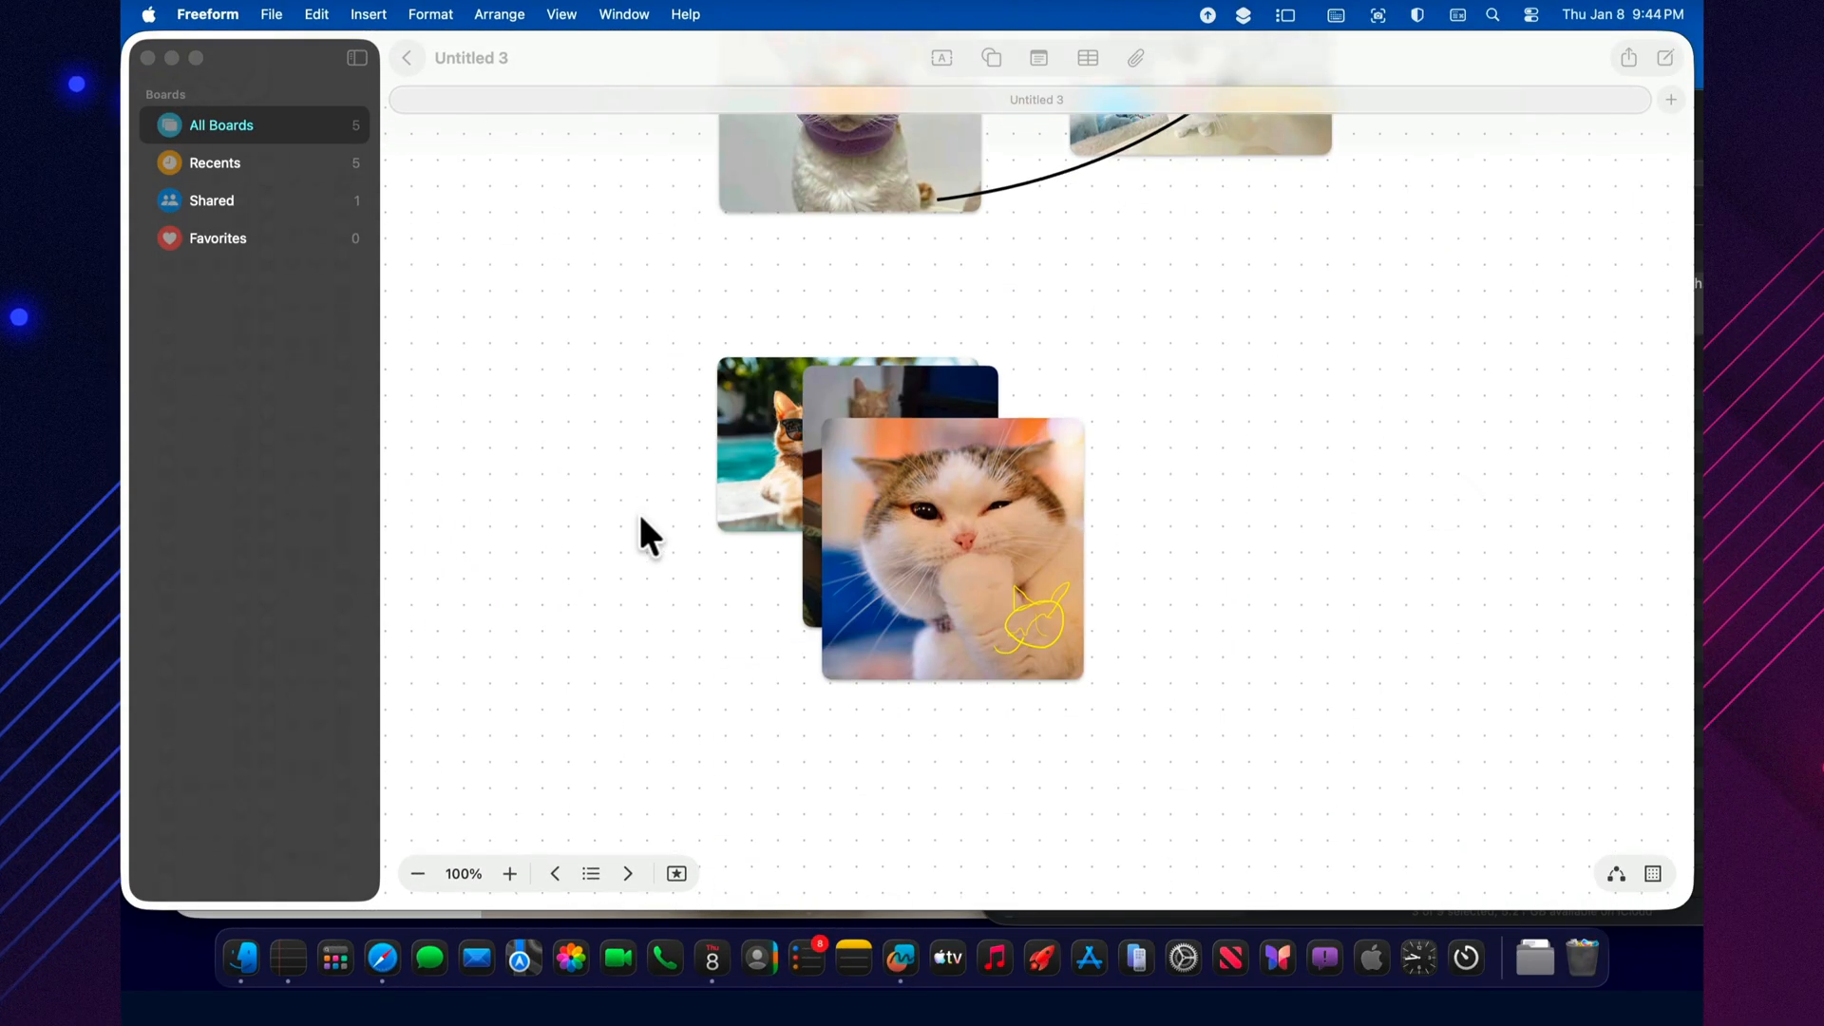
# Insert a new table and reposition it below the cat photos
pyautogui.scroll(-3)
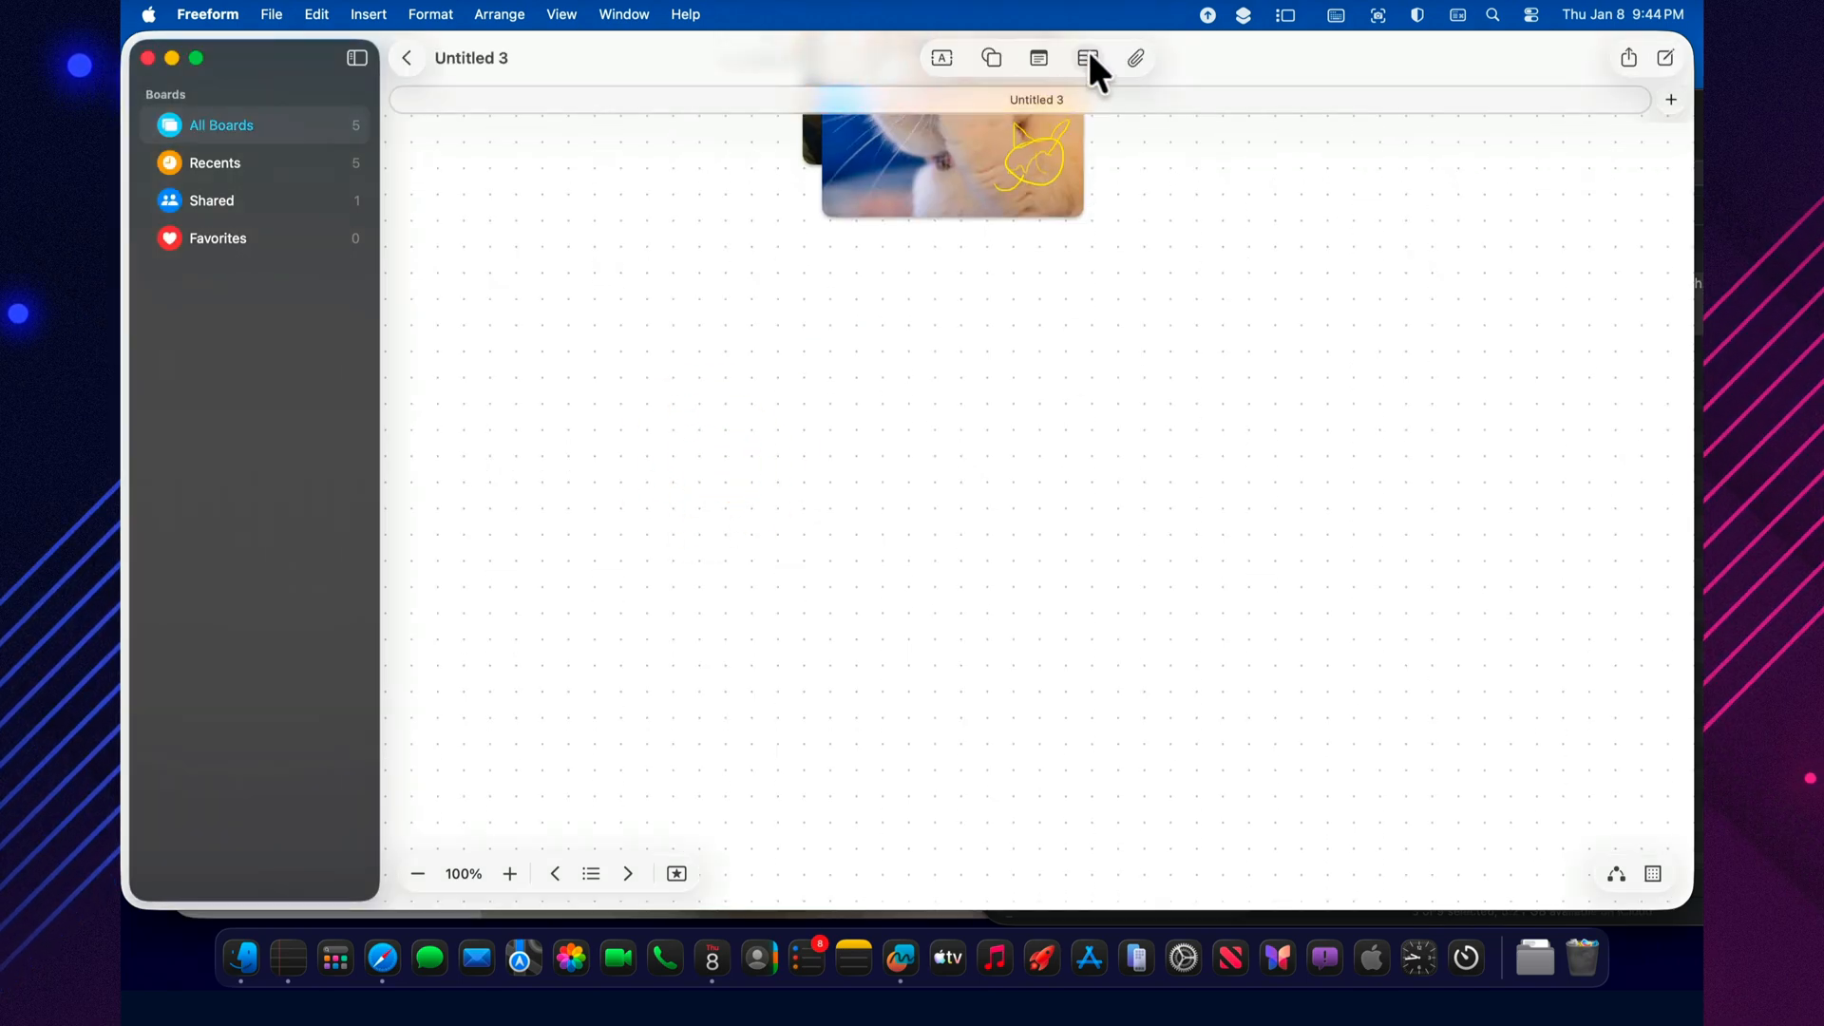
pyautogui.click(1087, 59)
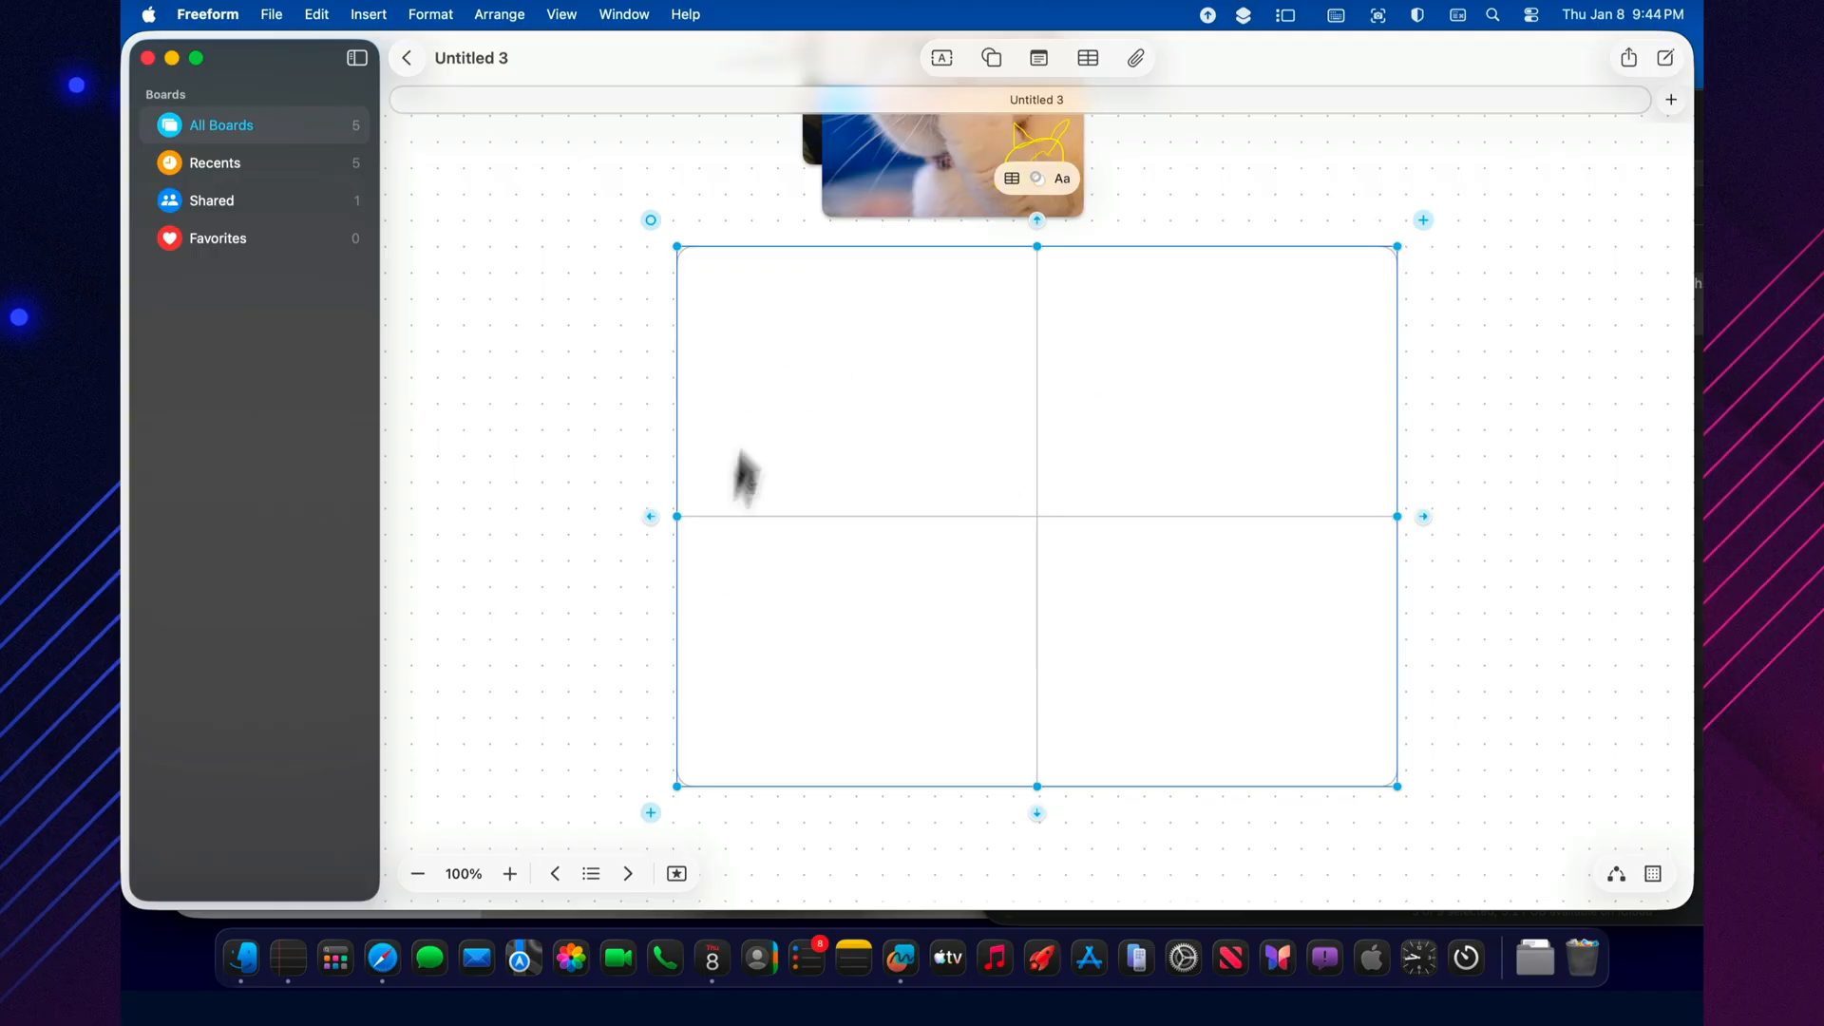
pyautogui.click(741, 723)
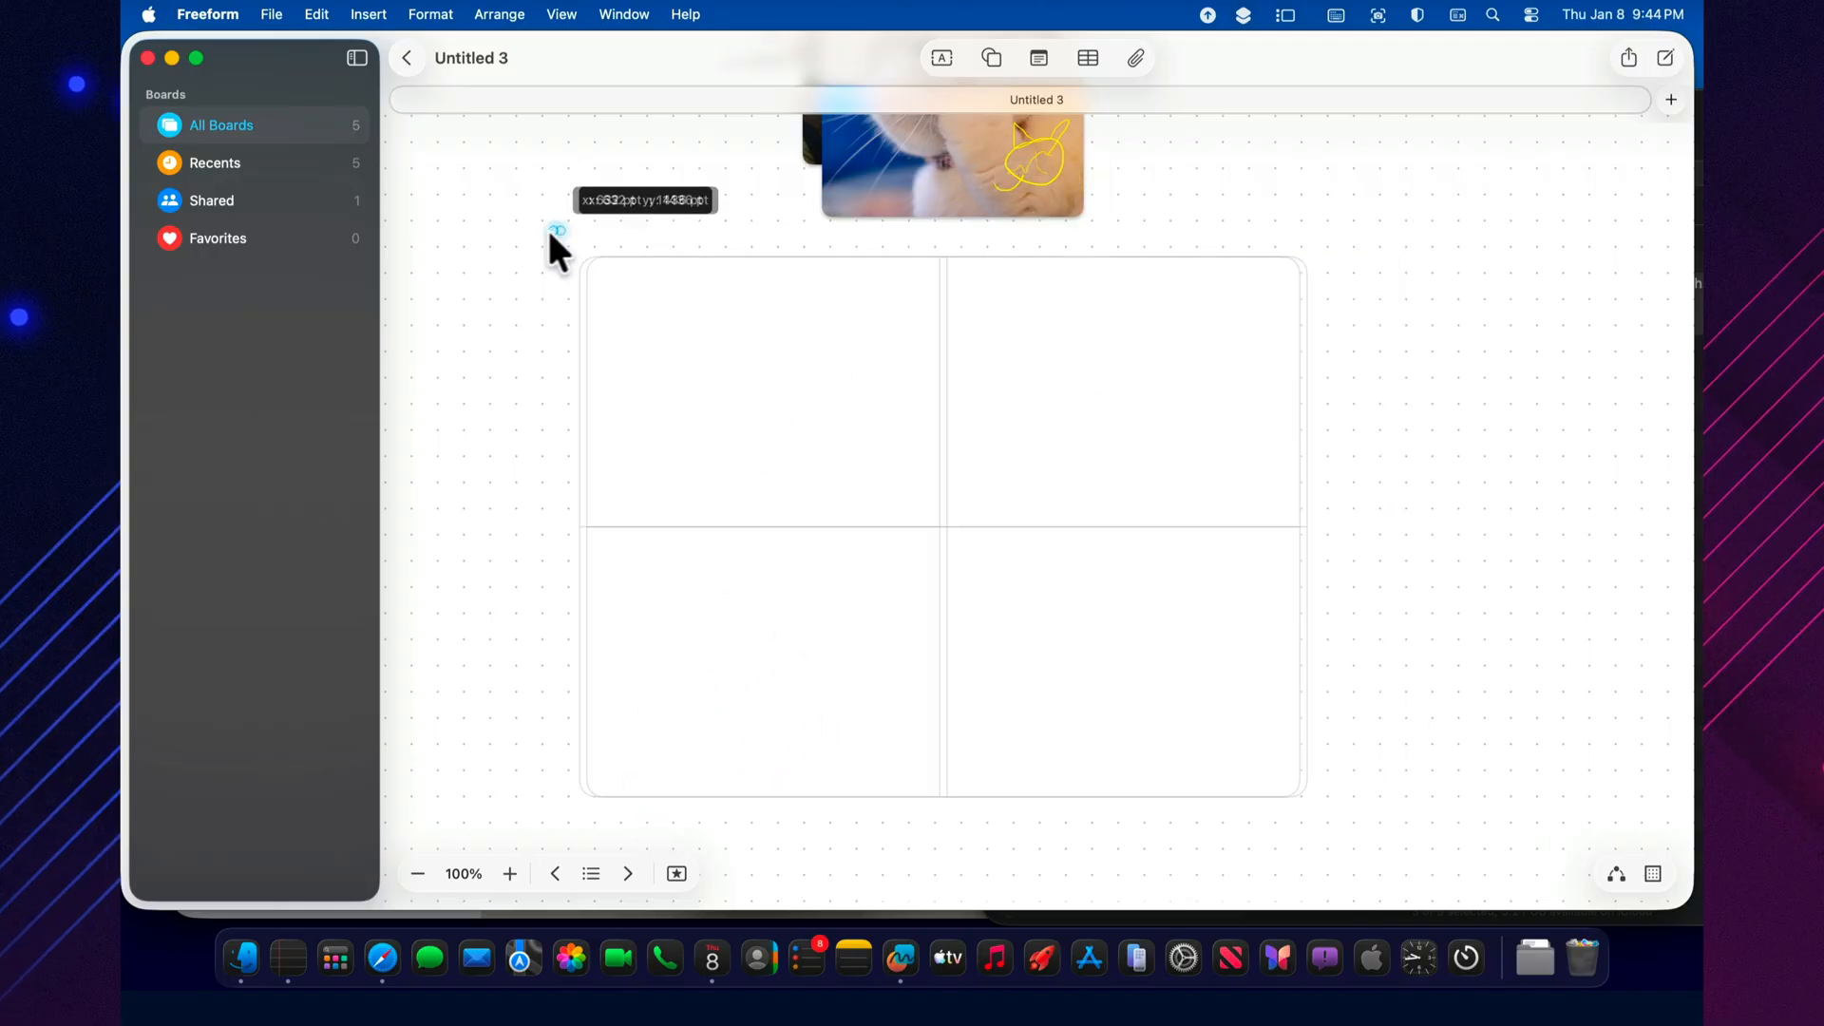
pyautogui.click(919, 239)
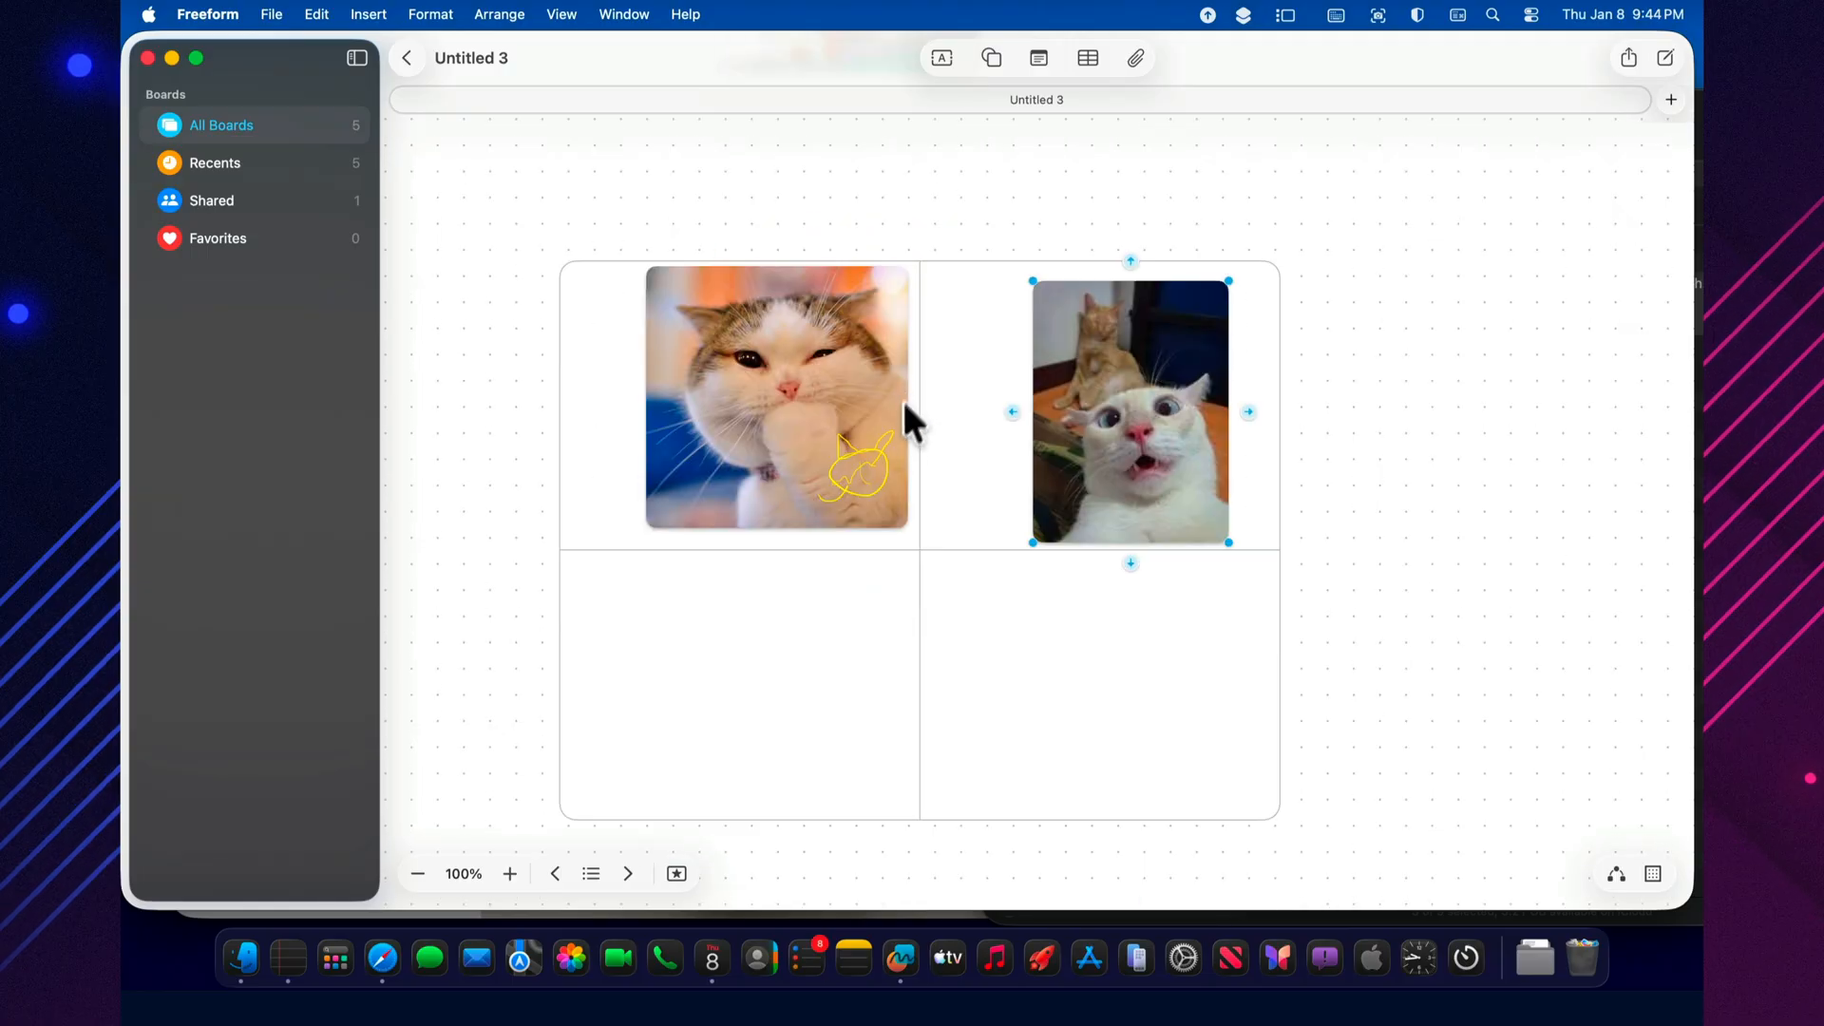
# Fill cells with the surprised cat and the blue tree, and widen the table's columns
pyautogui.click(990, 59)
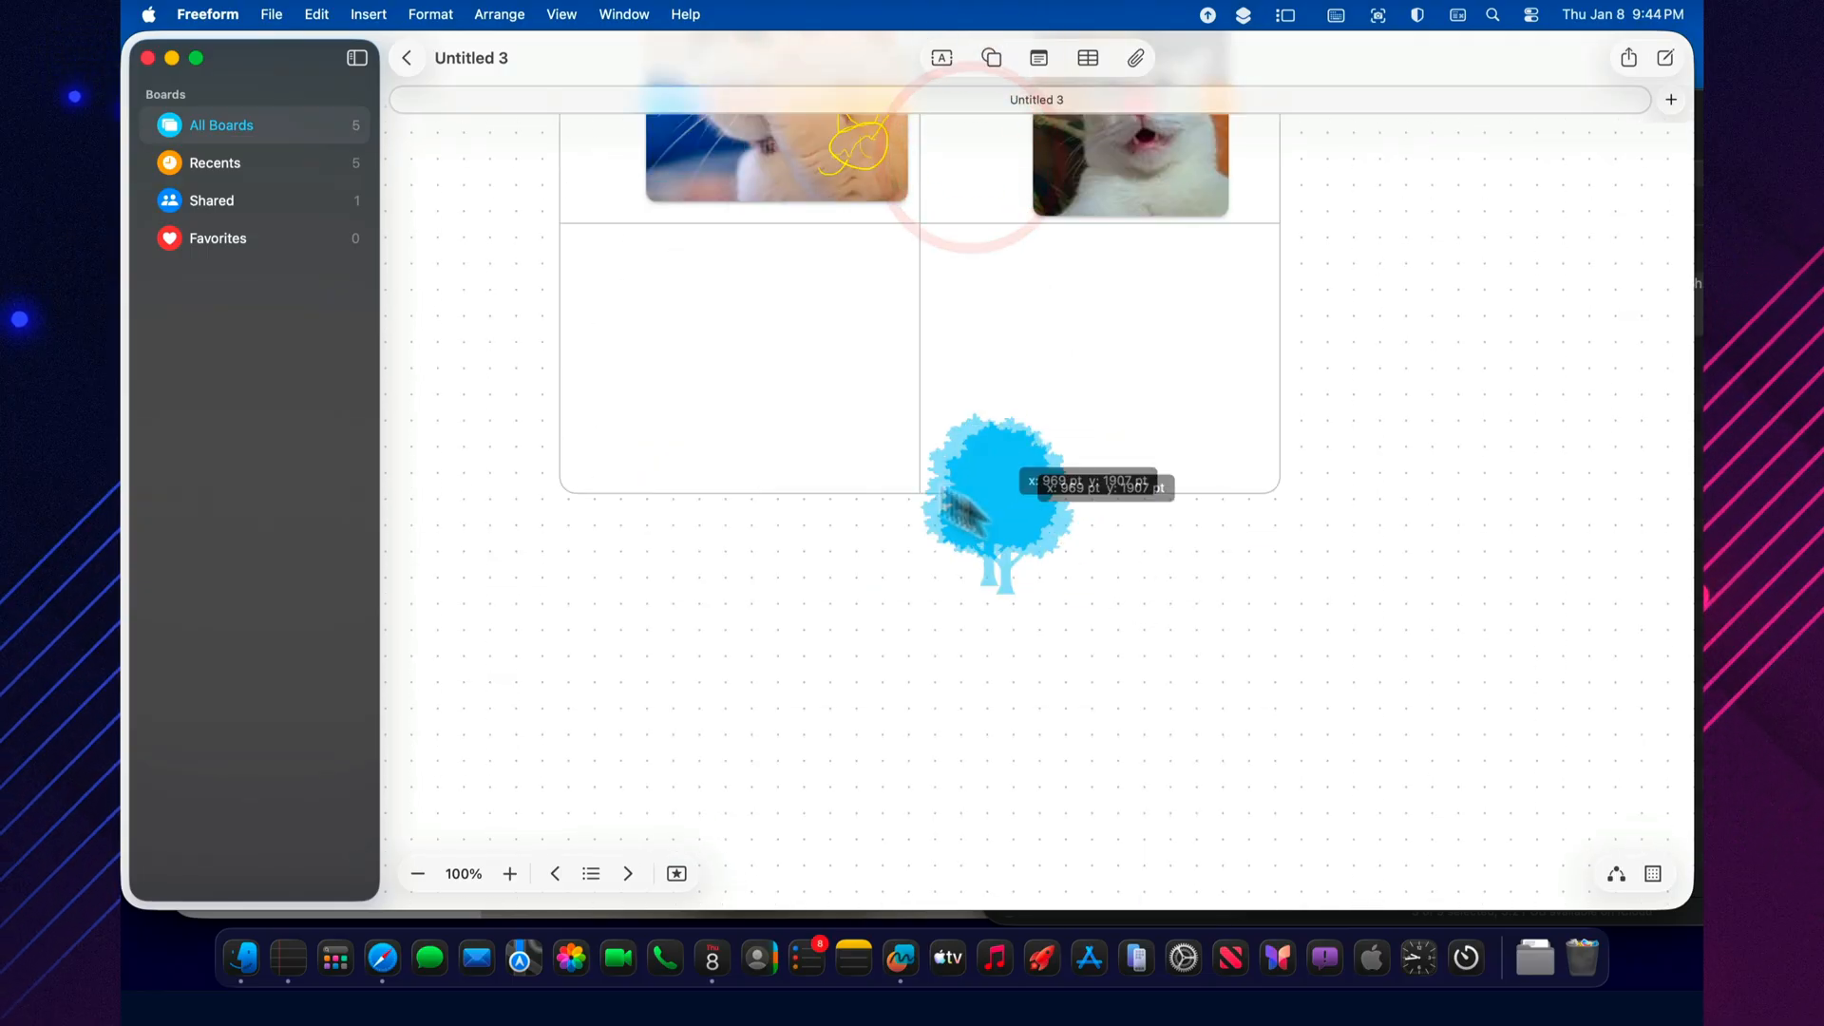
pyautogui.moveTo(994, 506); pyautogui.dragTo(640, 407)
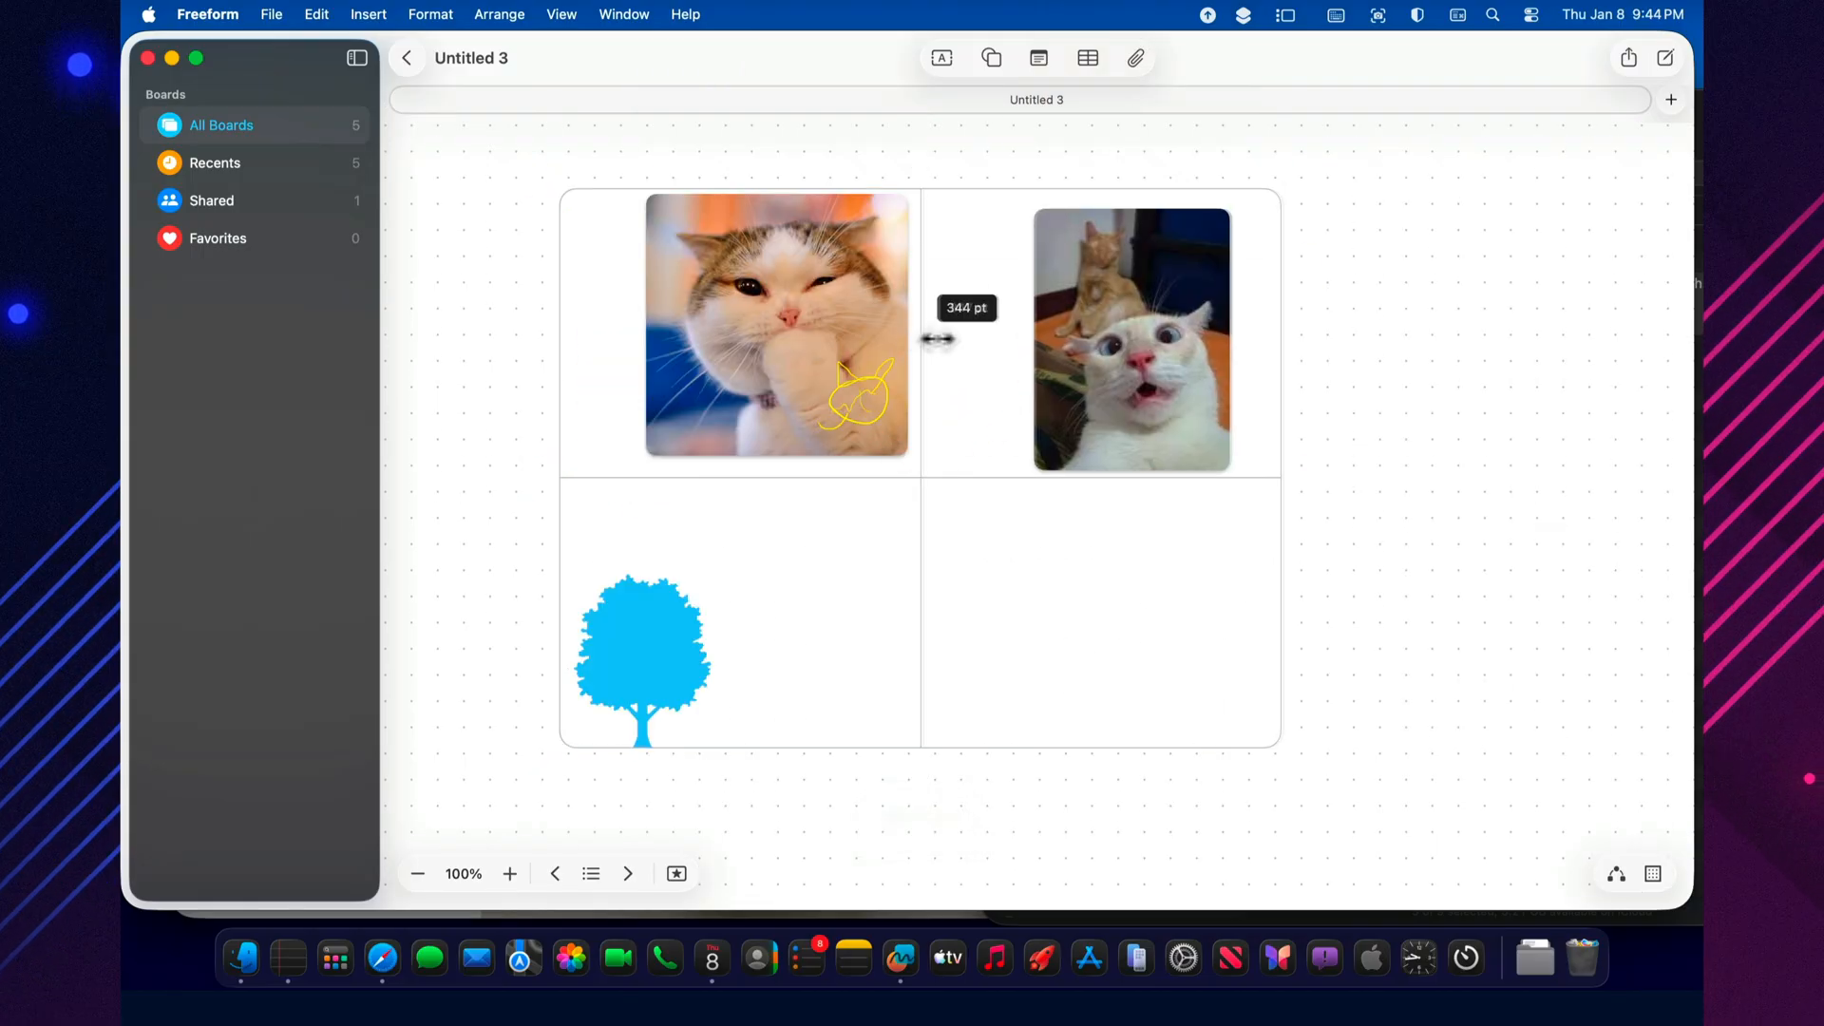
pyautogui.moveTo(937, 338); pyautogui.dragTo(952, 353)
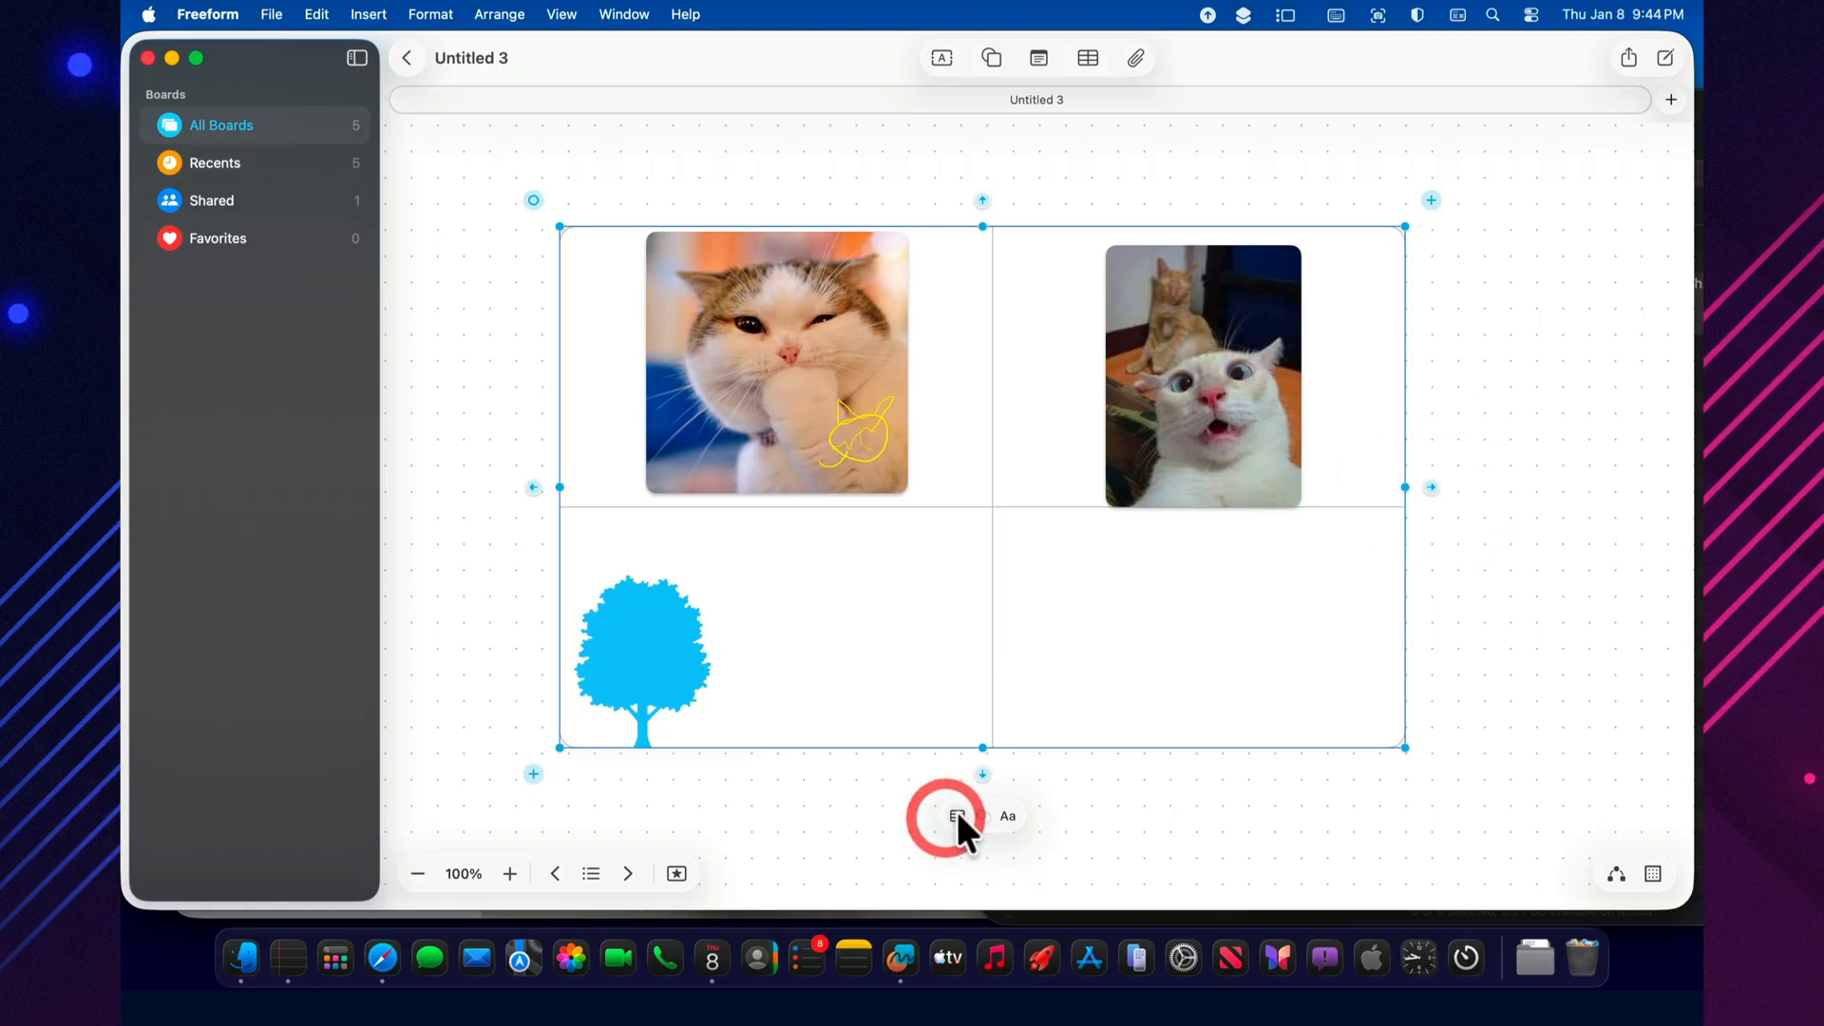
# Grow the table to 3 rows and 3 columns via its format settings, then zoom out to view it
pyautogui.click(956, 815)
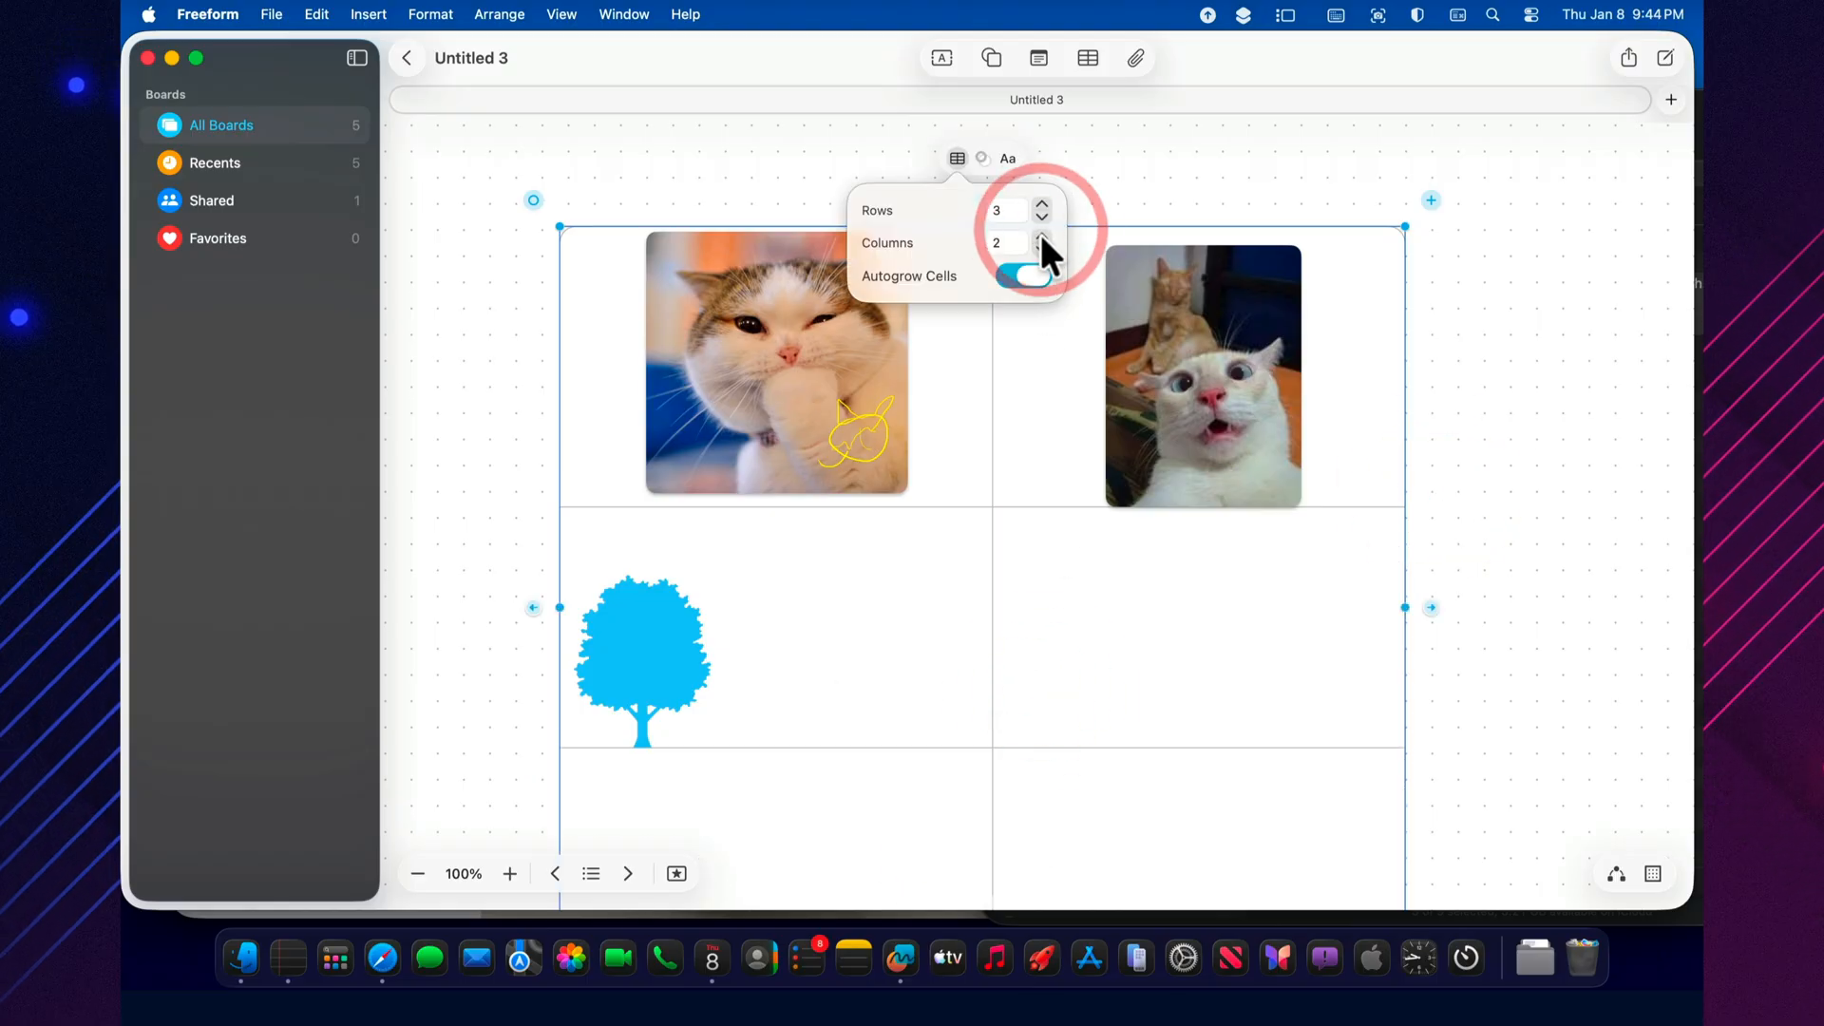
pyautogui.click(1041, 240)
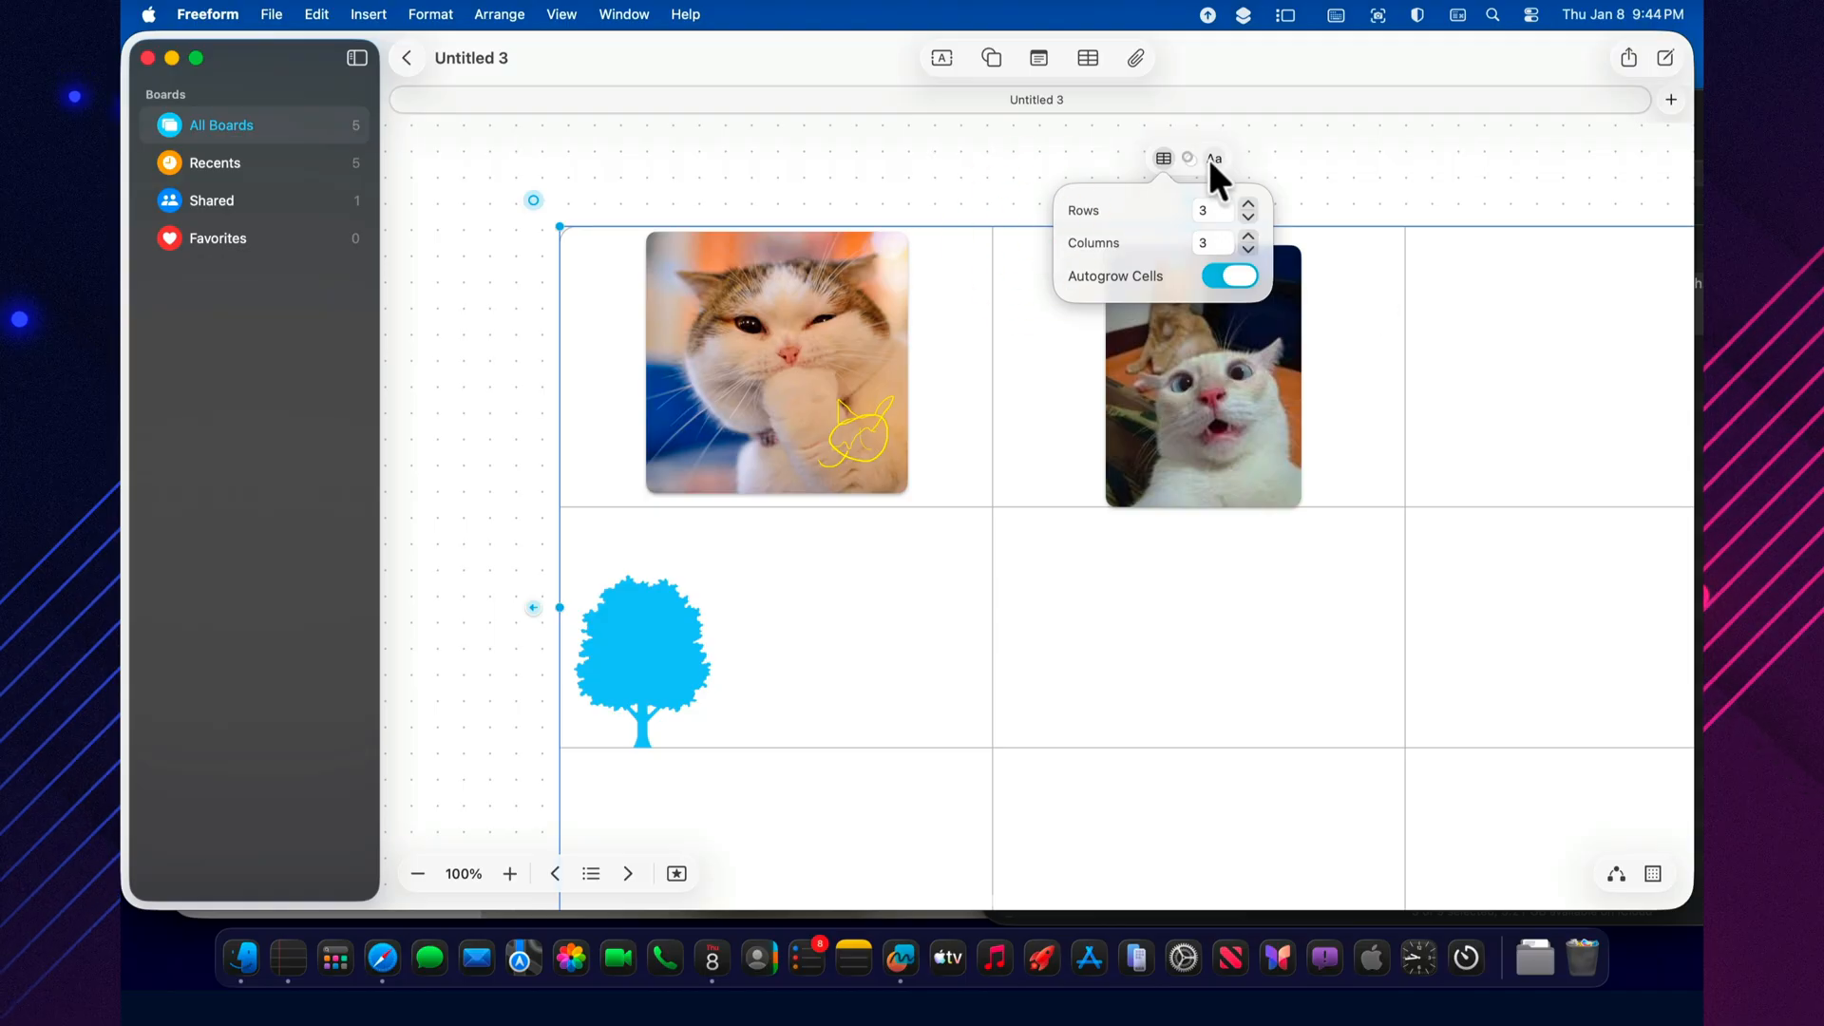
pyautogui.click(1186, 158)
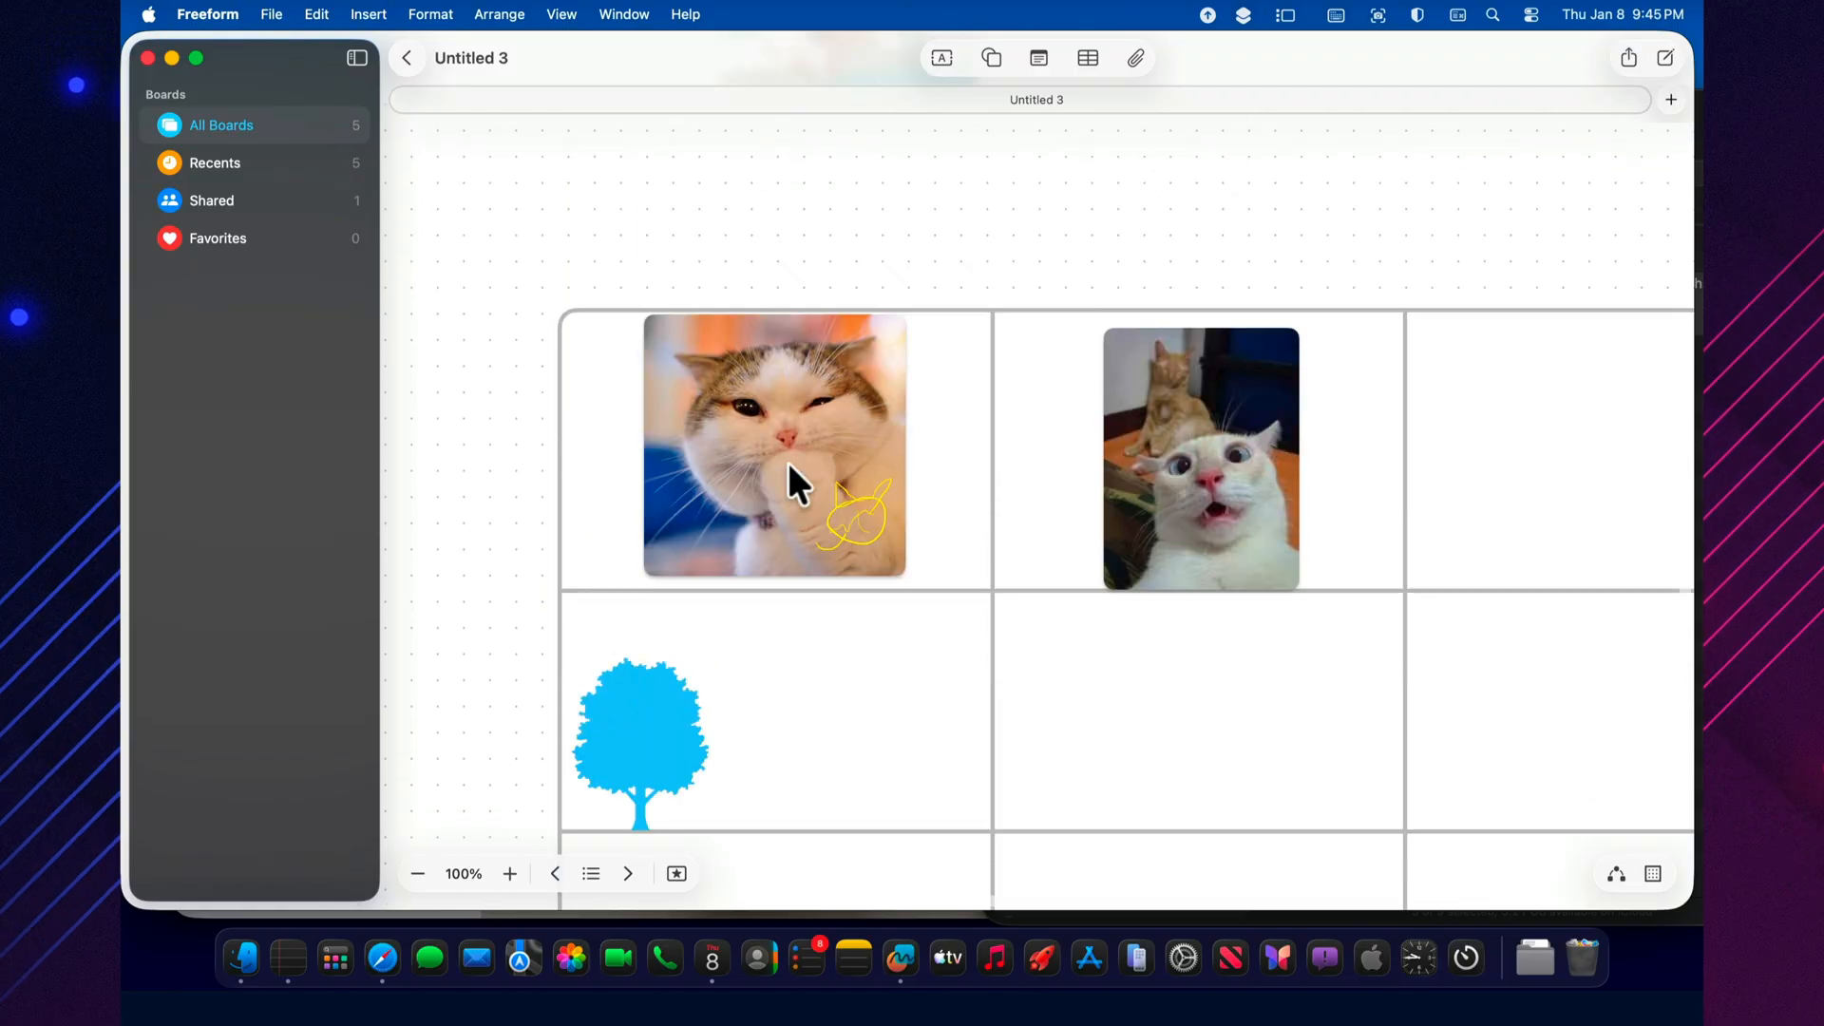
pyautogui.click(416, 874)
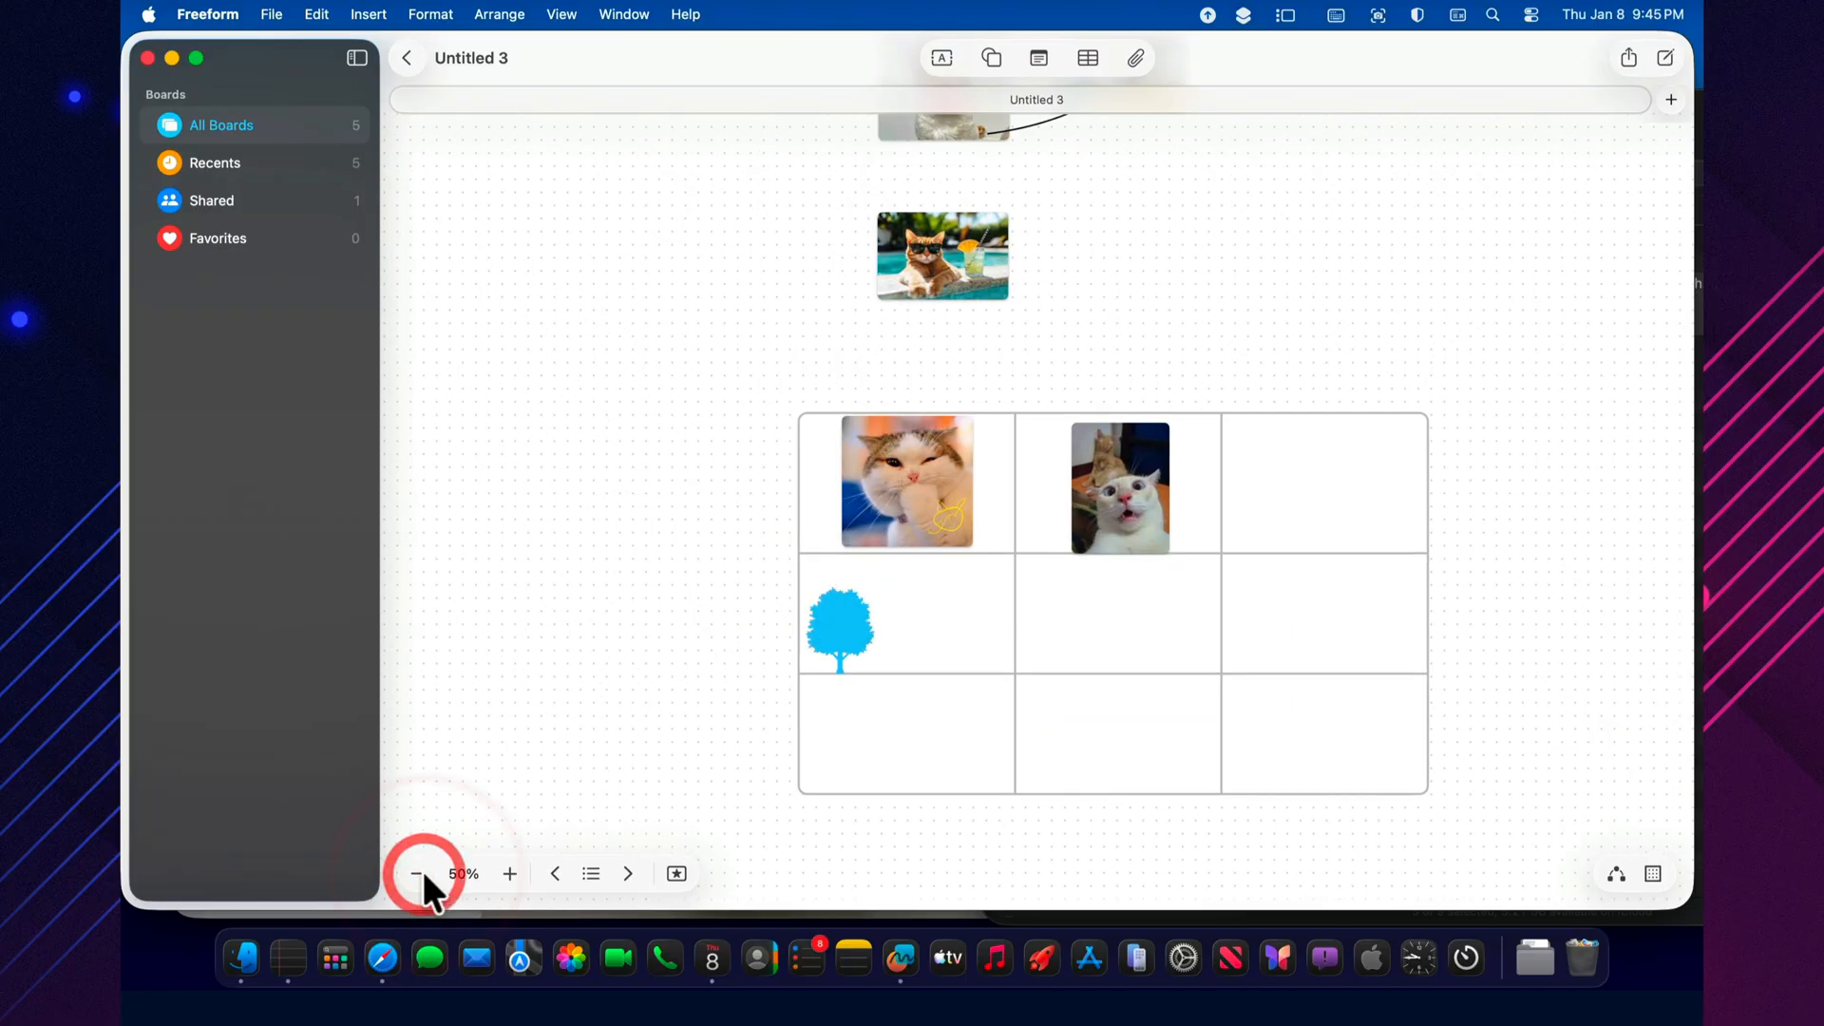